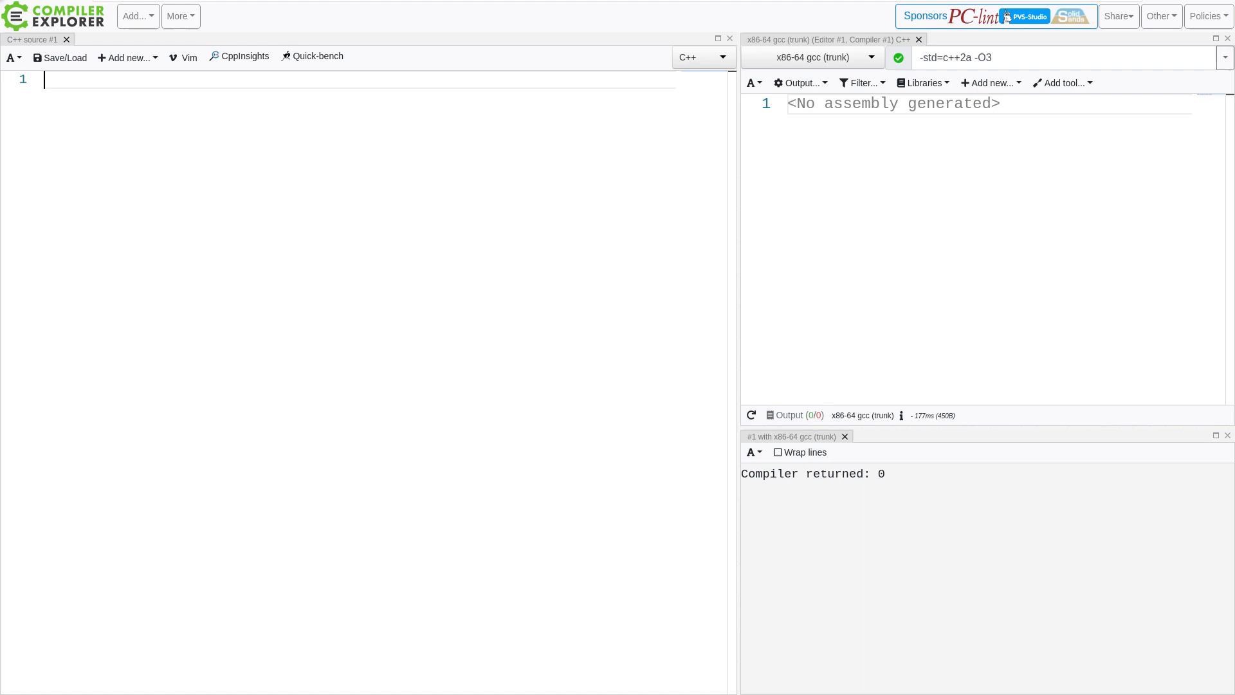
{"action": "mouse_move", "coordinate": [359, 402]}
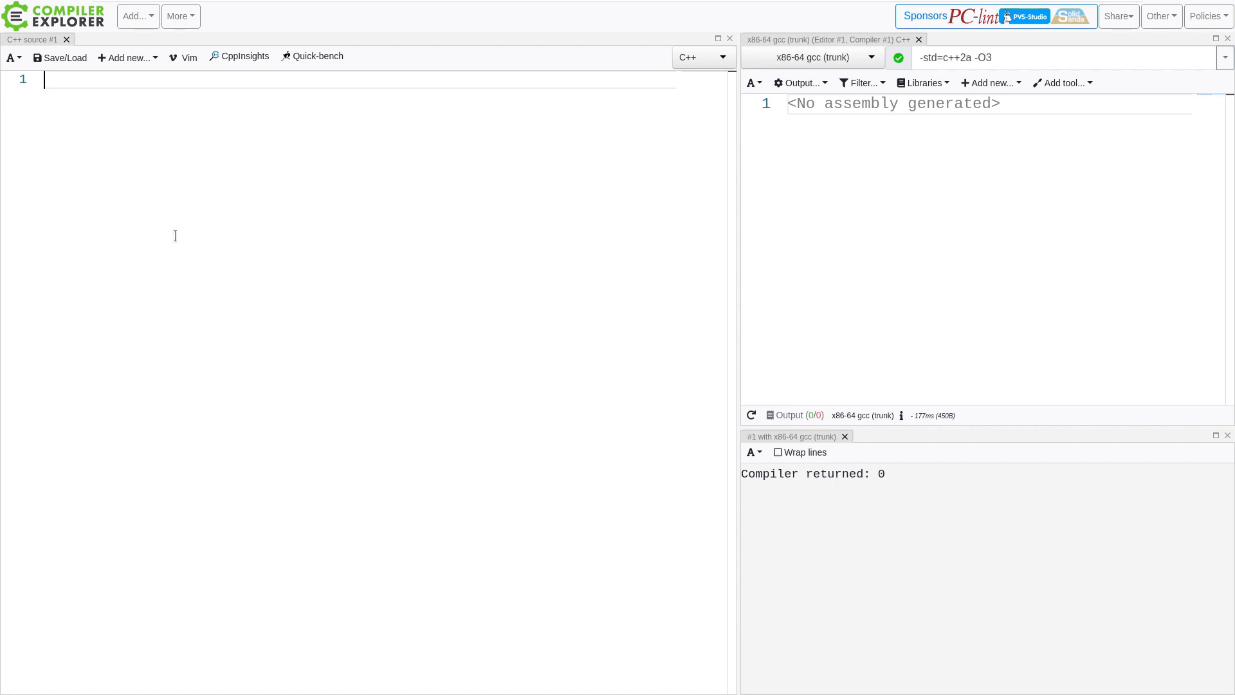
Write an empty int main() function and move into its body
{"action": "type", "text": "int mi"}
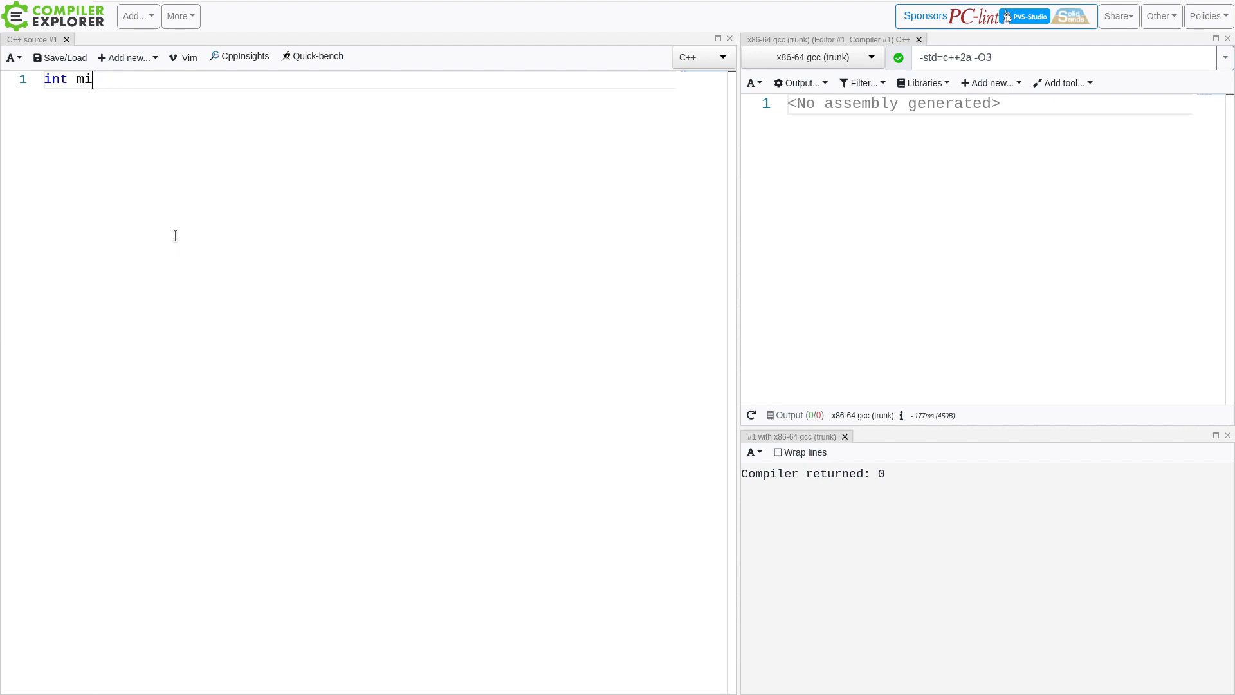
{"action": "type", "text": "ain()"}
{"action": "type", "text": "{"}
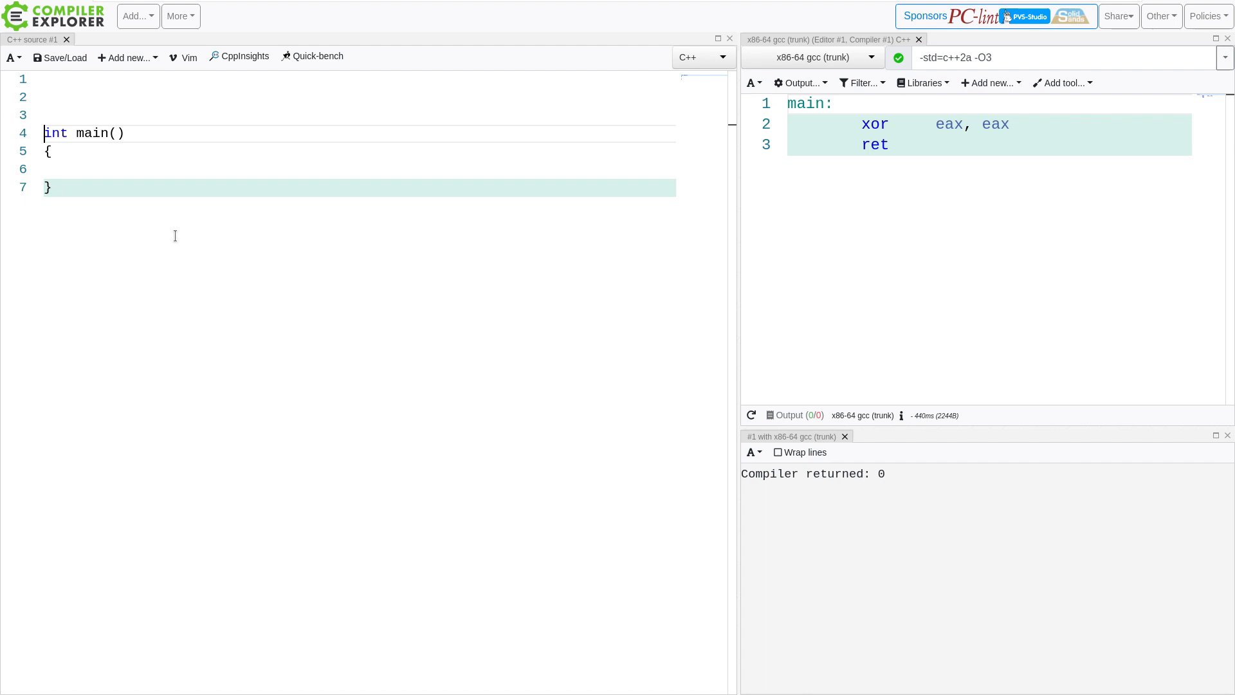
{"action": "left_click", "coordinate": [50, 168]}
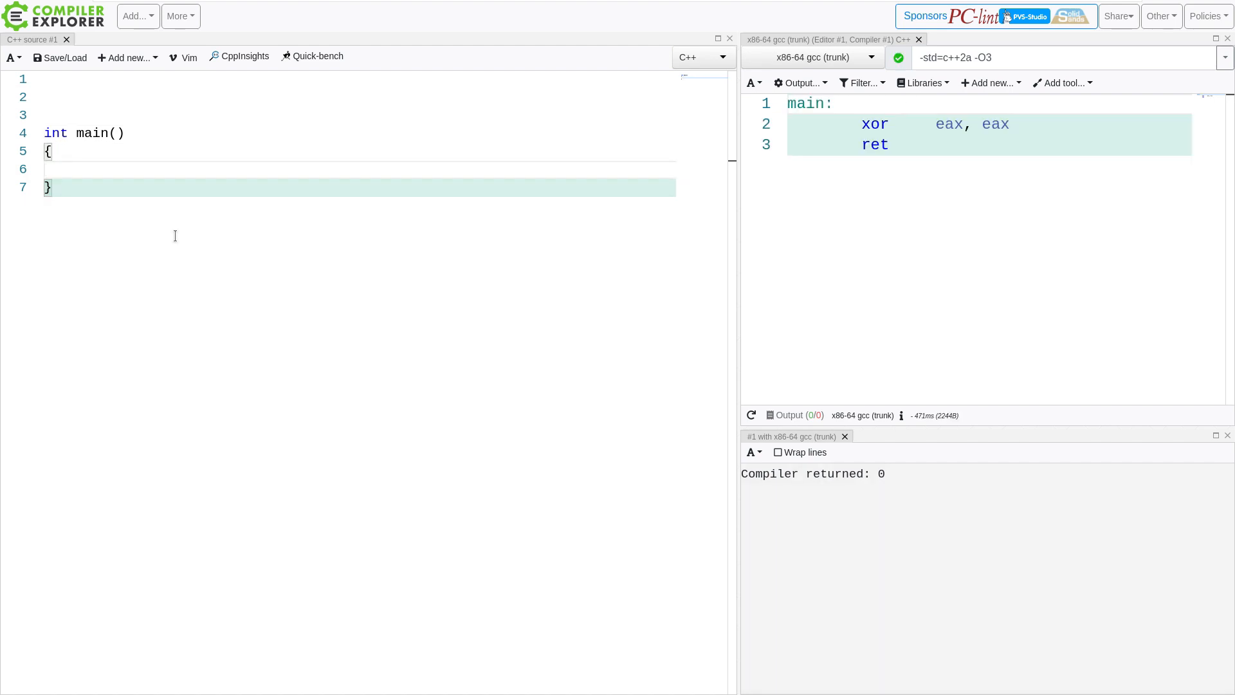
Begin a static_assert on a binary literal, so far reading static_assert(0b)
{"action": "type", "text": "static_a"}
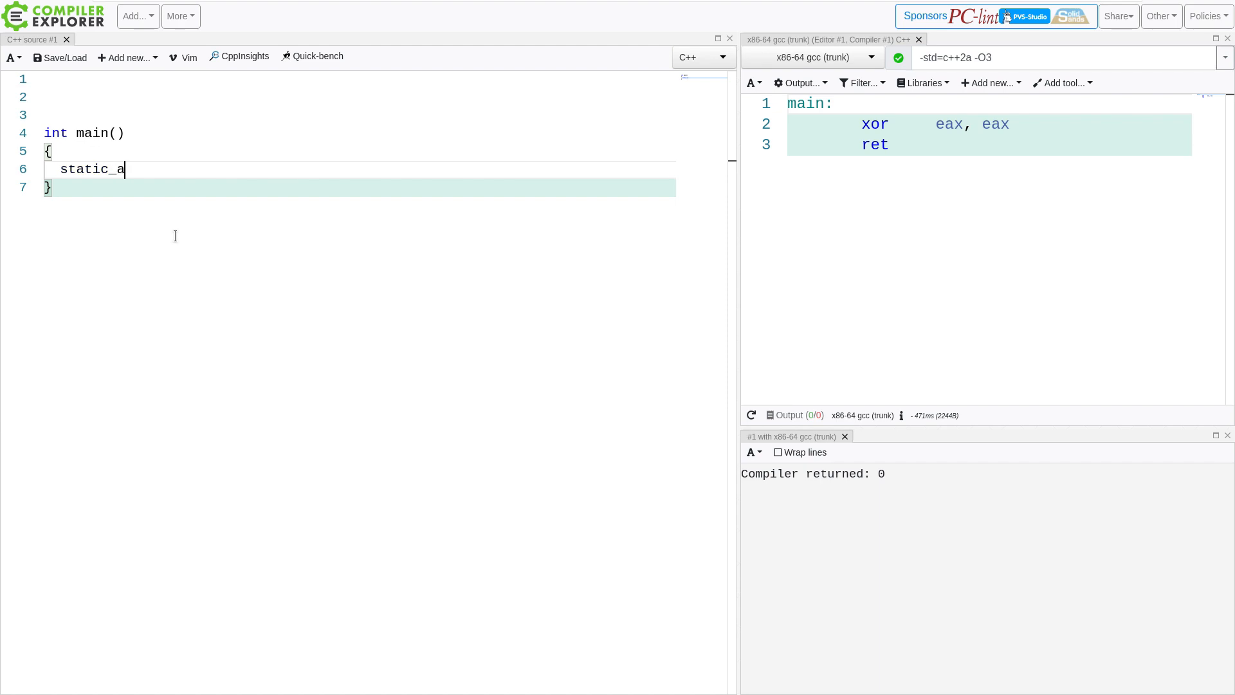
{"action": "type", "text": "ssert()"}
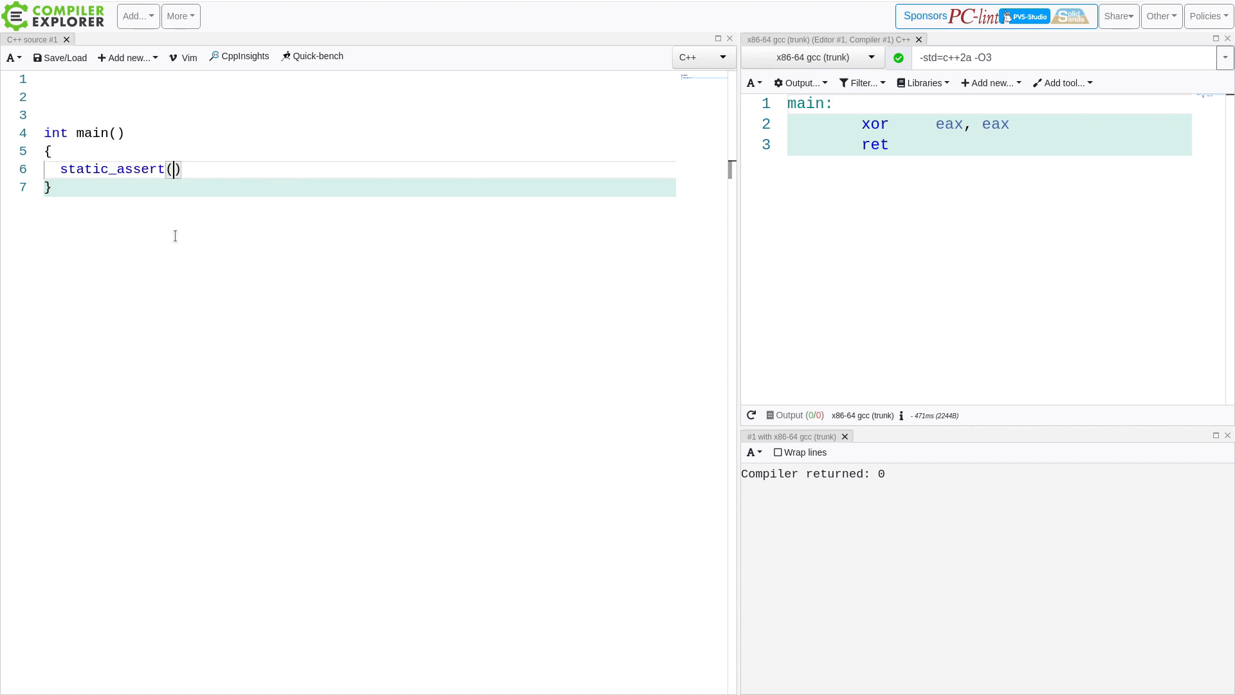
{"action": "type", "text": "0"}
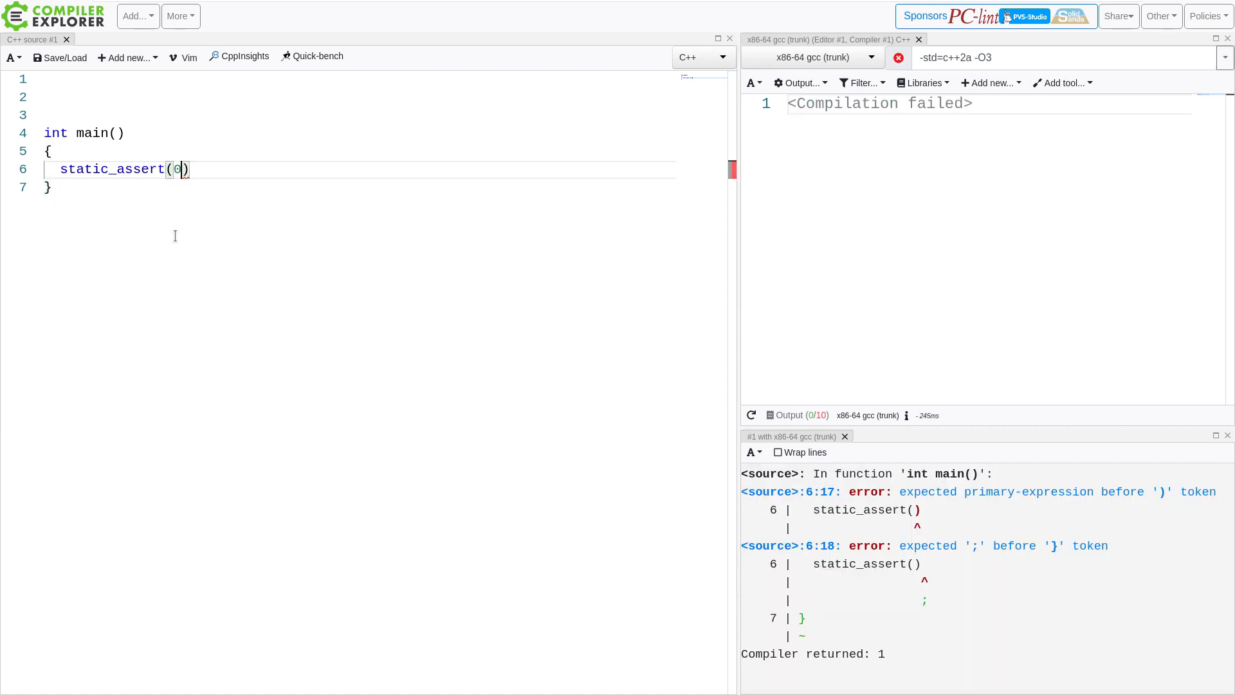
{"action": "type", "text": "b"}
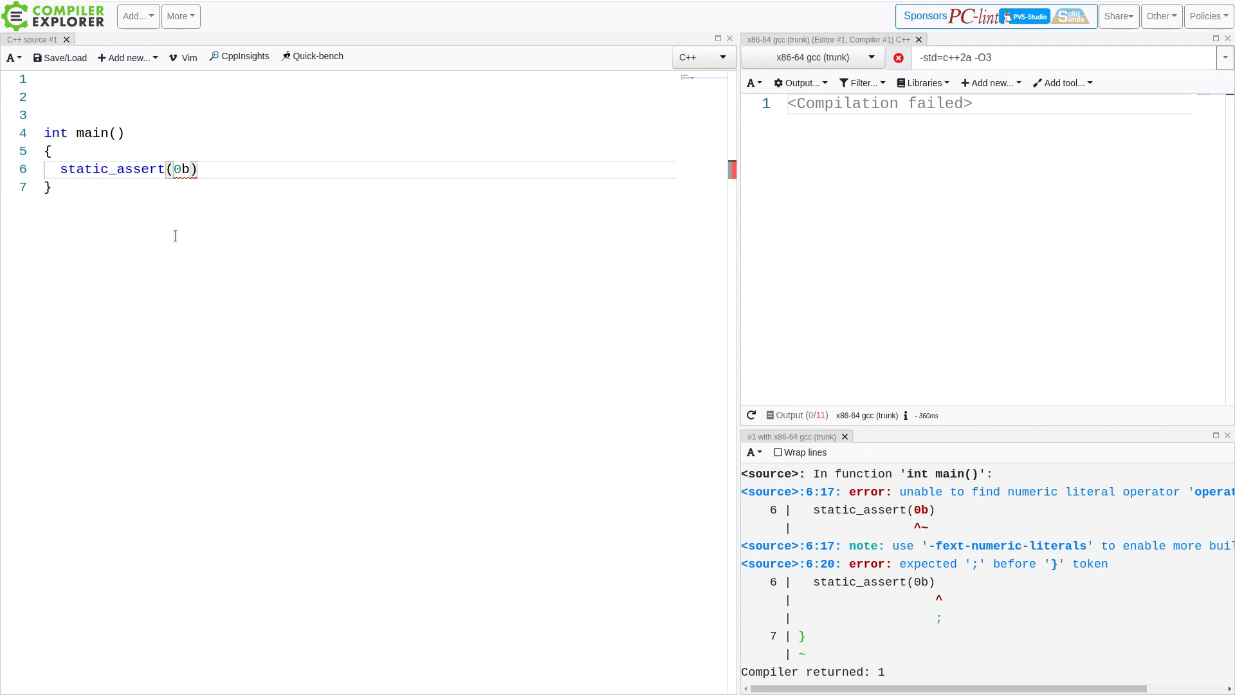
Complete the binary literal 0b110101 and follow it with ==
{"action": "type", "text": "11"}
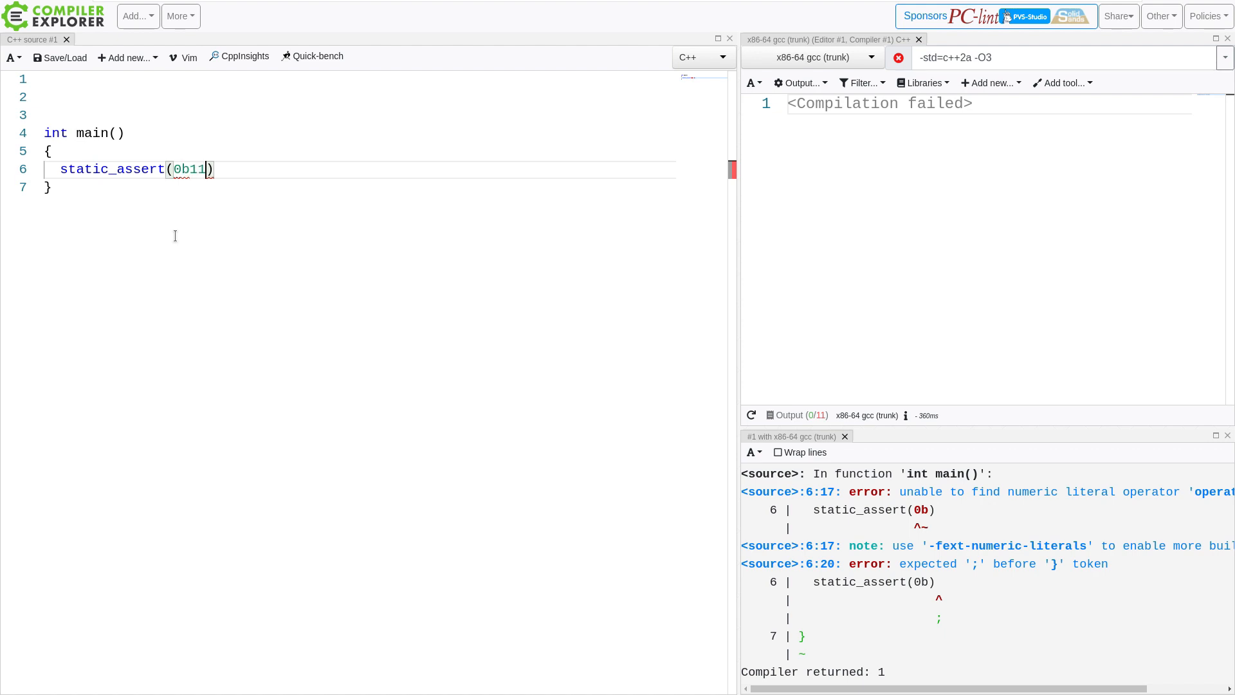
{"action": "type", "text": "000"}
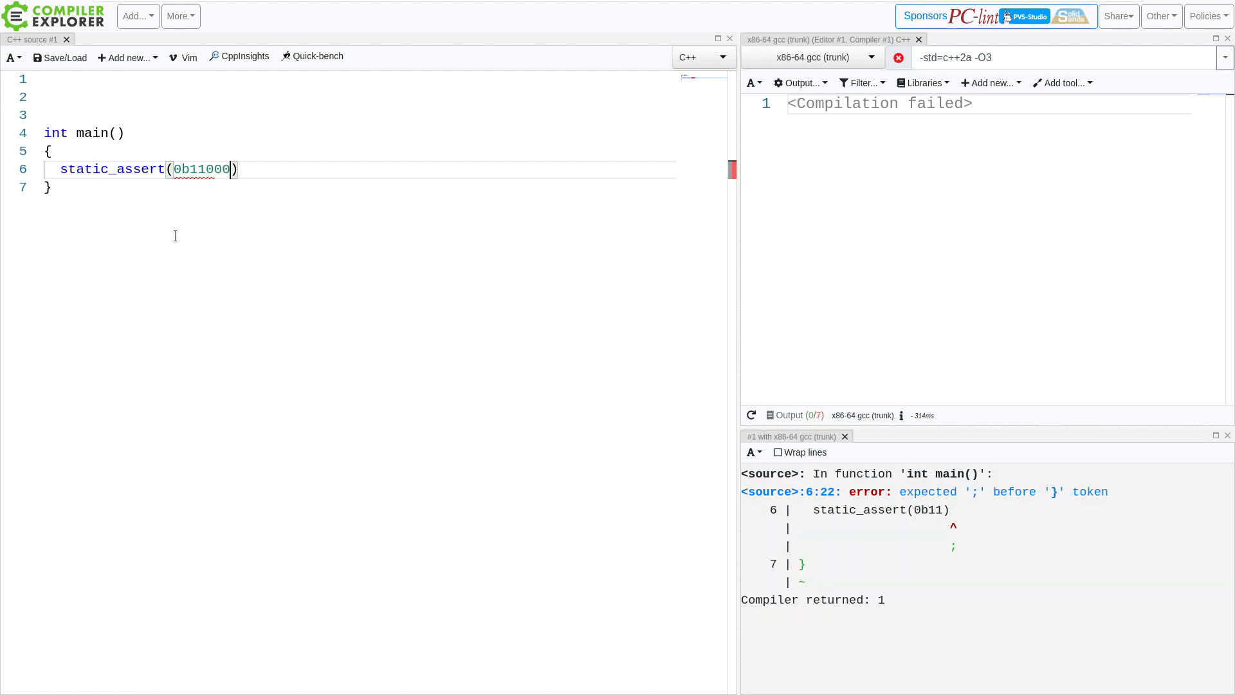
{"action": "type", "text": "01"}
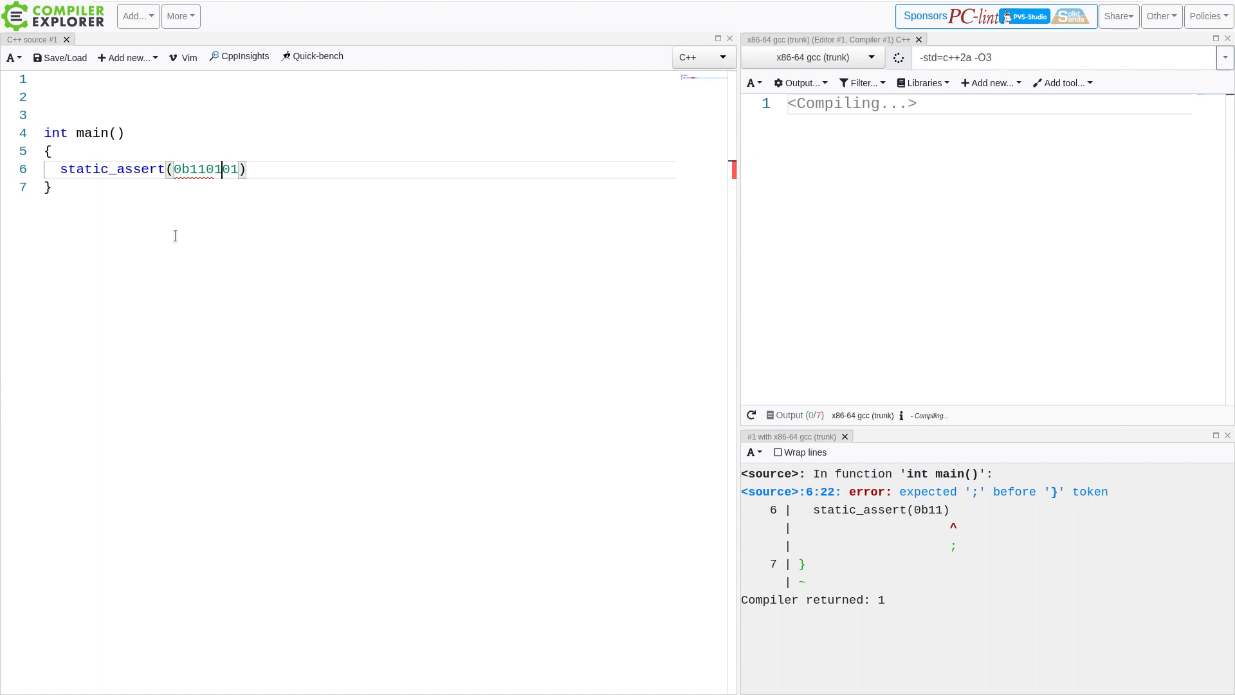
{"action": "type", "text": "1"}
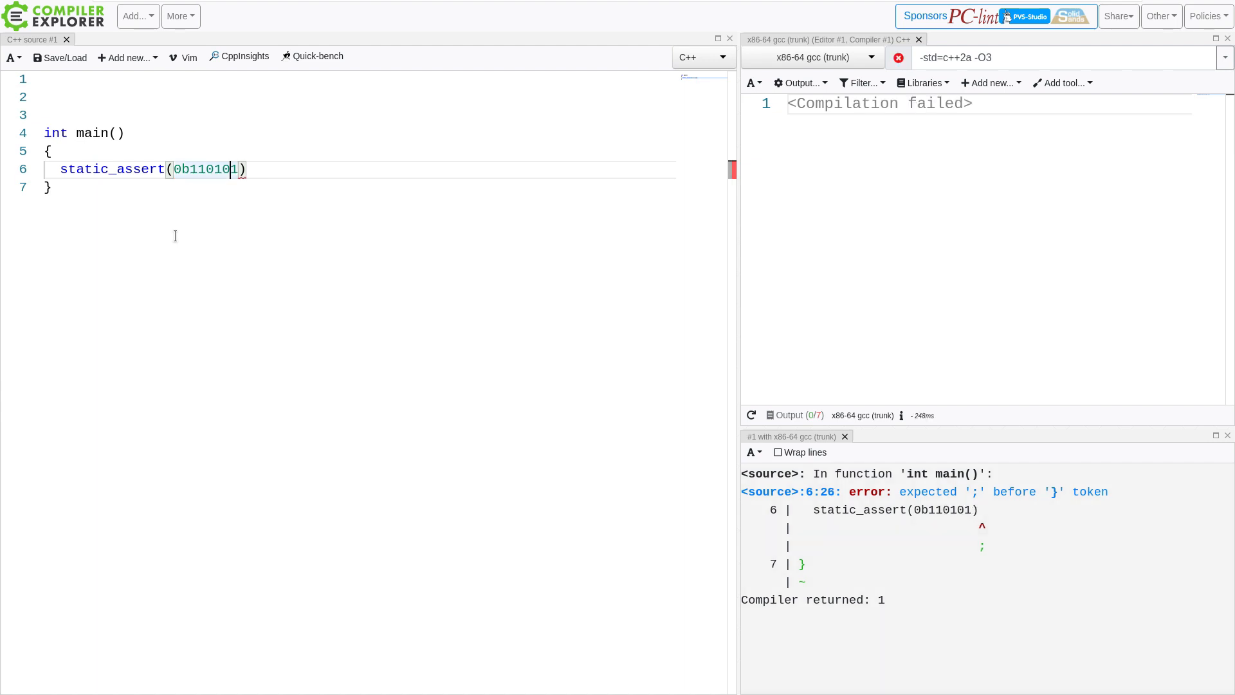
{"action": "type", "text": "=="}
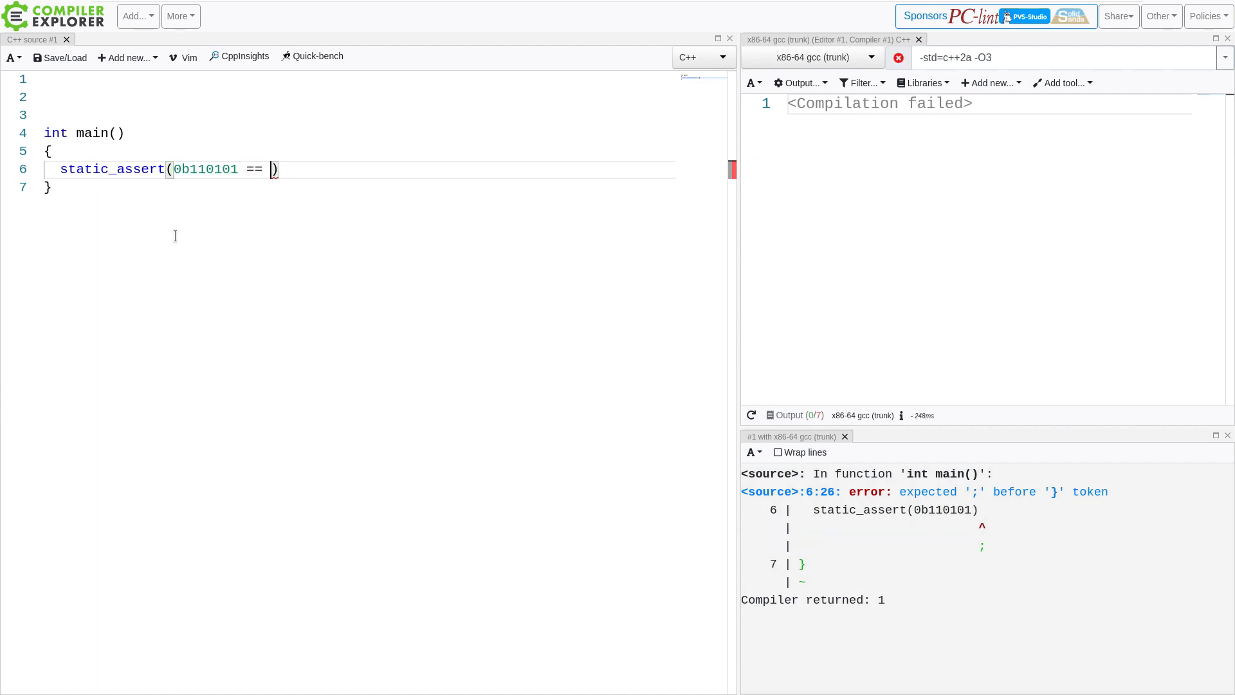
Compare against BitPattern() and end the statement, cursor left inside its parentheses
{"action": "type", "text": "Bit"}
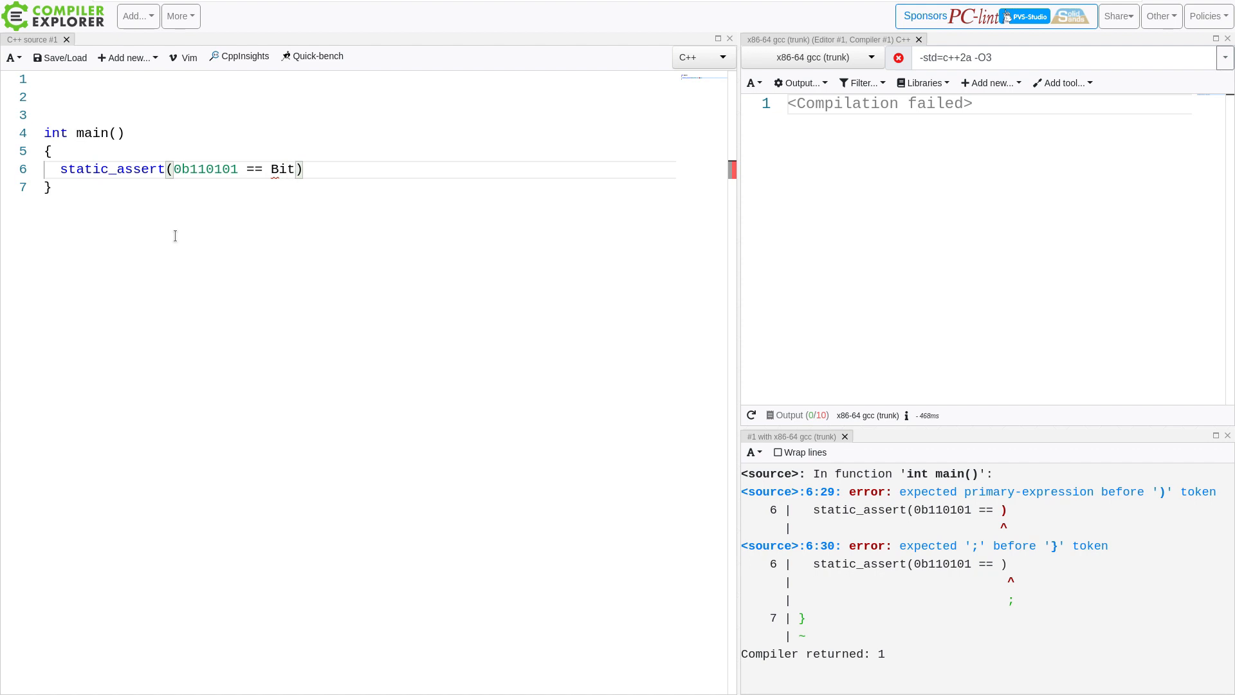
{"action": "type", "text": "P"}
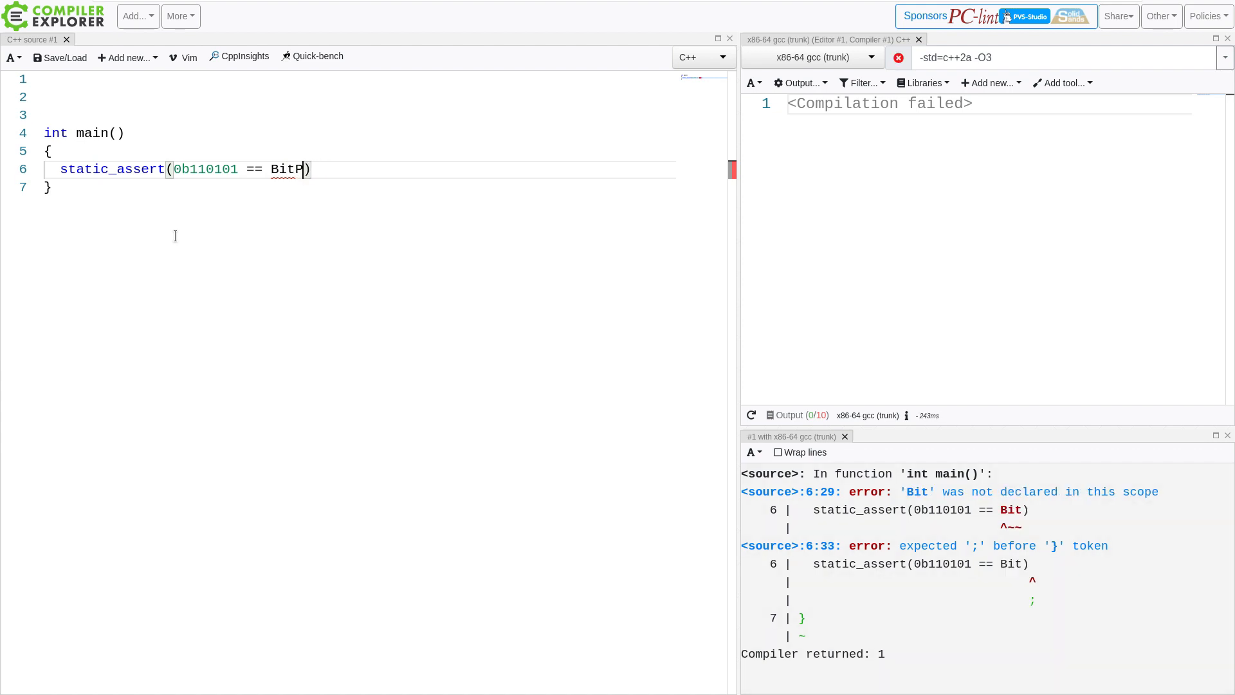
{"action": "type", "text": "attern"}
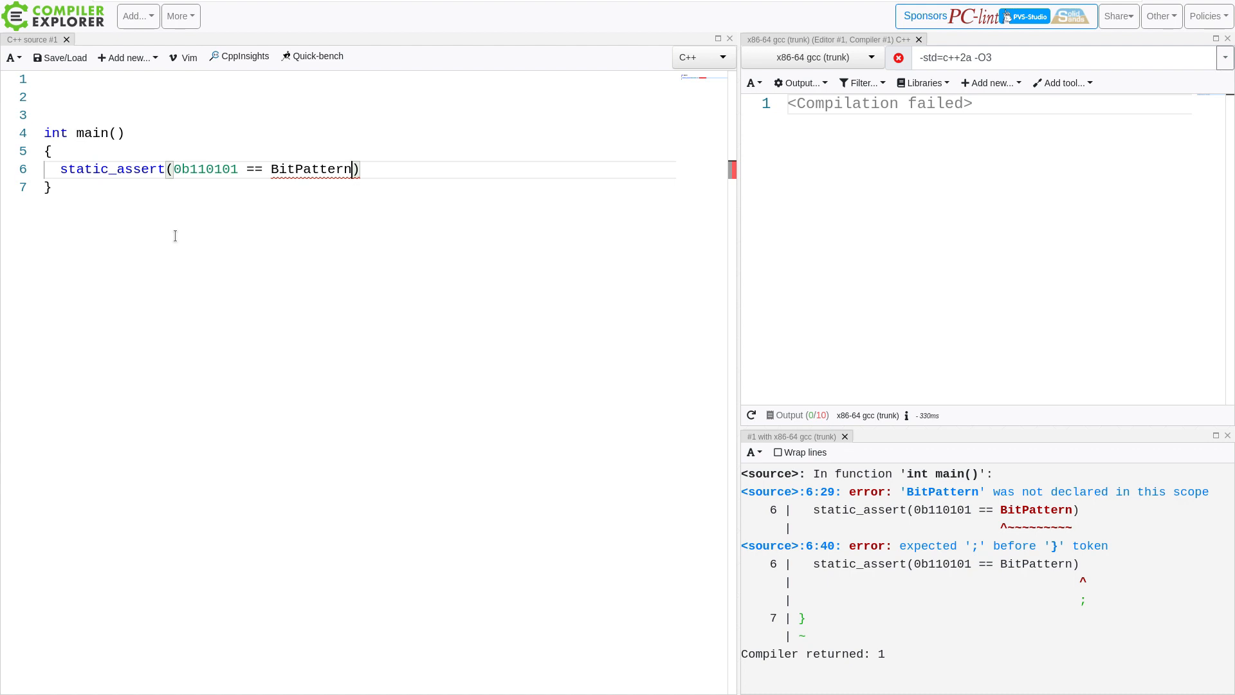
{"action": "type", "text": "()"}
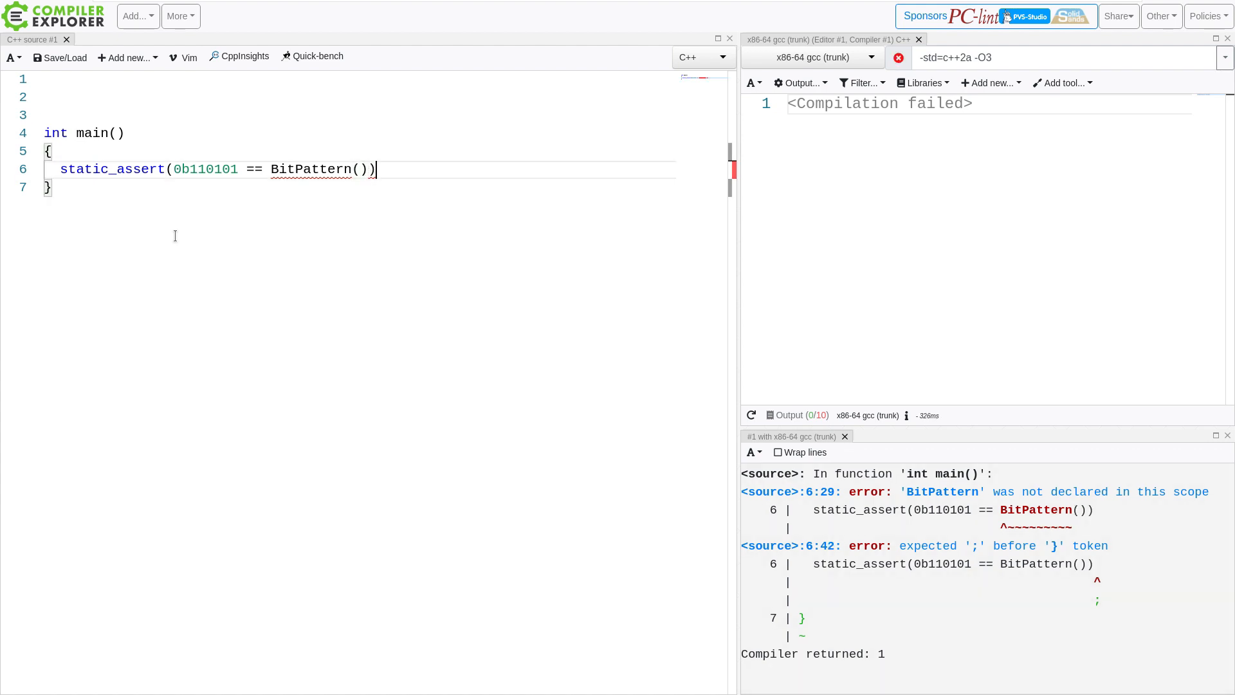
{"action": "type", "text": ";"}
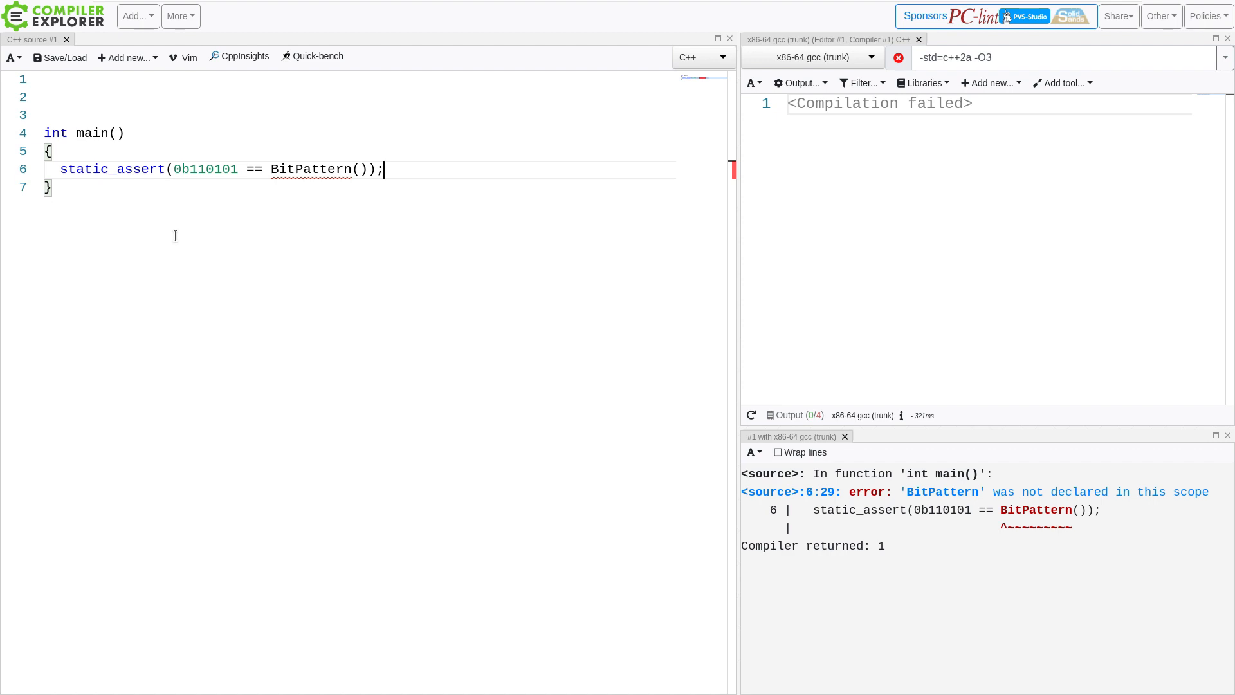
{"action": "left_click", "coordinate": [361, 170]}
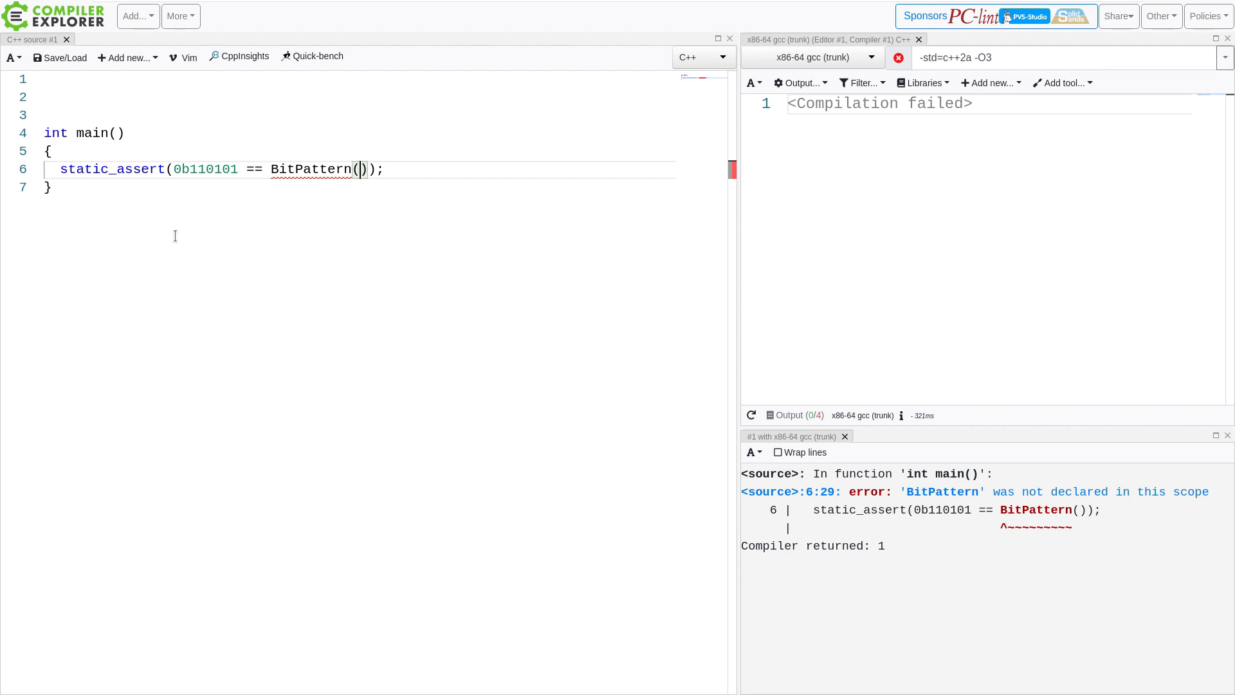
Pass the pattern string "11XXX10" to BitPattern(), removing a surplus X
{"action": "type", "text": "\"\""}
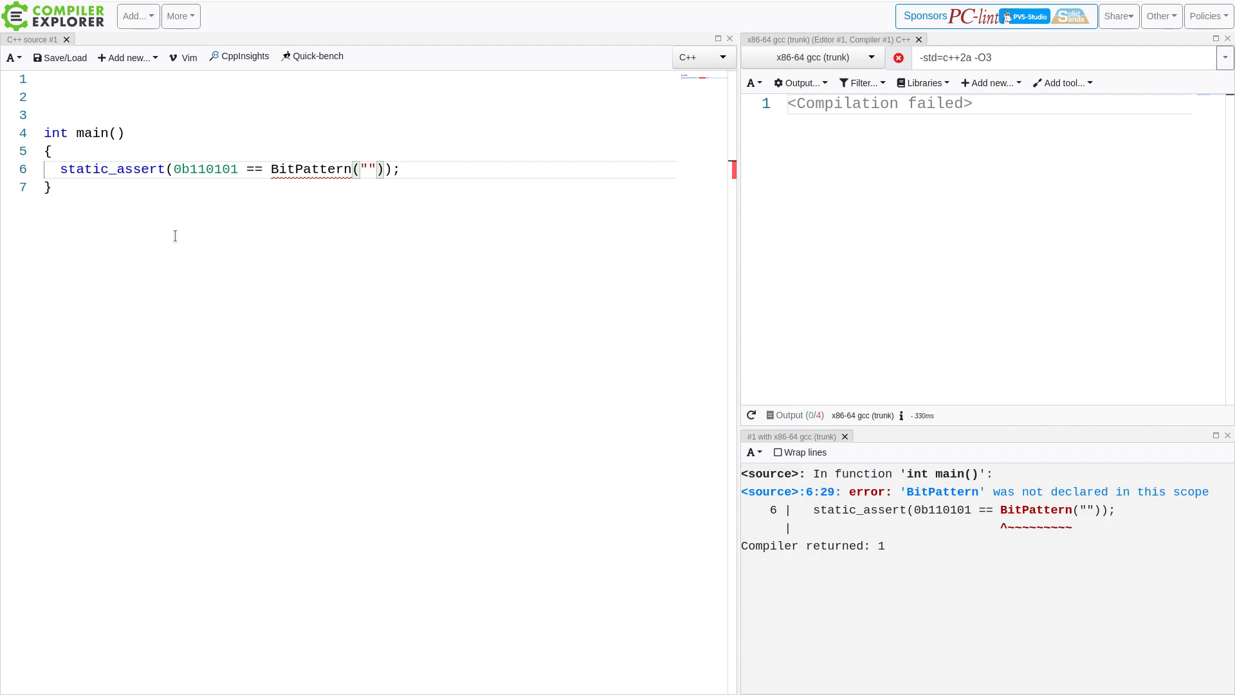
{"action": "type", "text": "11"}
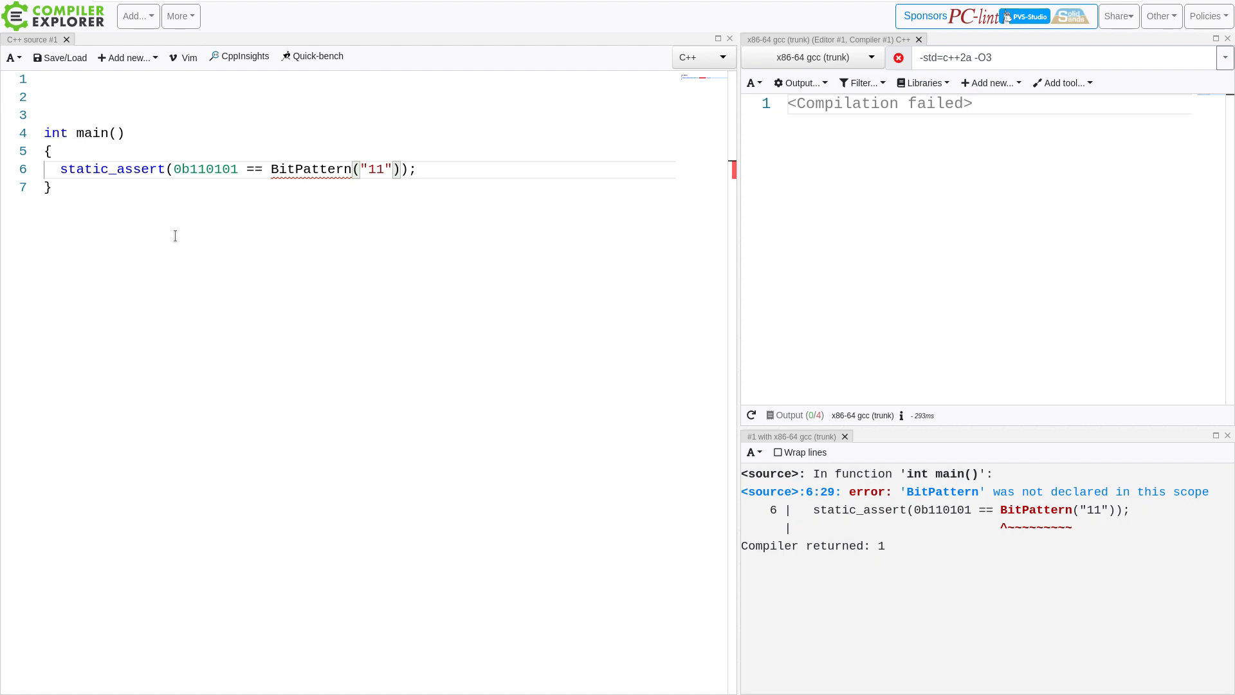
{"action": "type", "text": "XX"}
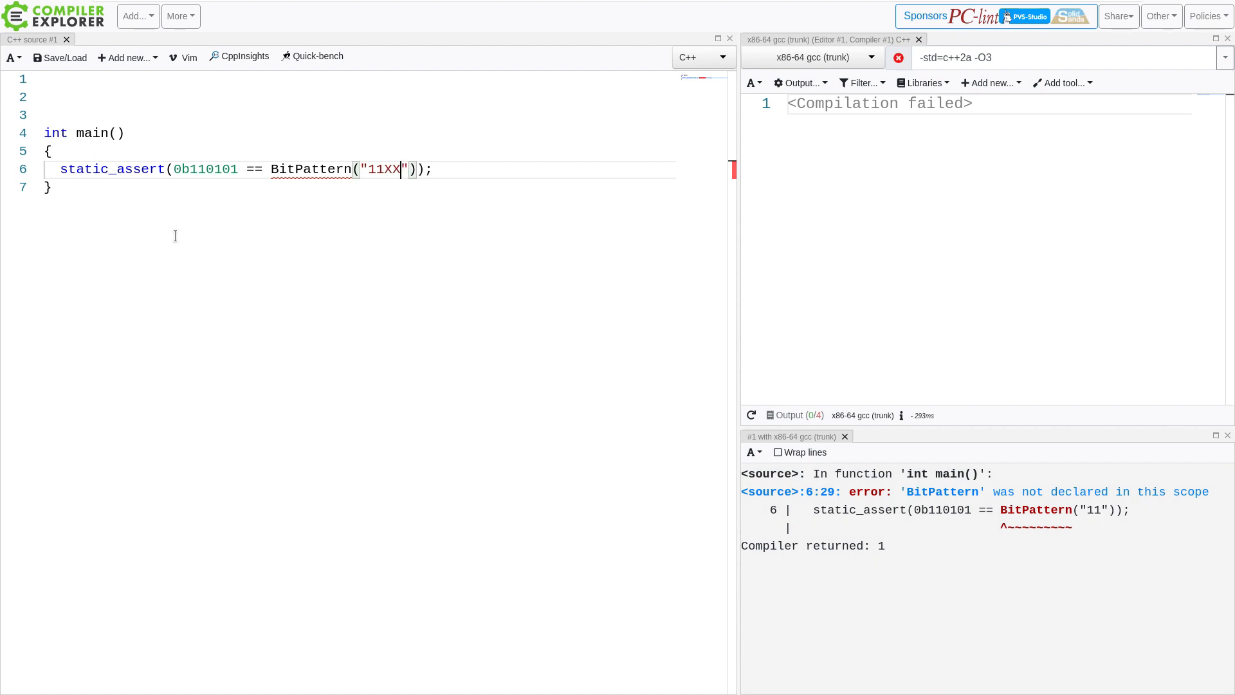
{"action": "type", "text": "X"}
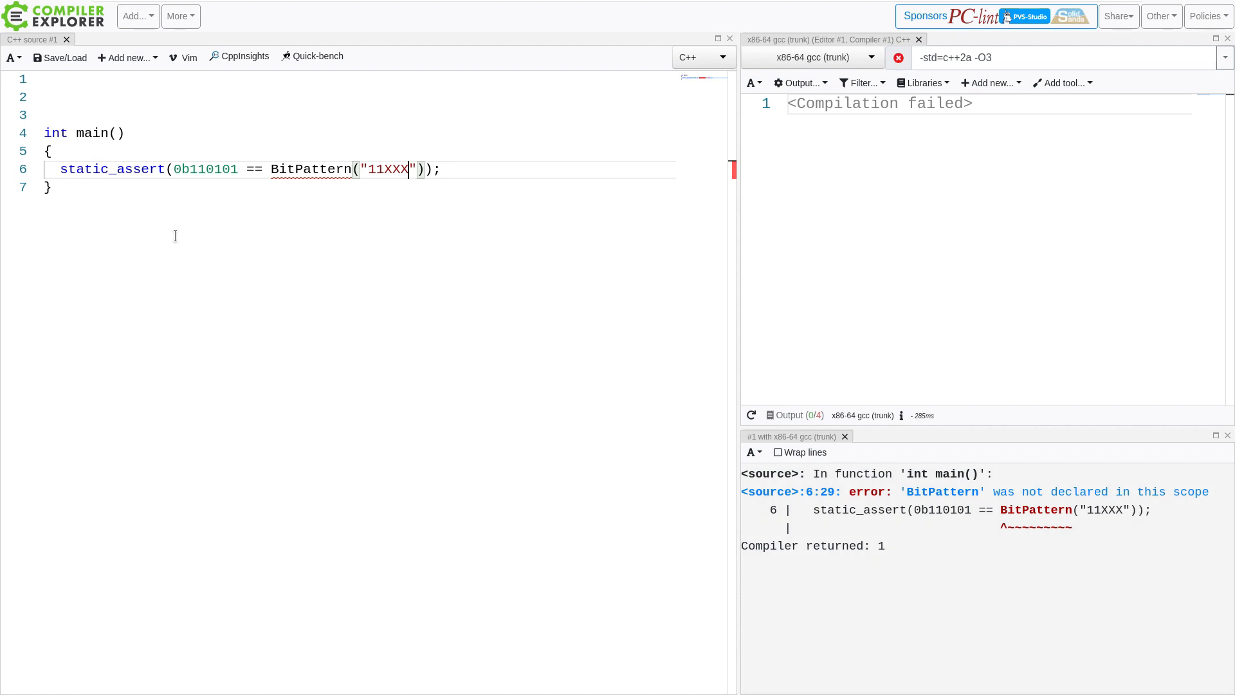
{"action": "type", "text": "1"}
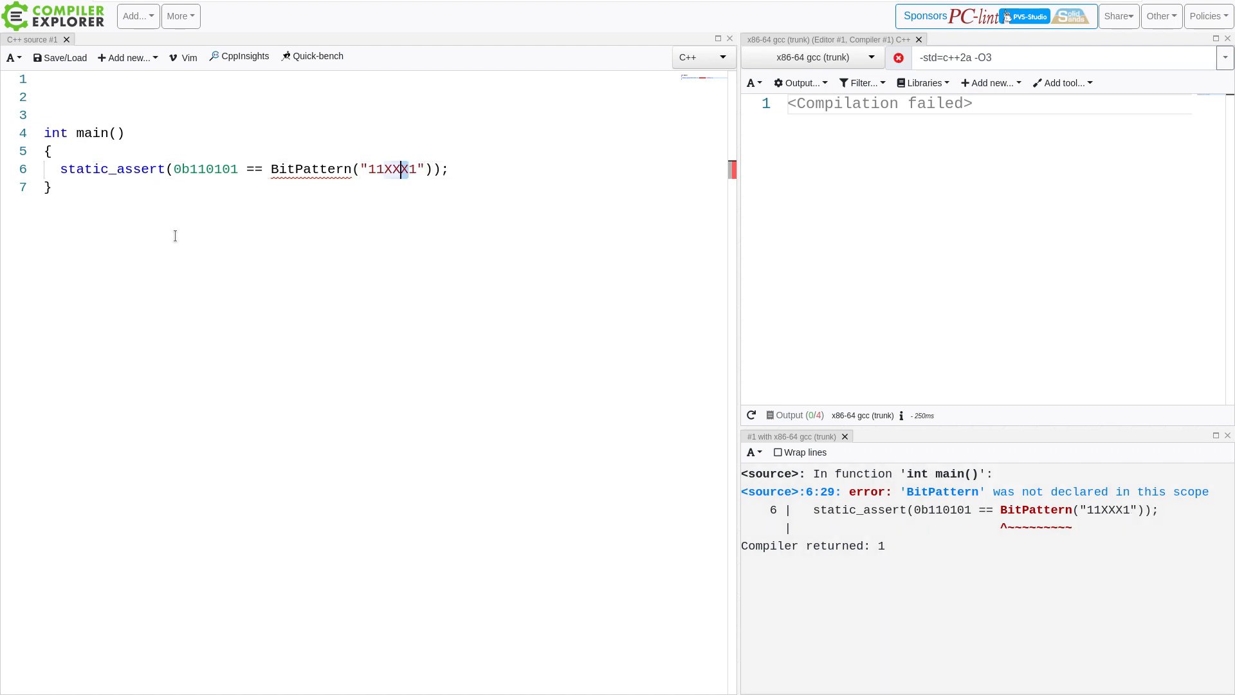
{"action": "type", "text": "11xxx1"}
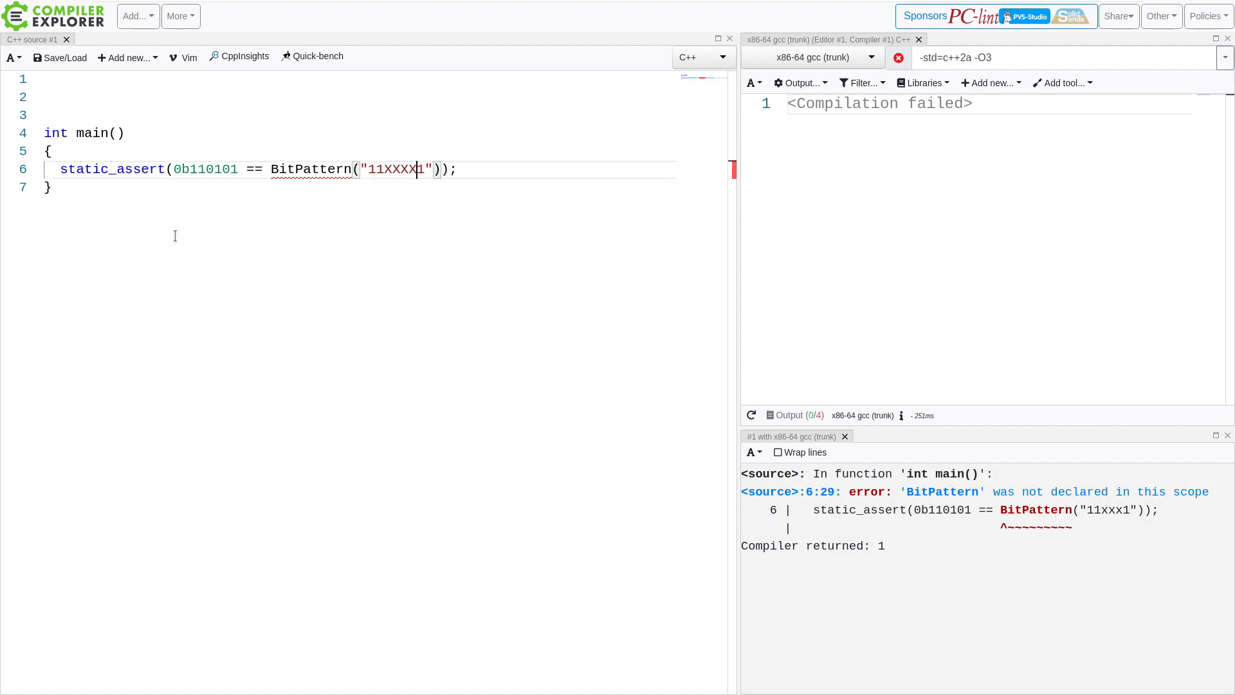
{"action": "key", "text": "Backspace"}
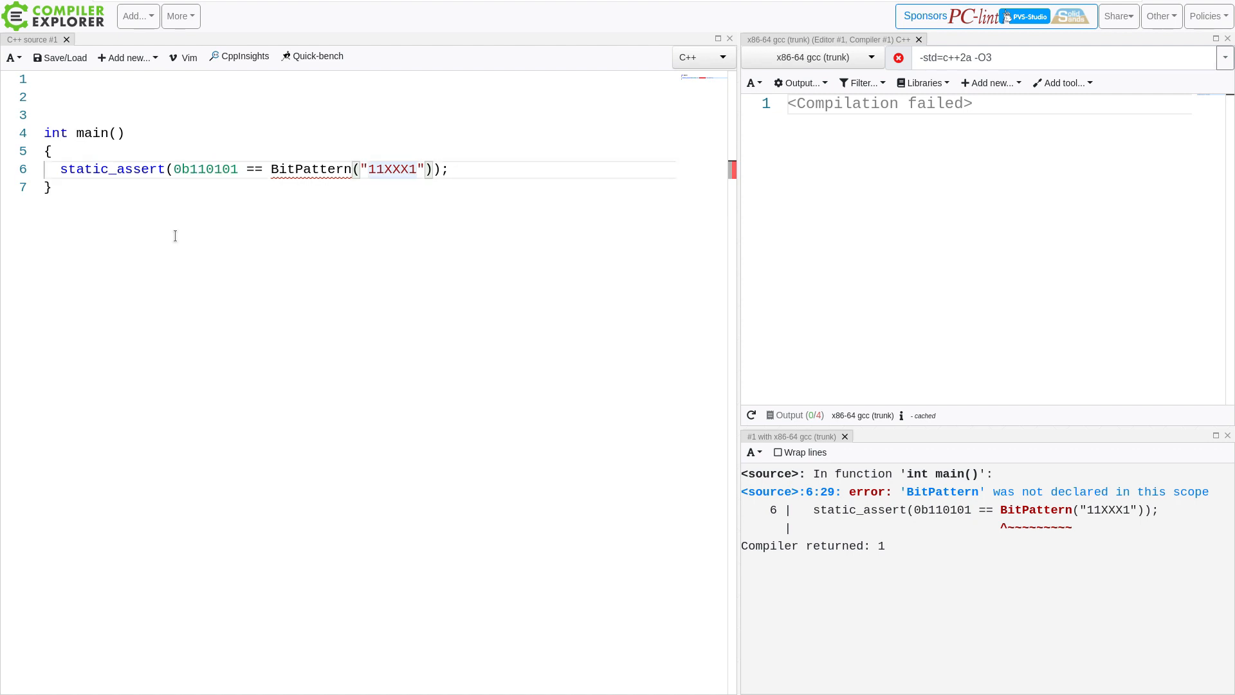
Extend the binary literal to 0b1101010 and leave a blank line above main
{"action": "type", "text": "0"}
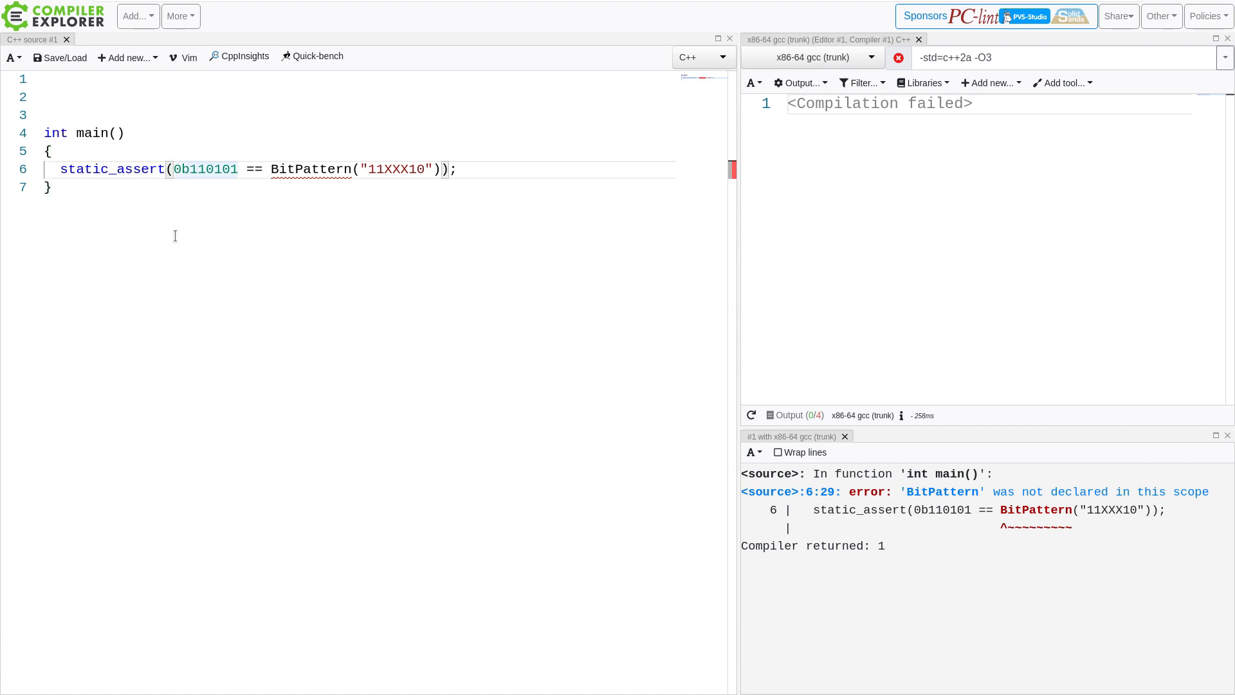
{"action": "type", "text": "0"}
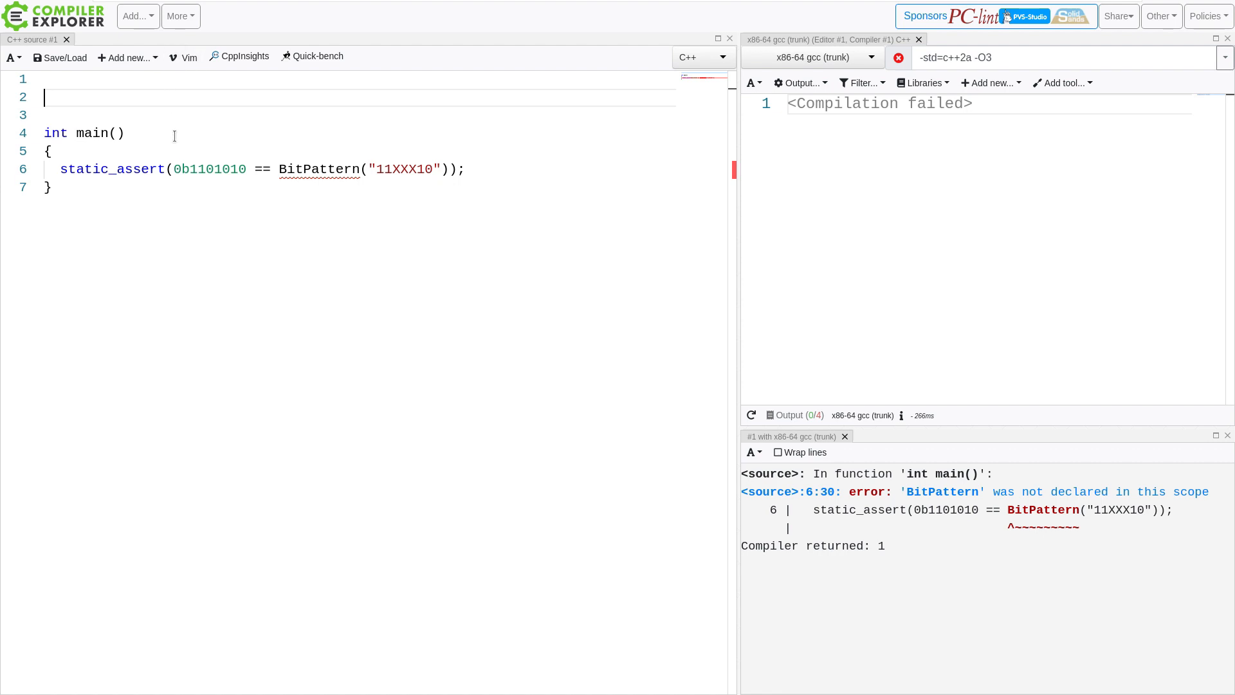
{"action": "mouse_move", "coordinate": [234, 100]}
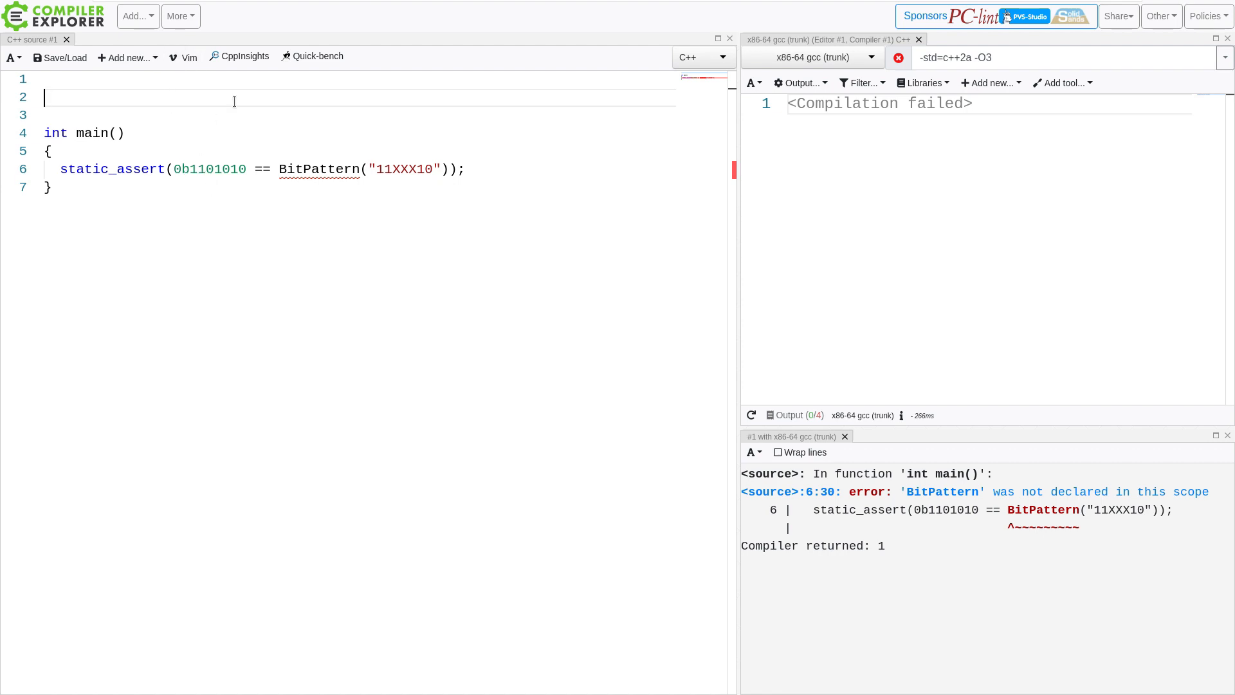
Declare a class BitPattern {}; above main
{"action": "type", "text": "class Bi"}
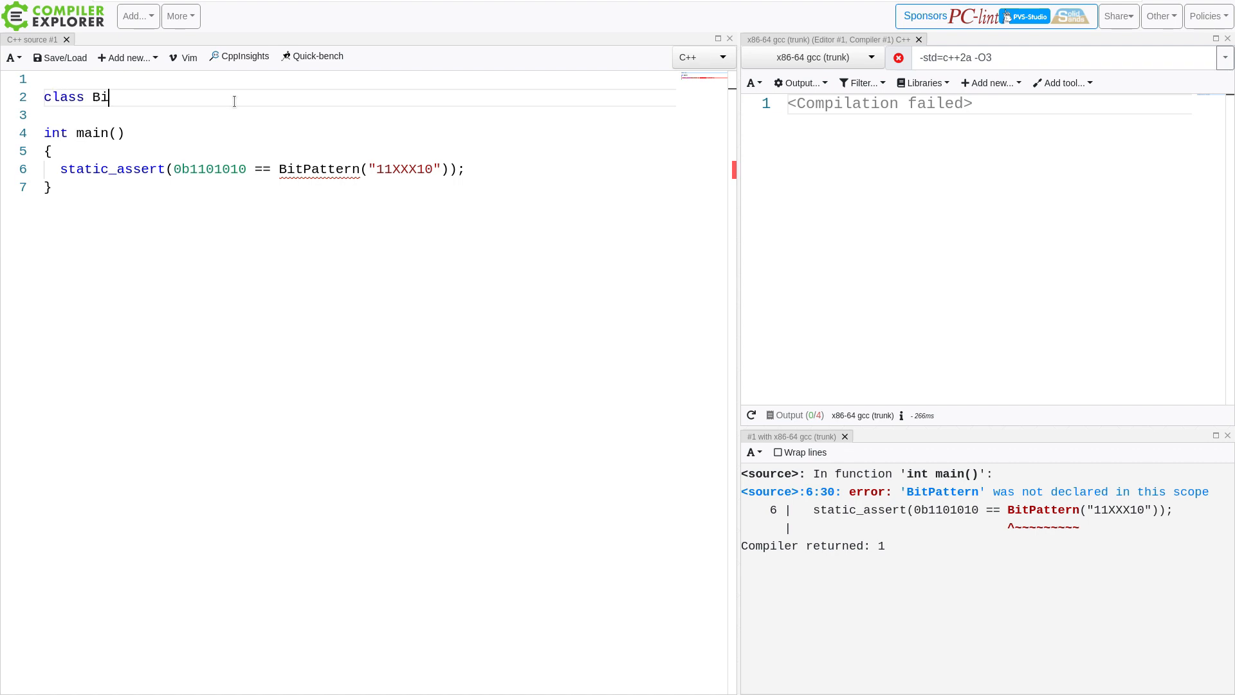
{"action": "type", "text": "tPattern"}
{"action": "left_click", "coordinate": [356, 115]}
{"action": "type", "text": "{"}
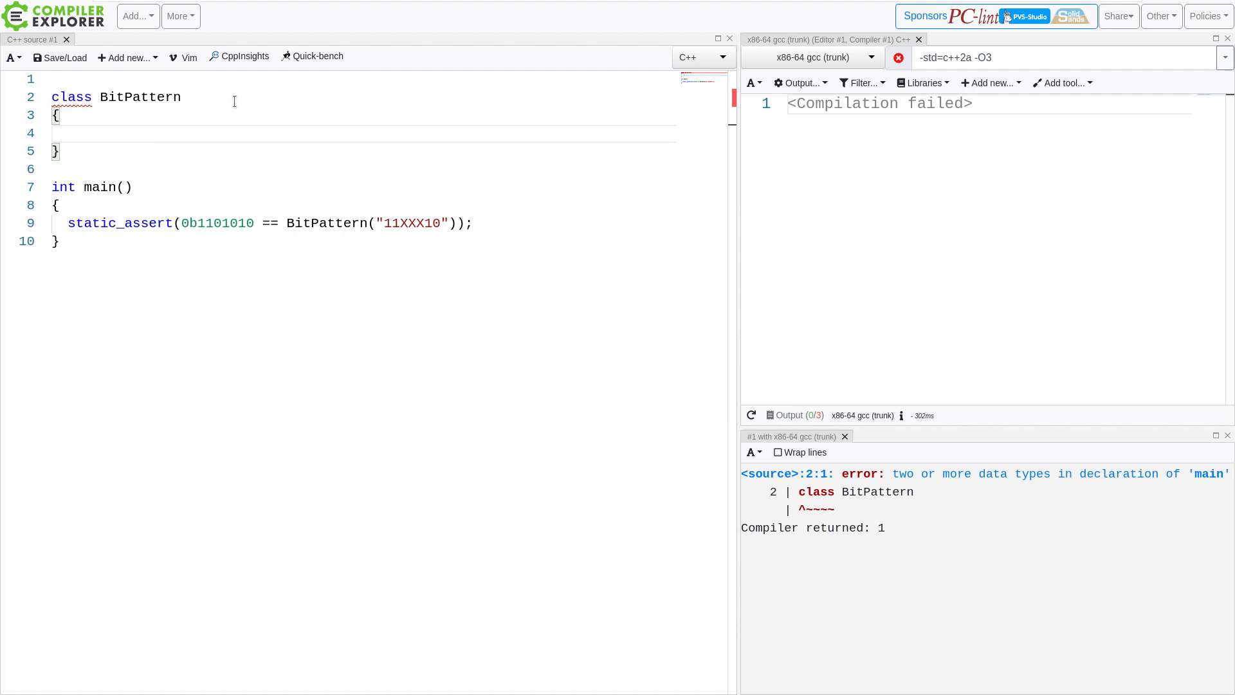
{"action": "type", "text": ";"}
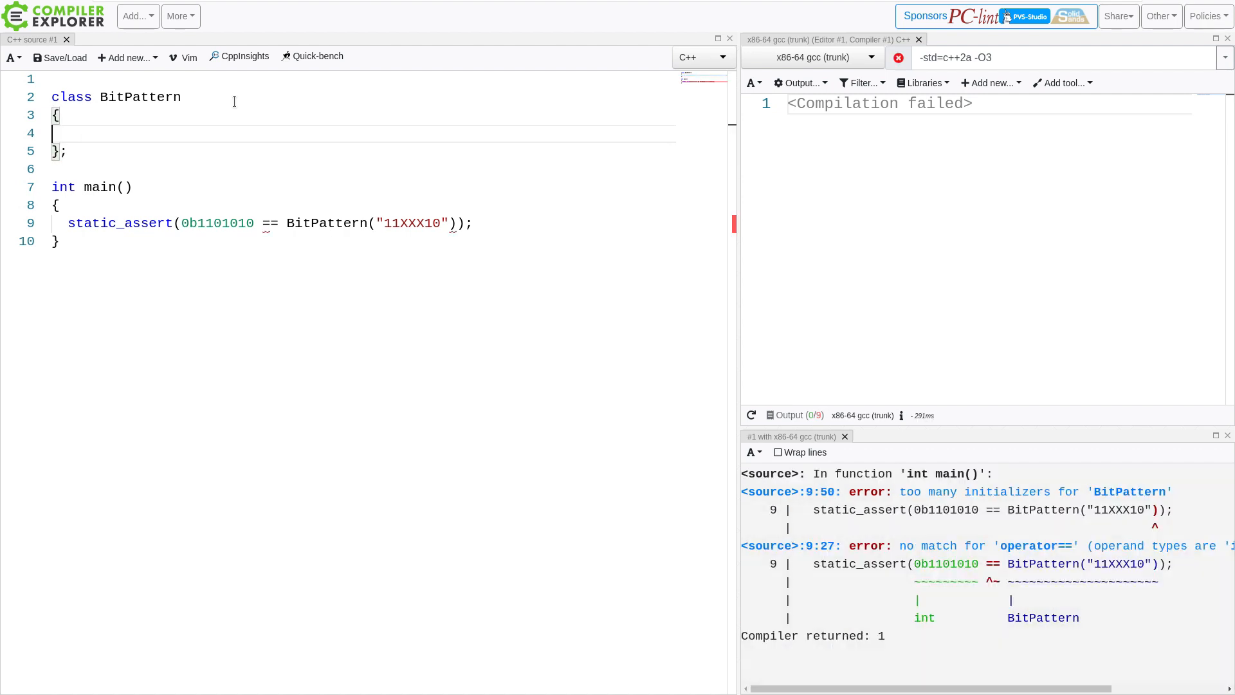
Add a public: section beginning a std::uint64_t member
{"action": "type", "text": "publi"}
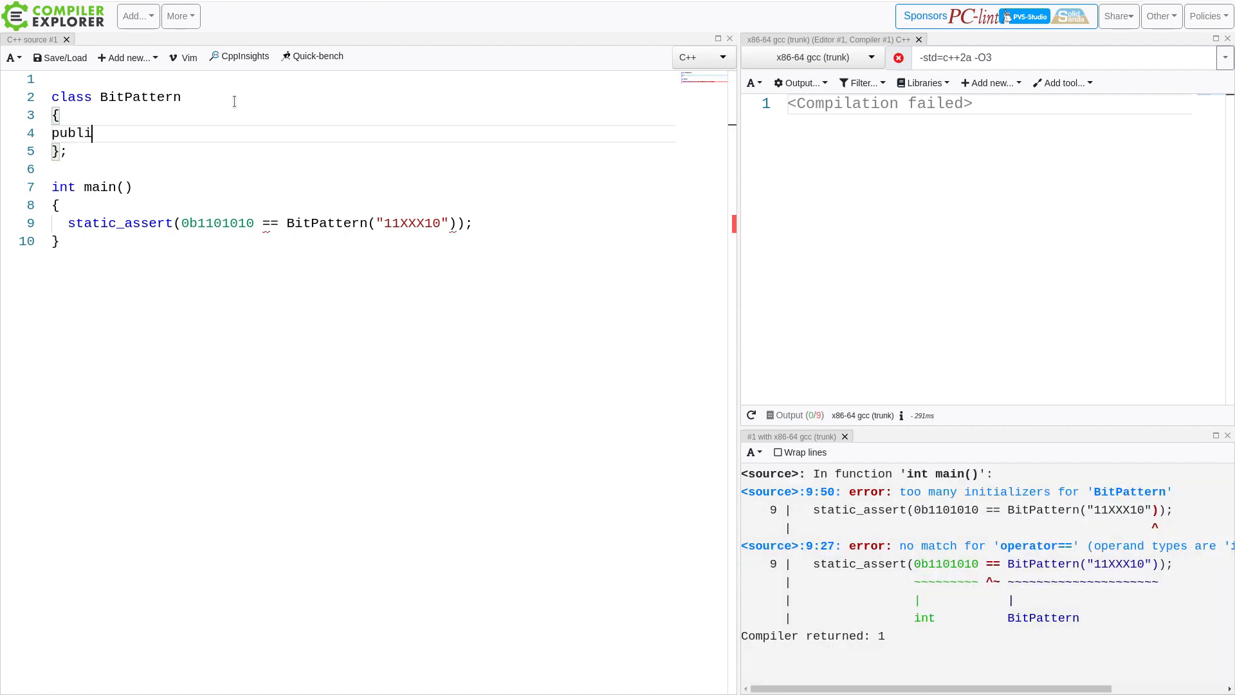
{"action": "type", "text": "c:"}
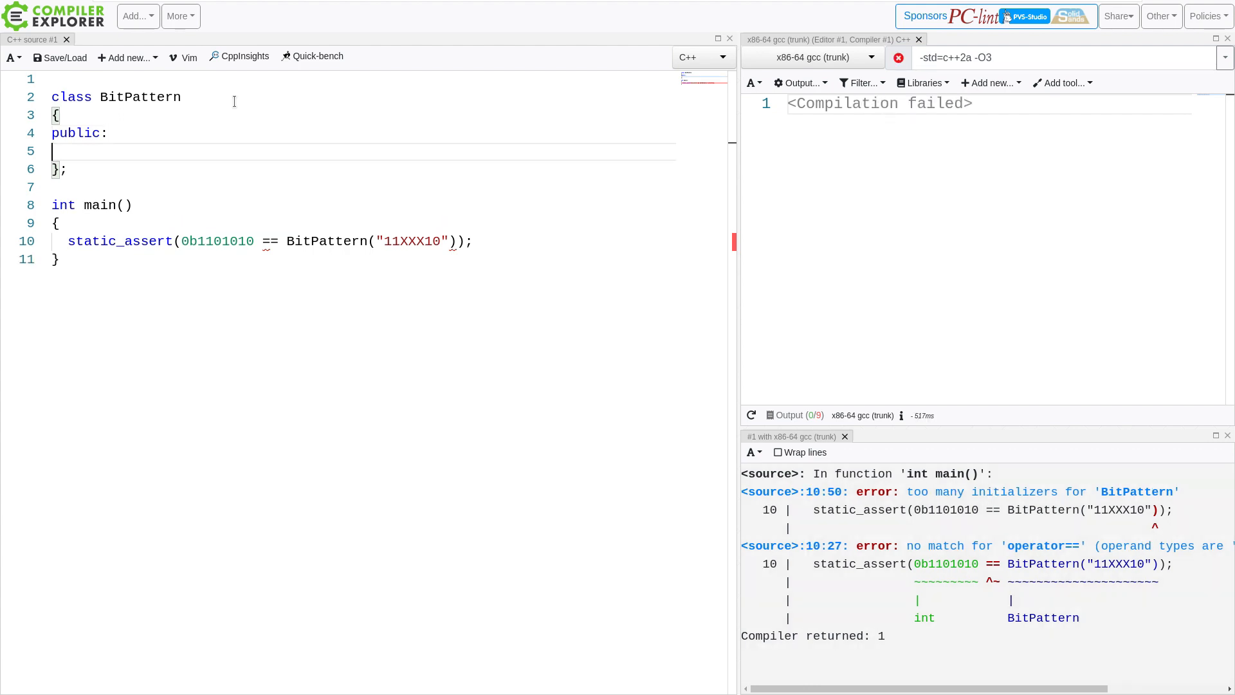
{"action": "type", "text": "std::u"}
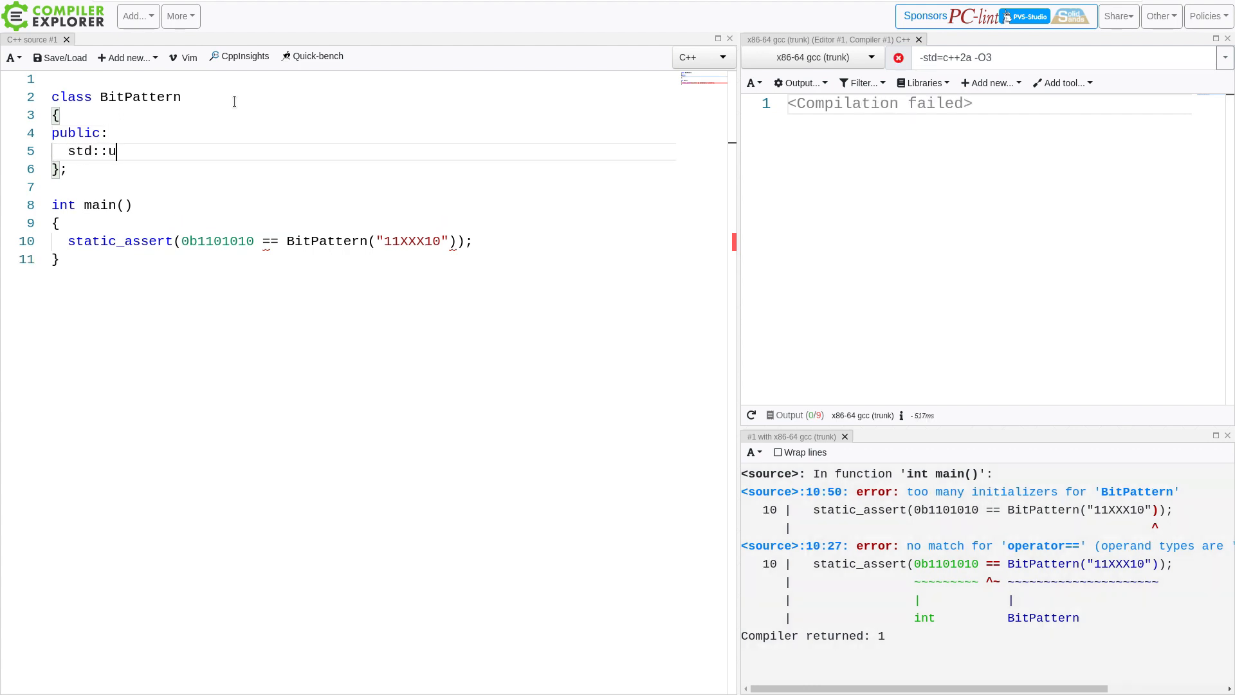
{"action": "type", "text": "n"}
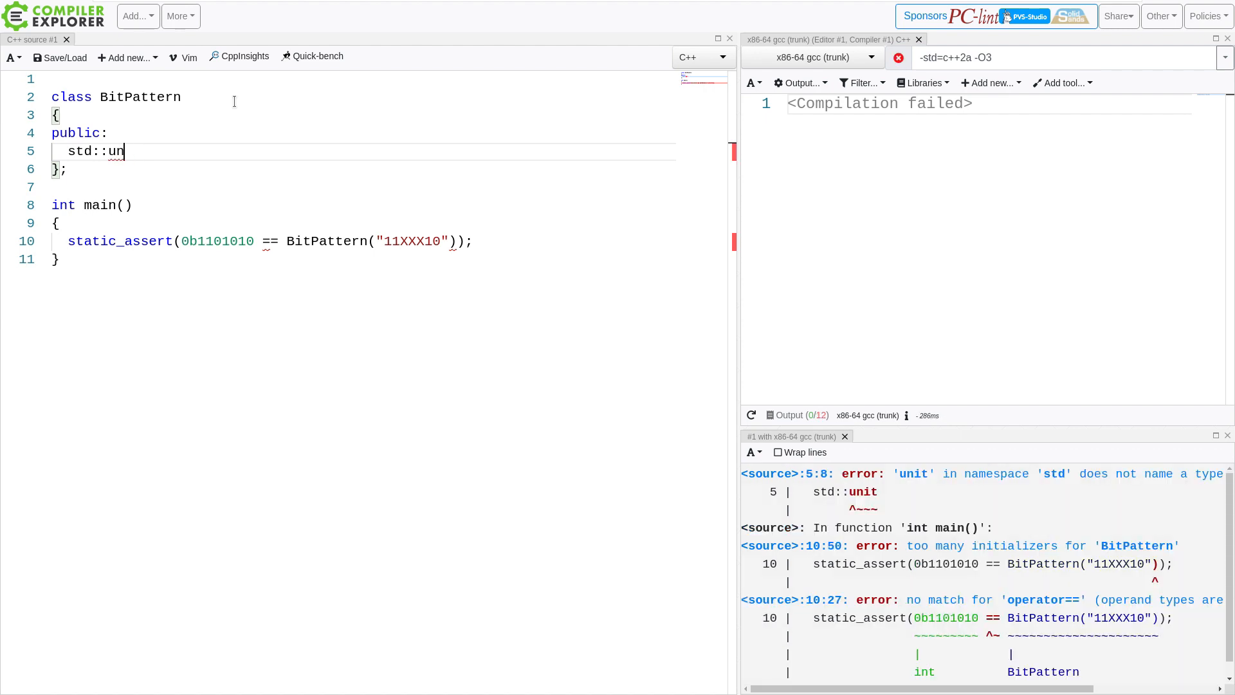
{"action": "type", "text": "int64)"}
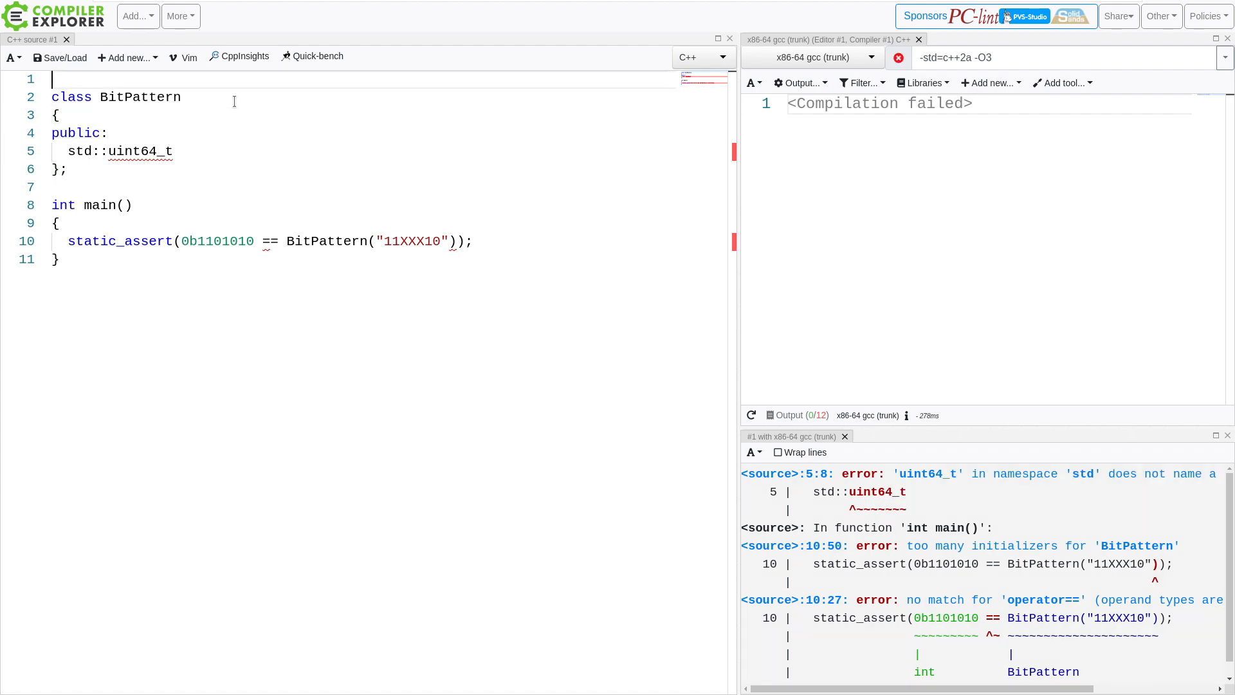
Include <cstdint>, name the member match, and open empty lines in main before the static_assert
{"action": "type", "text": "#inclue <"}
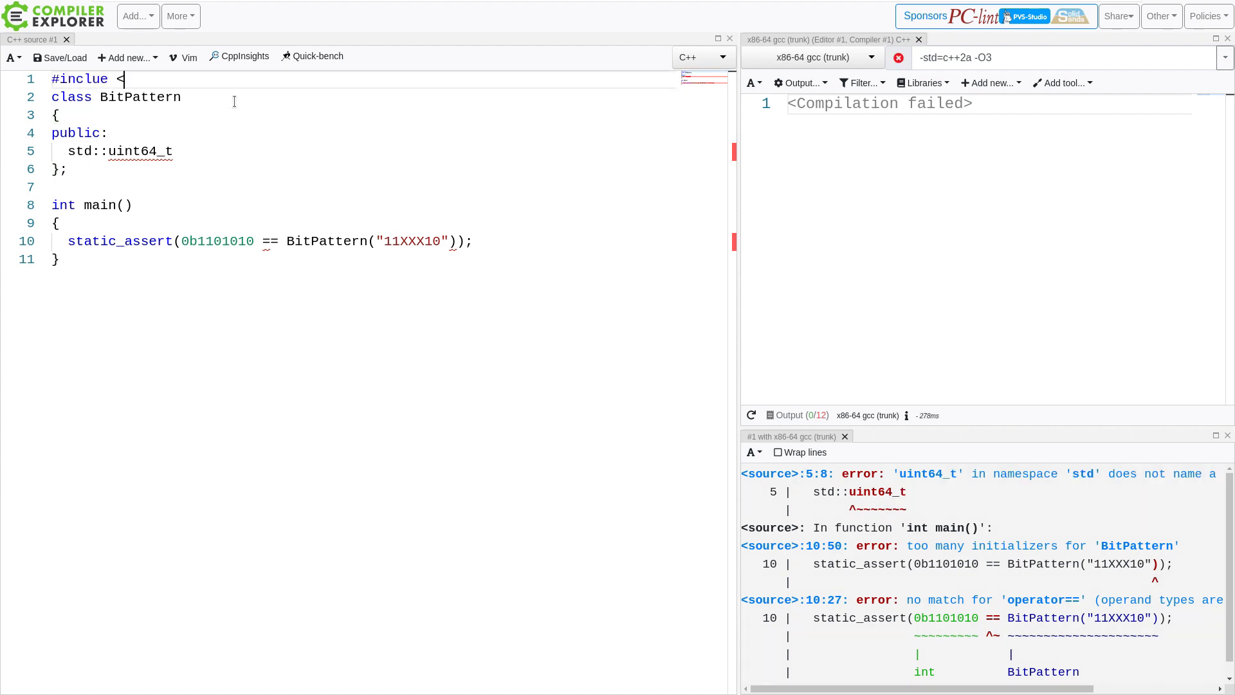
{"action": "type", "text": "cstdint>"}
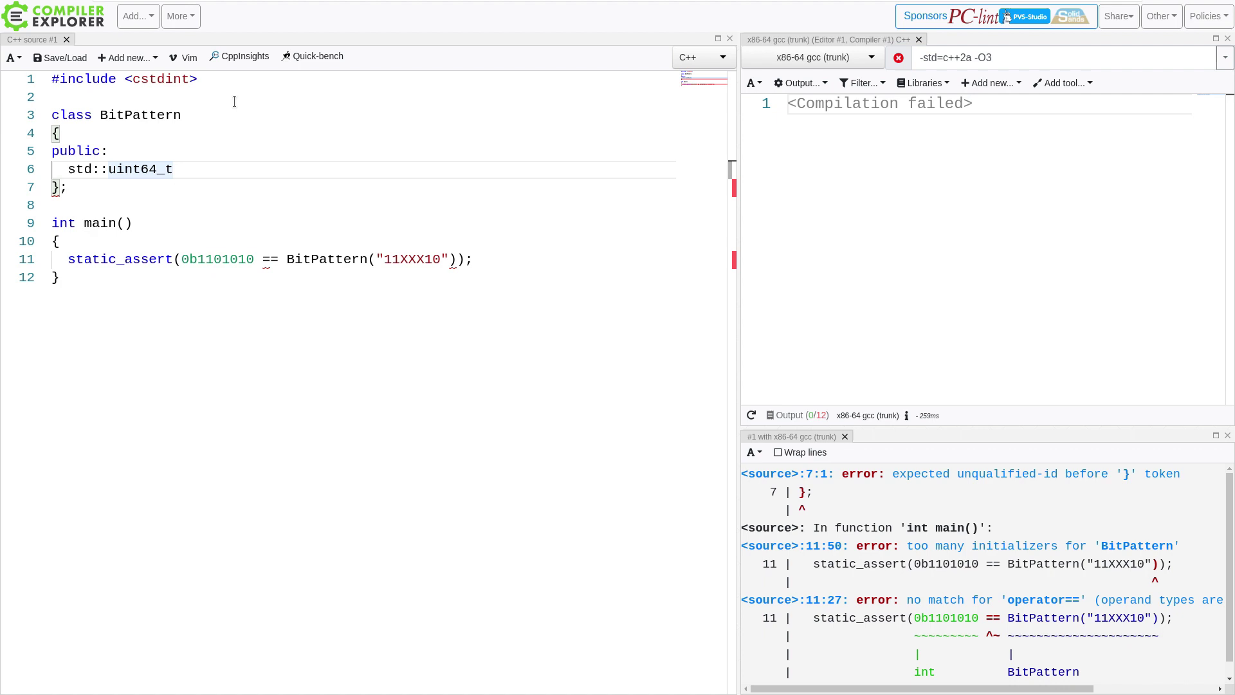
{"action": "type", "text": "match"}
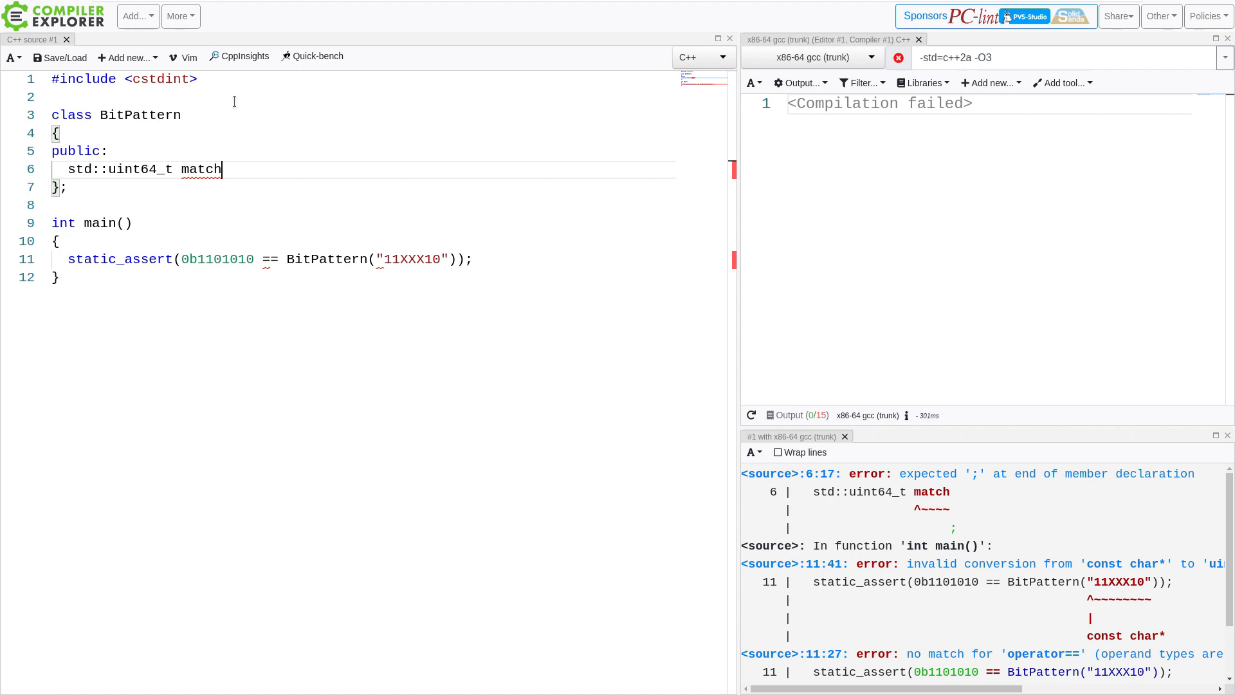
{"action": "key", "text": "Return"}
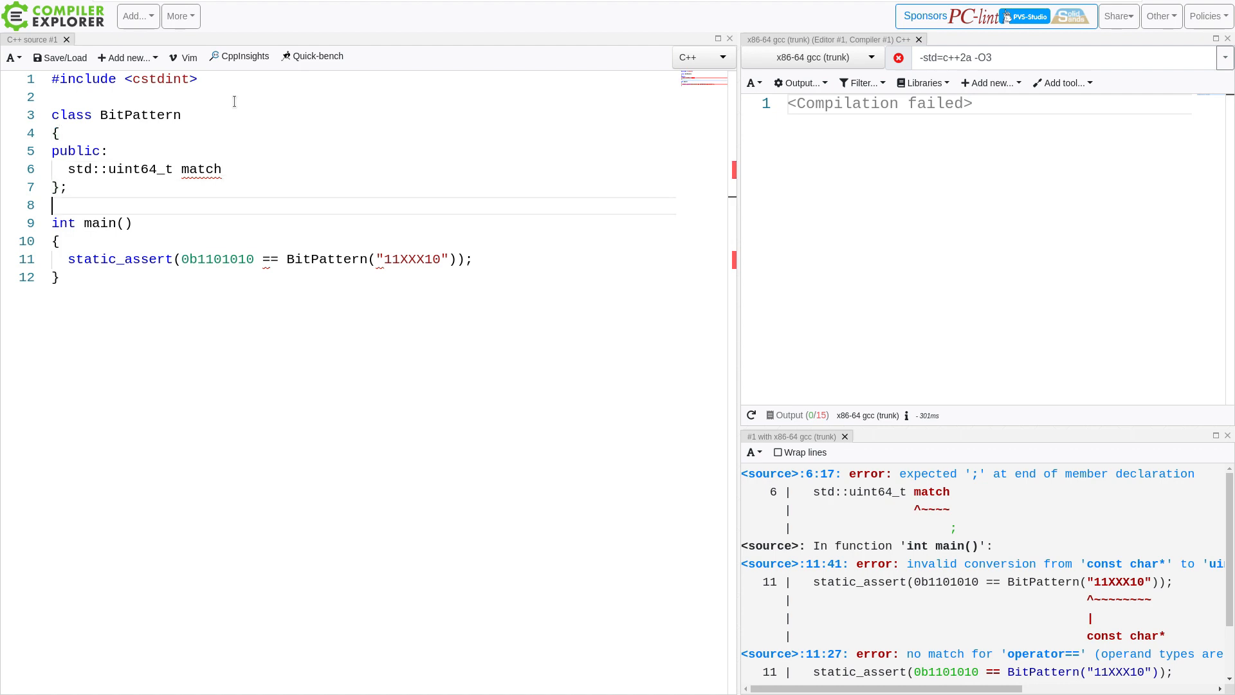
{"action": "key", "text": "Enter"}
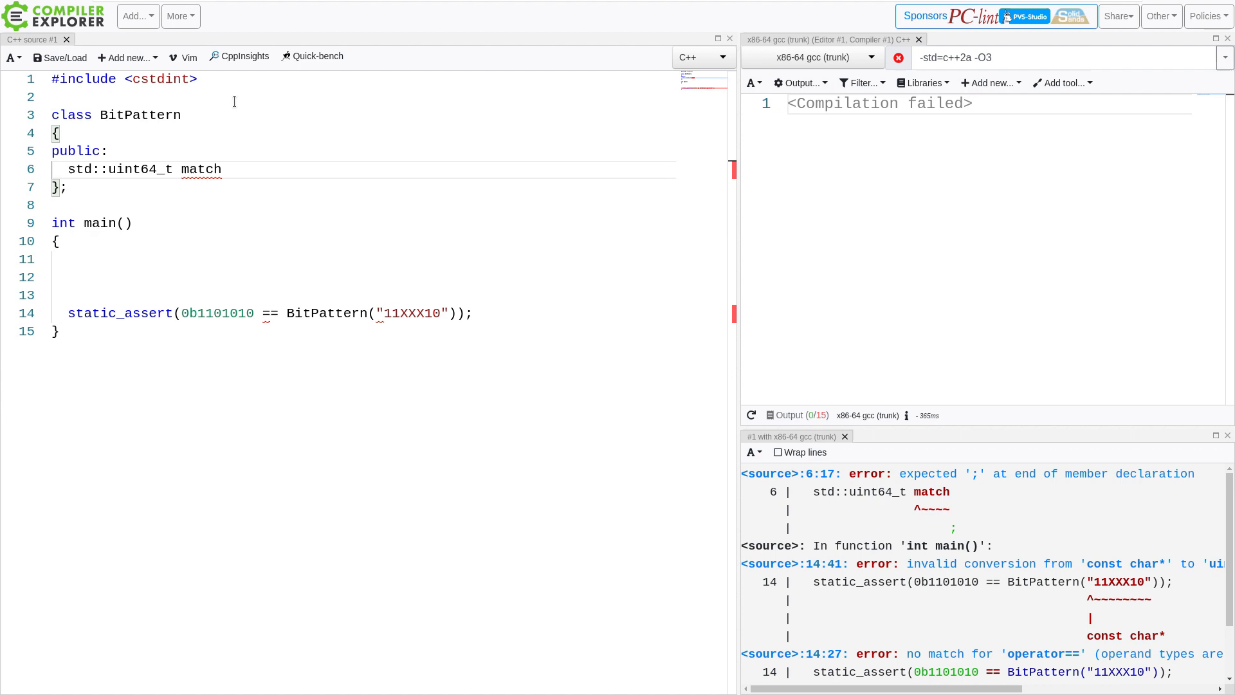
Comment match as the expected result after masking
{"action": "type", "text": "//"}
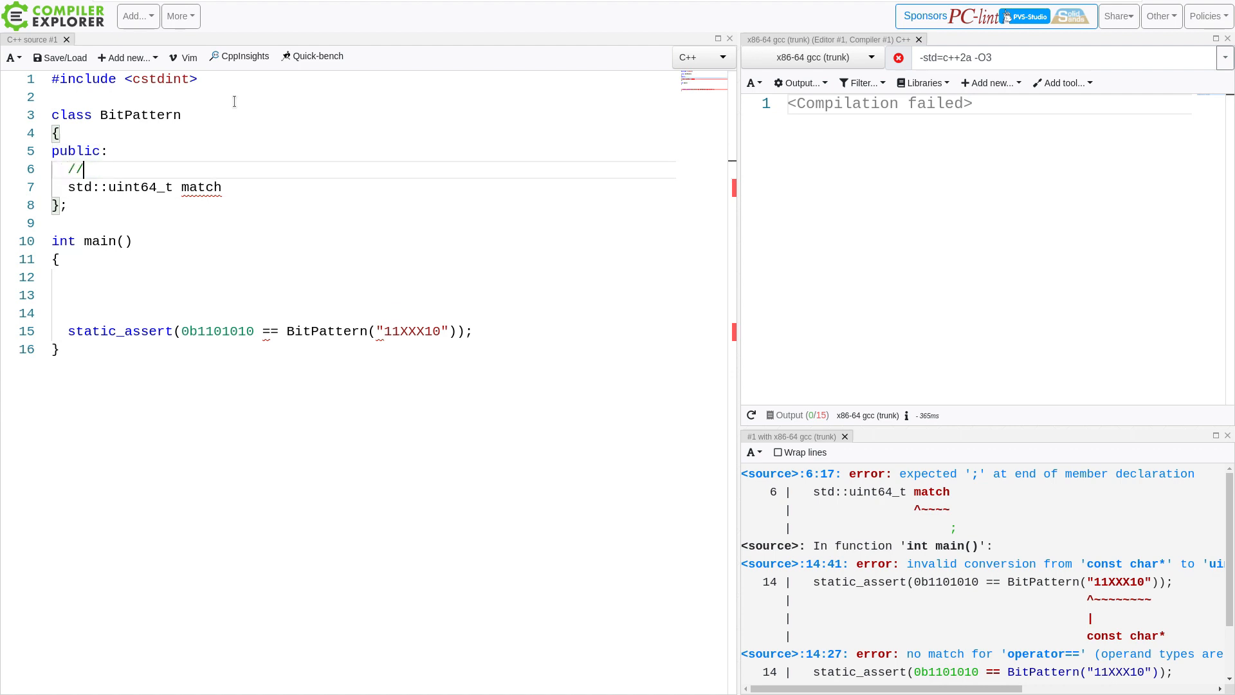
{"action": "type", "text": "match"}
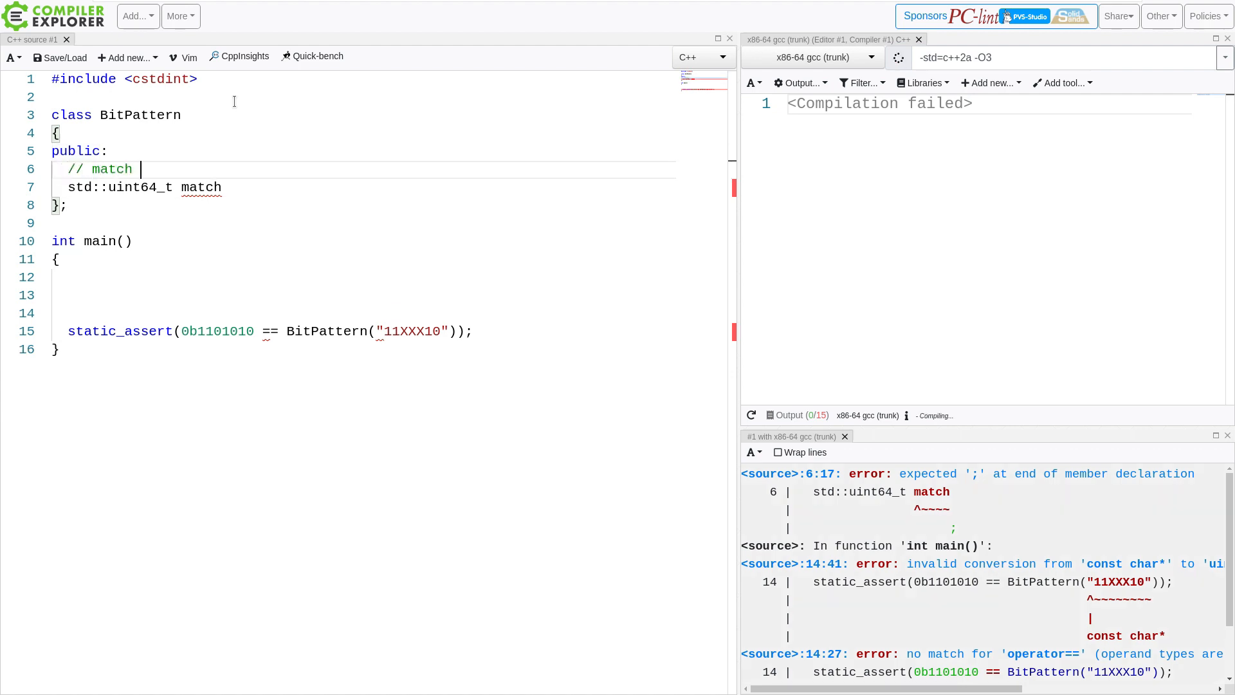
{"action": "type", "text": "is the expected"}
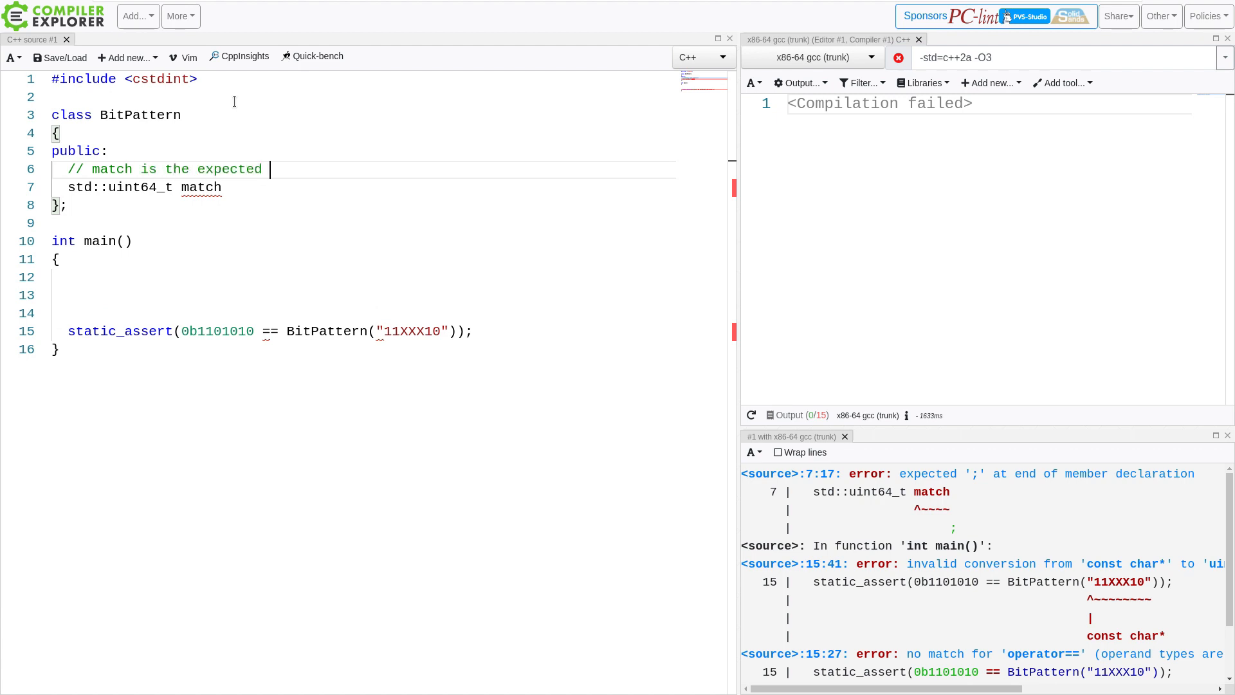
{"action": "type", "text": "result a"}
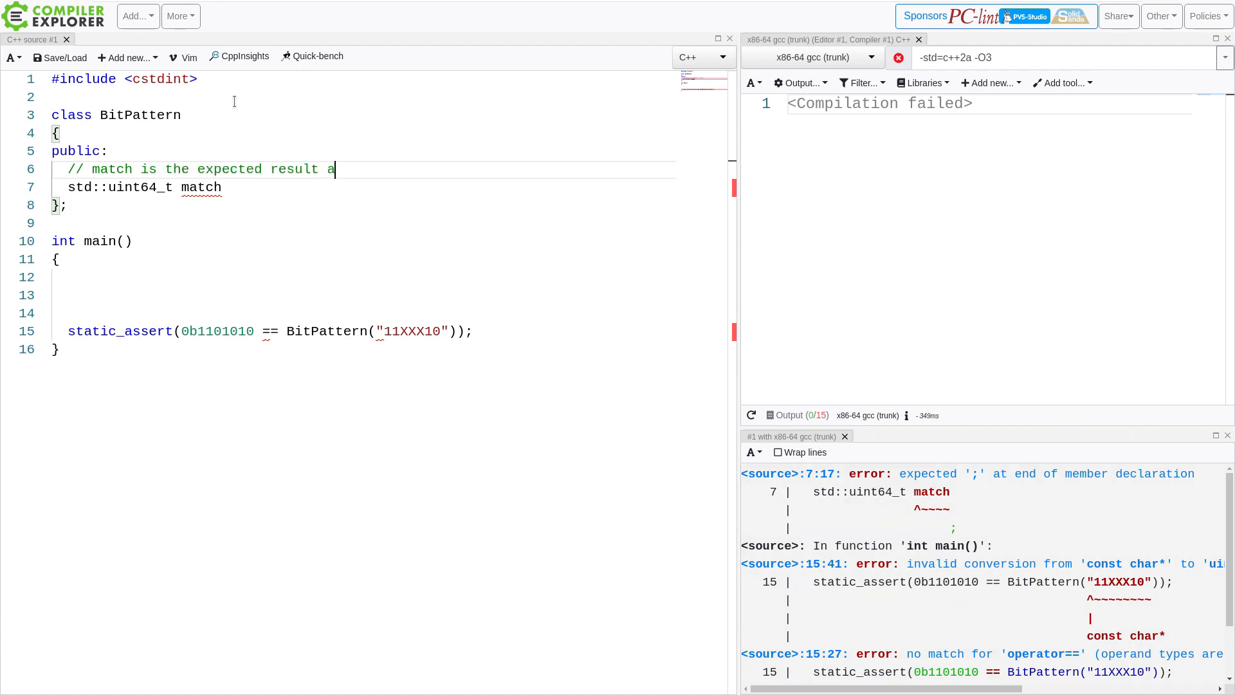
{"action": "type", "text": "fter masking"}
{"action": "left_click", "coordinate": [362, 187]}
{"action": "type", "text": "{};"}
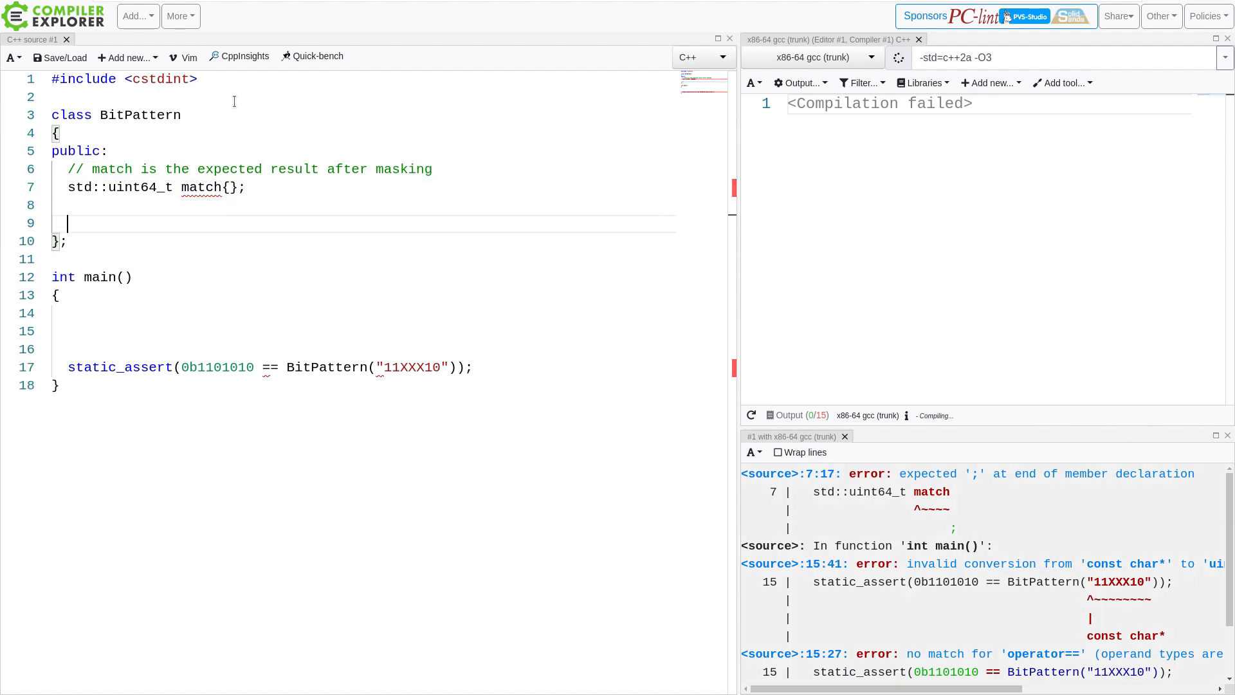
Add std::uint64_t mask{} with the comment 'mask is set of bits I care about'
{"action": "type", "text": "std"}
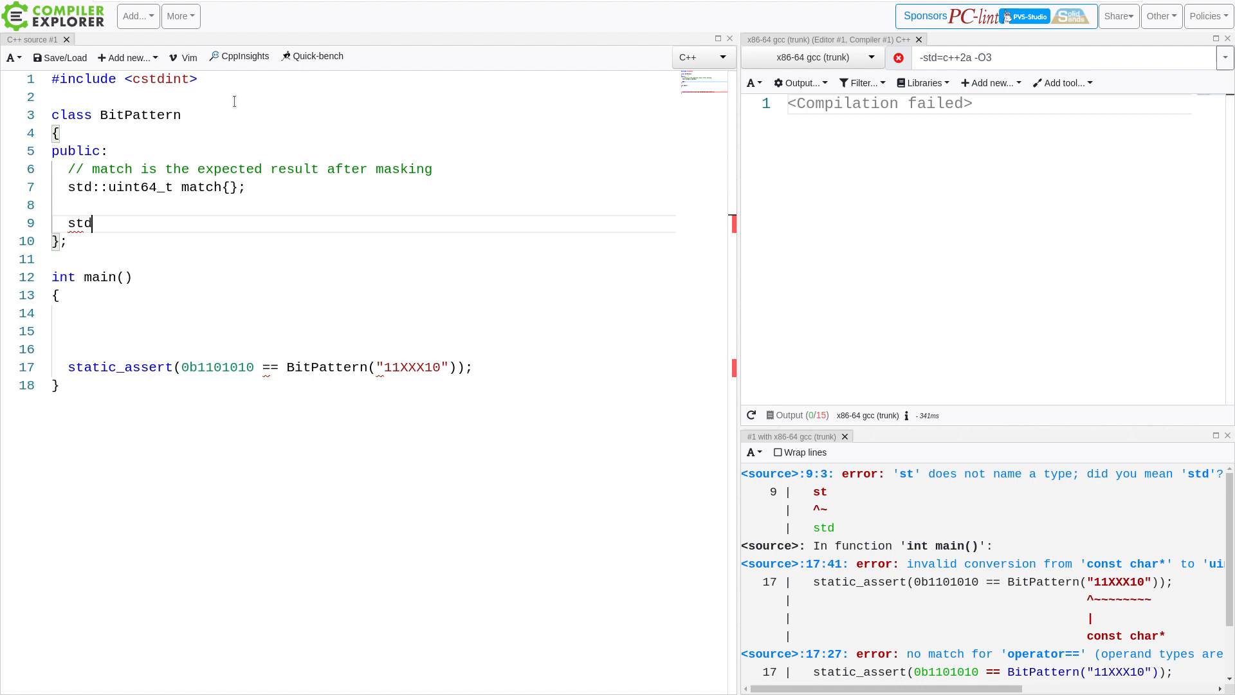
{"action": "type", "text": "::uint64"}
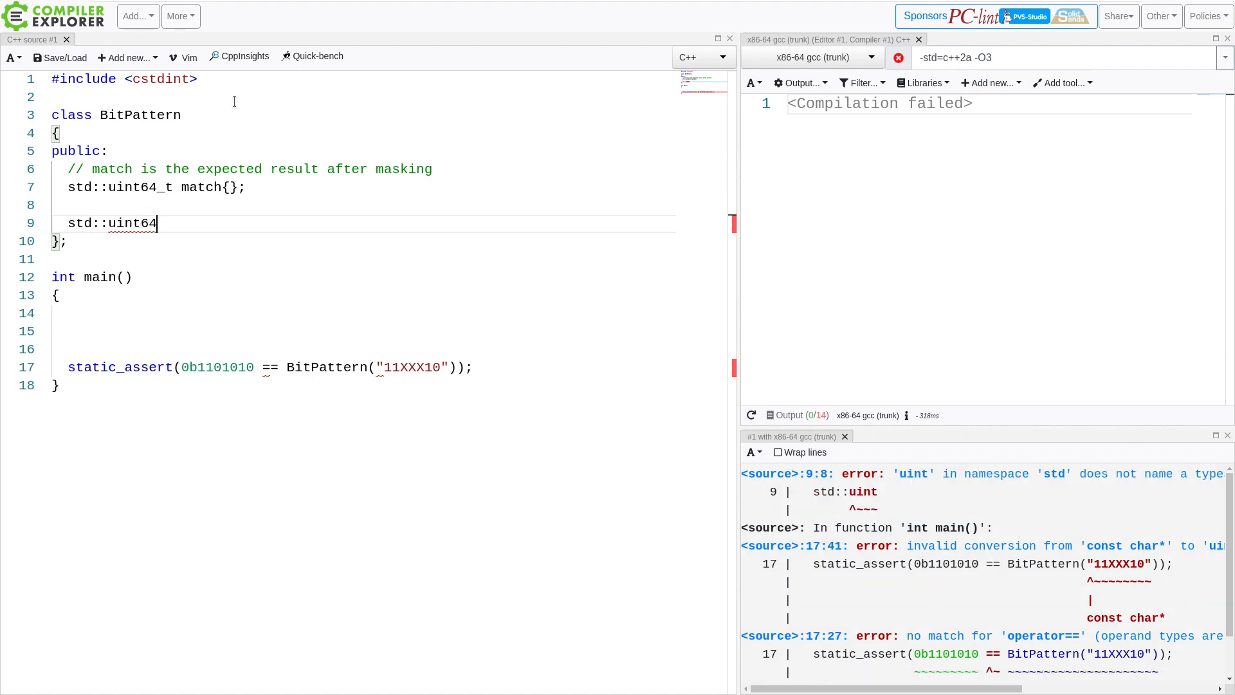
{"action": "type", "text": "_t mask"}
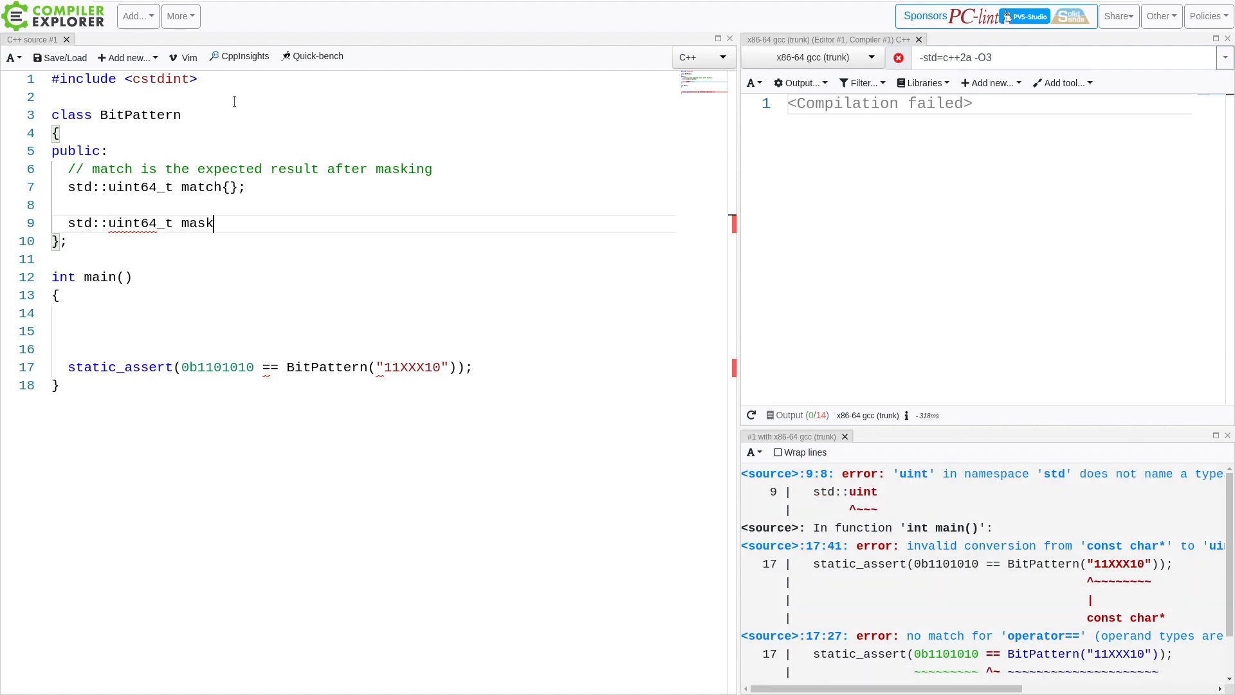
{"action": "type", "text": "{}"}
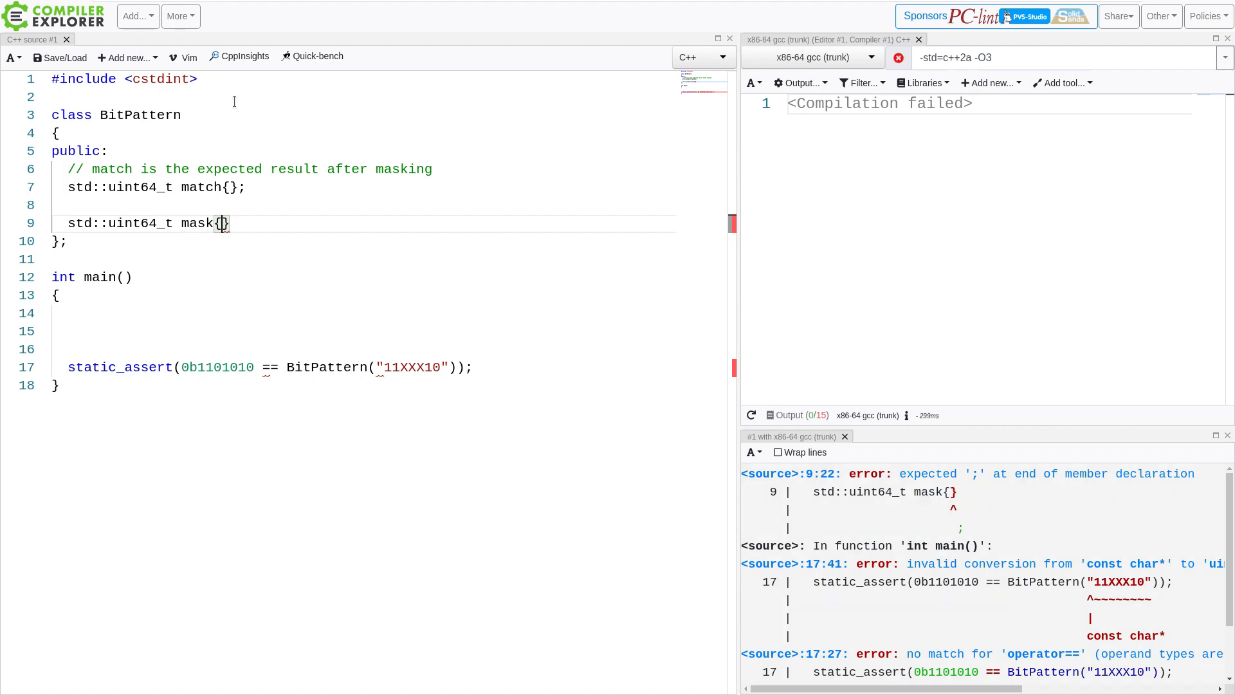
{"action": "key", "text": "Enter"}
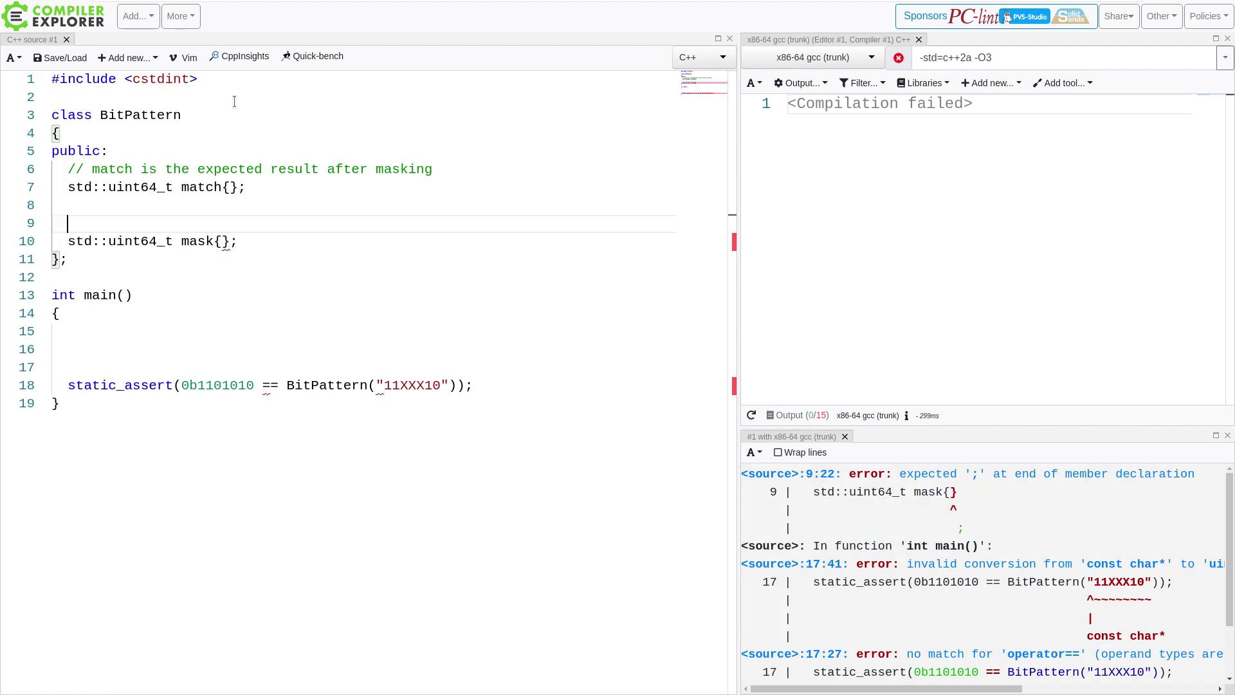
{"action": "type", "text": "//"}
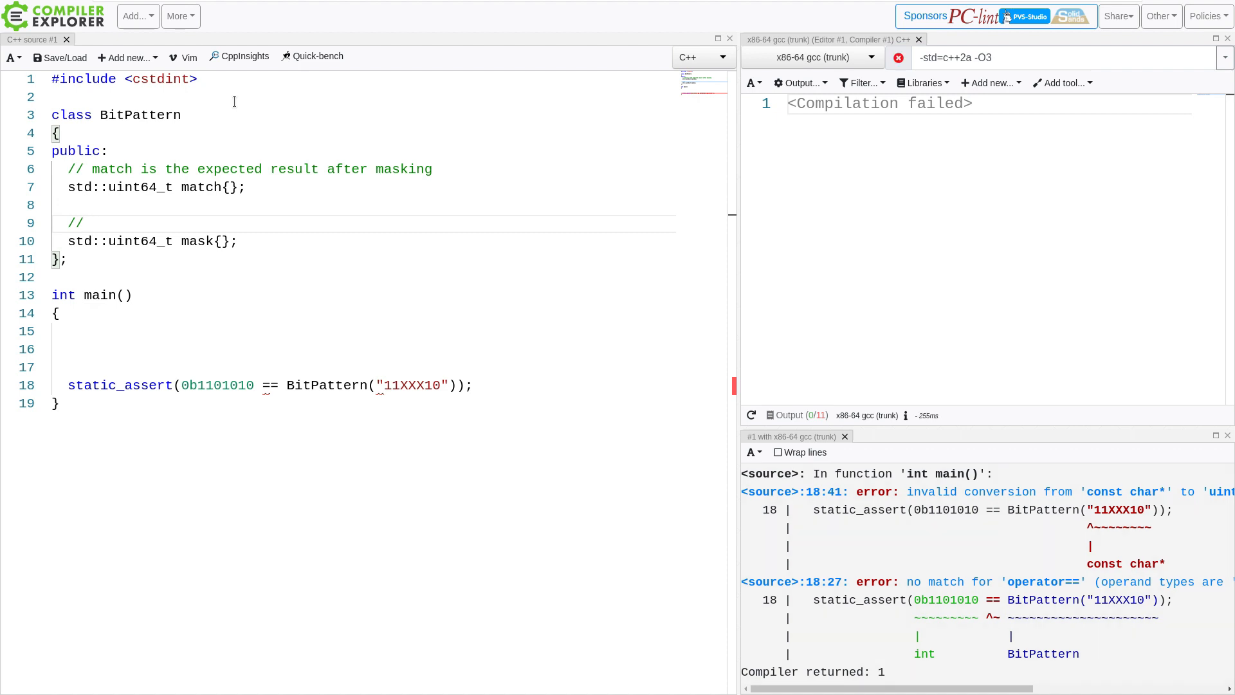
{"action": "type", "text": "mask is set of"}
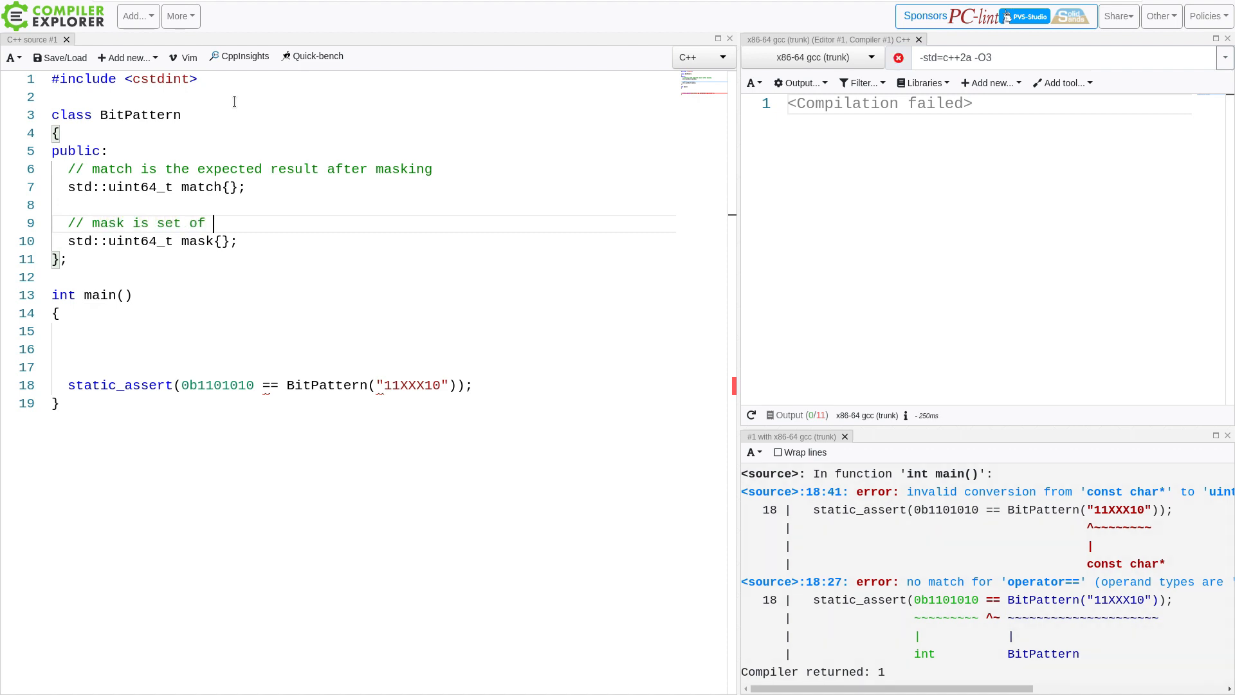
{"action": "type", "text": "bits I car"}
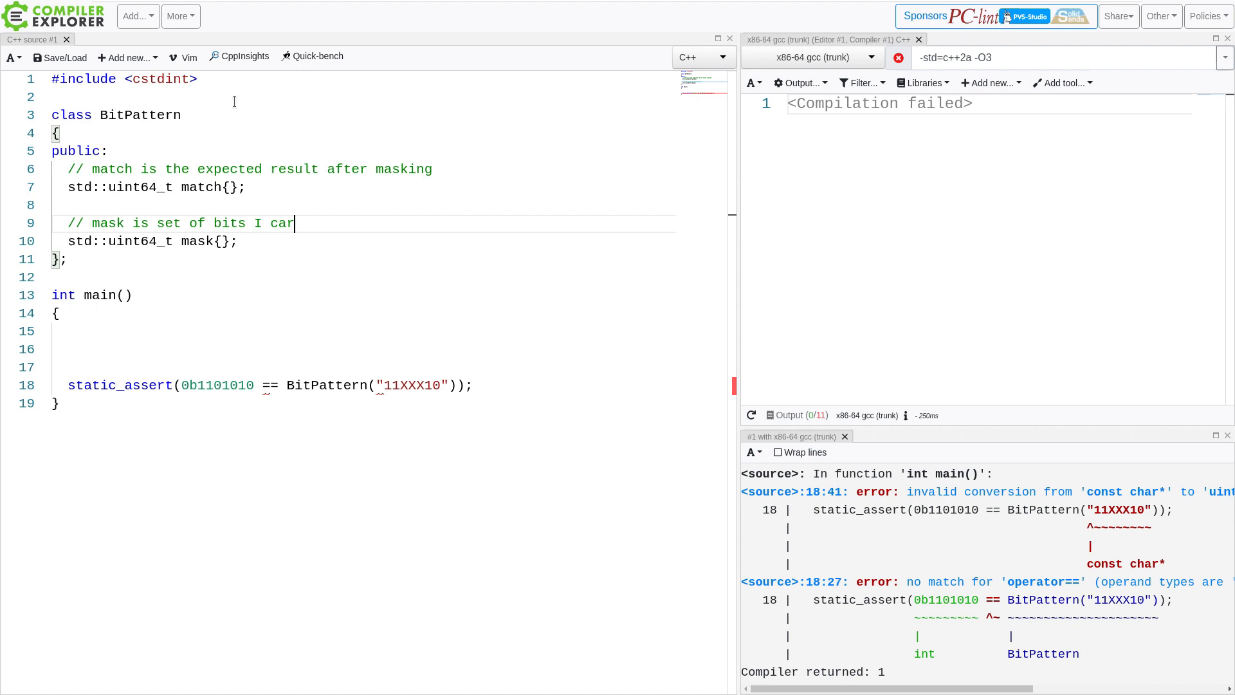
{"action": "type", "text": "e about"}
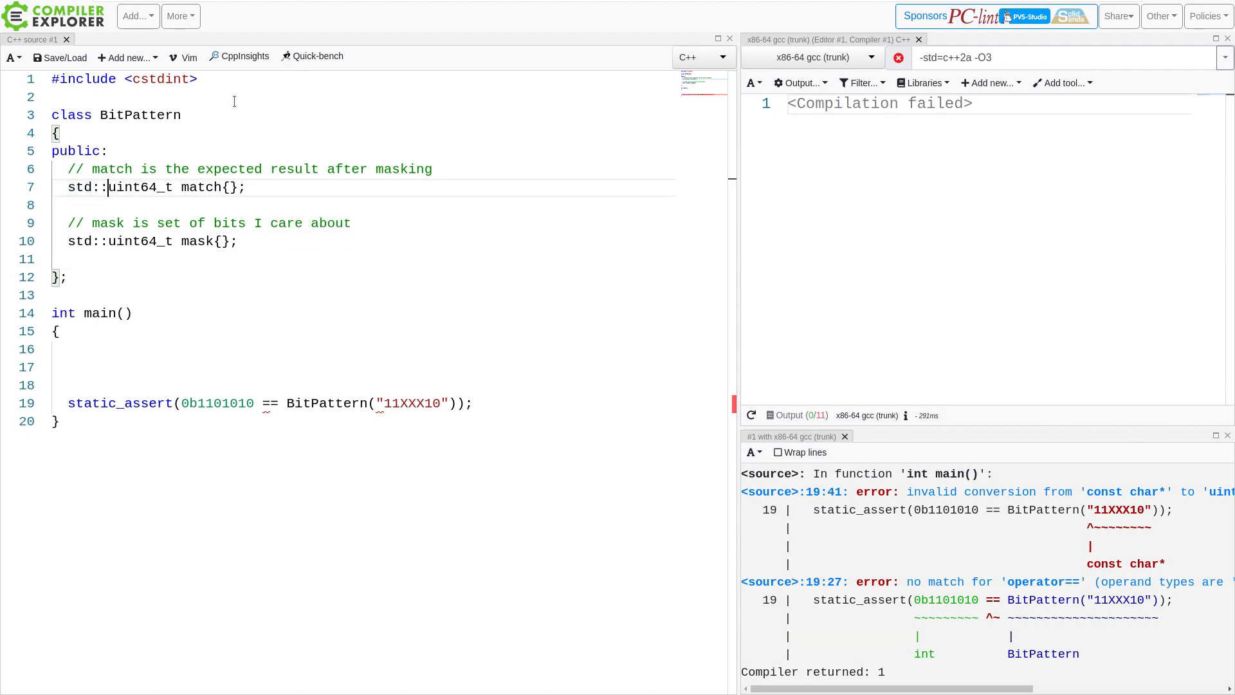
Rename the match member to expected
{"action": "double_click", "coordinate": [201, 188]}
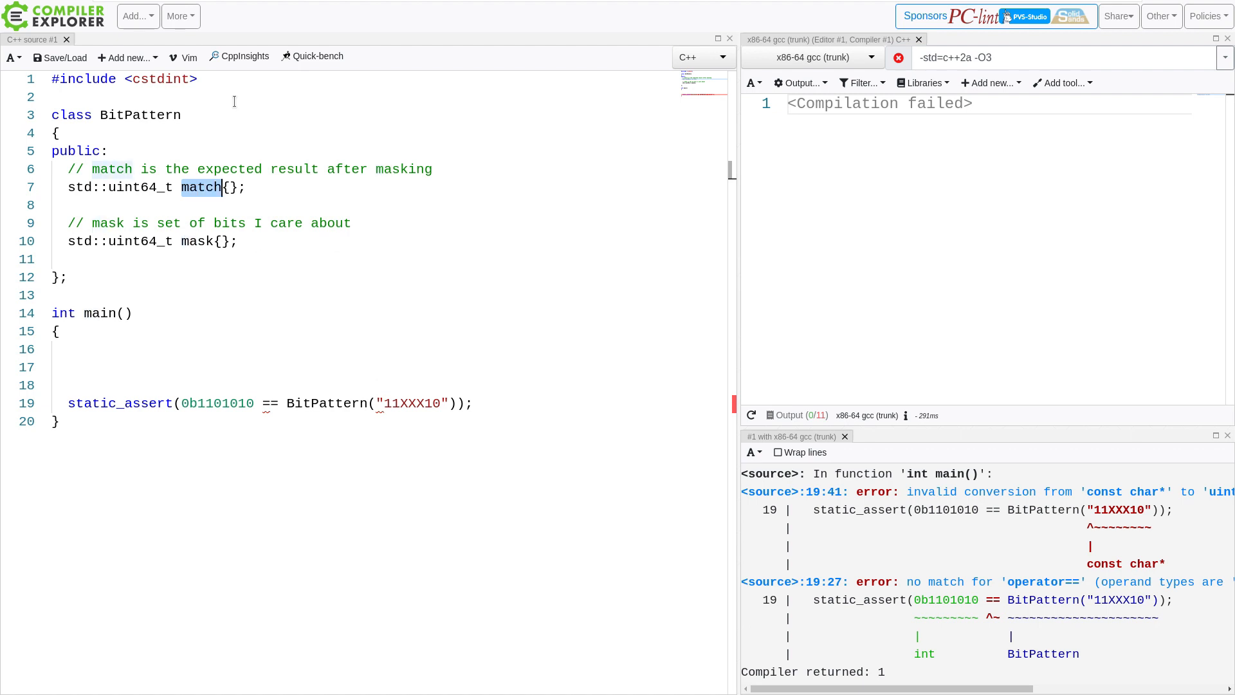
{"action": "type", "text": "expected"}
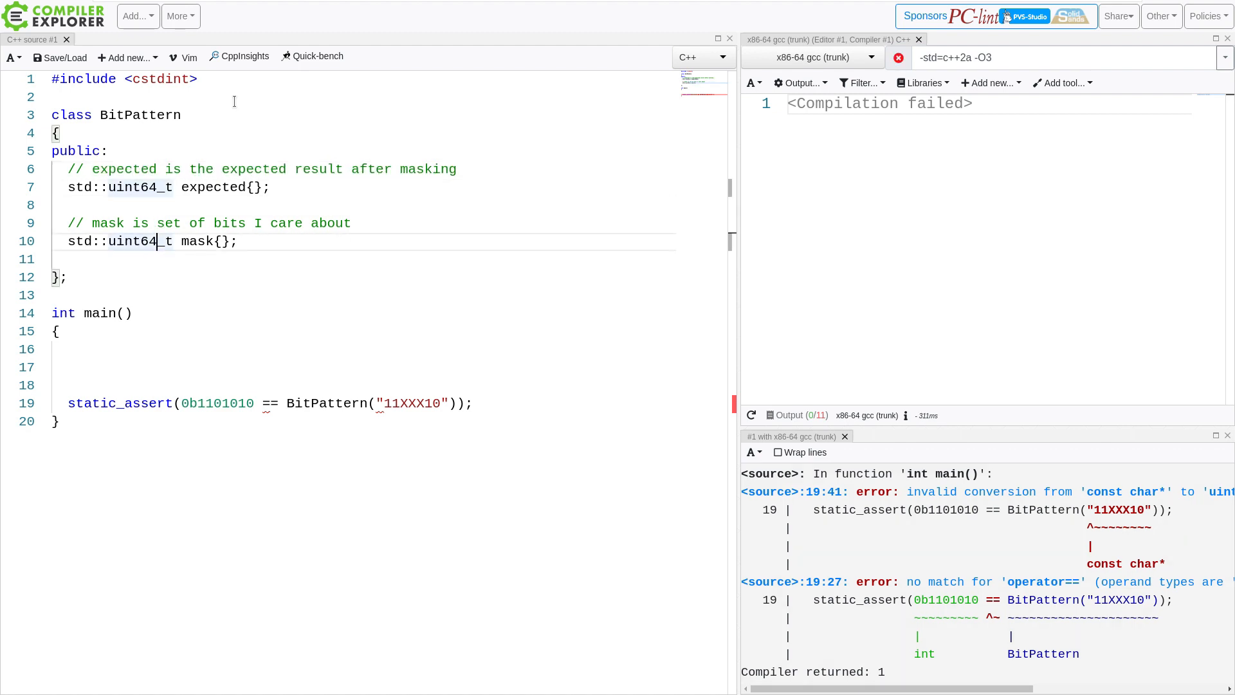
Add the comment '// input & mask == expected' below the mask member
{"action": "type", "text": "//"}
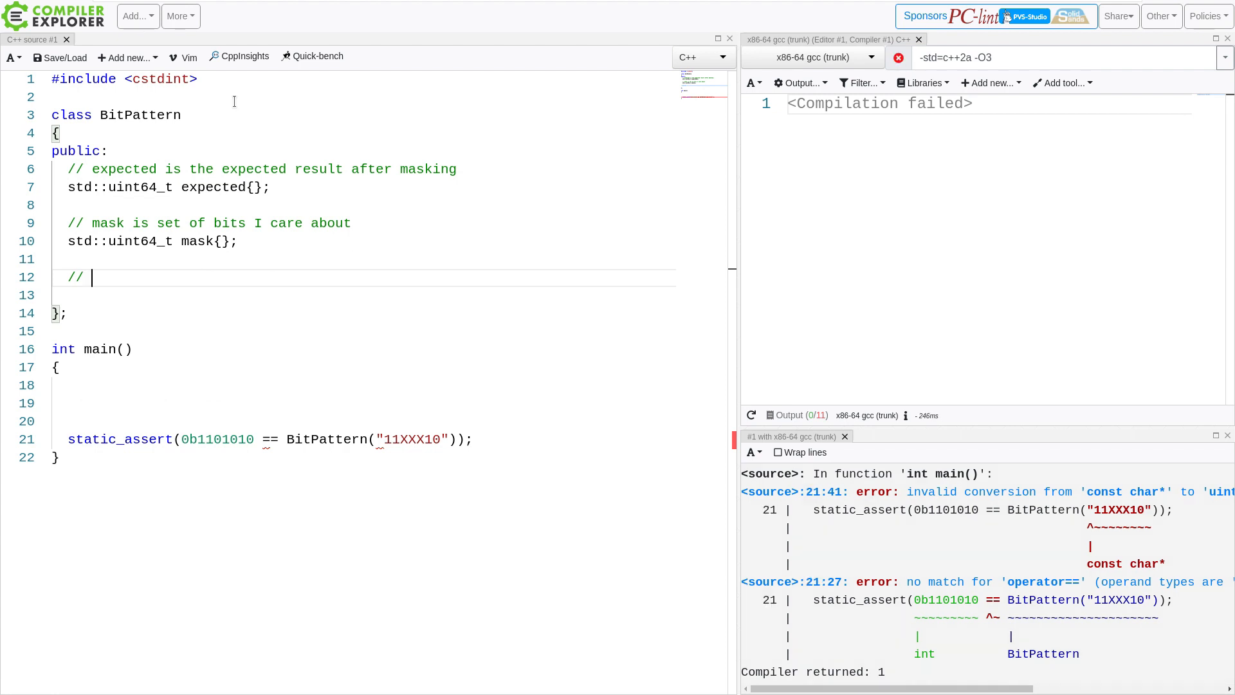
{"action": "type", "text": "input"}
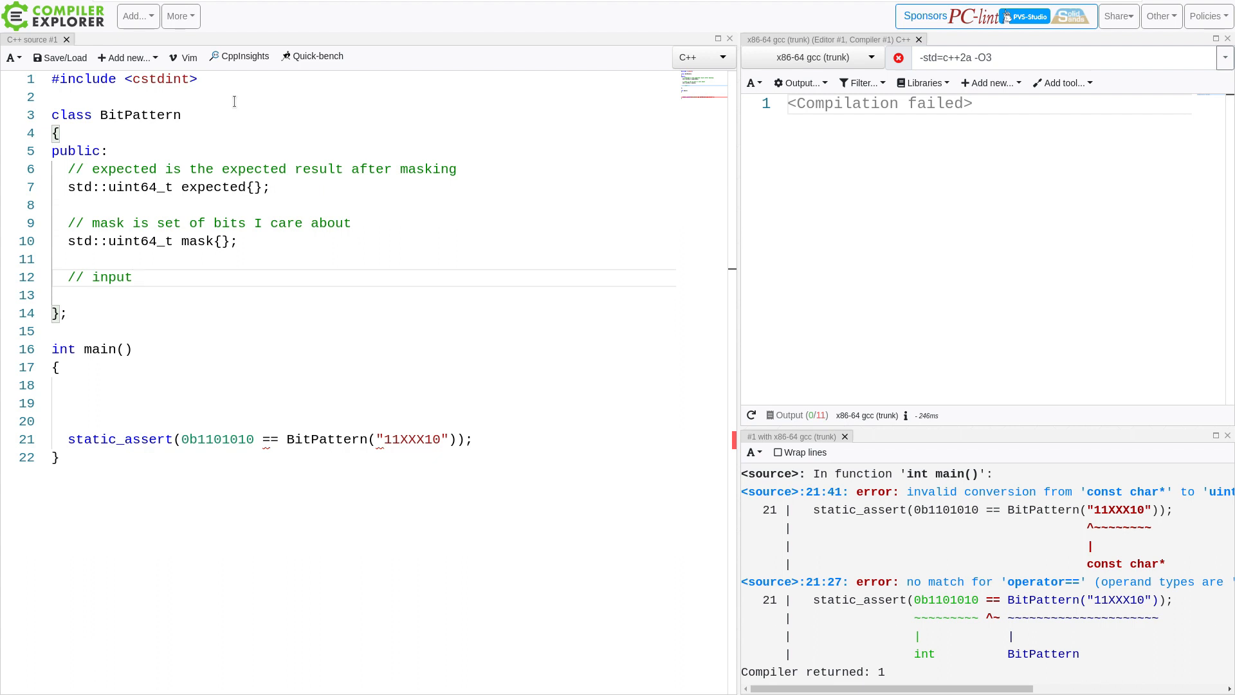
{"action": "type", "text": "&"}
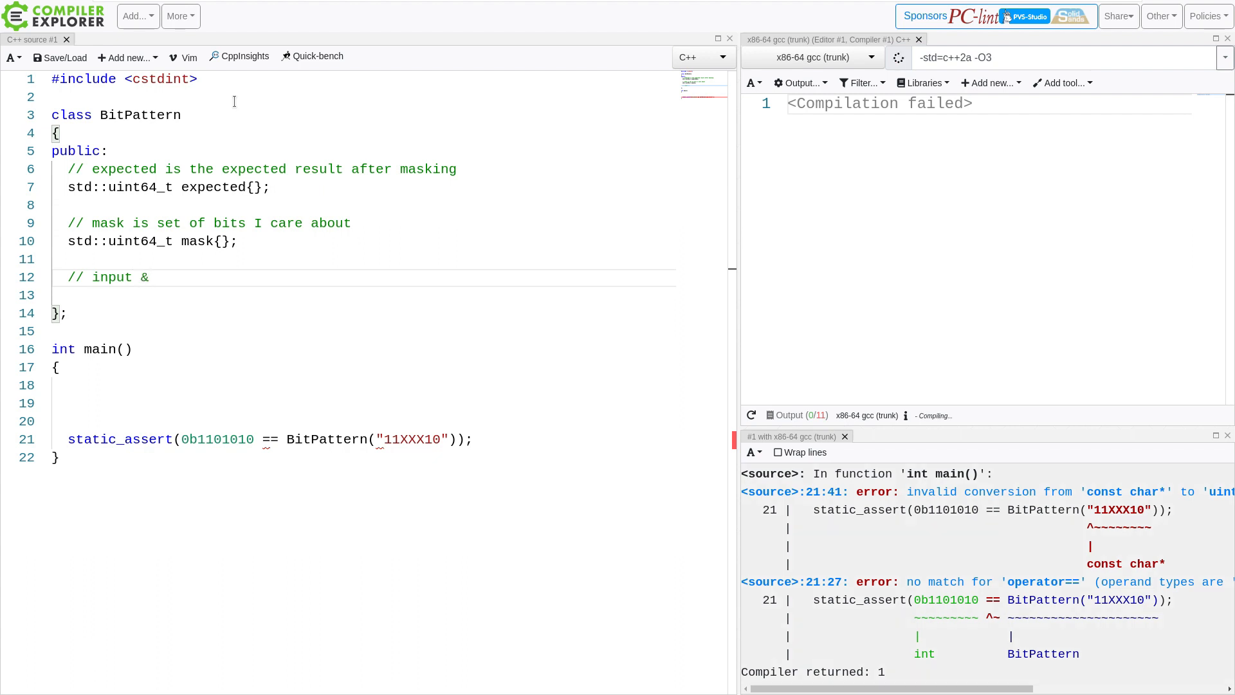
{"action": "type", "text": "mask"}
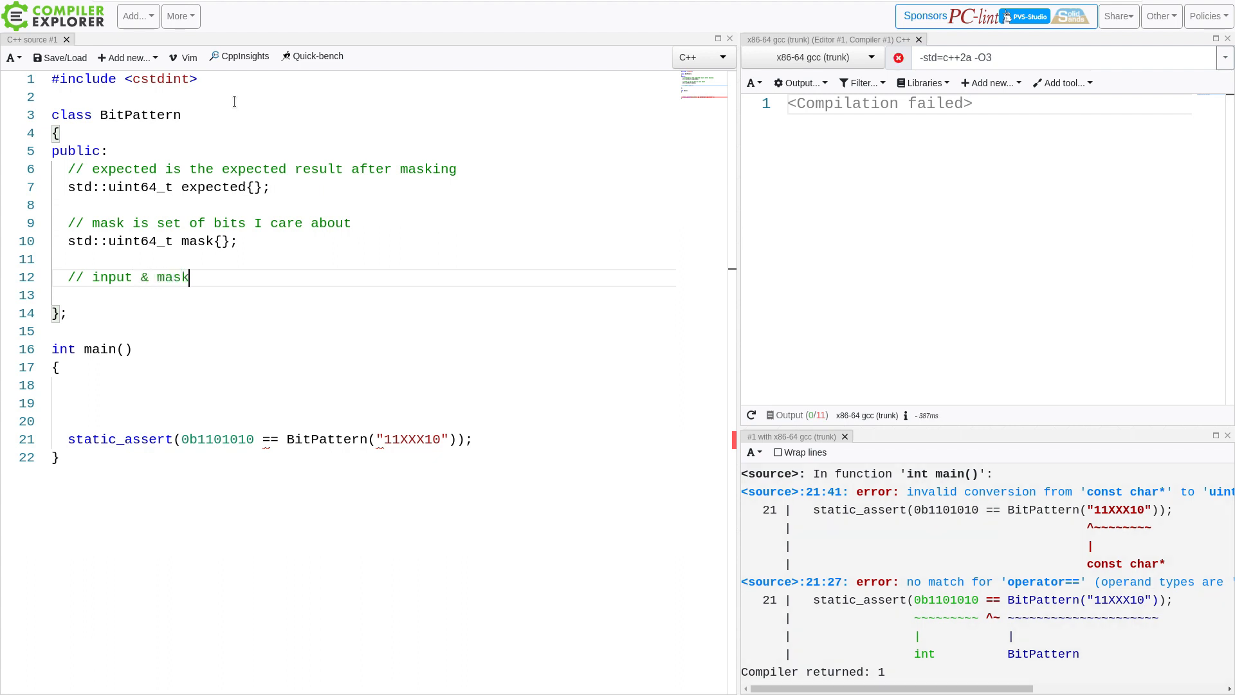
{"action": "type", "text": "== expected"}
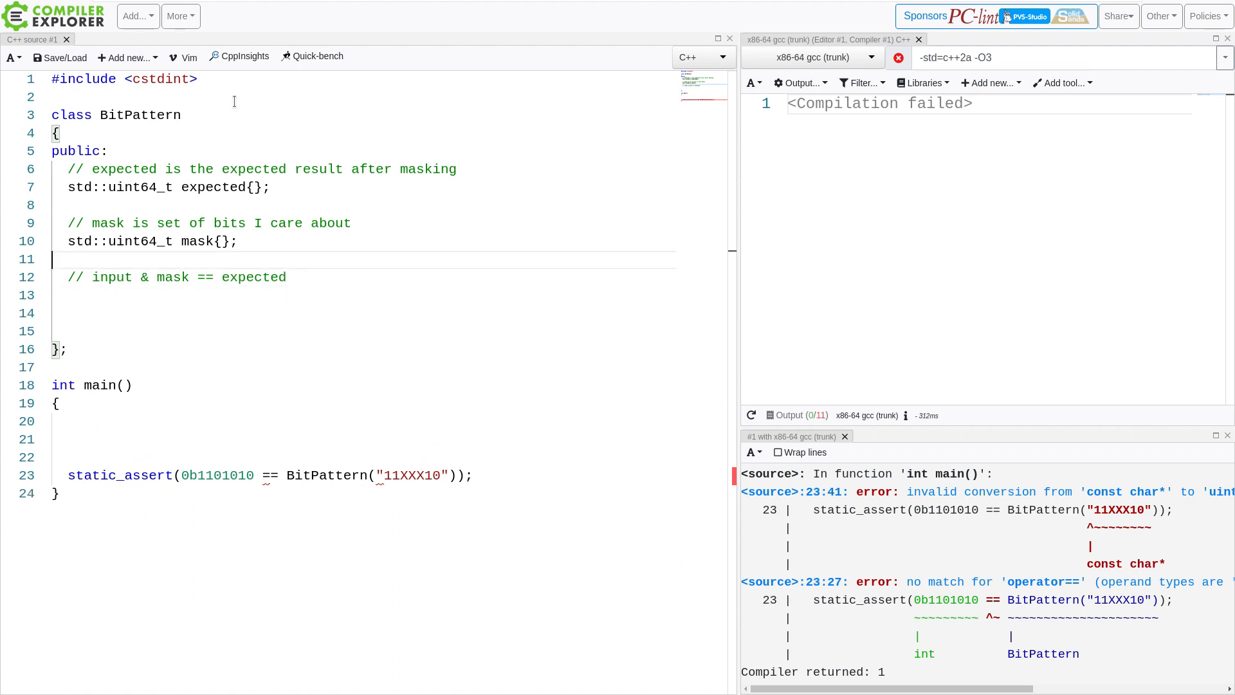
Default the mask member to all ones, 0xFFFFFFFFFFFFFFFF
{"action": "left_click", "coordinate": [223, 240]}
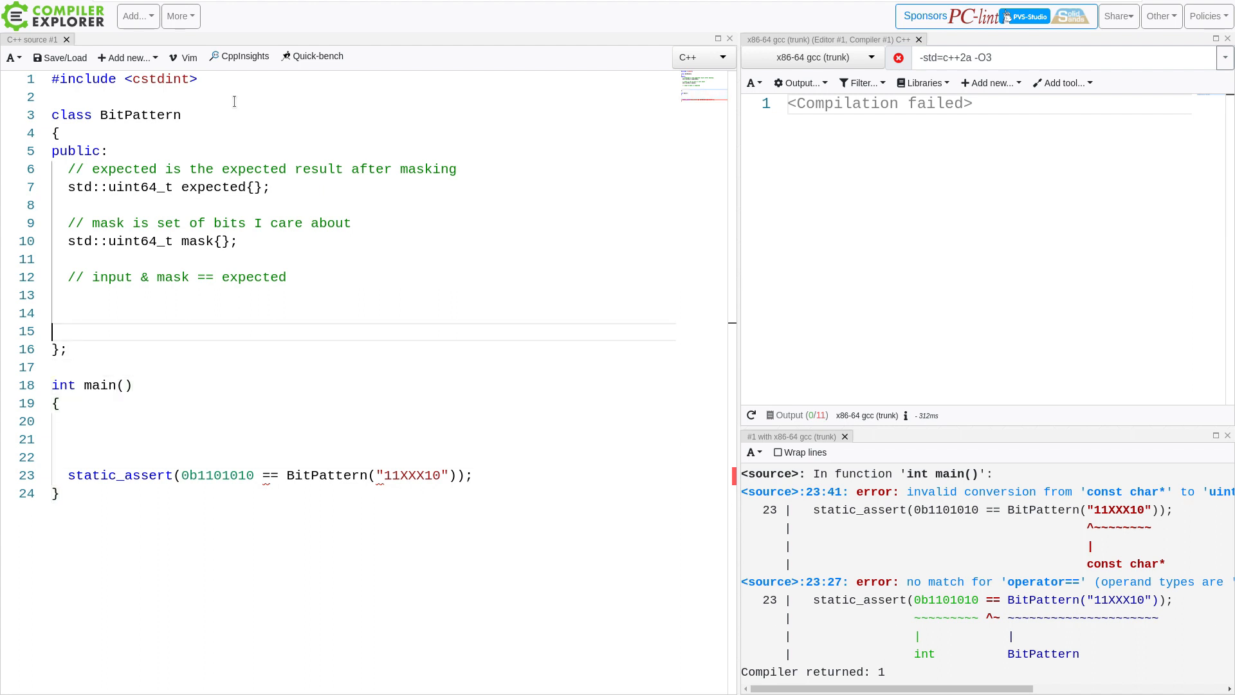
{"action": "type", "text": "0x"}
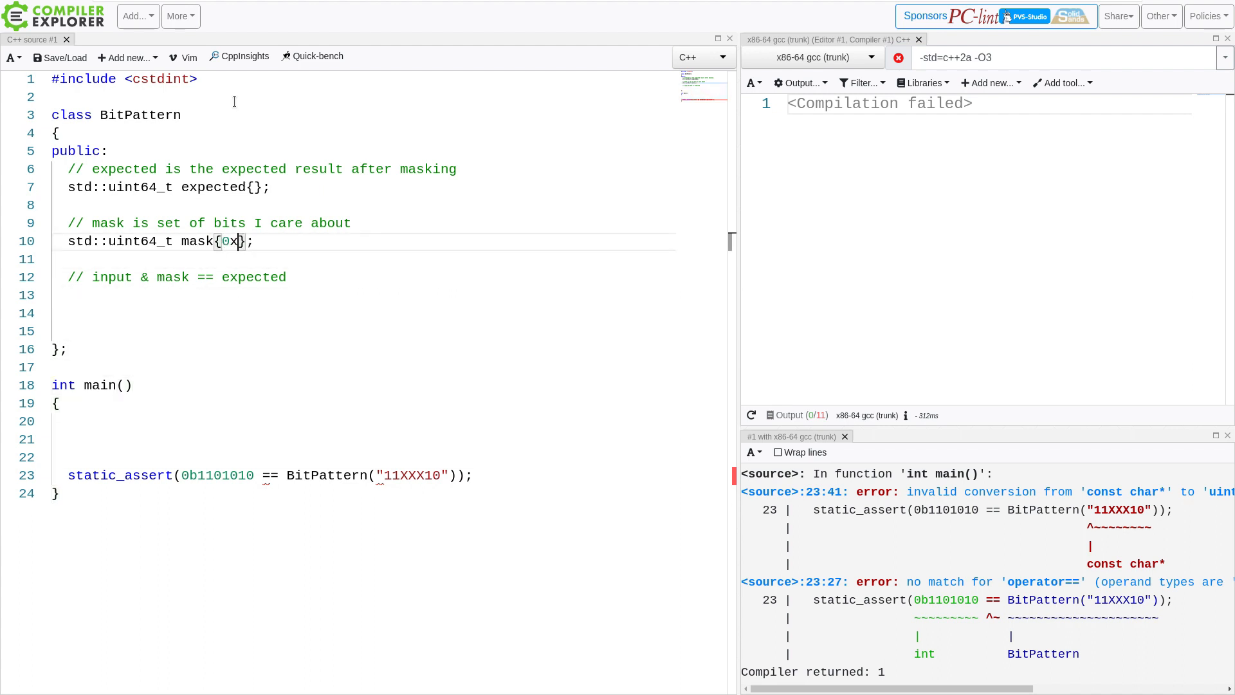
{"action": "type", "text": "FF"}
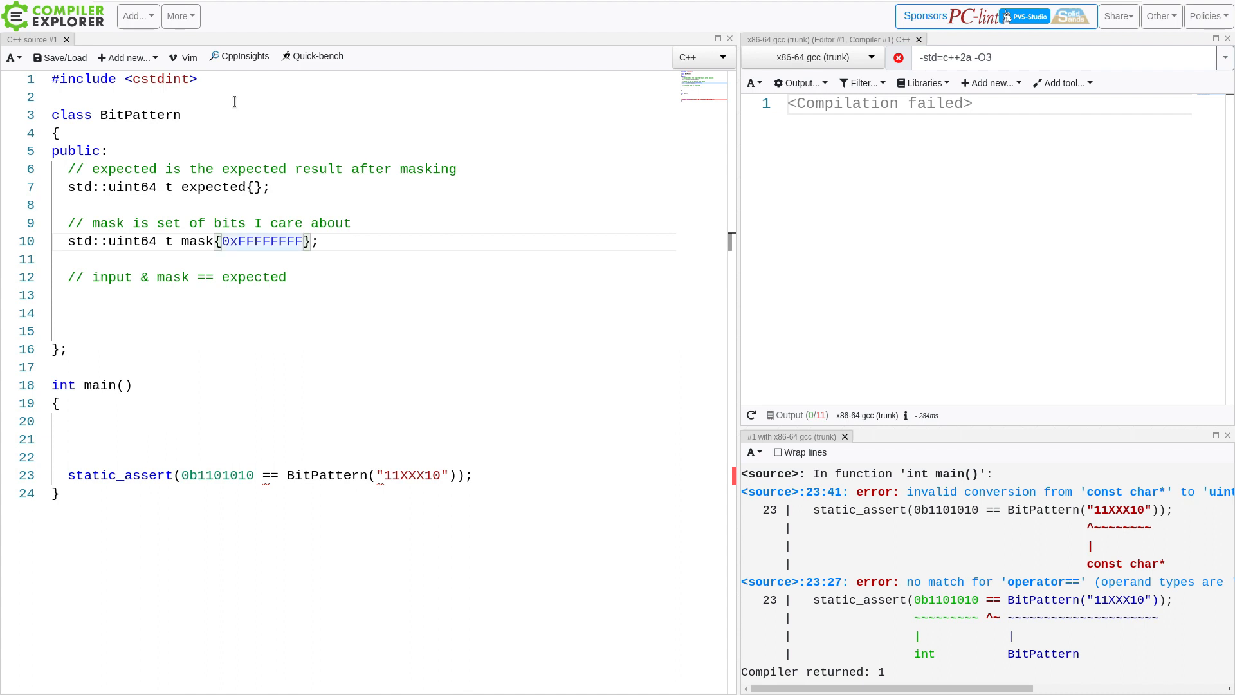
{"action": "type", "text": "FFFFFFFF"}
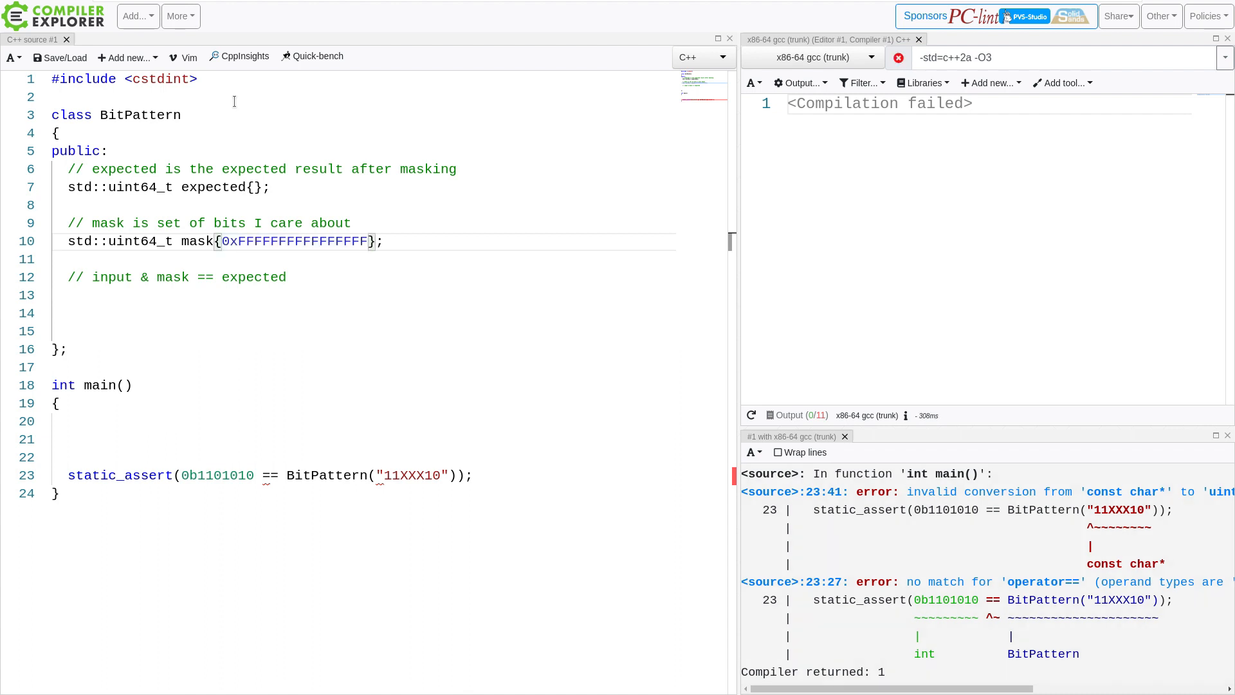
{"action": "left_click", "coordinate": [286, 276]}
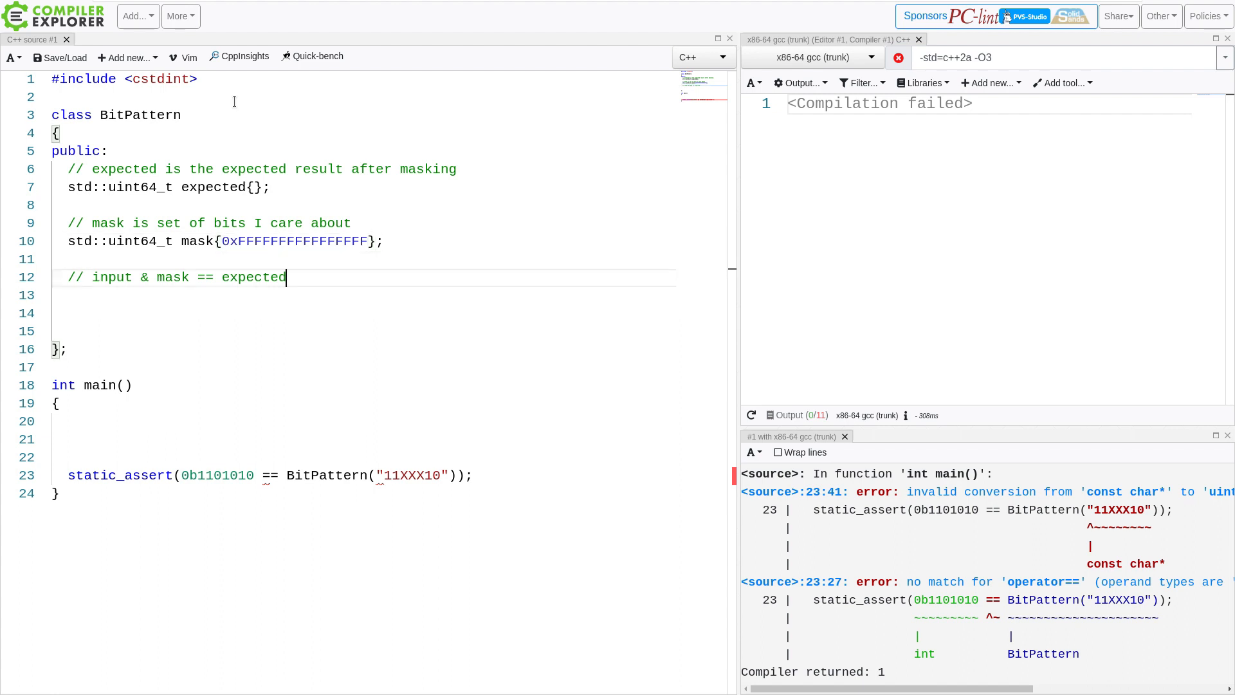
{"action": "left_click", "coordinate": [55, 259]}
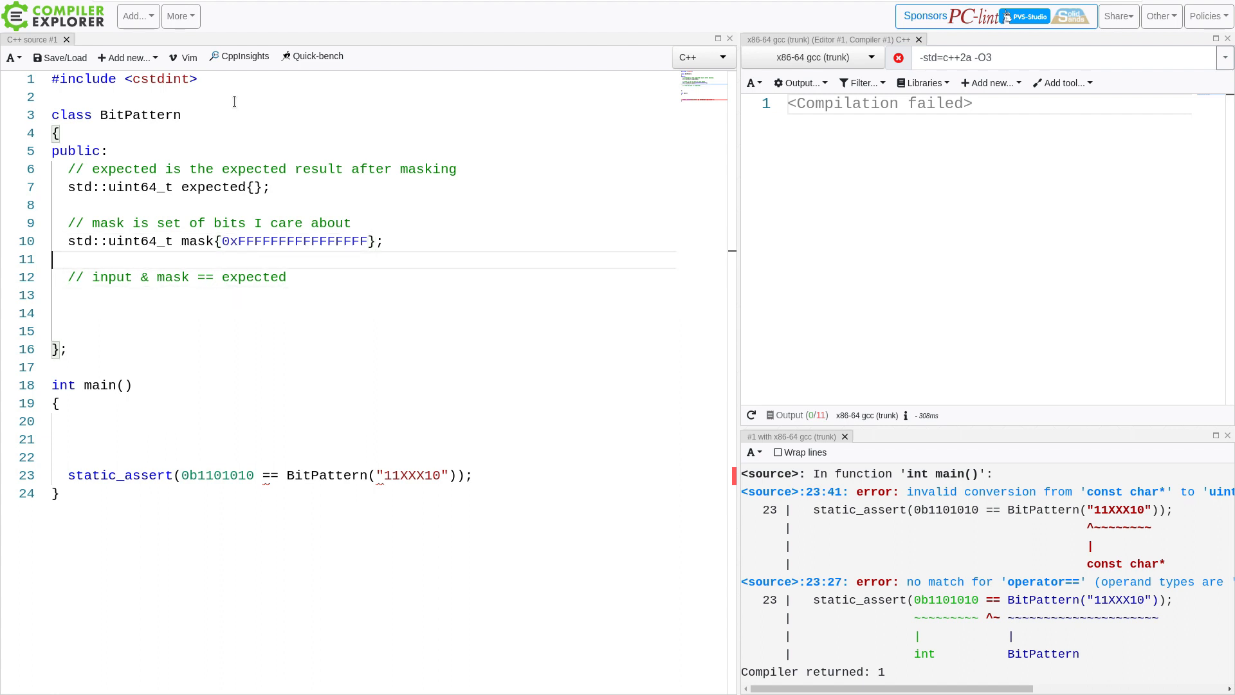
Add a private: section under the comparison comment and return to the line below it
{"action": "key", "text": "Enter"}
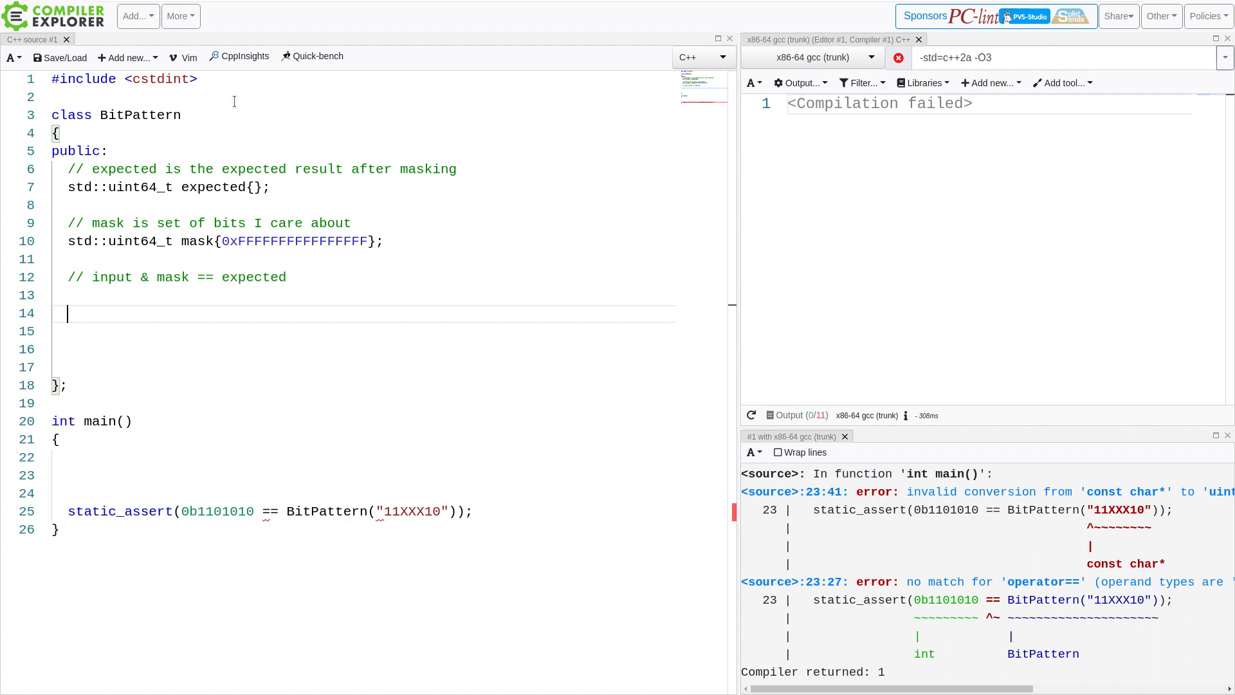
{"action": "type", "text": "private:"}
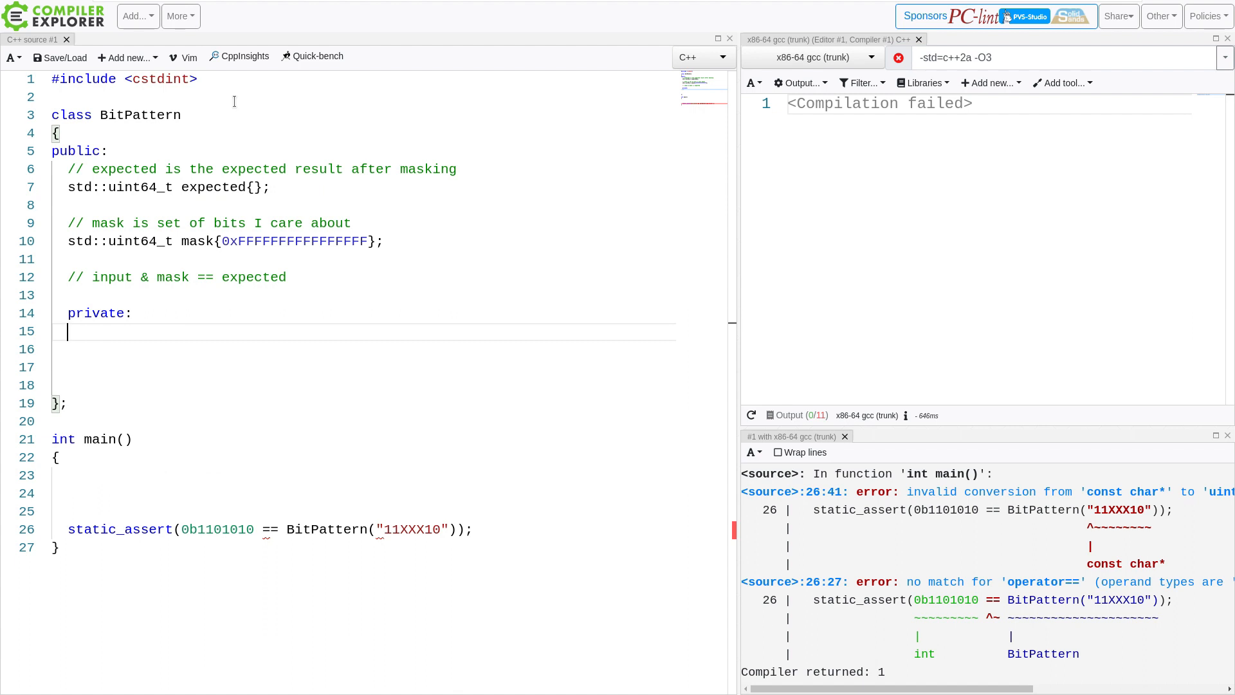
{"action": "double_click", "coordinate": [412, 529]}
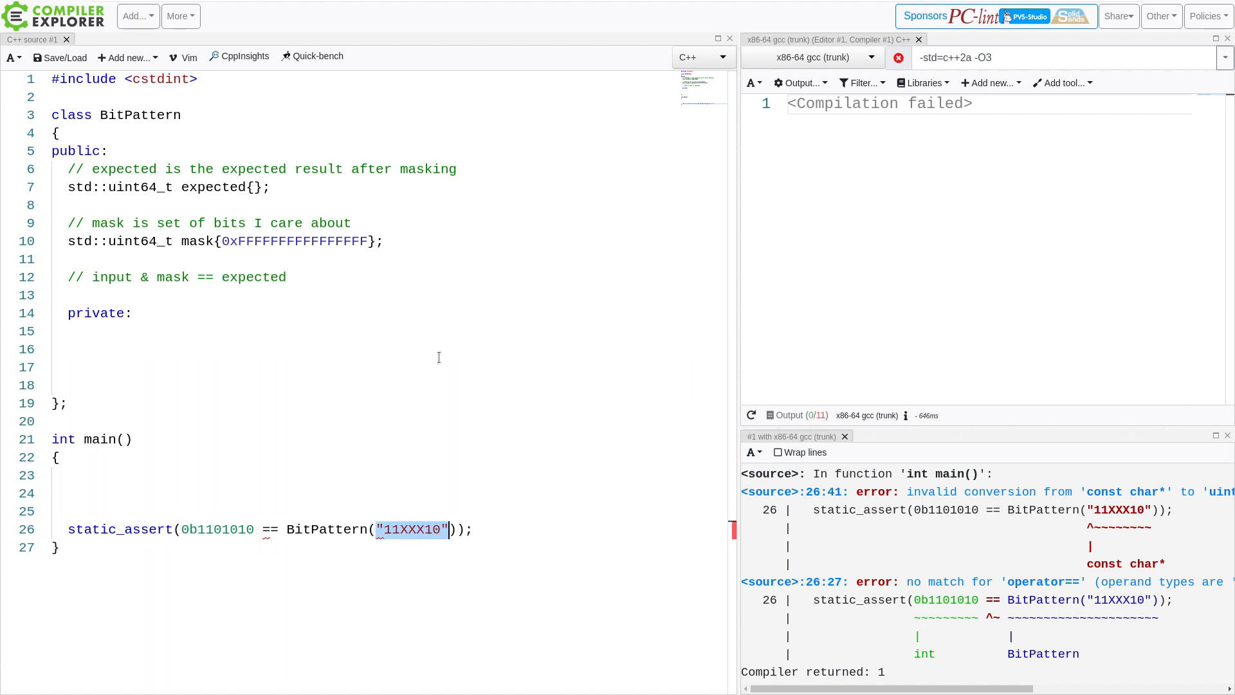
{"action": "left_click", "coordinate": [296, 348]}
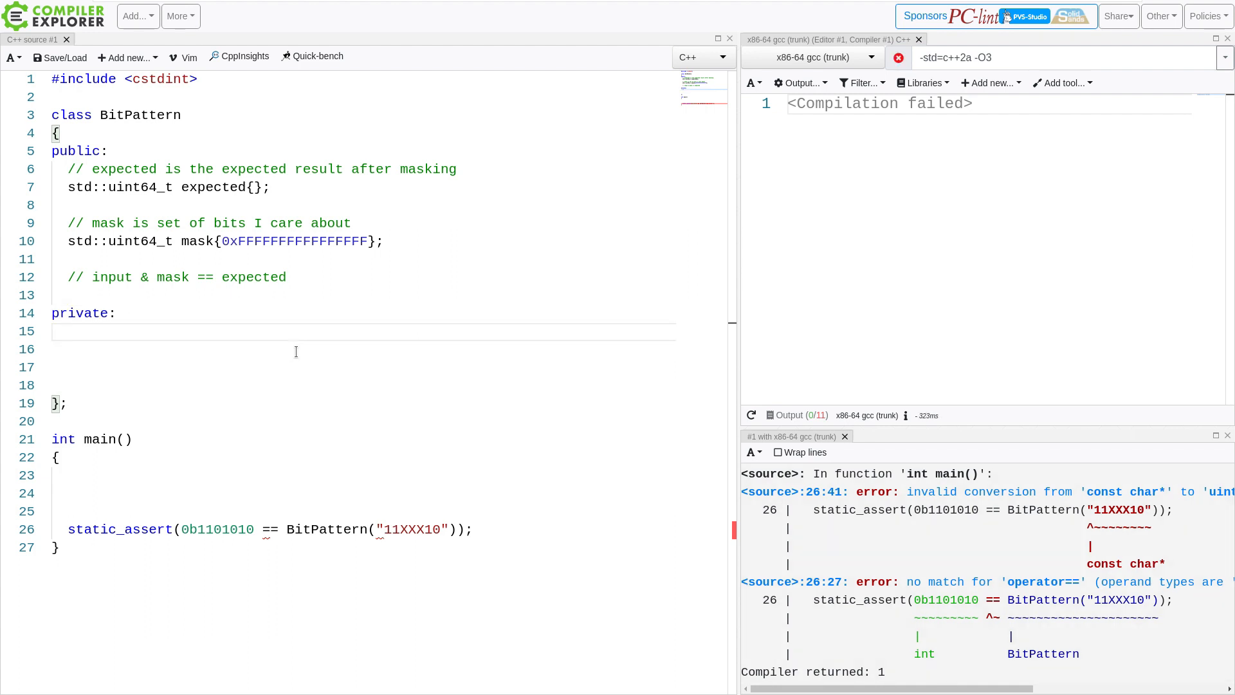
Start template<std::size_t Size> explicit constexpr under private:
{"action": "type", "text": "template"}
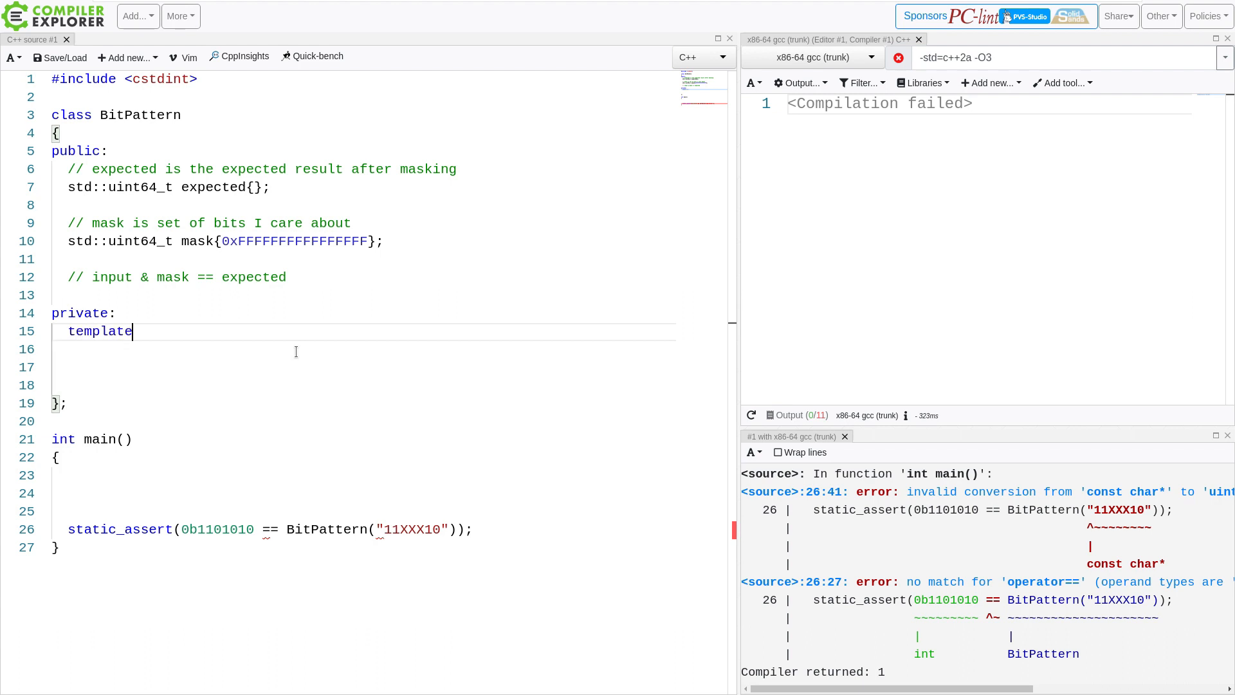
{"action": "type", "text": "<std::size_t"}
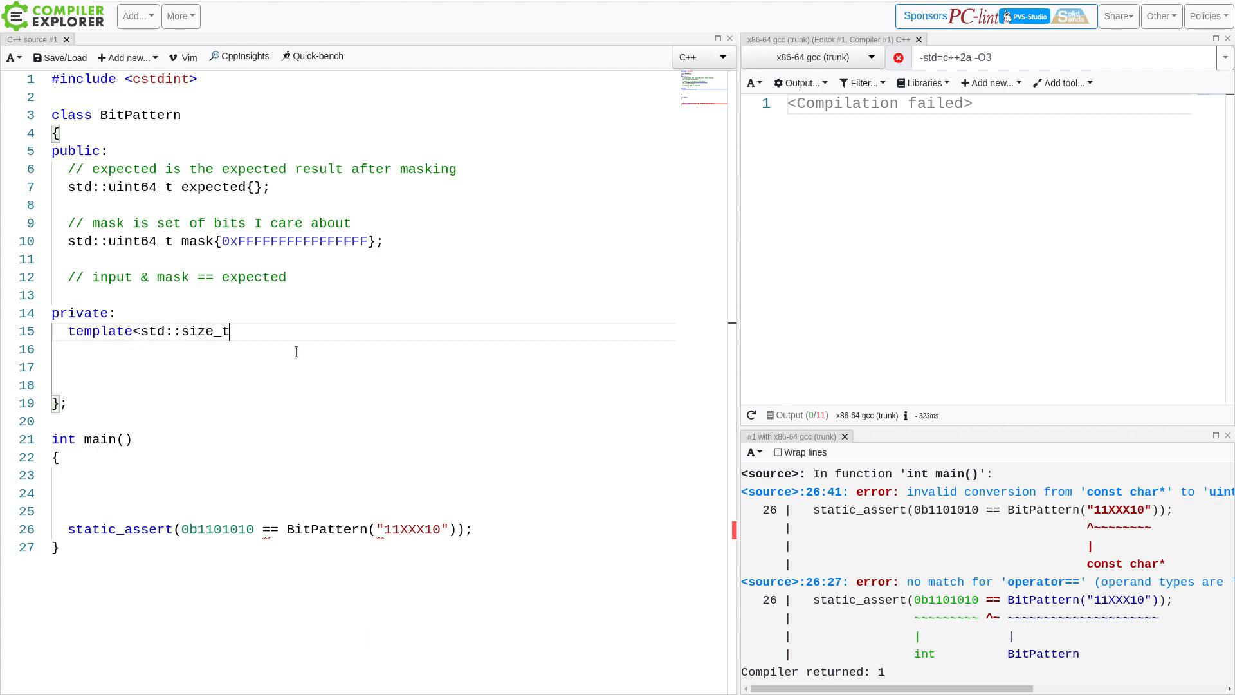
{"action": "type", "text": "Size>"}
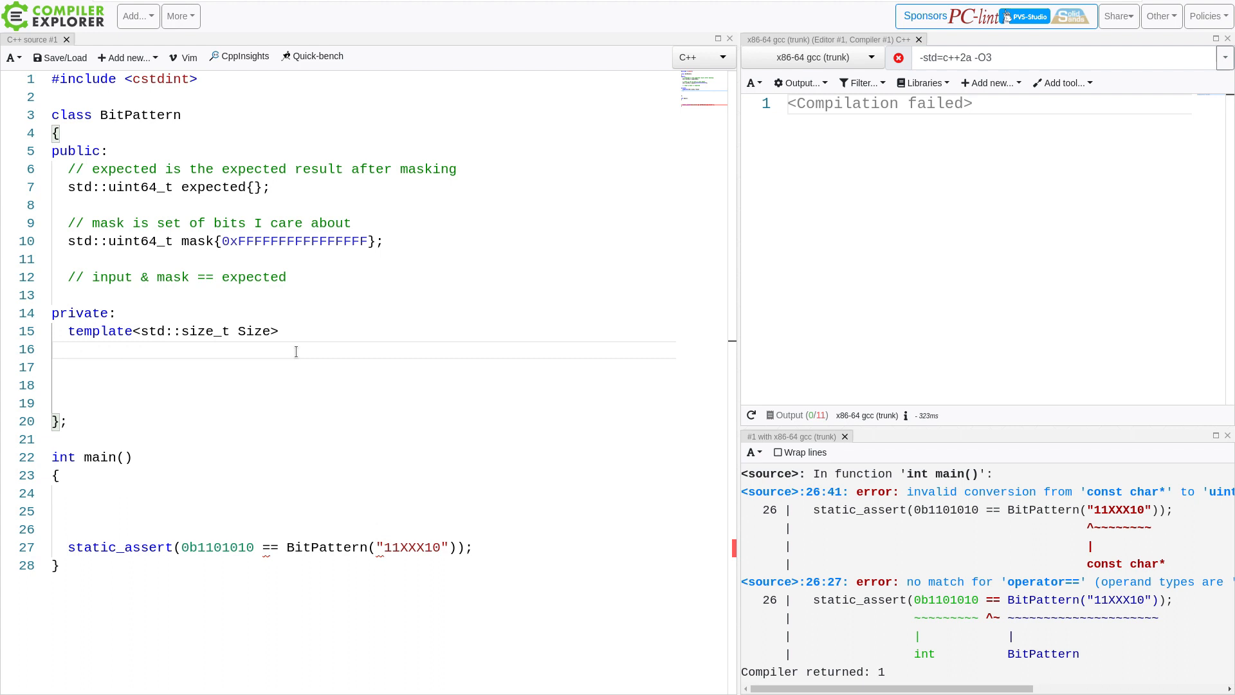
{"action": "type", "text": "expli"}
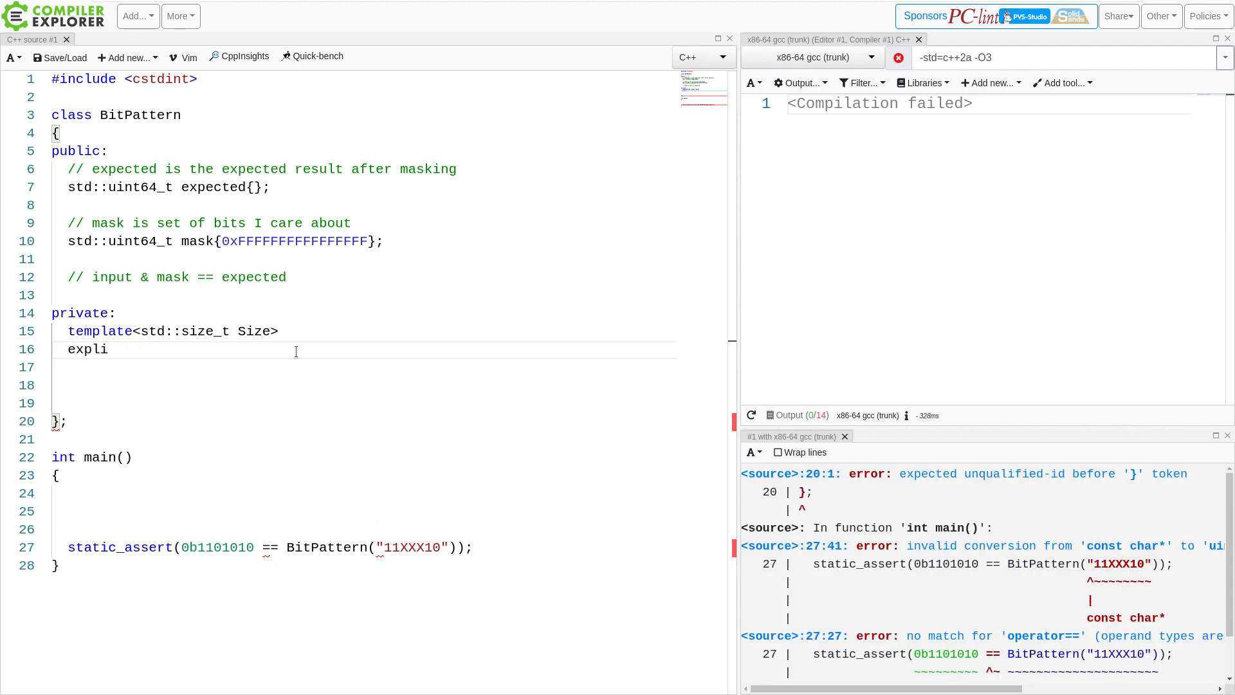
{"action": "type", "text": "cit"}
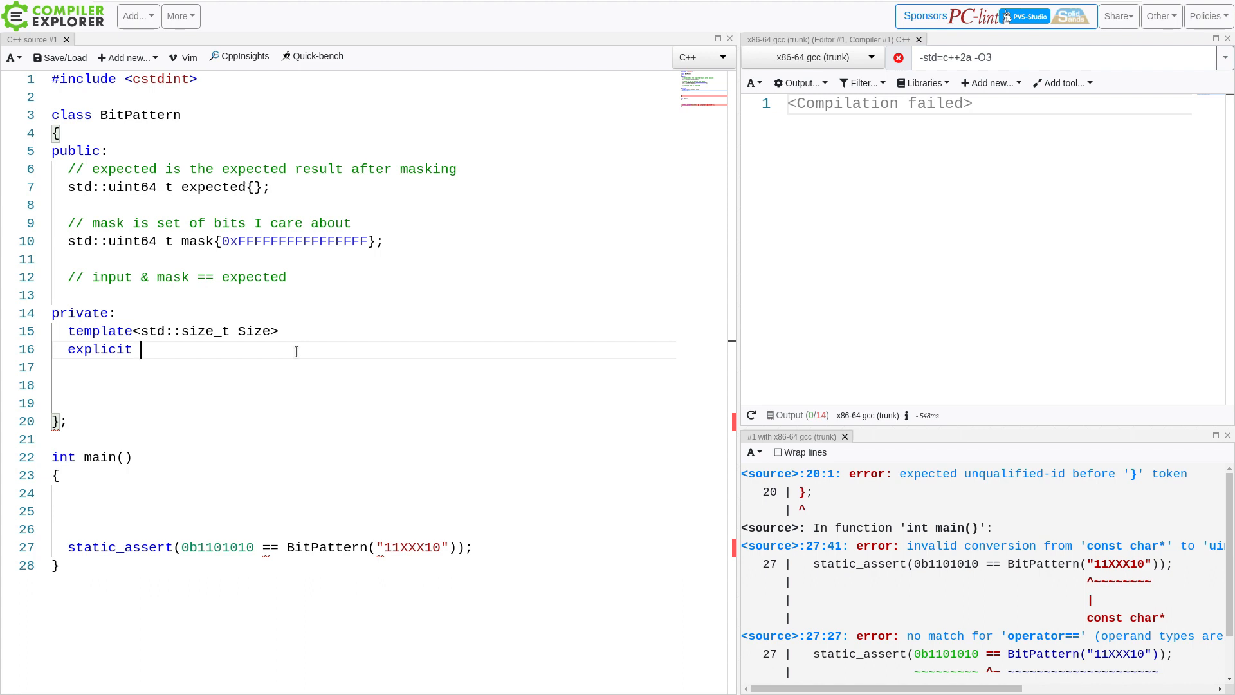
{"action": "type", "text": "cosnte"}
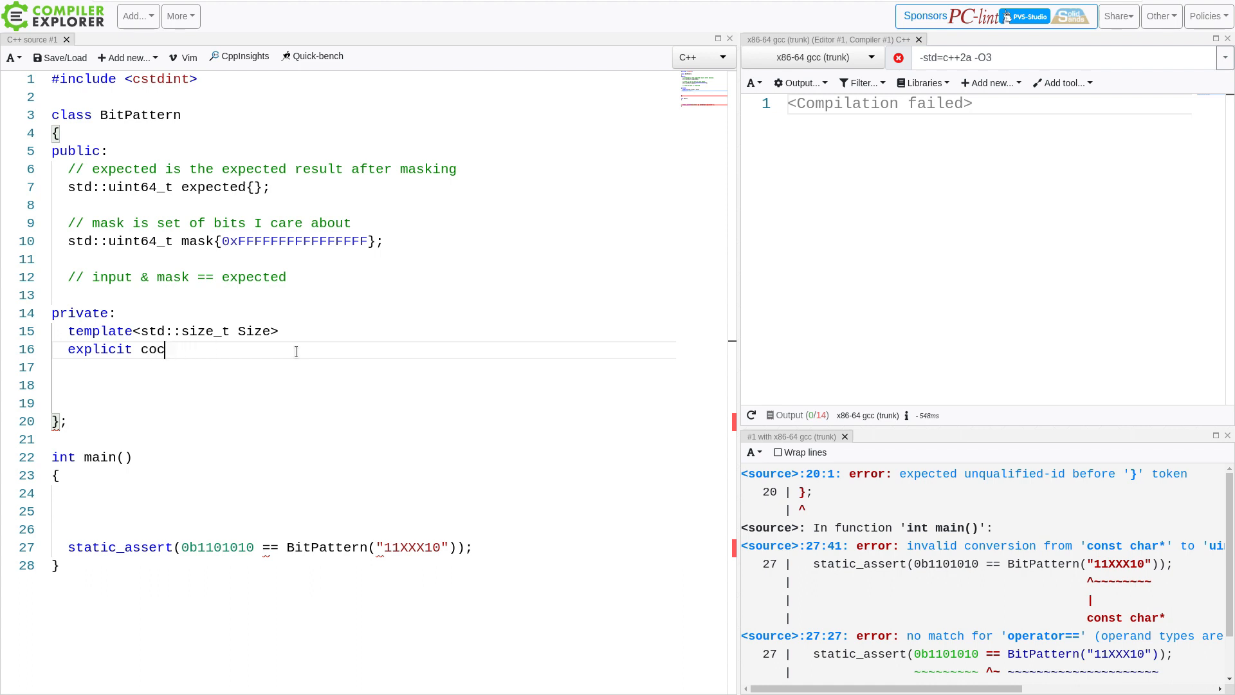
{"action": "type", "text": "nstexpr"}
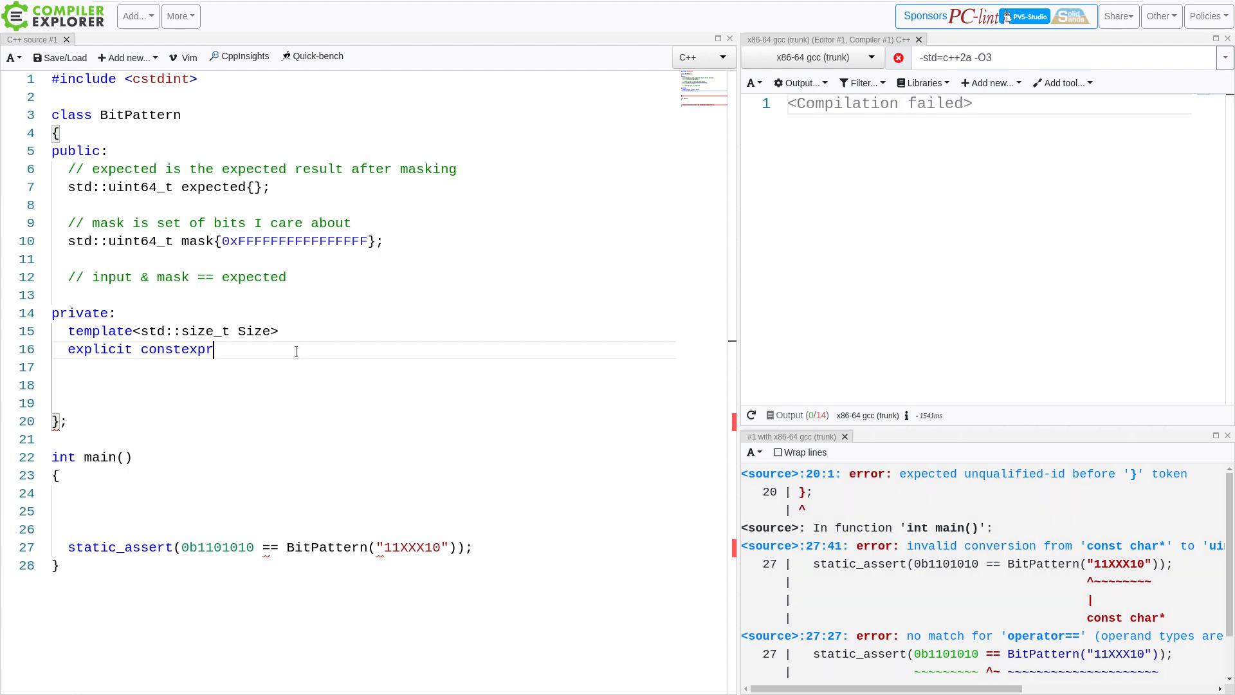
Name the constructor BitPattern(const char (&input)[]) taking a char-array reference
{"action": "type", "text": "BitP"}
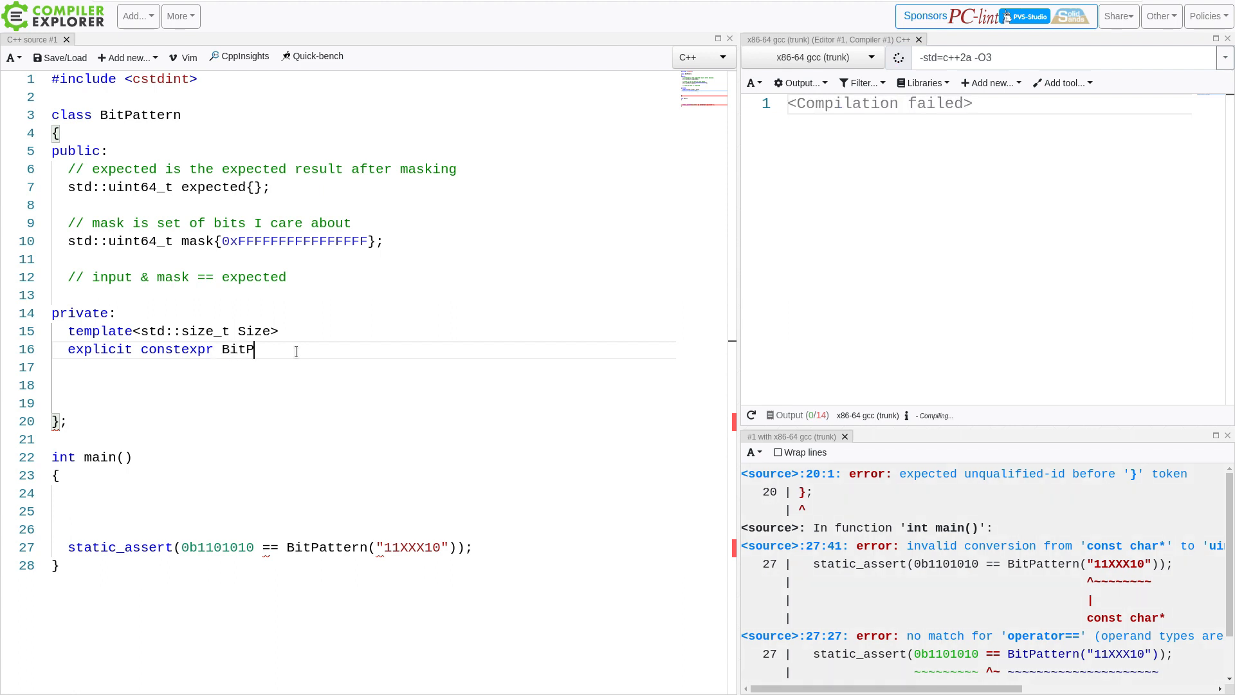
{"action": "type", "text": "attern(const"}
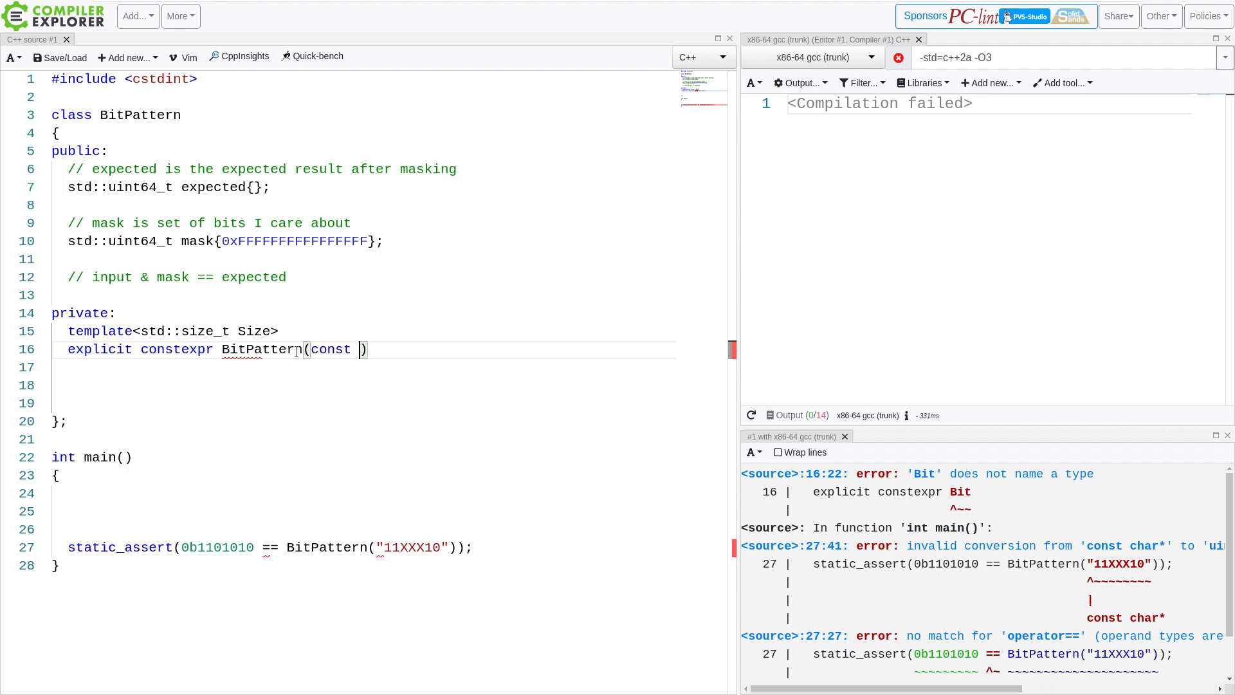
{"action": "type", "text": "char"}
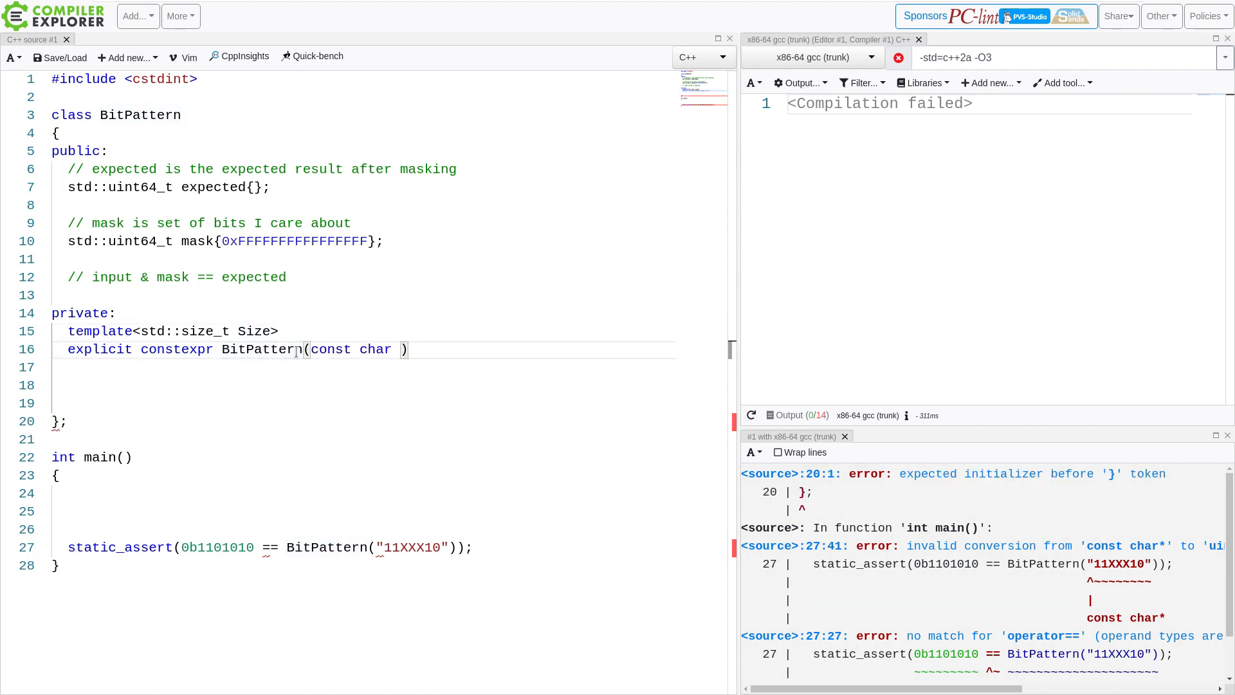
{"action": "type", "text": "(&in"}
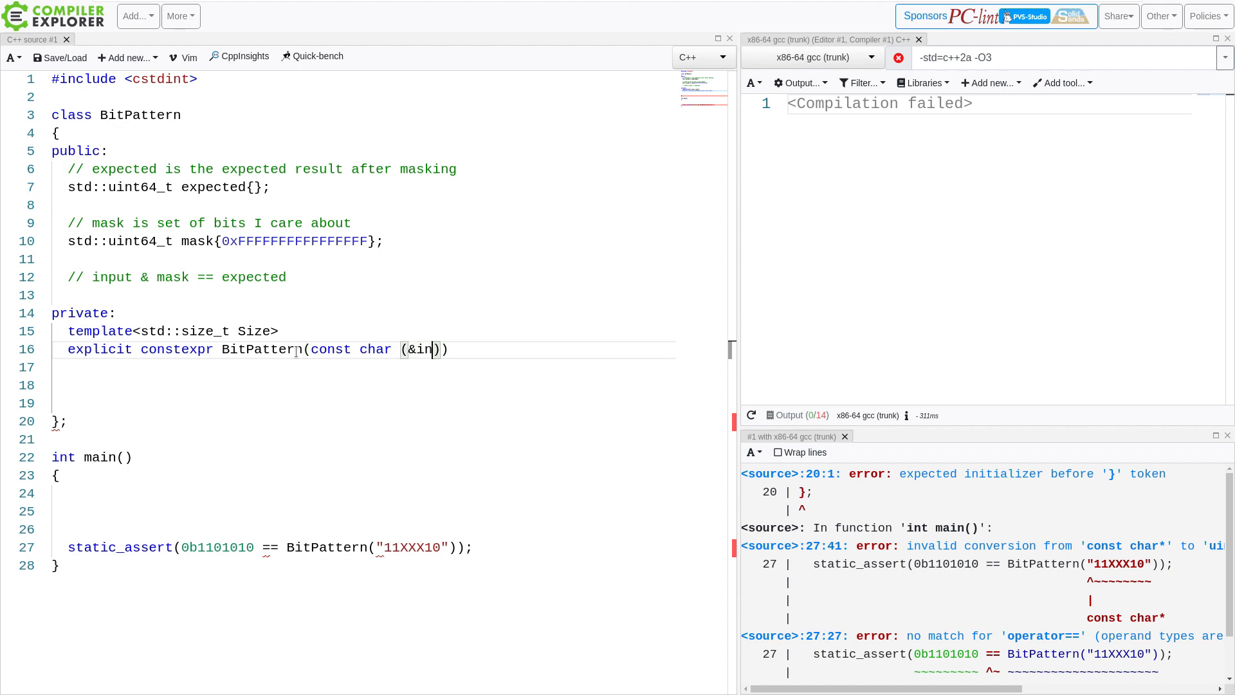
{"action": "type", "text": "put"}
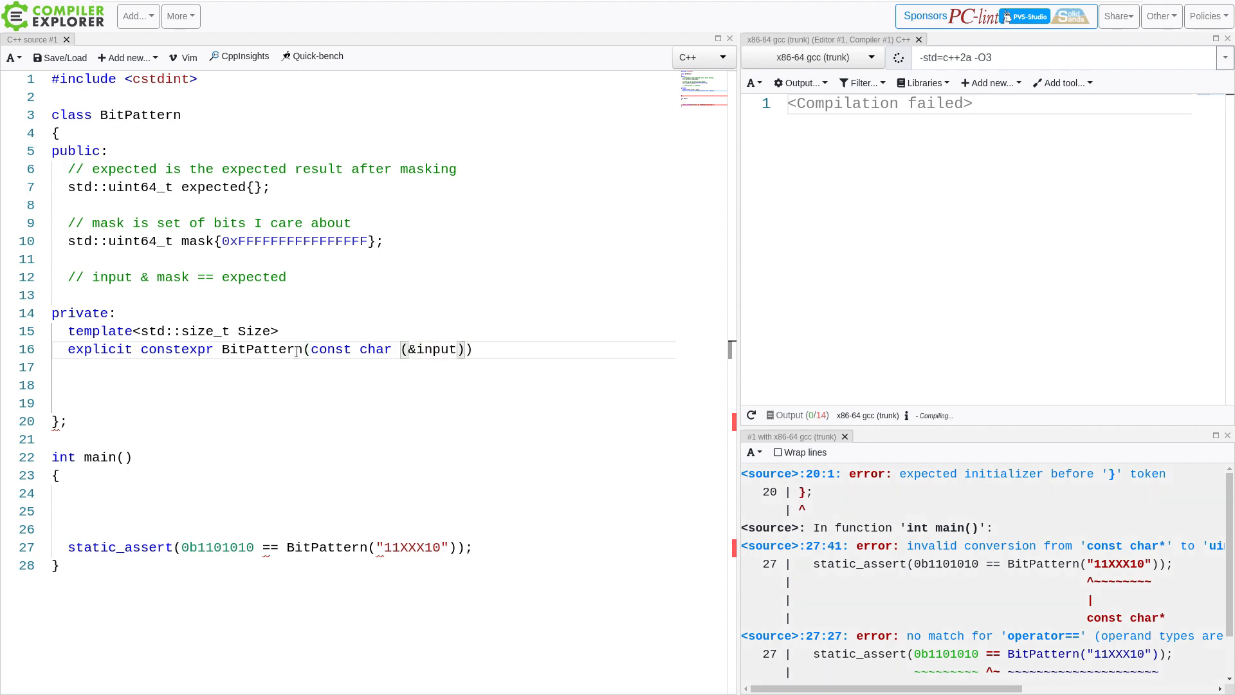
{"action": "type", "text": "[]"}
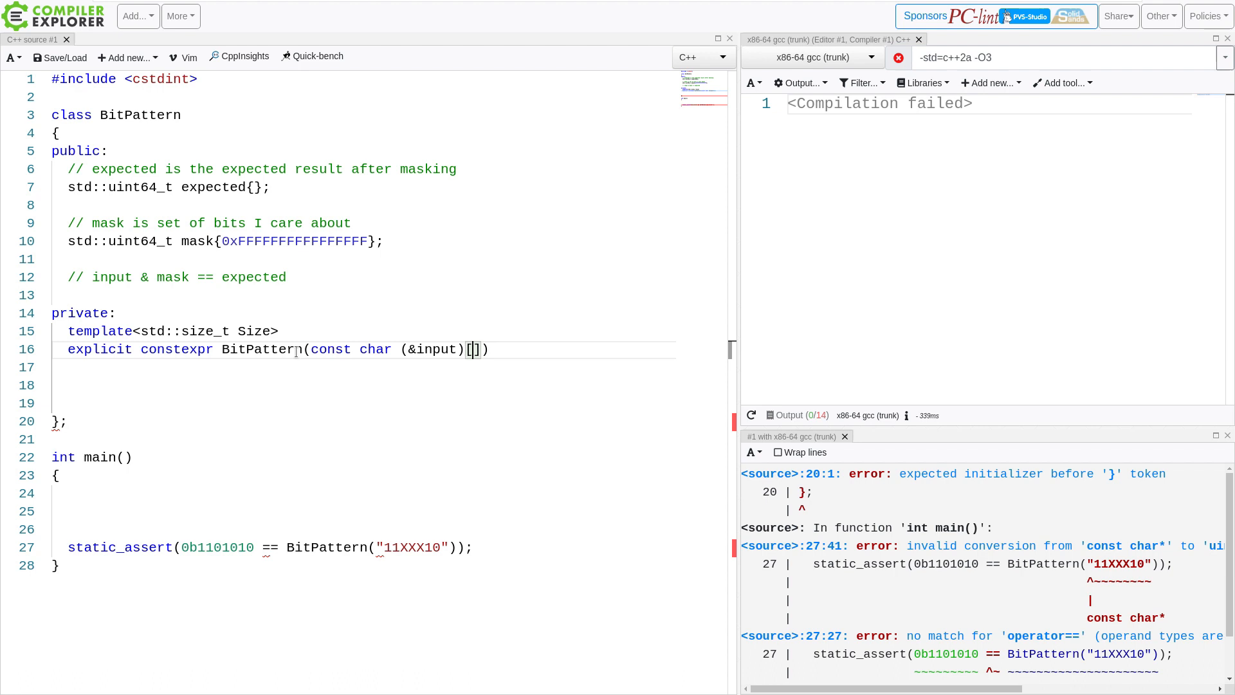
Bound the parameter as const char (&input)[Size] and start a range-for over input in the body
{"action": "type", "text": "Size"}
{"action": "left_click", "coordinate": [356, 366]}
{"action": "type", "text": "{"}
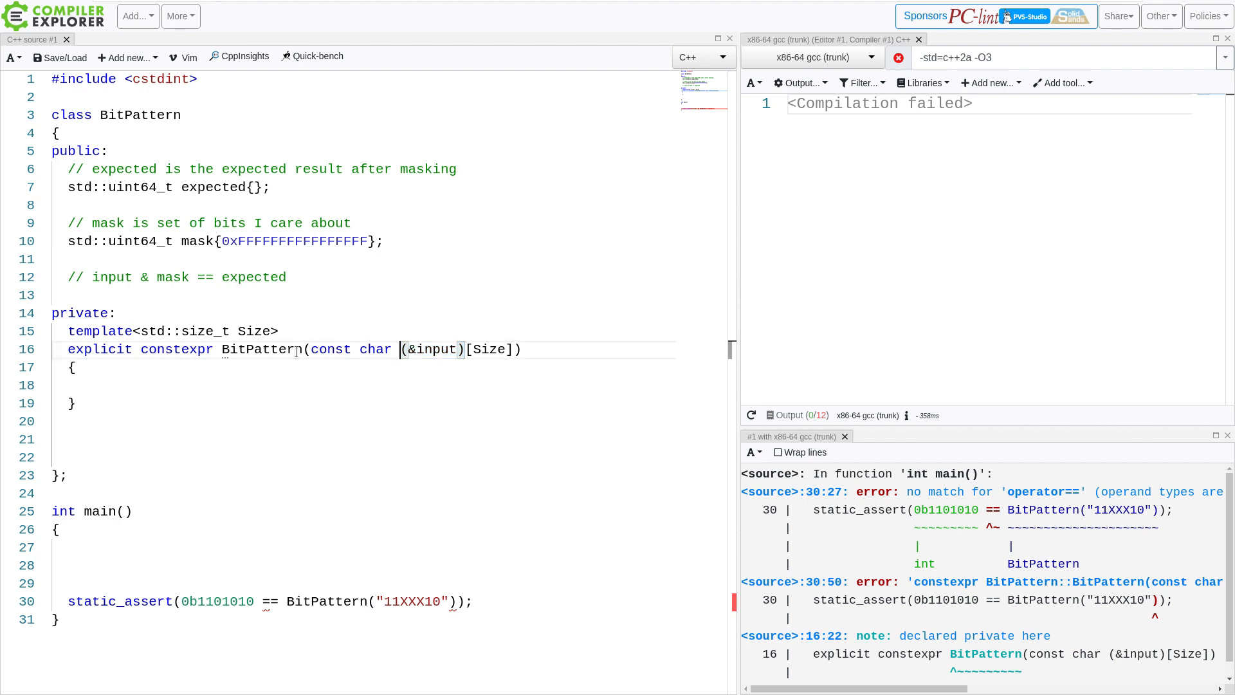
{"action": "double_click", "coordinate": [435, 348]}
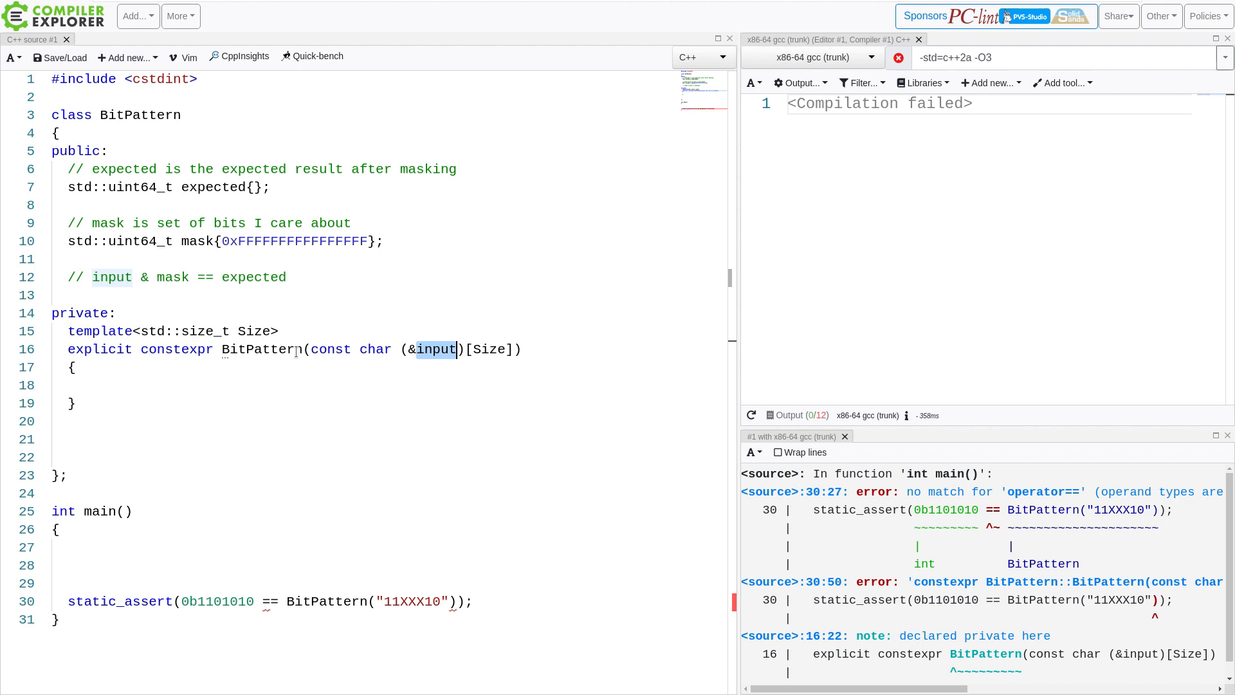
{"action": "double_click", "coordinate": [489, 348]}
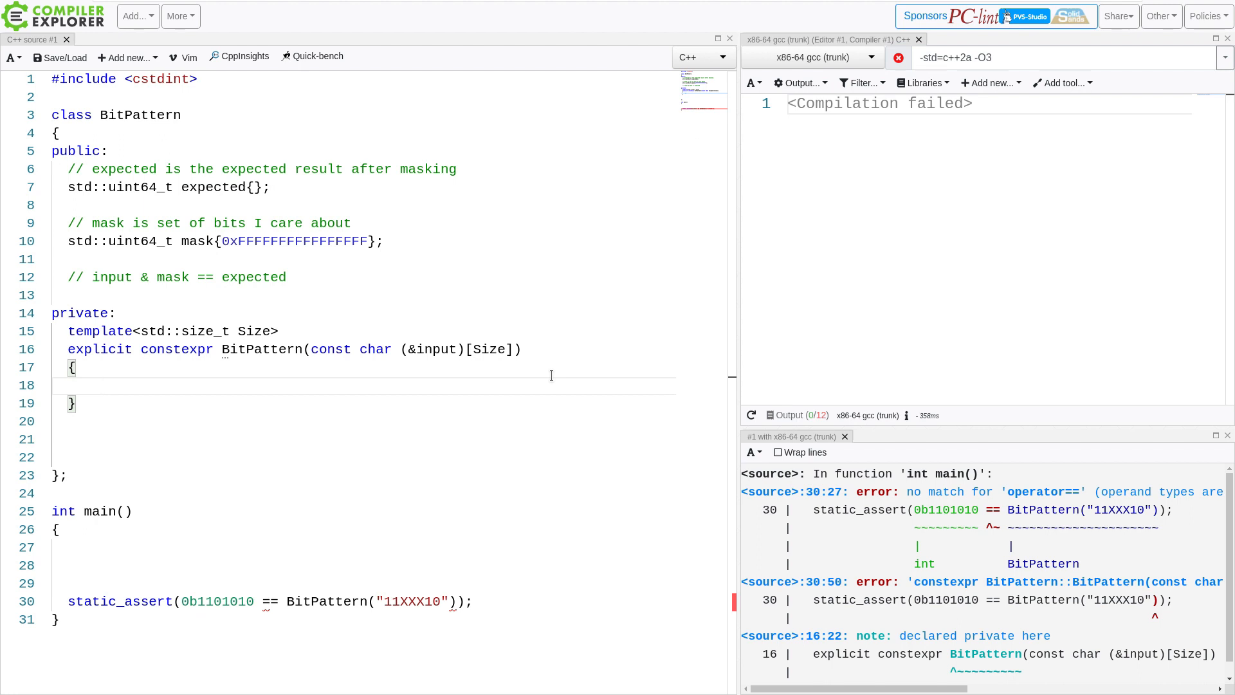
{"action": "type", "text": "for (const char val : input) {"}
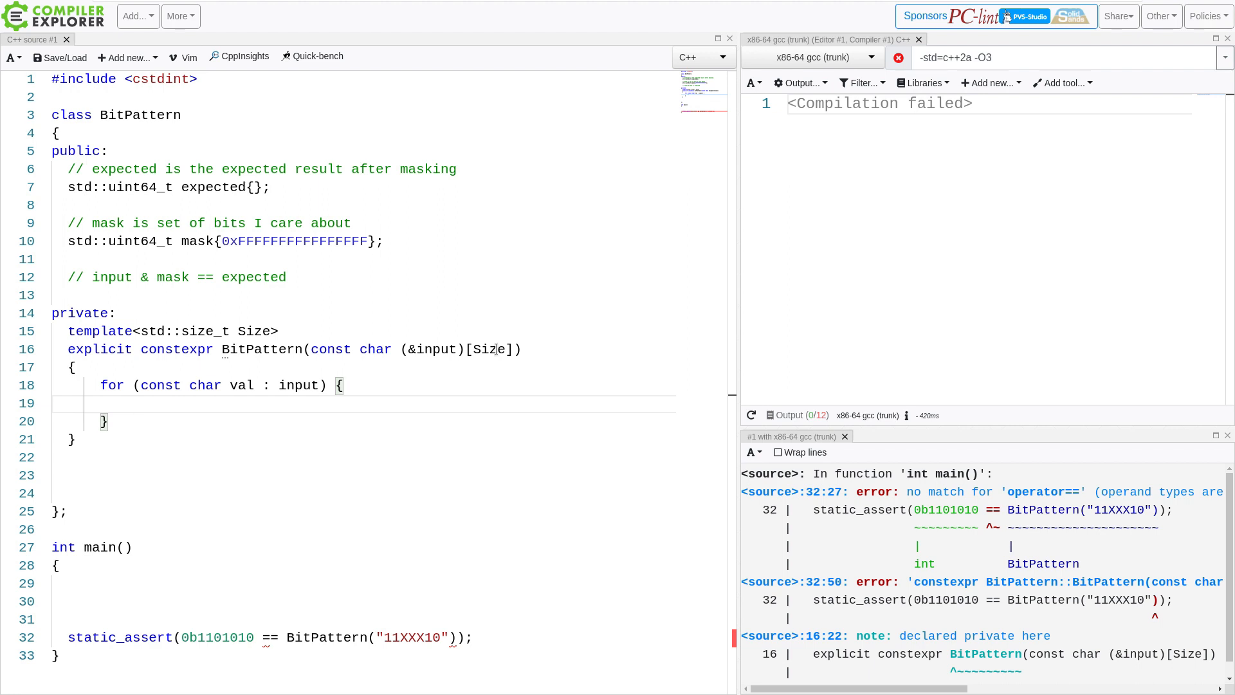
Return from the loop when val == 0 and add an empty if (val == '1') block
{"action": "double_click", "coordinate": [489, 349]}
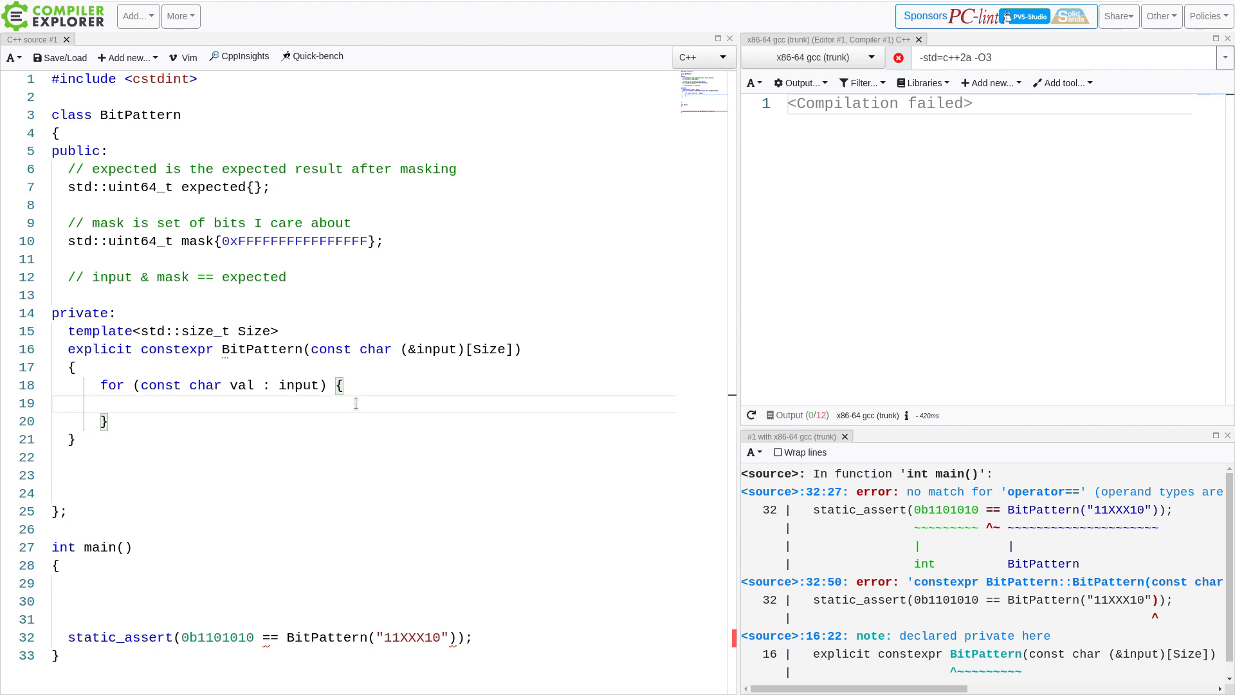
{"action": "type", "text": "if ("}
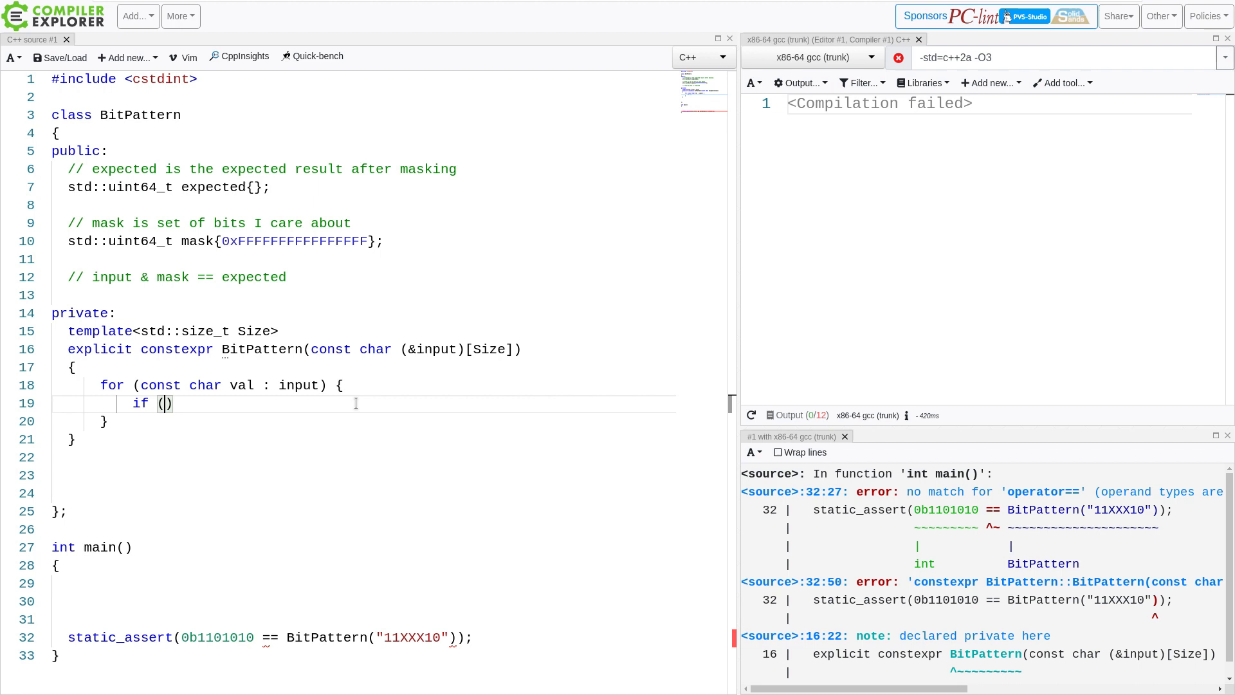
{"action": "type", "text": "val == 0="}
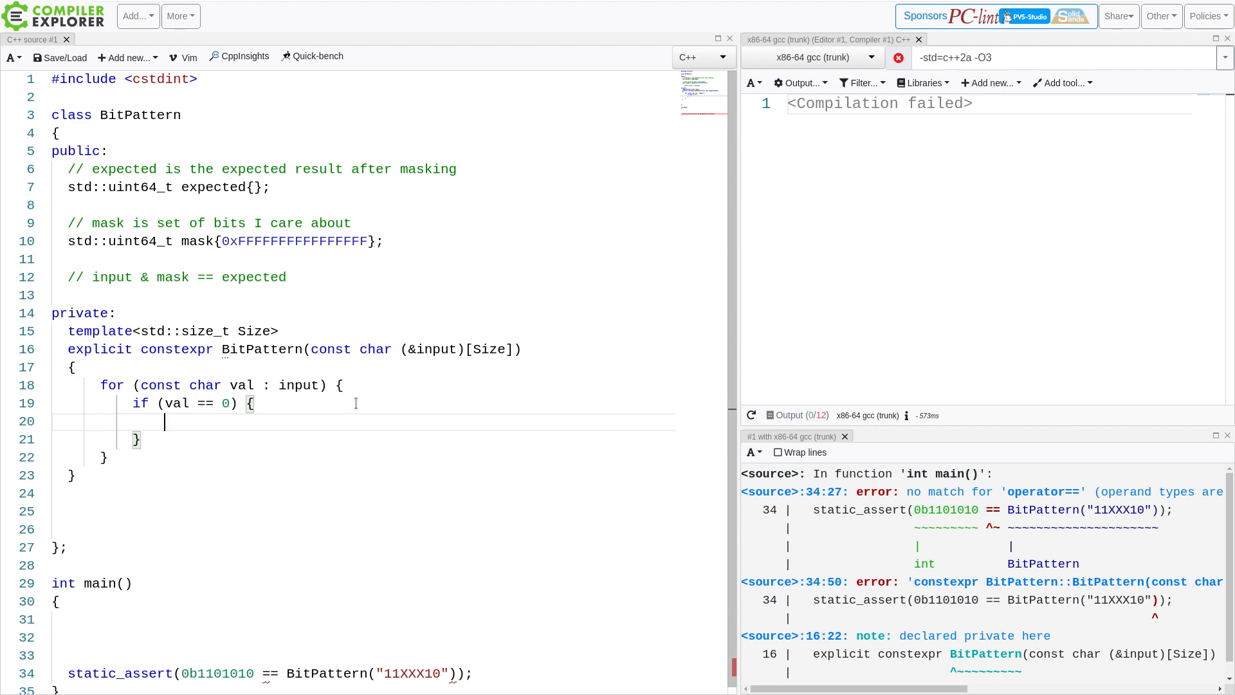
{"action": "type", "text": "return;"}
{"action": "type", "text": "if (val "}
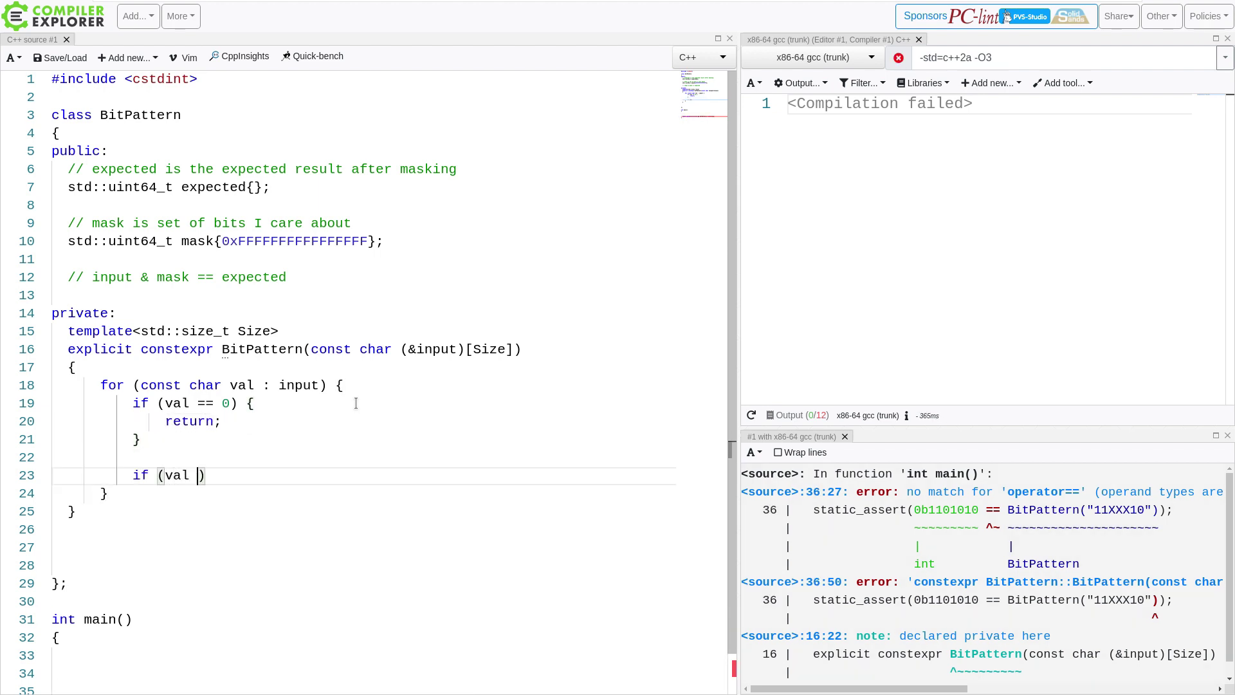
{"action": "type", "text": "== '1'"}
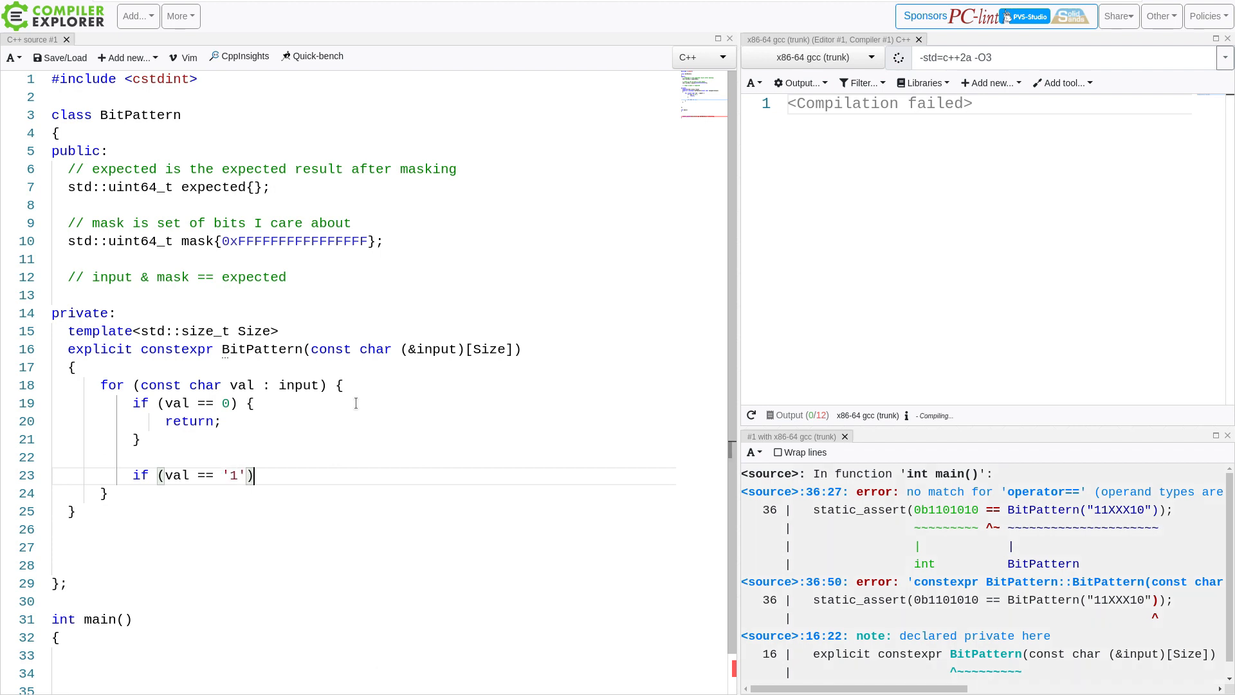
{"action": "type", "text": "{"}
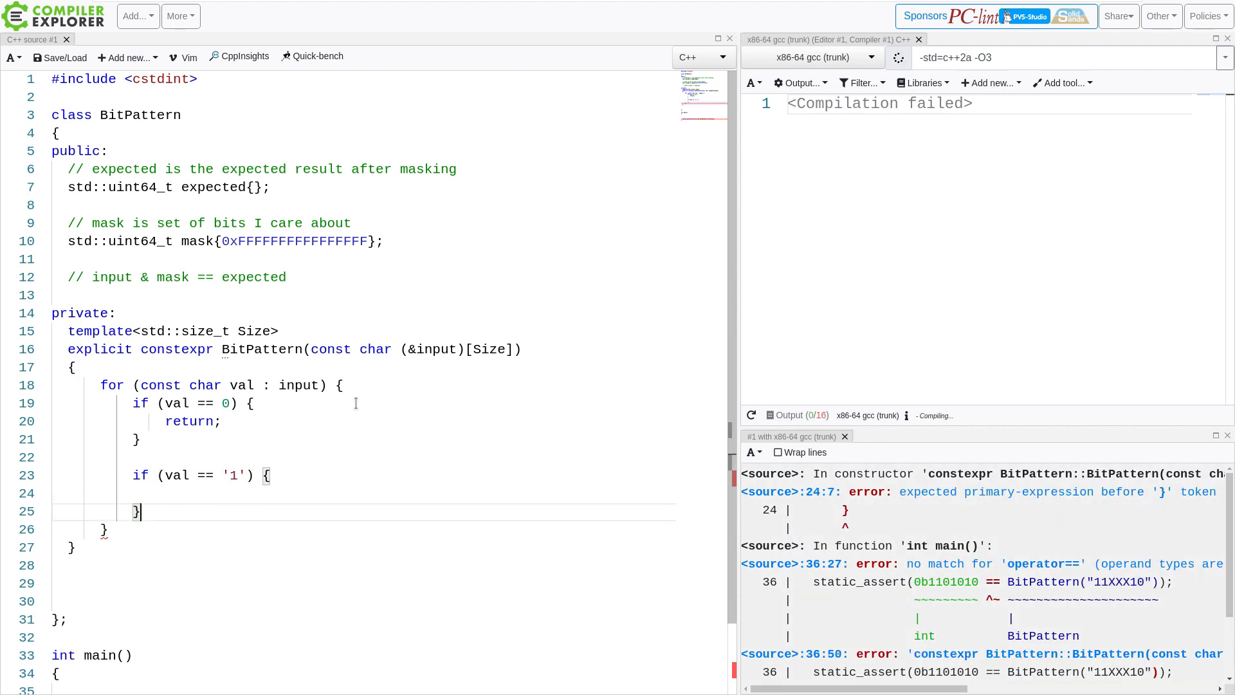
{"action": "scroll", "scroll_direction": "down", "scroll_amount": 3}
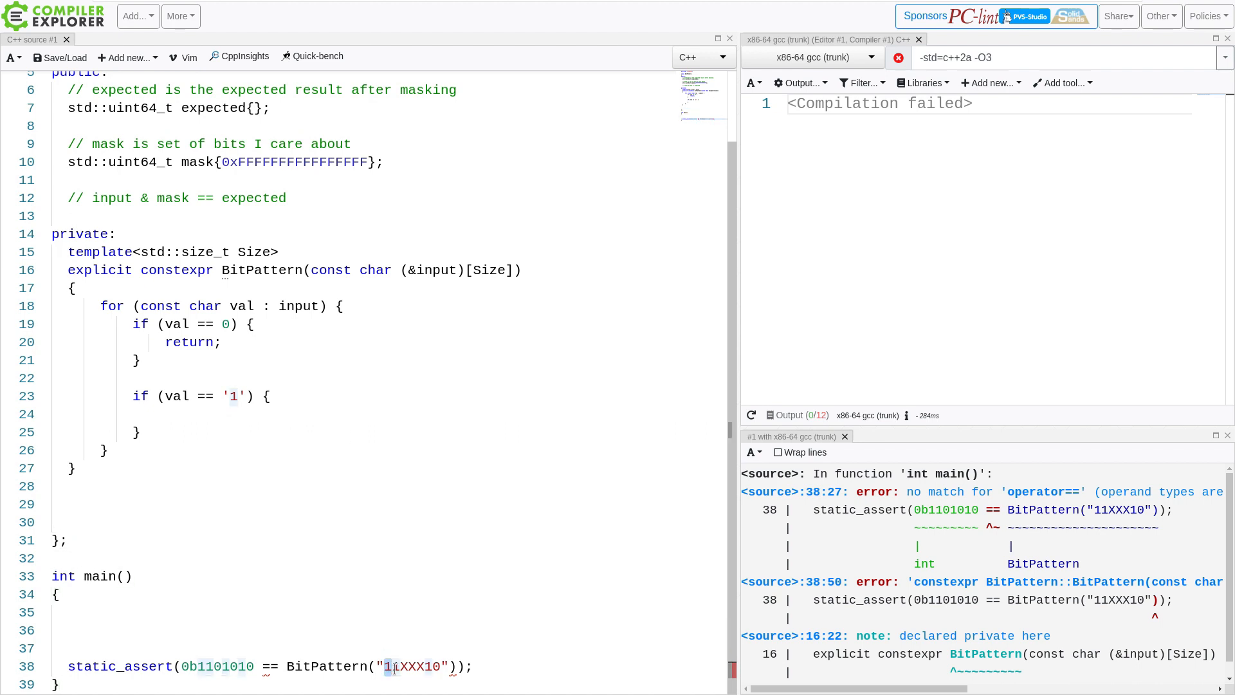
Declare std::uint64_t cur_bit = (1 << (Size - 2)); at the top of the constructor
{"action": "double_click", "coordinate": [212, 108]}
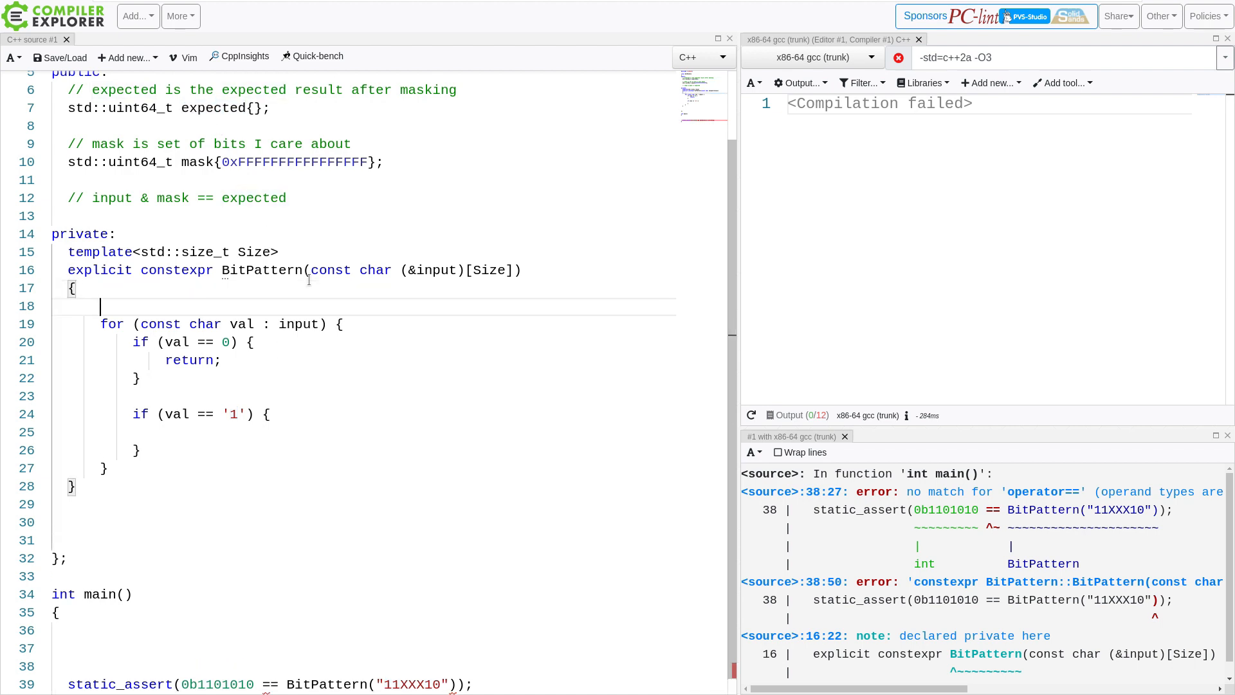
{"action": "type", "text": "std:"}
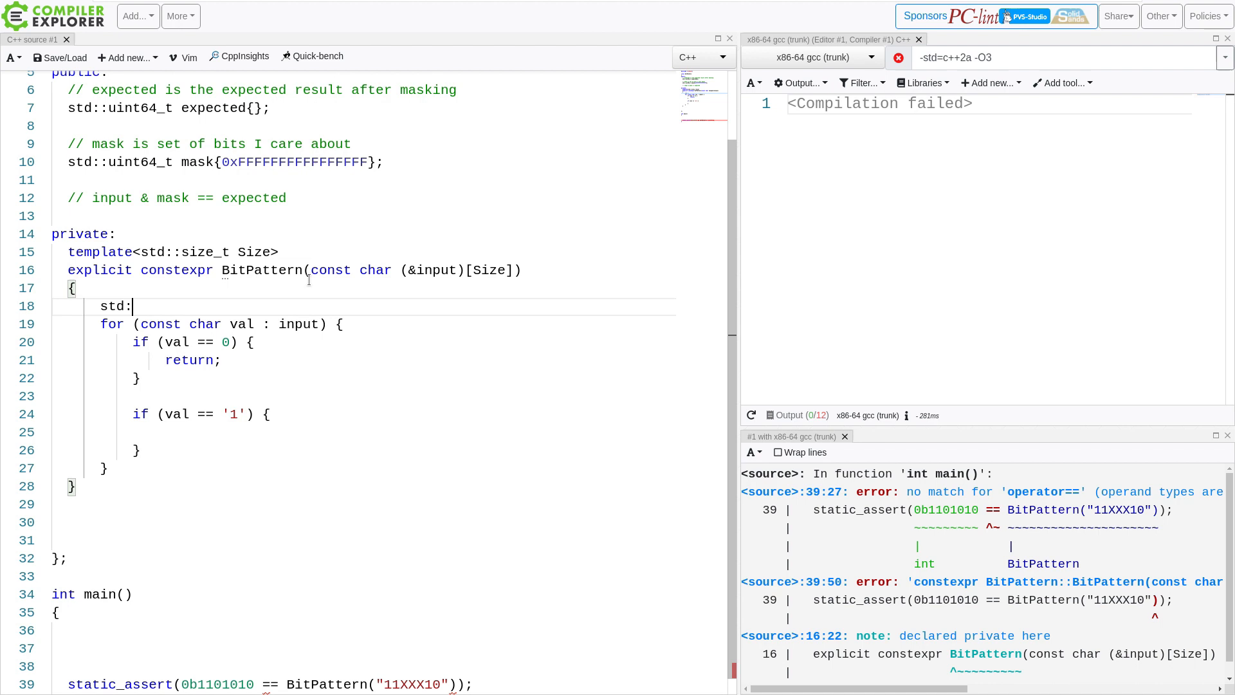
{"action": "type", "text": ":uint64t"}
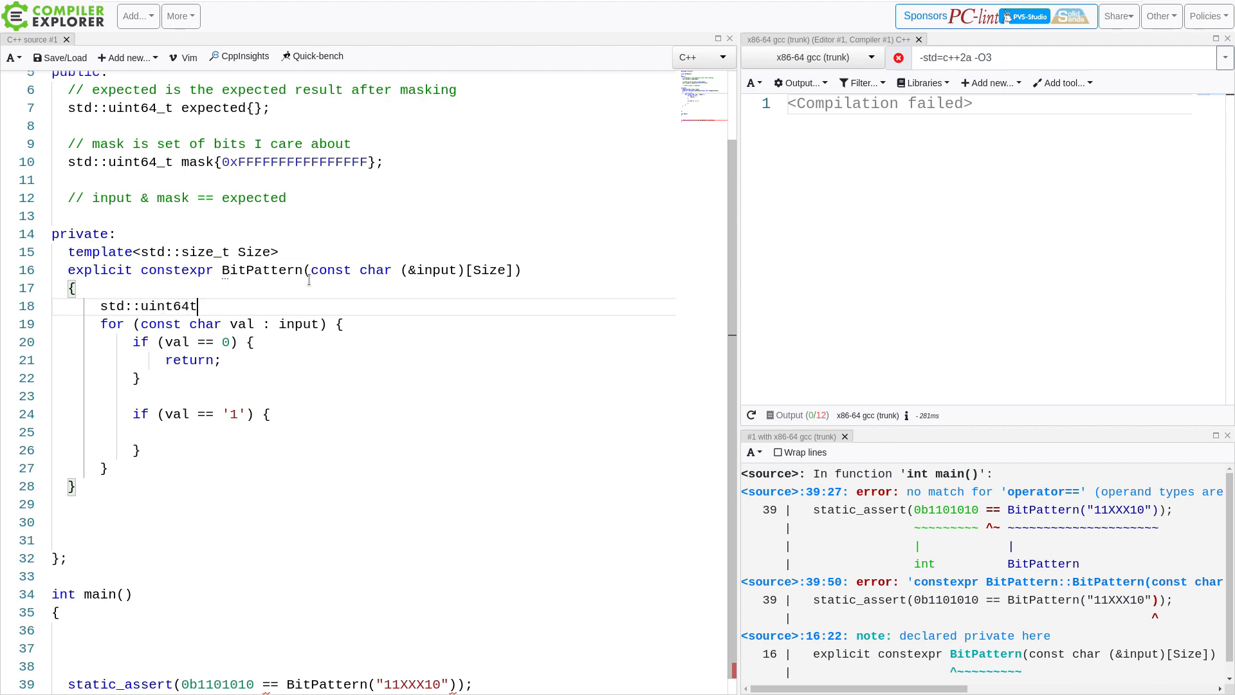
{"action": "type", "text": "_"}
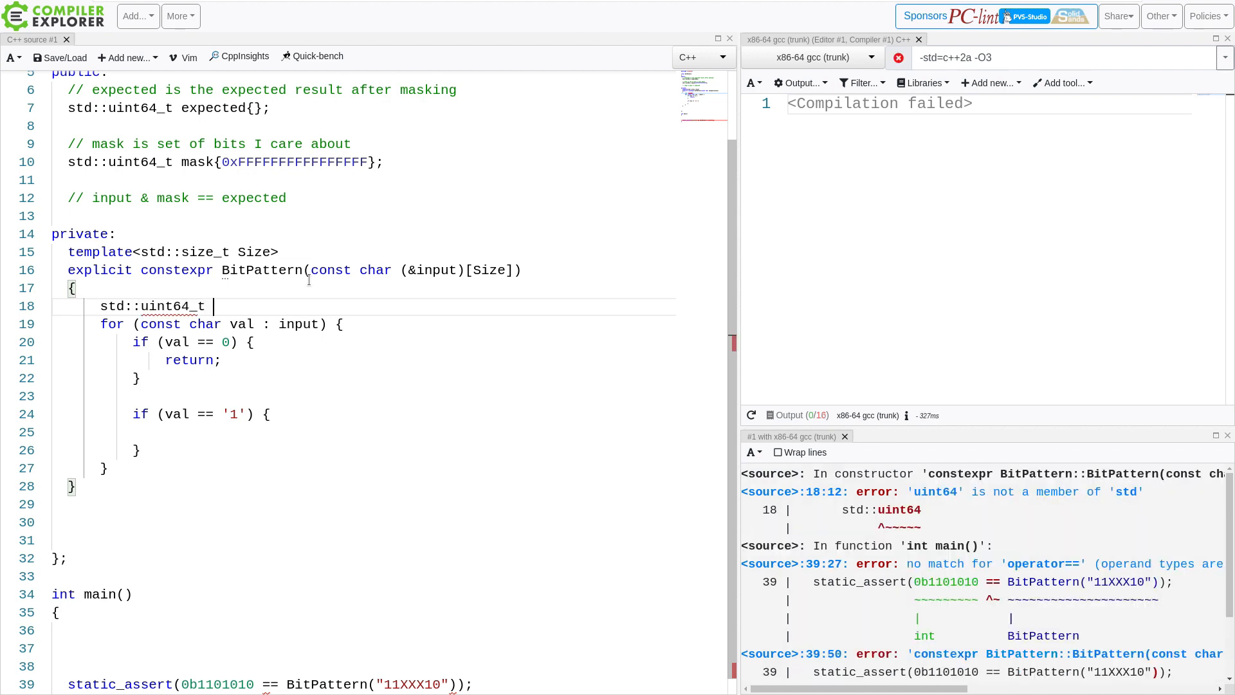
{"action": "type", "text": "cu"}
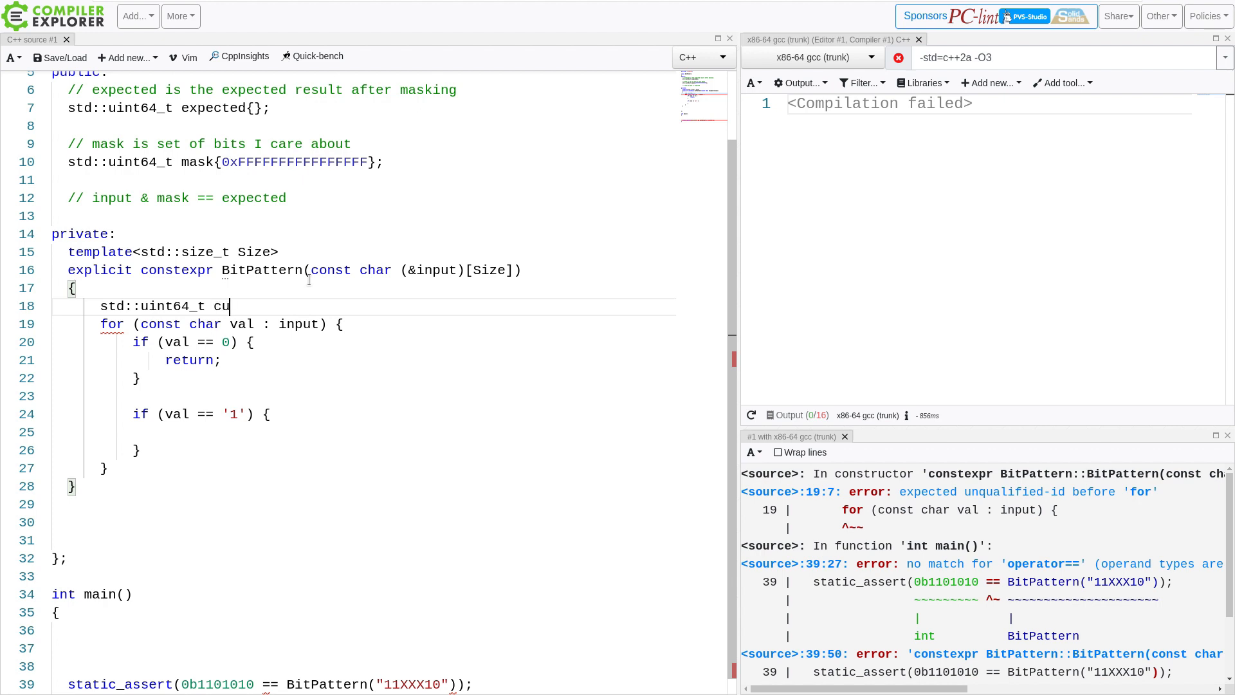
{"action": "type", "text": "r_bi"}
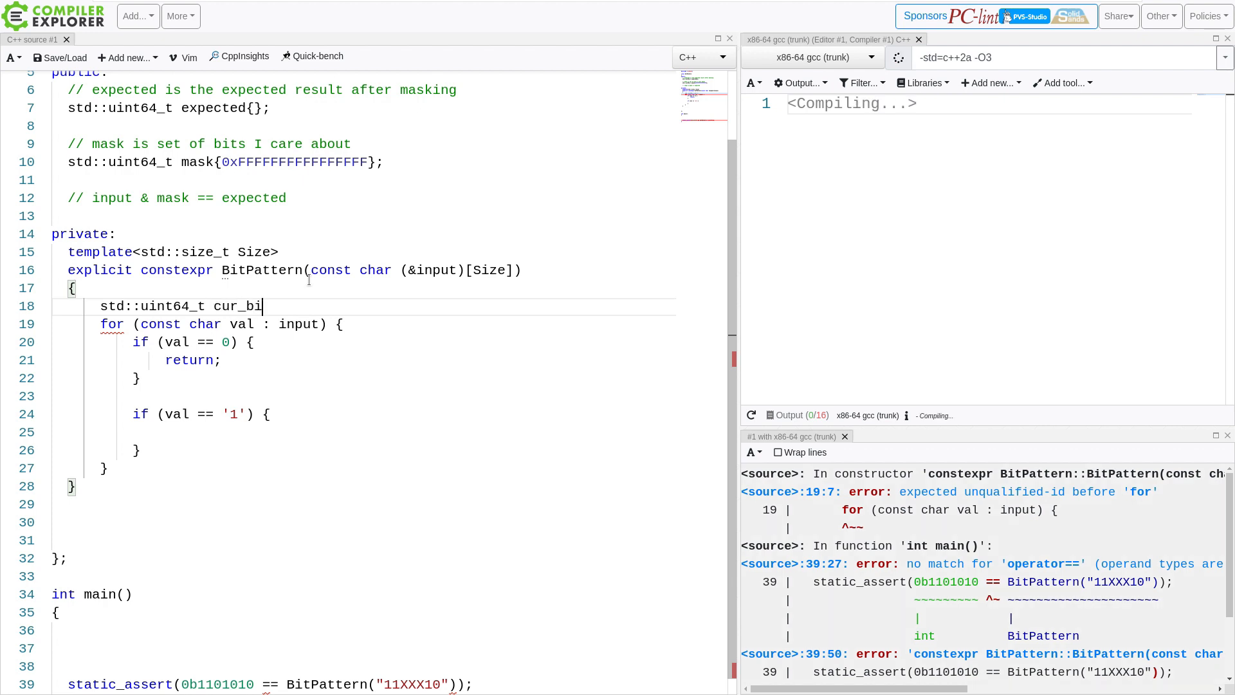
{"action": "type", "text": "t"}
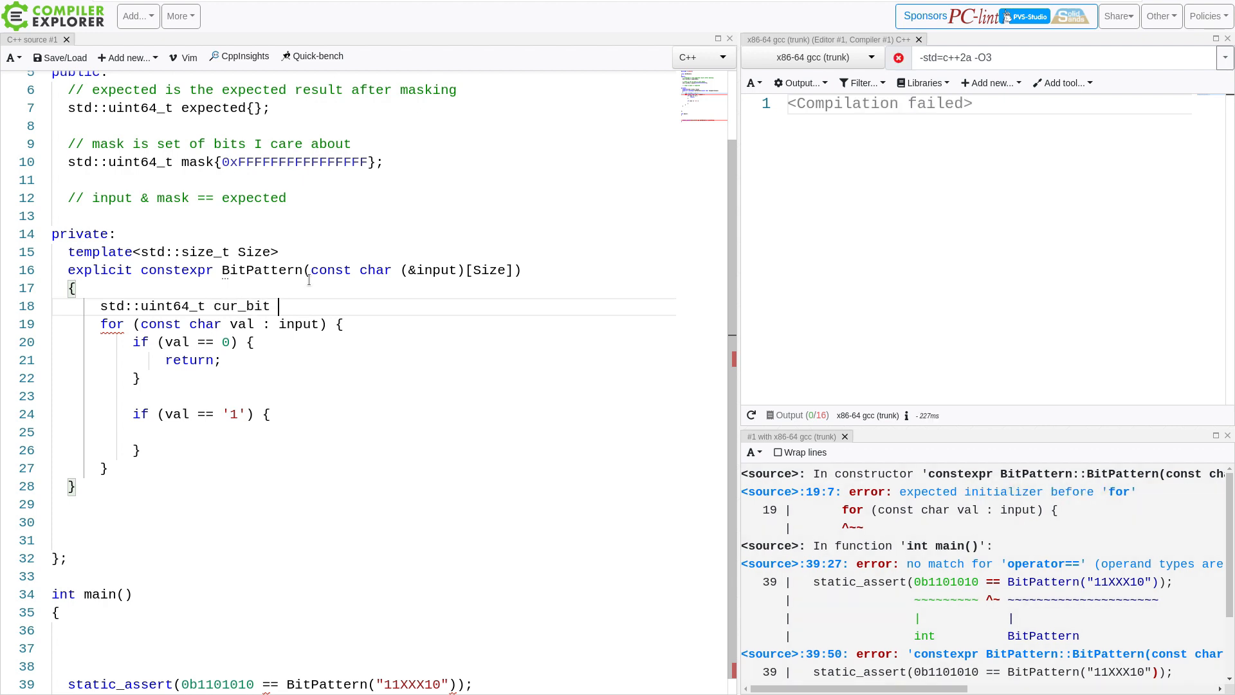
{"action": "type", "text": "= 1"}
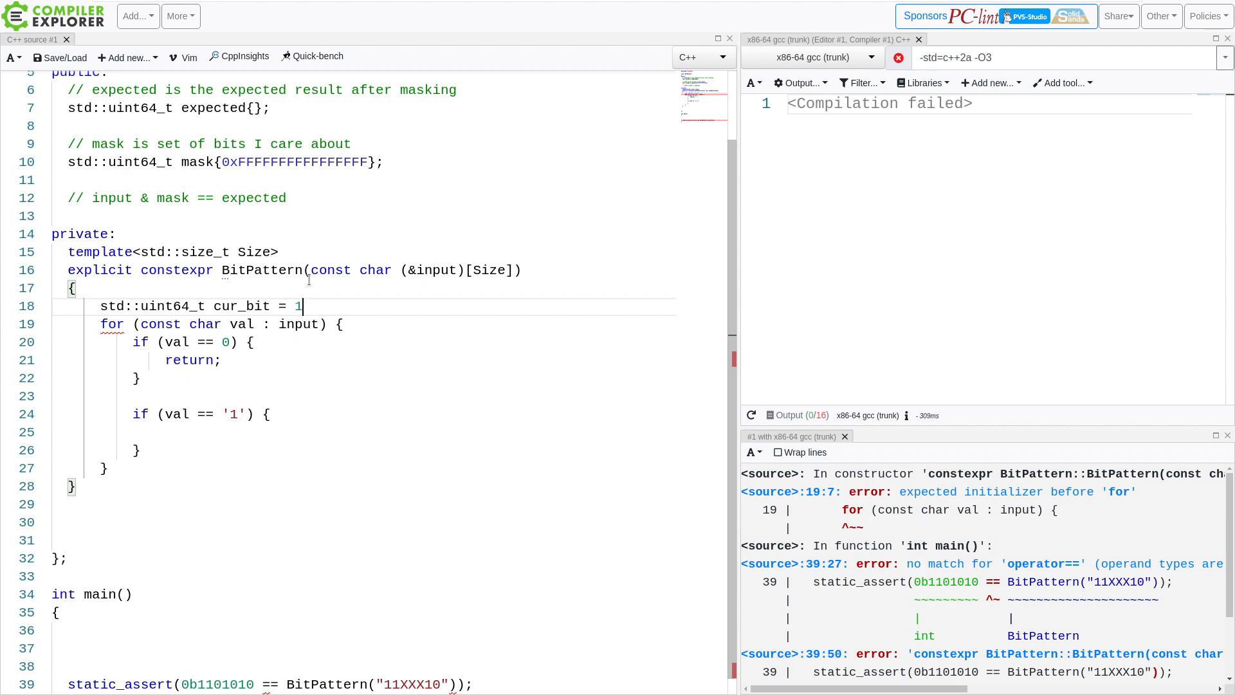
{"action": "type", "text": "(1)"}
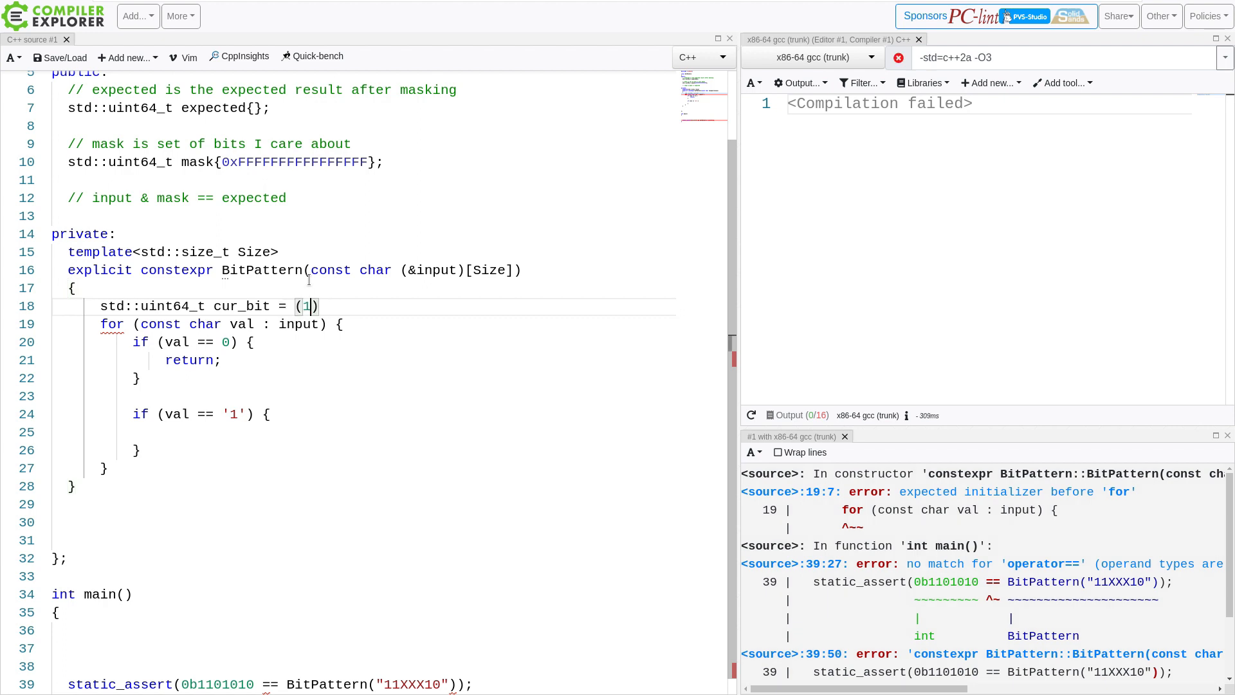
{"action": "type", "text": "<< (Size"}
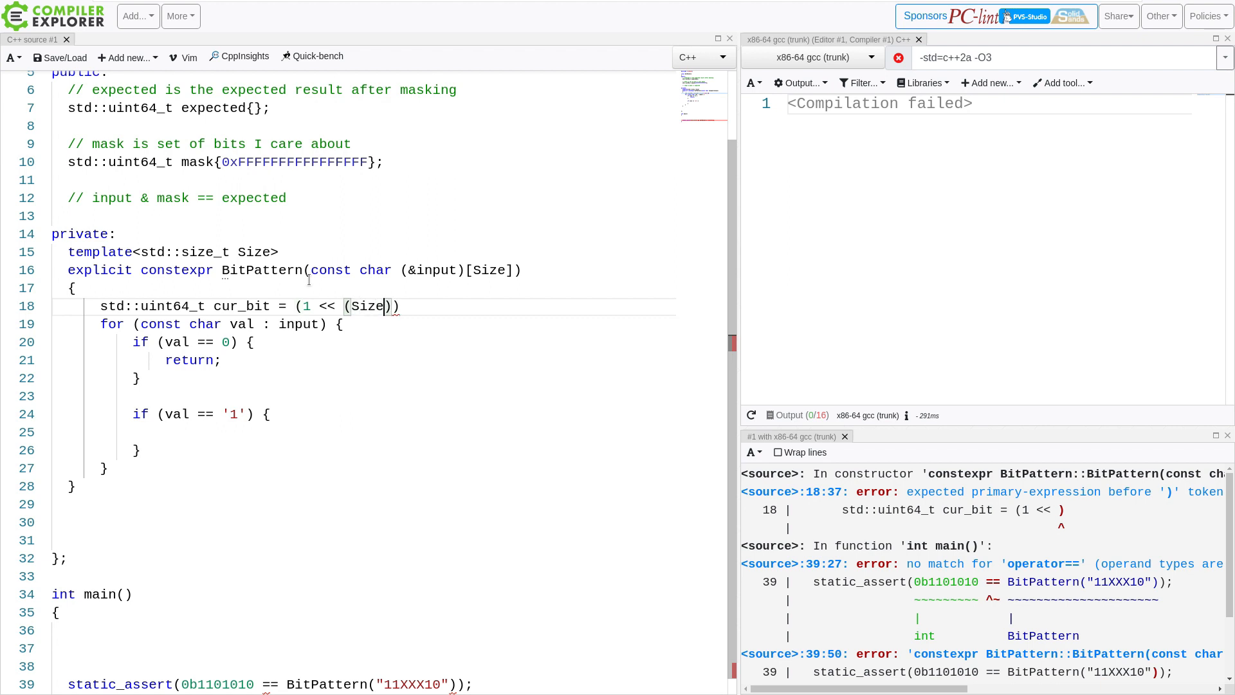
{"action": "type", "text": "- 2"}
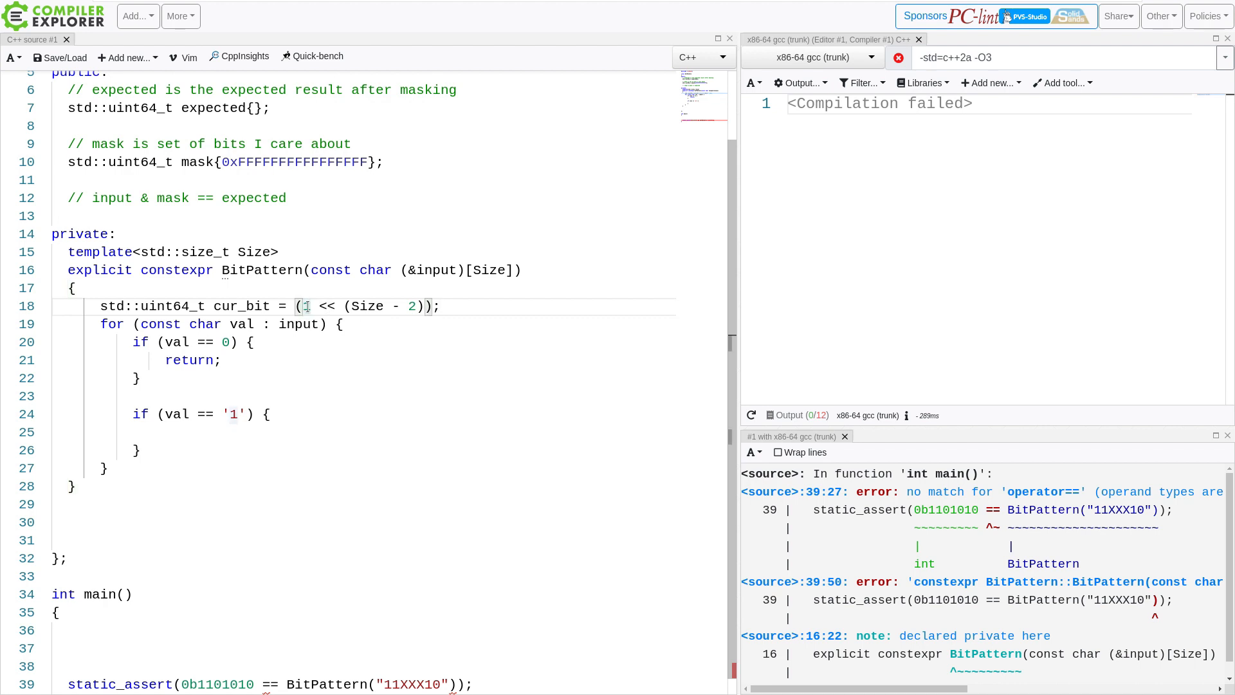
Set expected |= cur_bit in the '1' branch and begin an else-if after it
{"action": "double_click", "coordinate": [366, 307]}
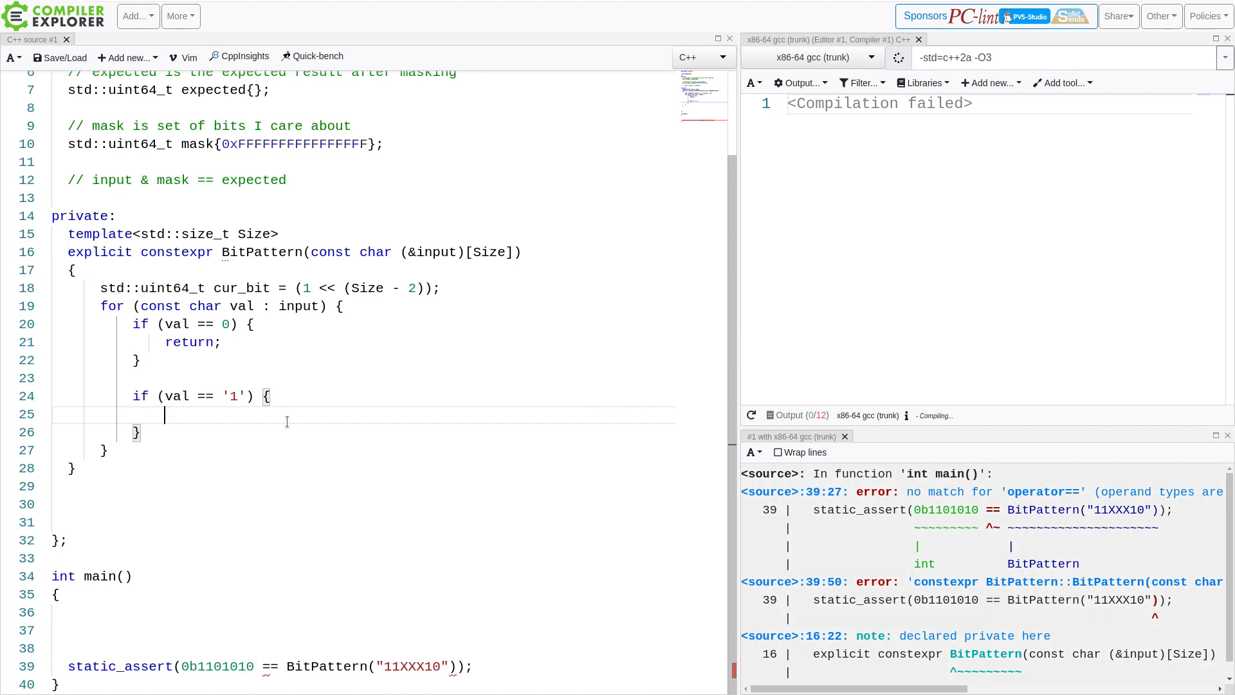
{"action": "type", "text": "match |="}
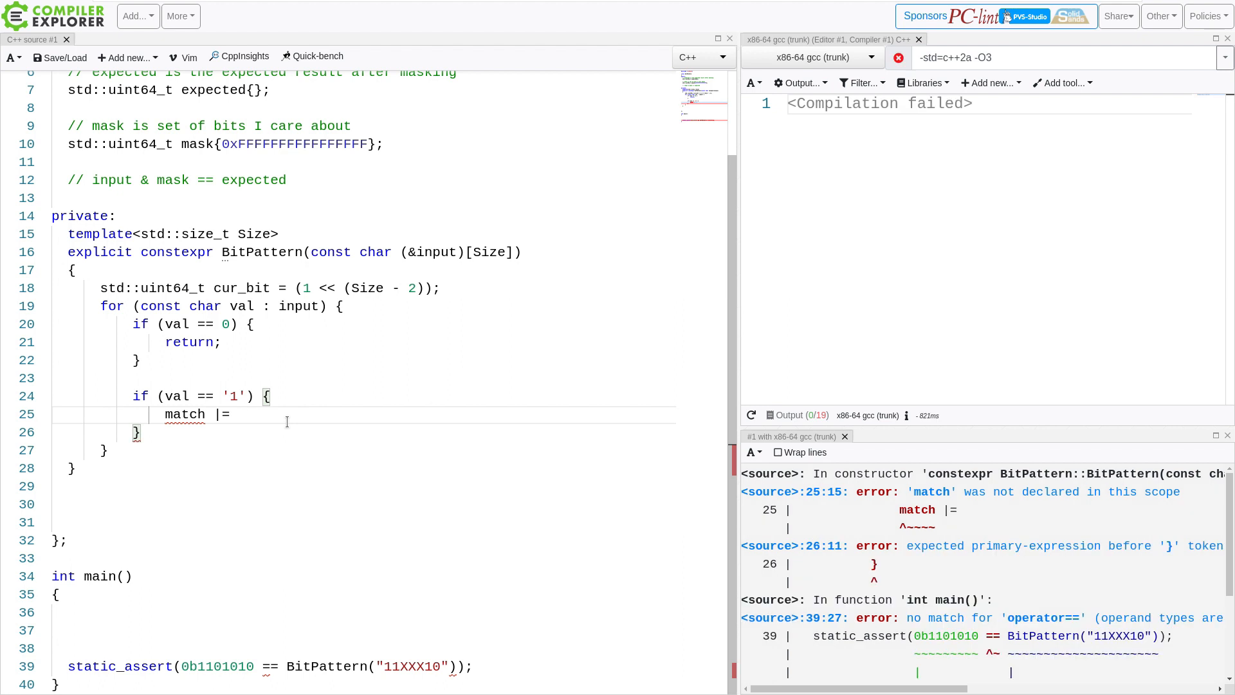
{"action": "type", "text": "cur_bit;"}
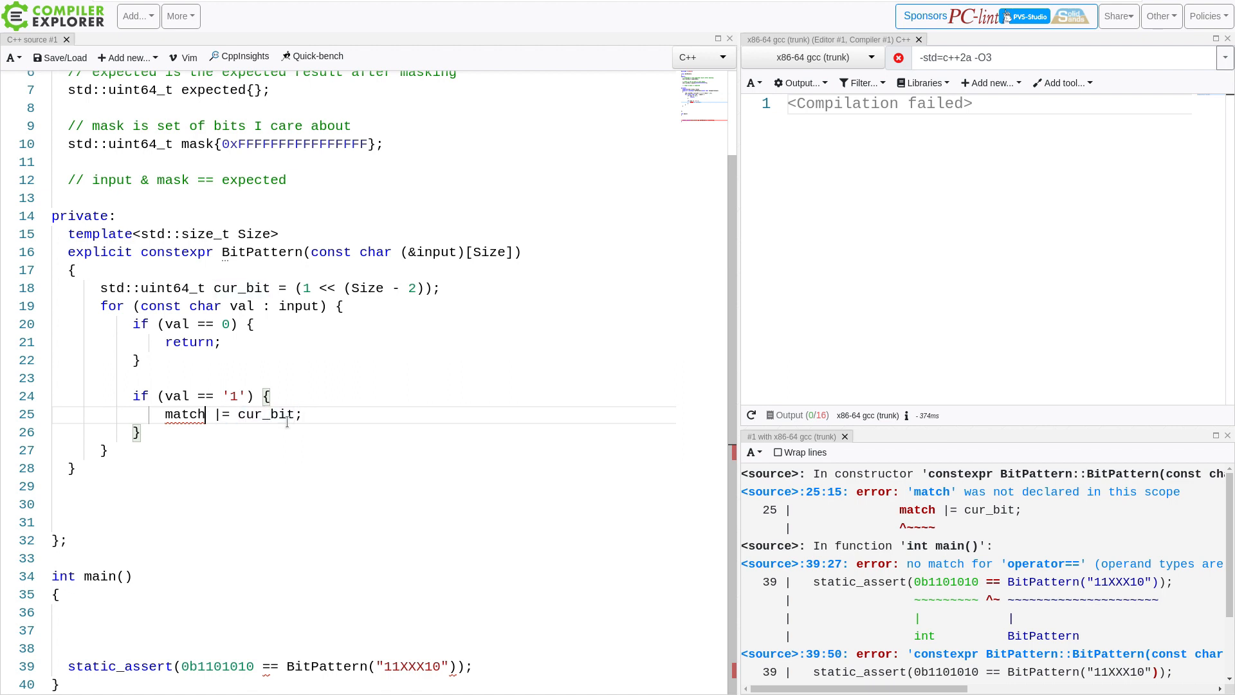
{"action": "type", "text": "expe"}
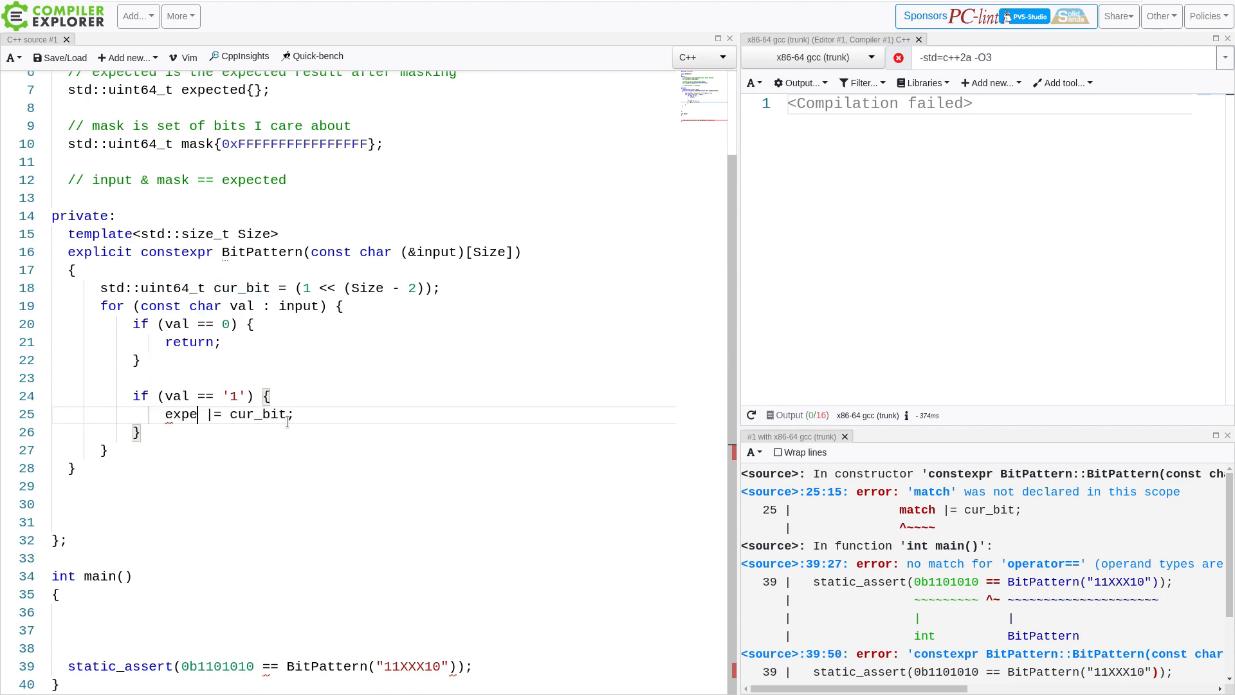
{"action": "type", "text": "cted"}
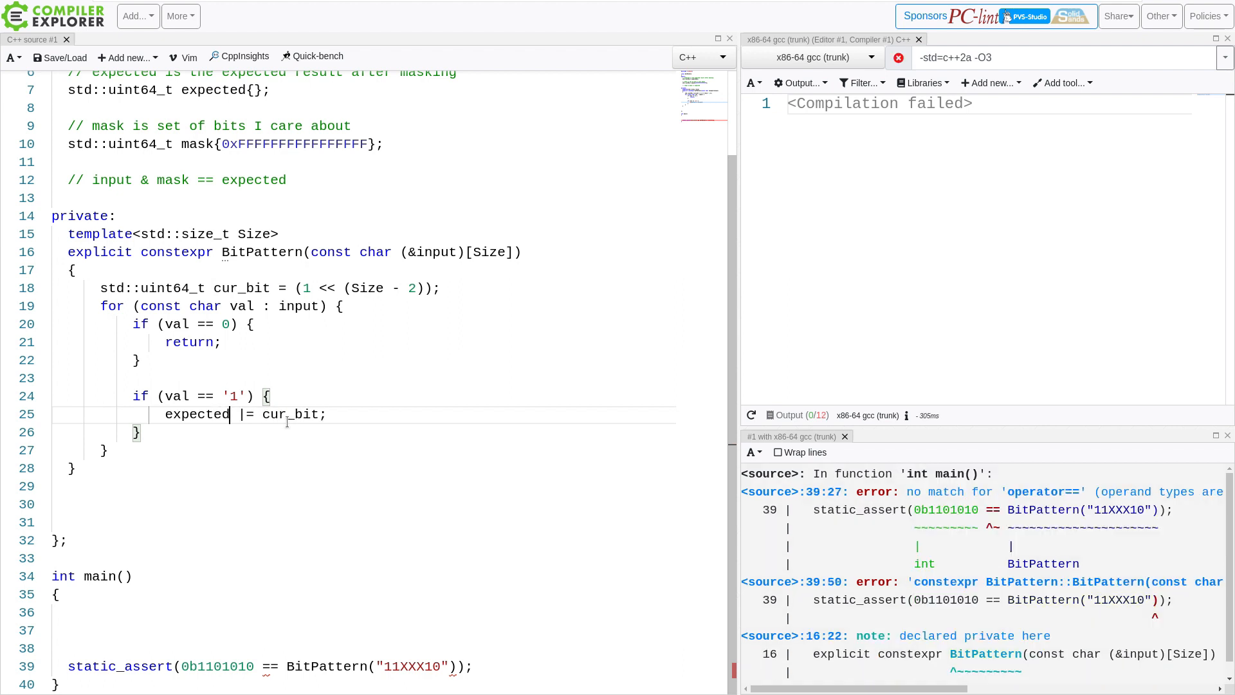
{"action": "type", "text": "else if (val == ;"}
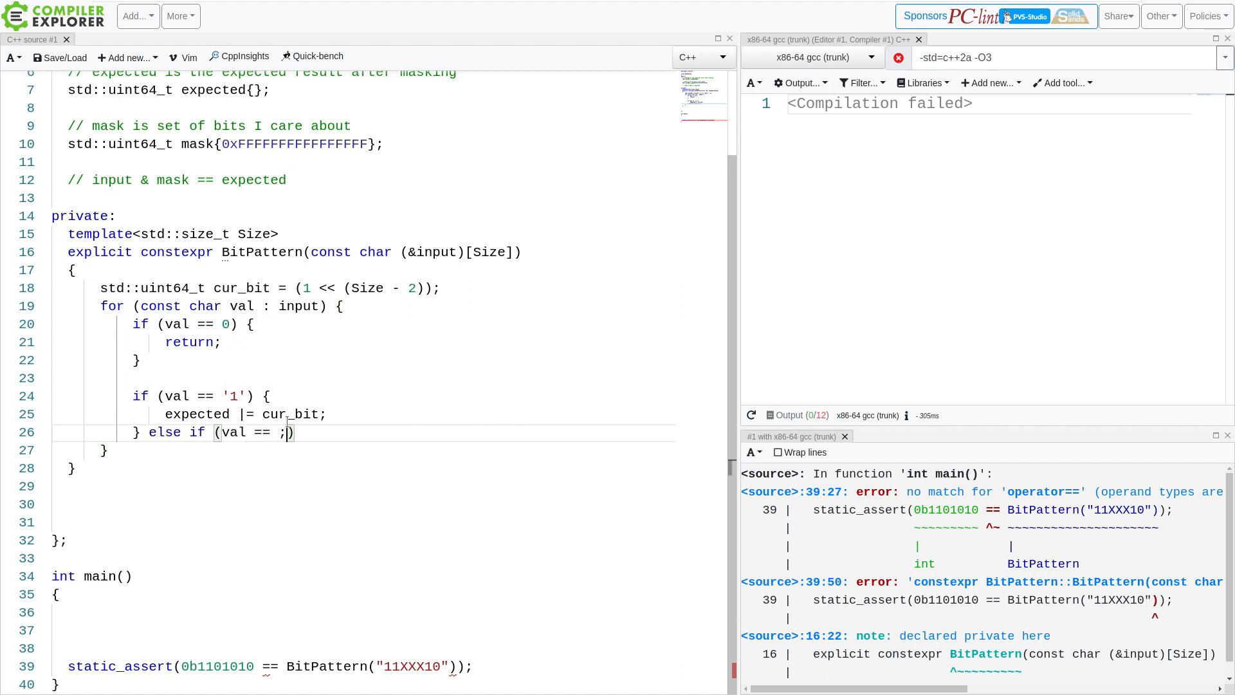
Add an empty else-if for '0' and another for val == 'x' || val == 'X'
{"action": "type", "text": "'0'"}
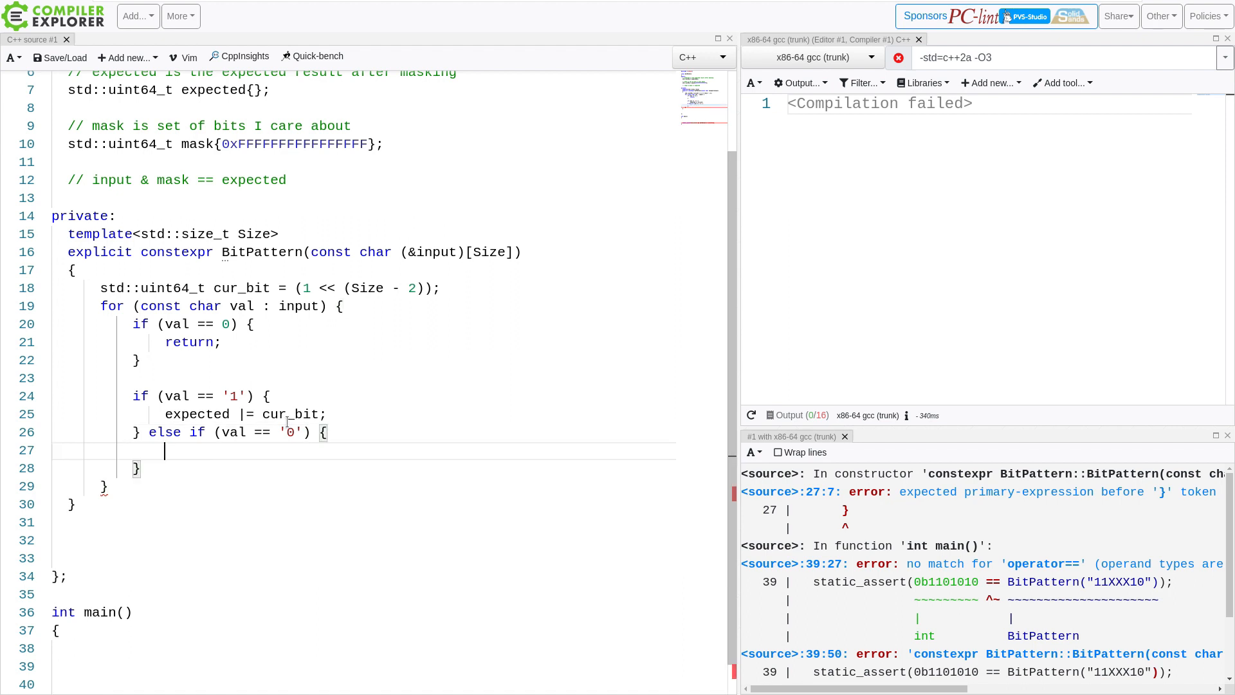
{"action": "left_click", "coordinate": [750, 416]}
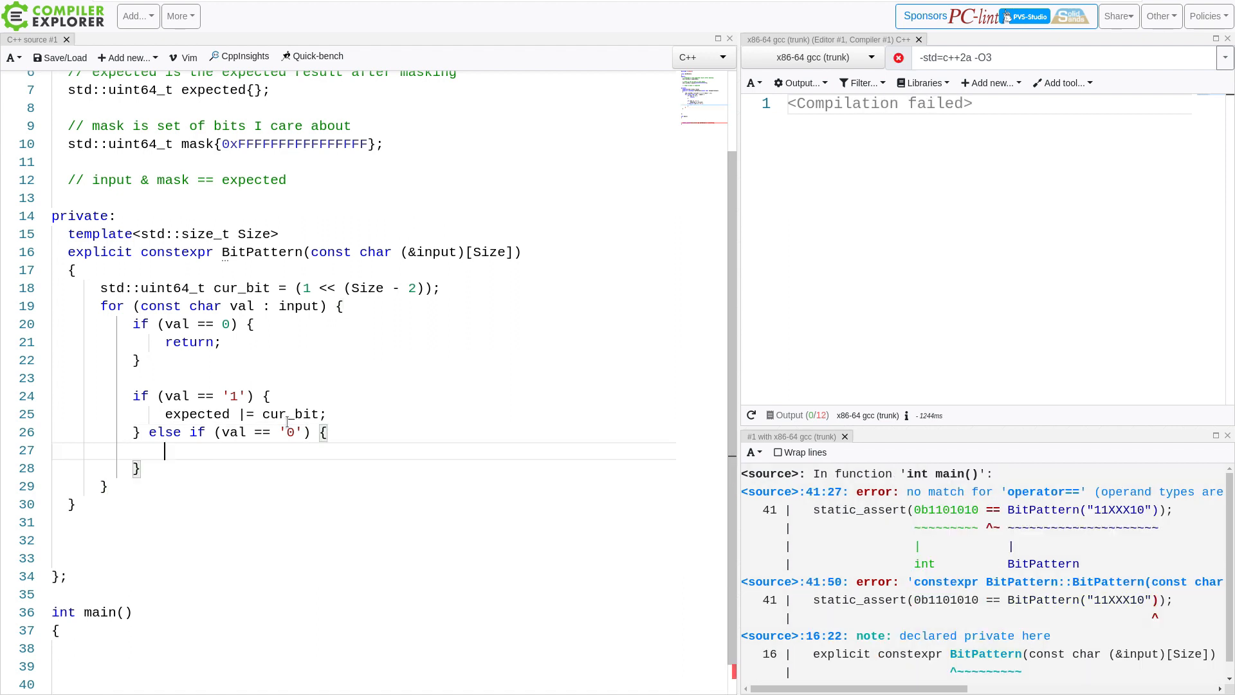
{"action": "type", "text": "} els"}
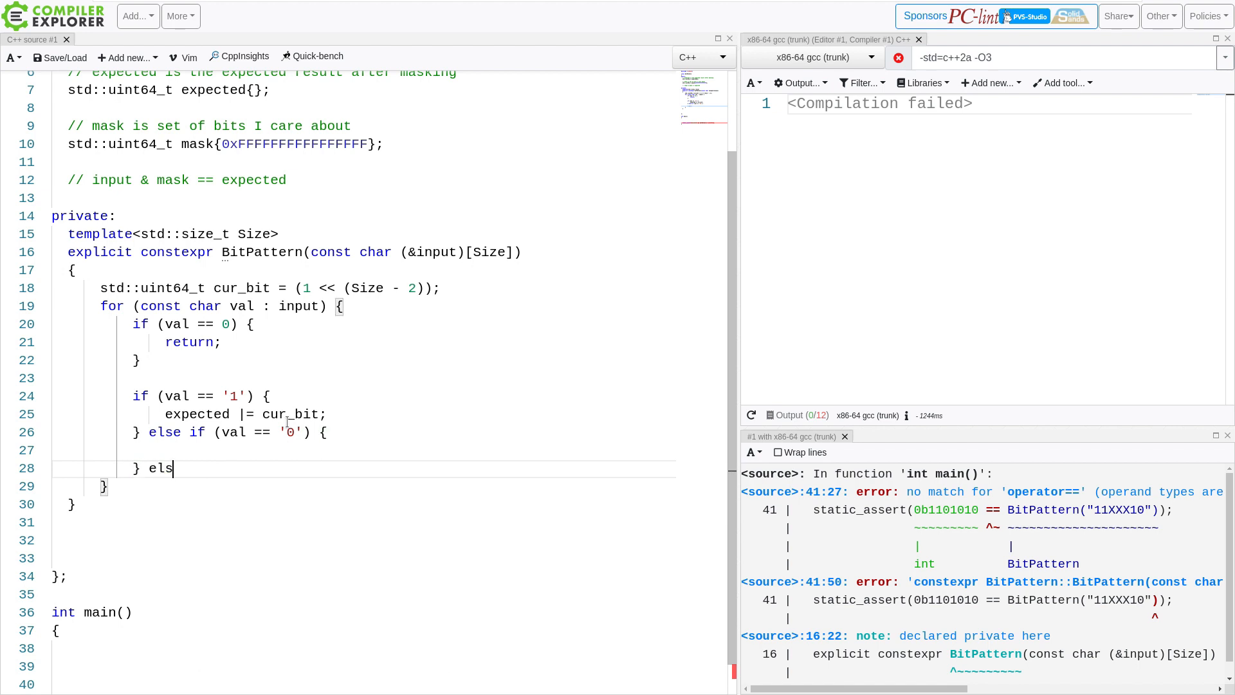
{"action": "type", "text": "e"}
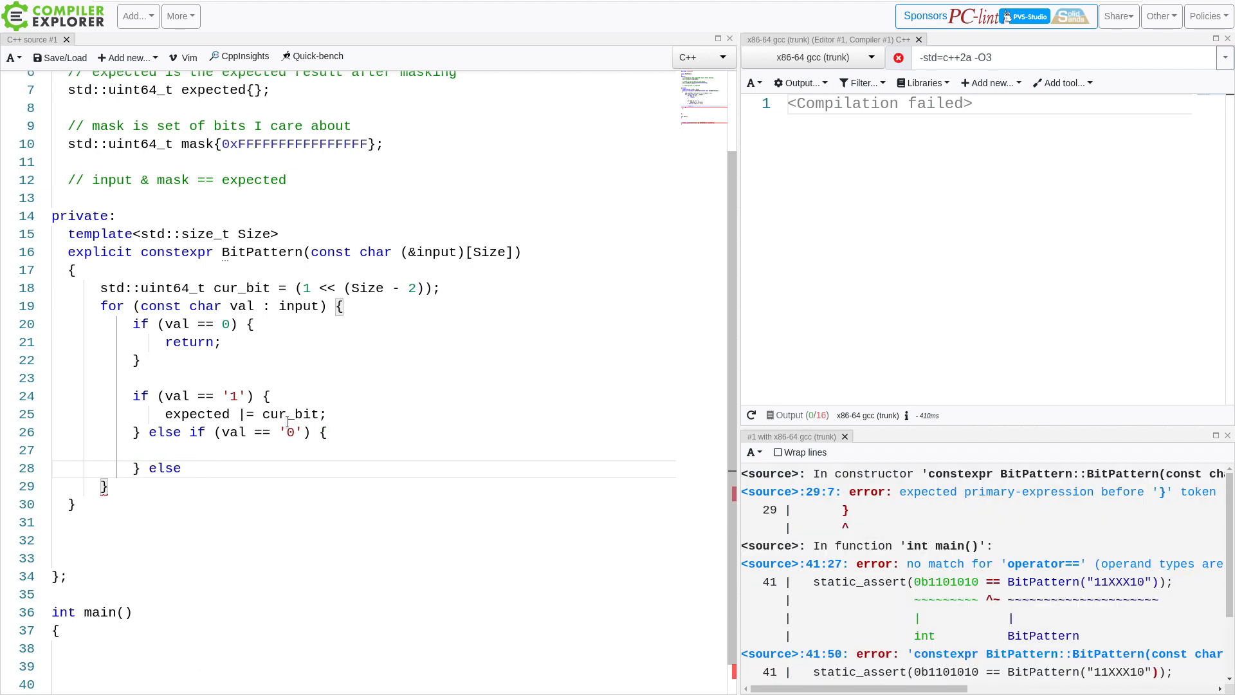
{"action": "type", "text": "if ()"}
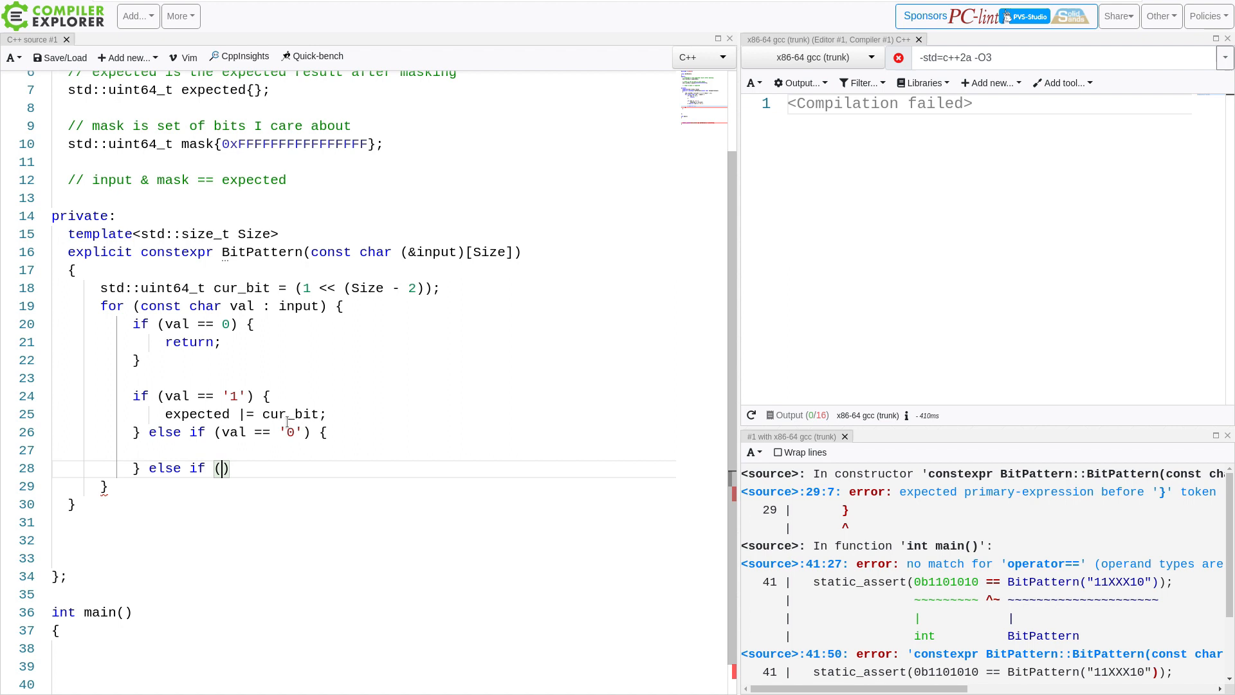
{"action": "type", "text": "val == 'x'"}
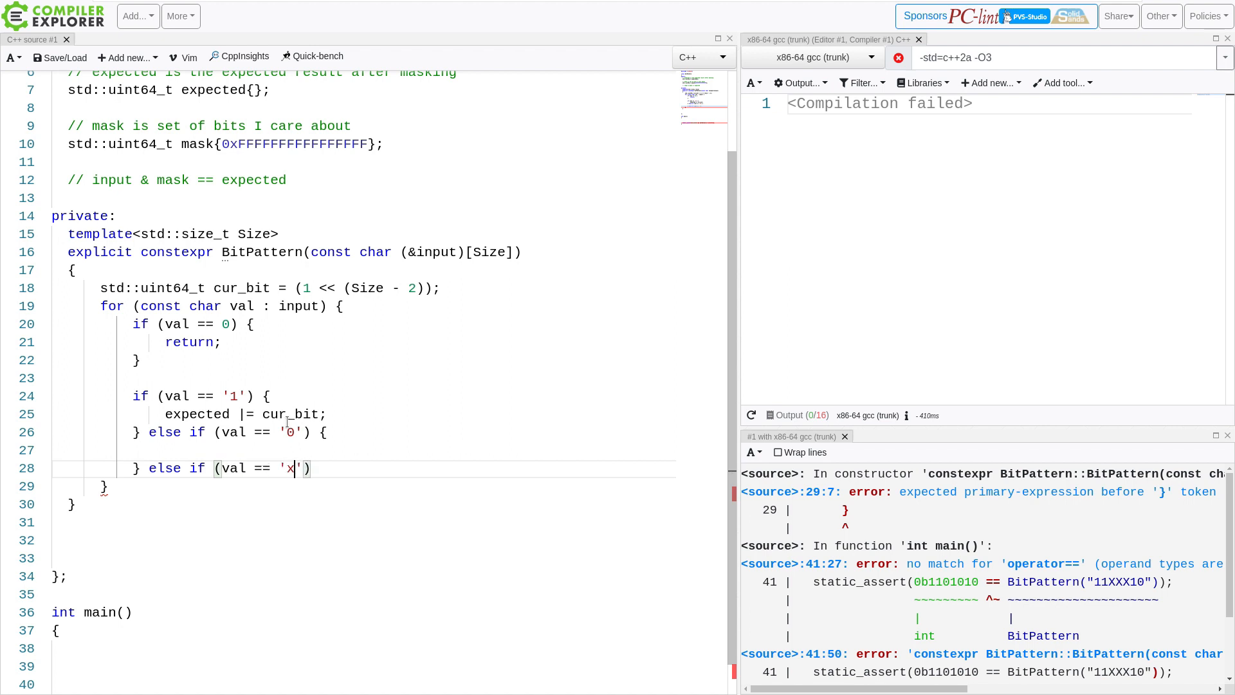
{"action": "type", "text": "||"}
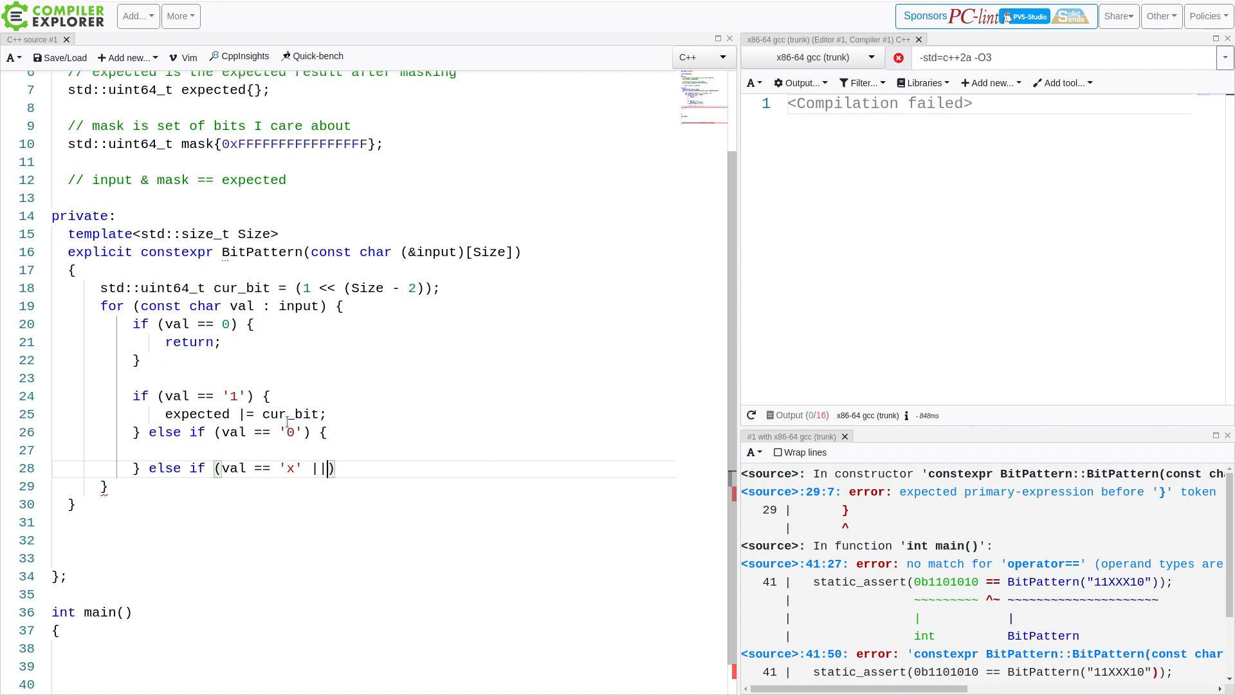
{"action": "type", "text": "val =="}
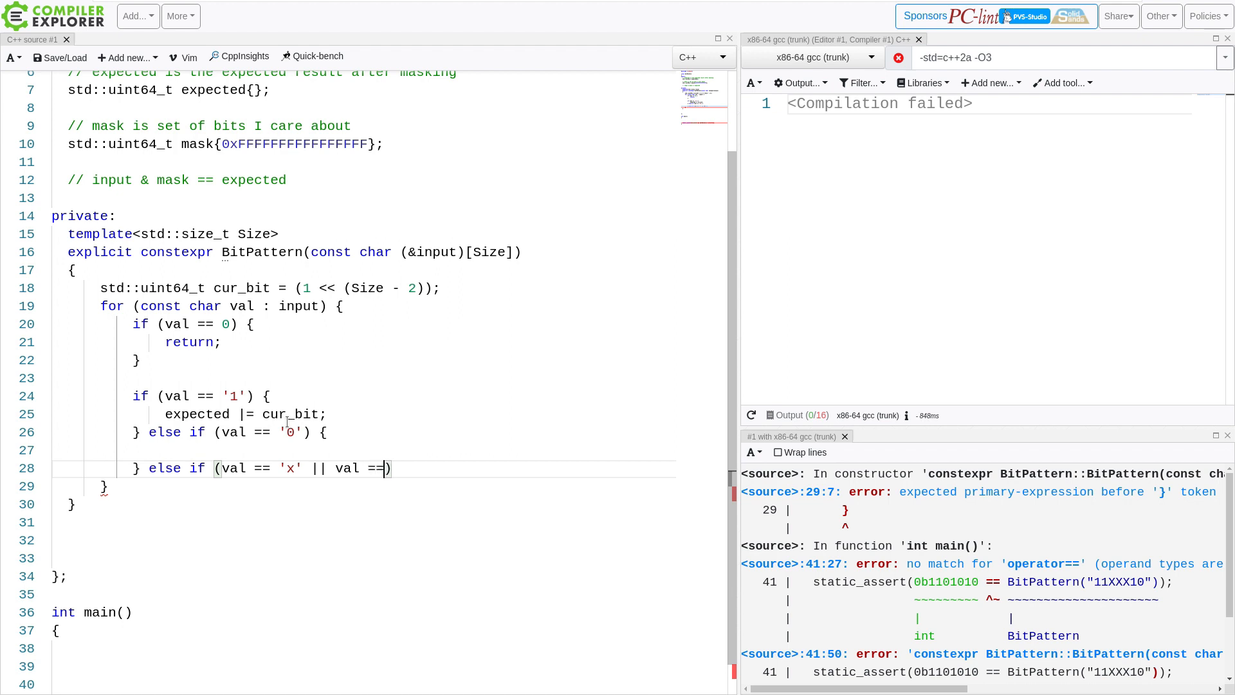
{"action": "type", "text": "'X'"}
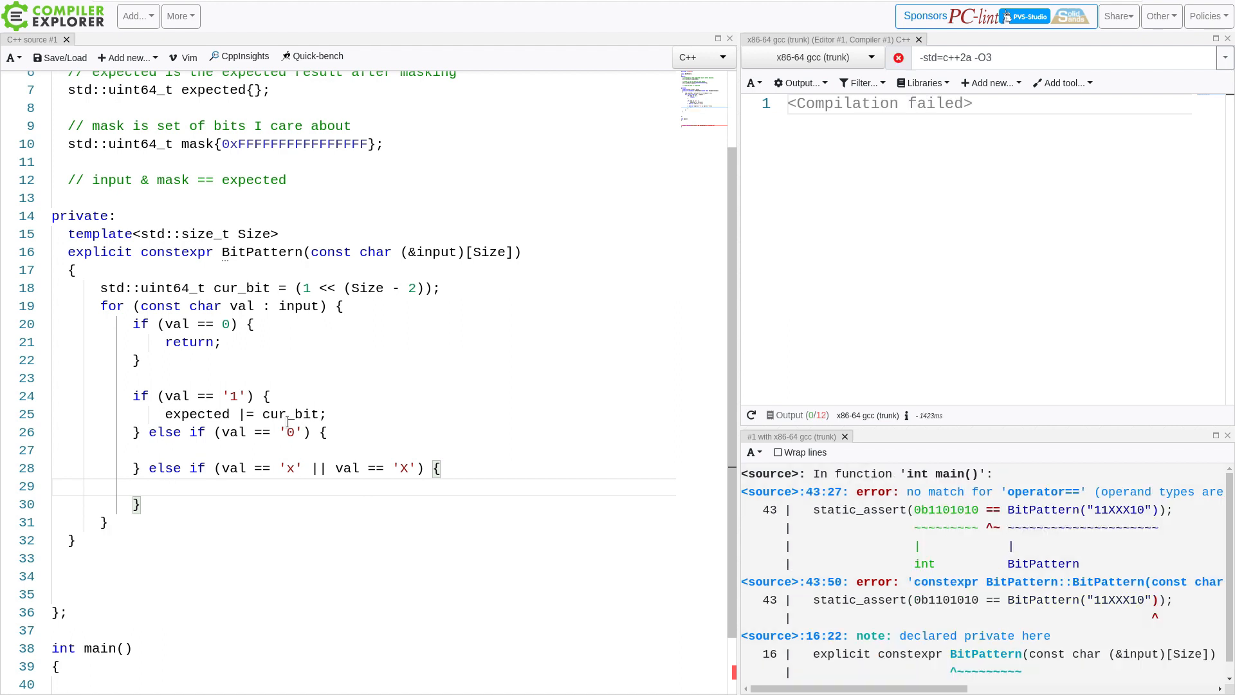
Clear the current bit in the wildcard branch with mask &= ~cur_bit;
{"action": "type", "text": "mask"}
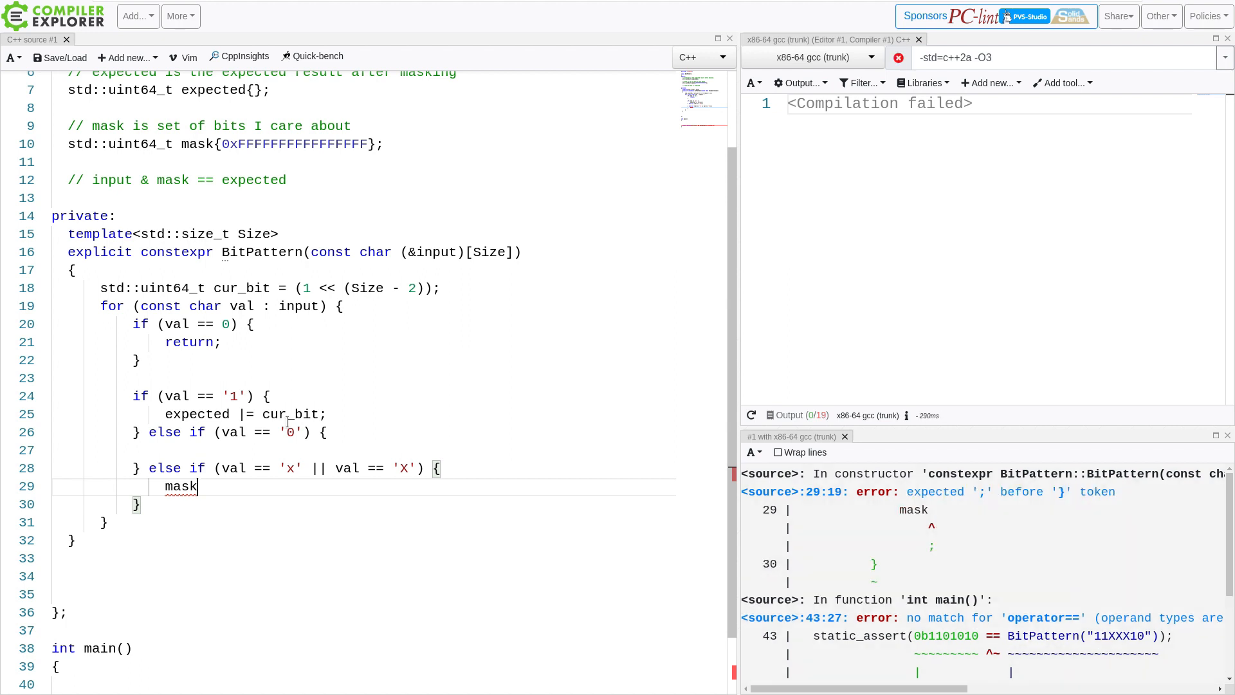
{"action": "type", "text": "&="}
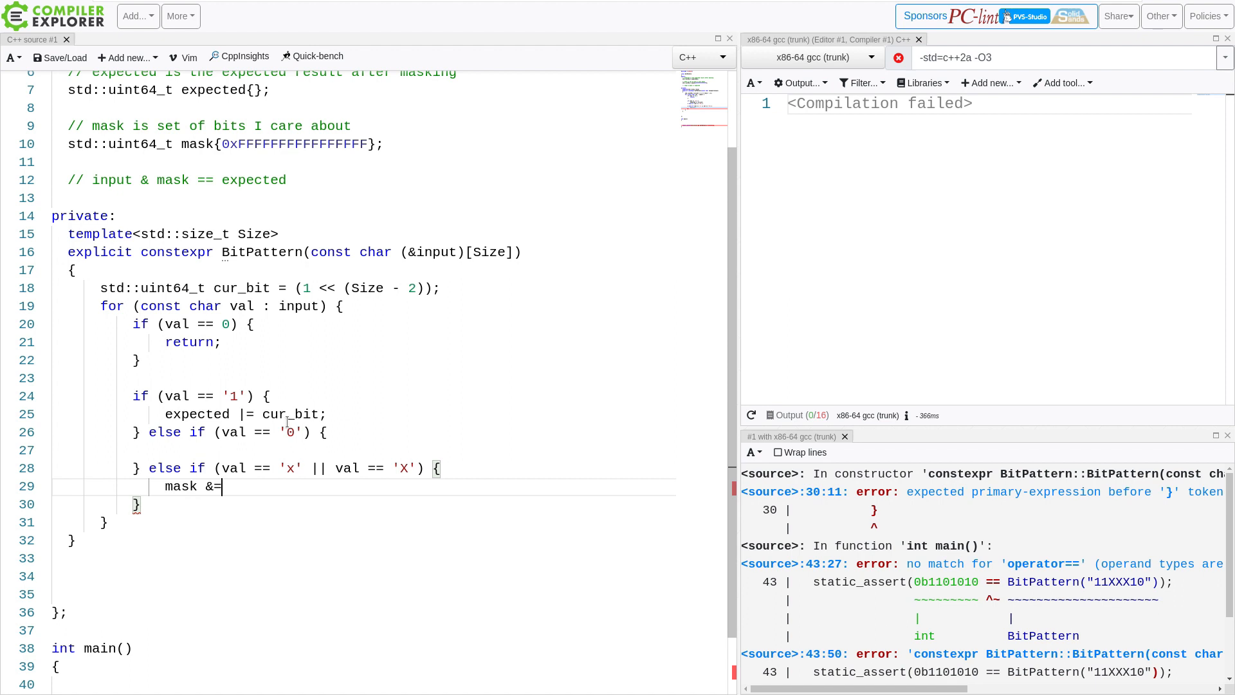
{"action": "type", "text": "~"}
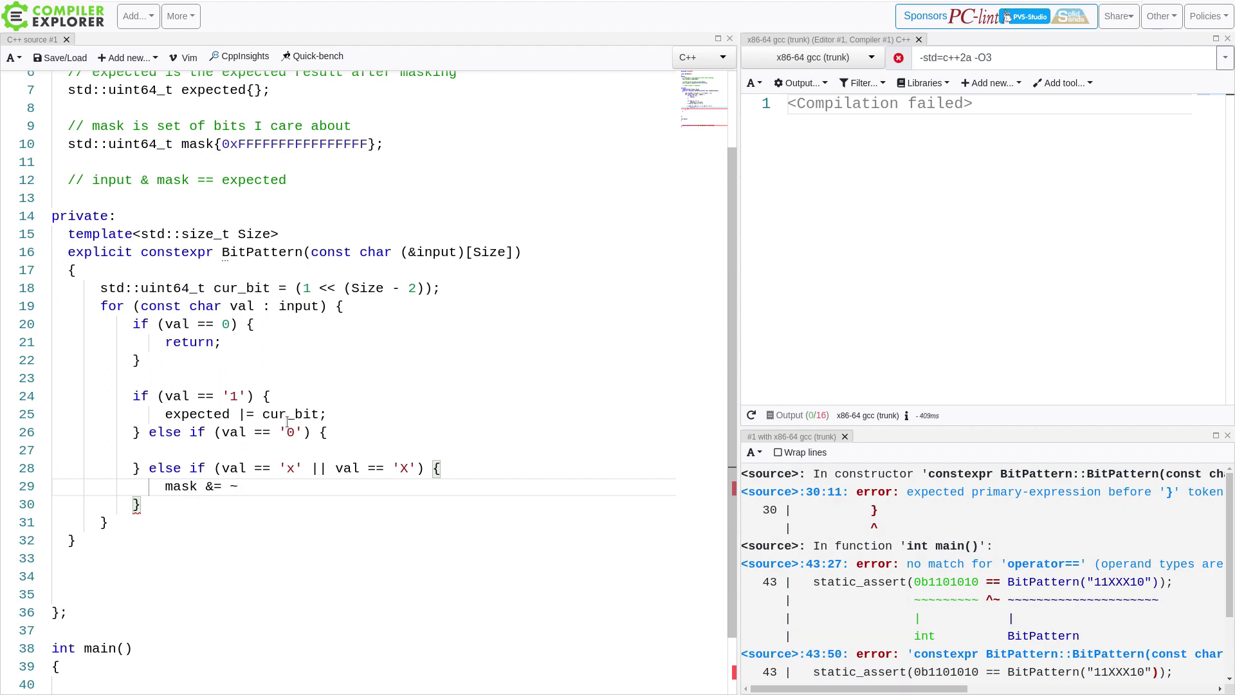
{"action": "type", "text": "cu"}
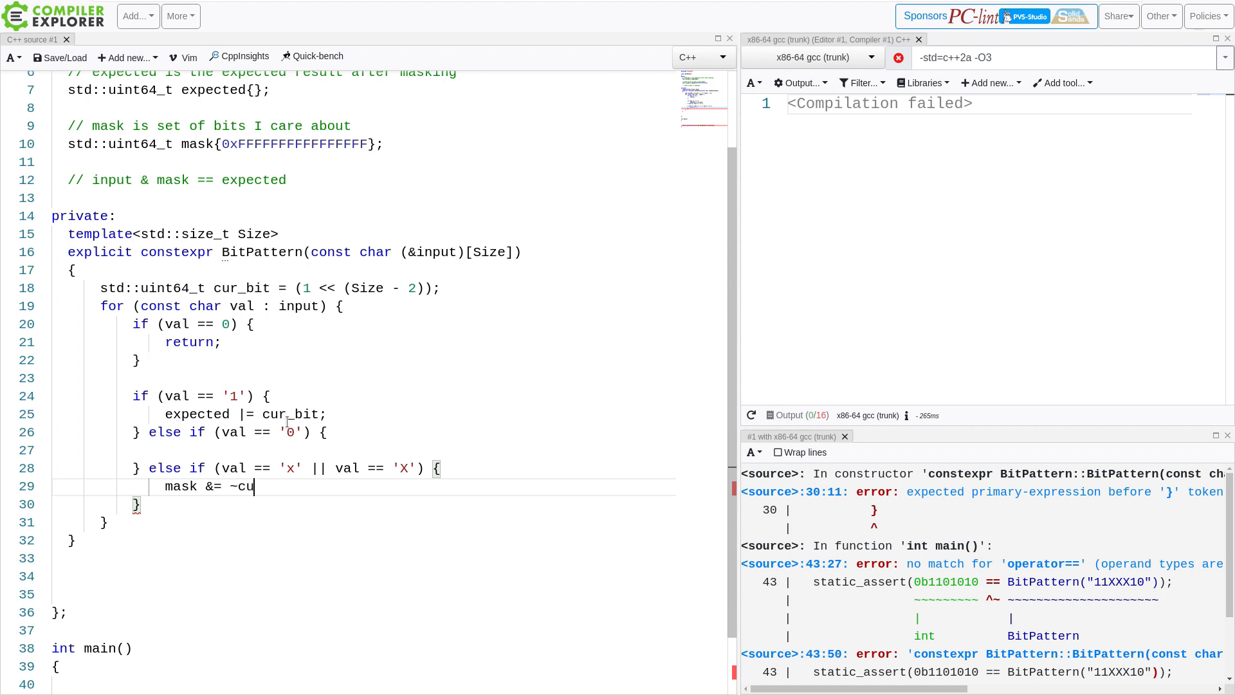
{"action": "type", "text": "r_but"}
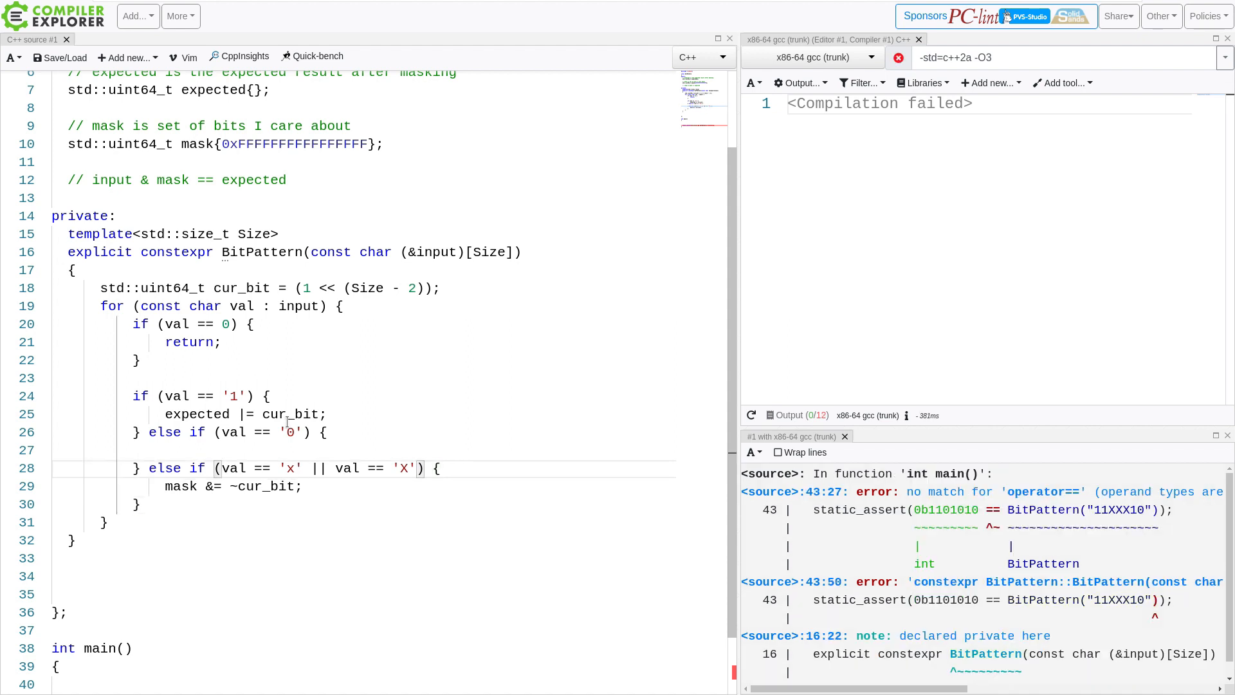
Comment the cur_bit example 000010 and its complement 111101 above the mask line
{"action": "type", "text": "/ 0"}
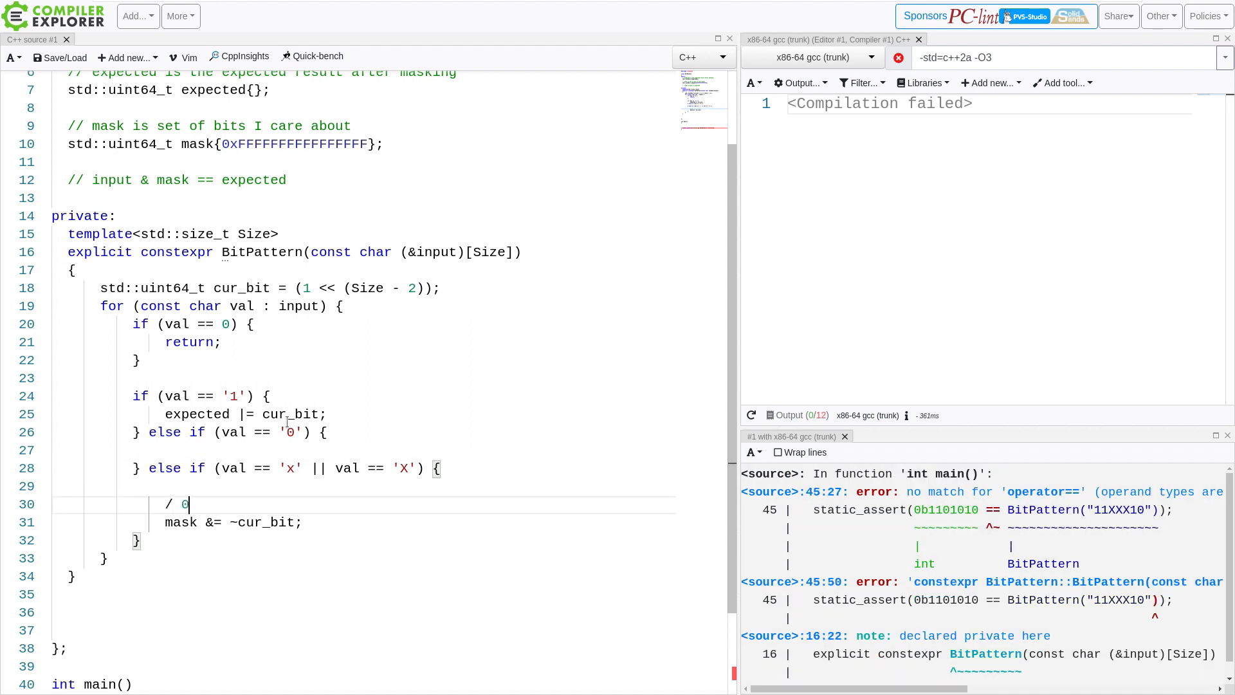
{"action": "key", "text": "Backspace"}
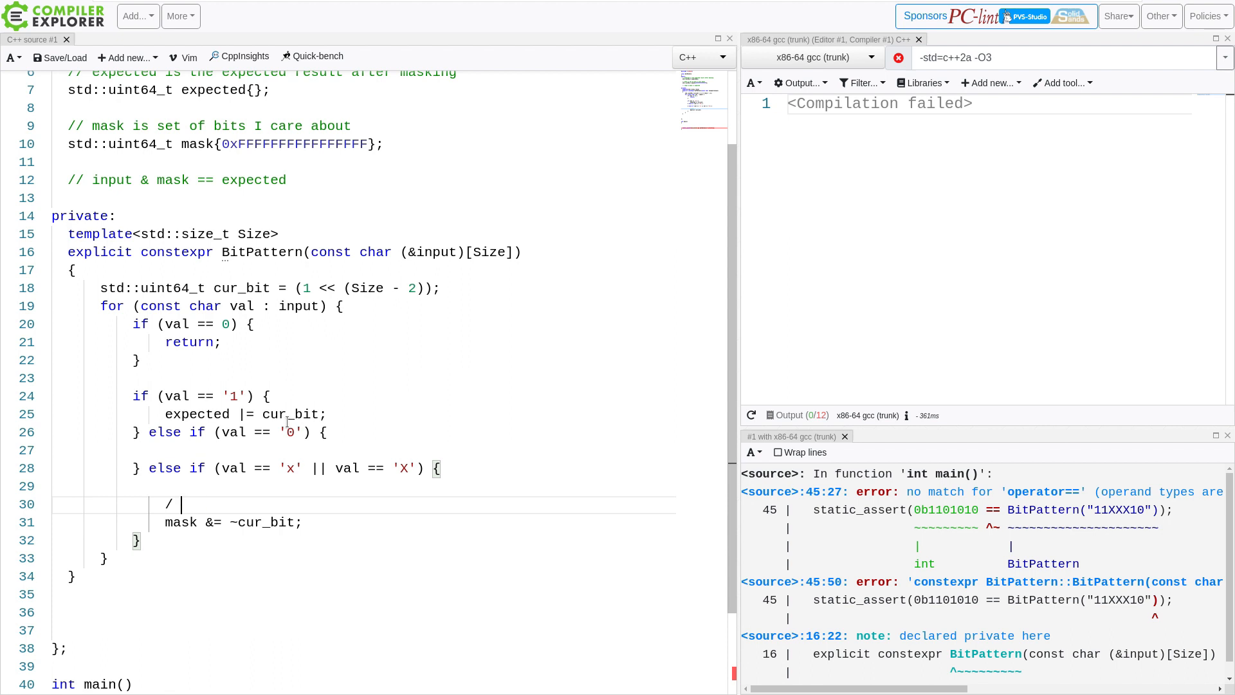
{"action": "type", "text": "/ 000010"}
{"action": "type", "text": "//"}
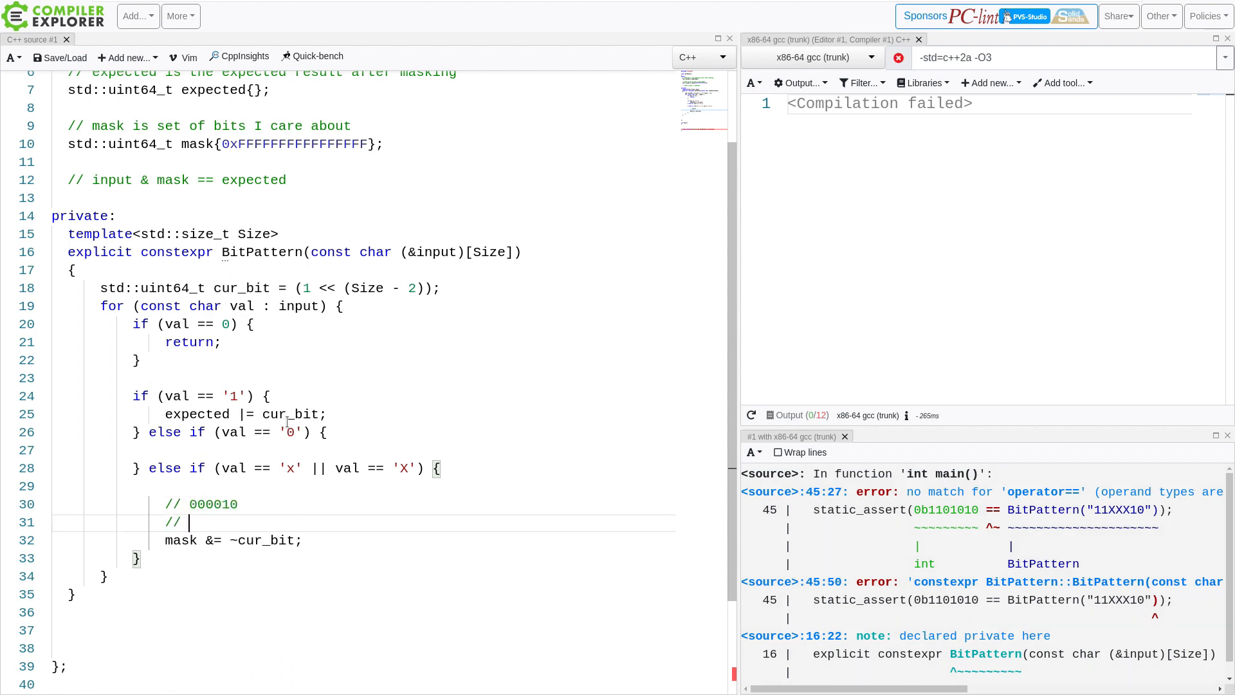
{"action": "type", "text": "111"}
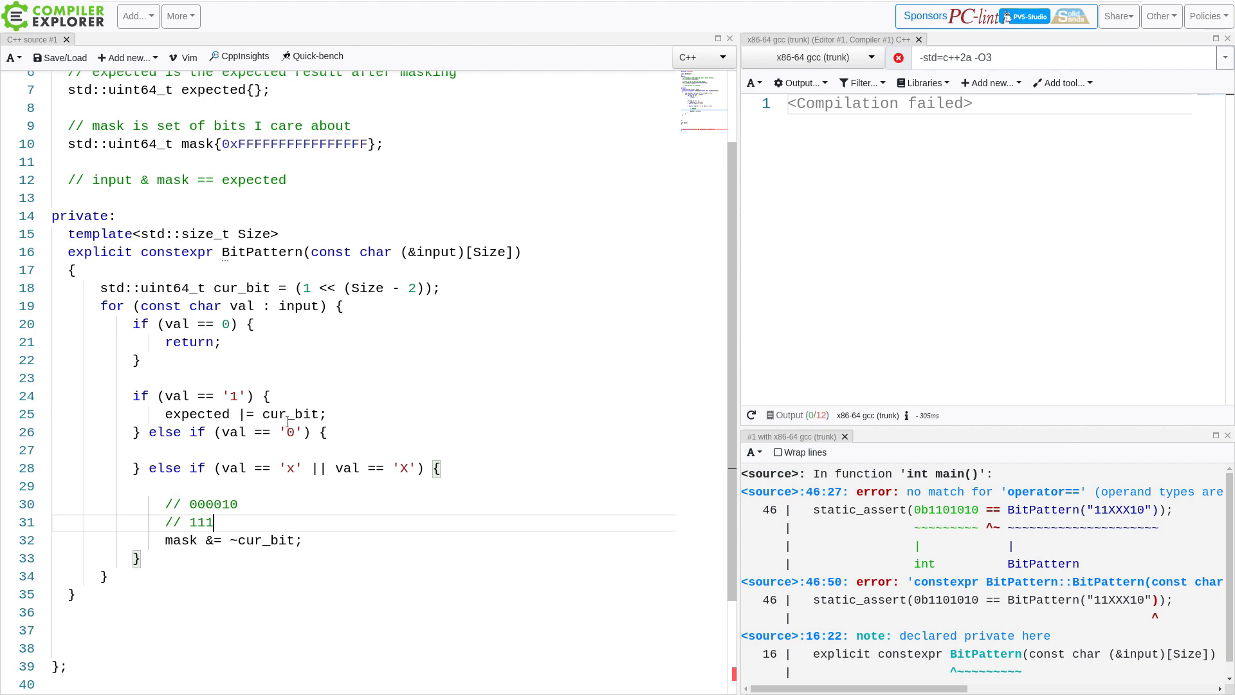
{"action": "type", "text": "101"}
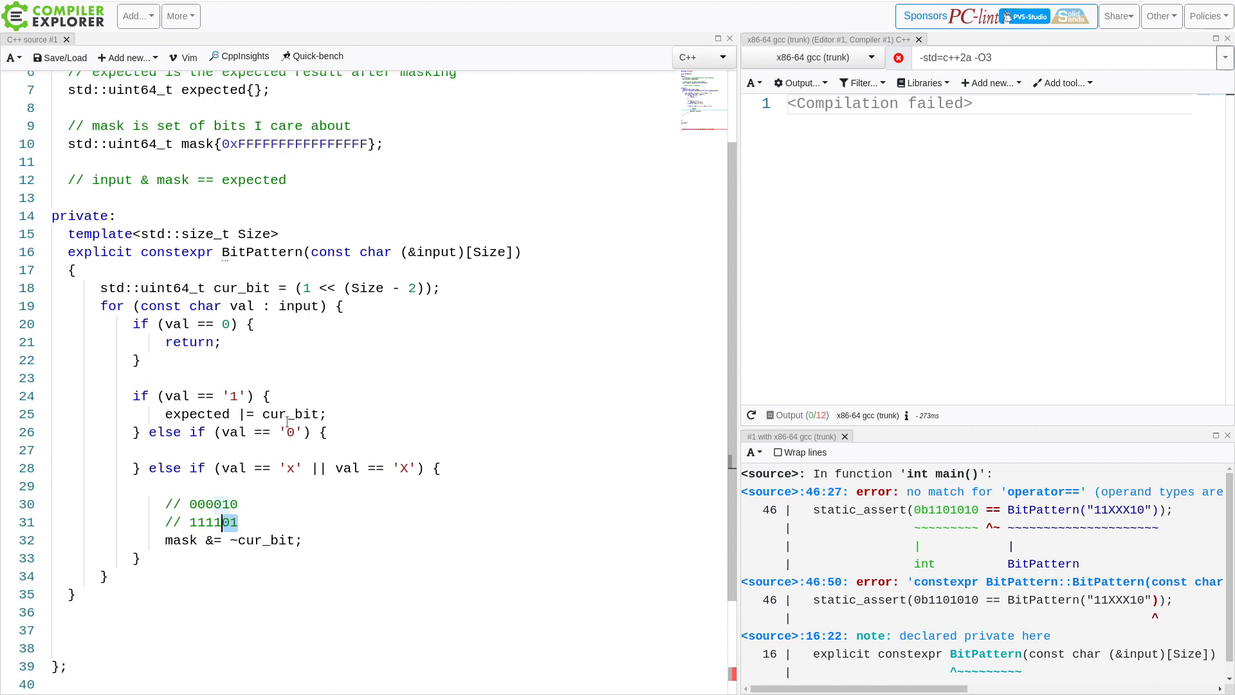
{"action": "double_click", "coordinate": [213, 521]}
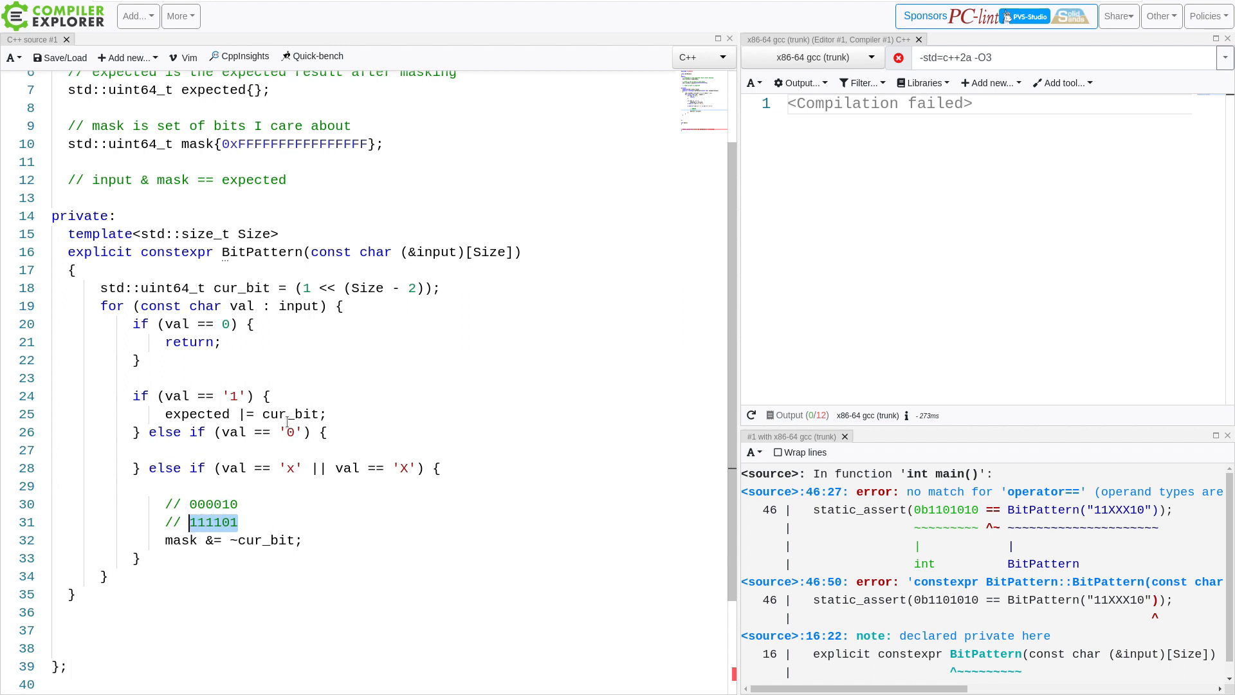
{"action": "left_click", "coordinate": [212, 521]}
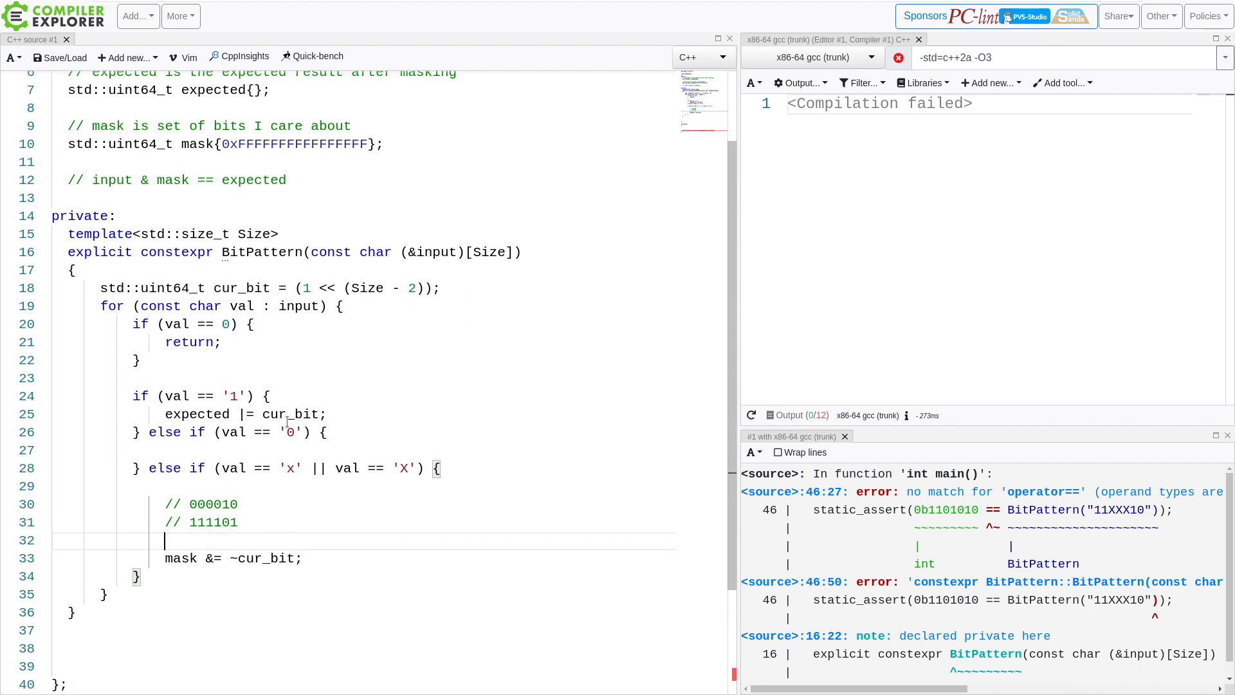
Comment a sample mask 110111, its AND with 111101, and the resulting 110101
{"action": "type", "text": "// mask ="}
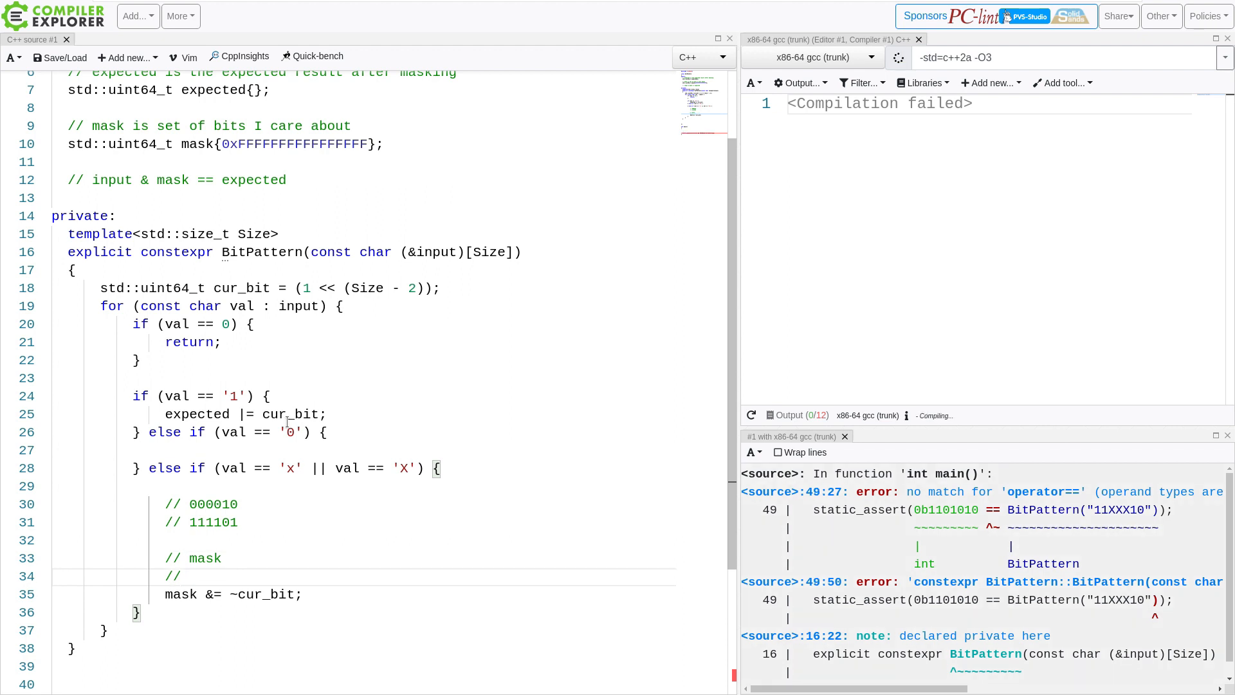
{"action": "type", "text": "110"}
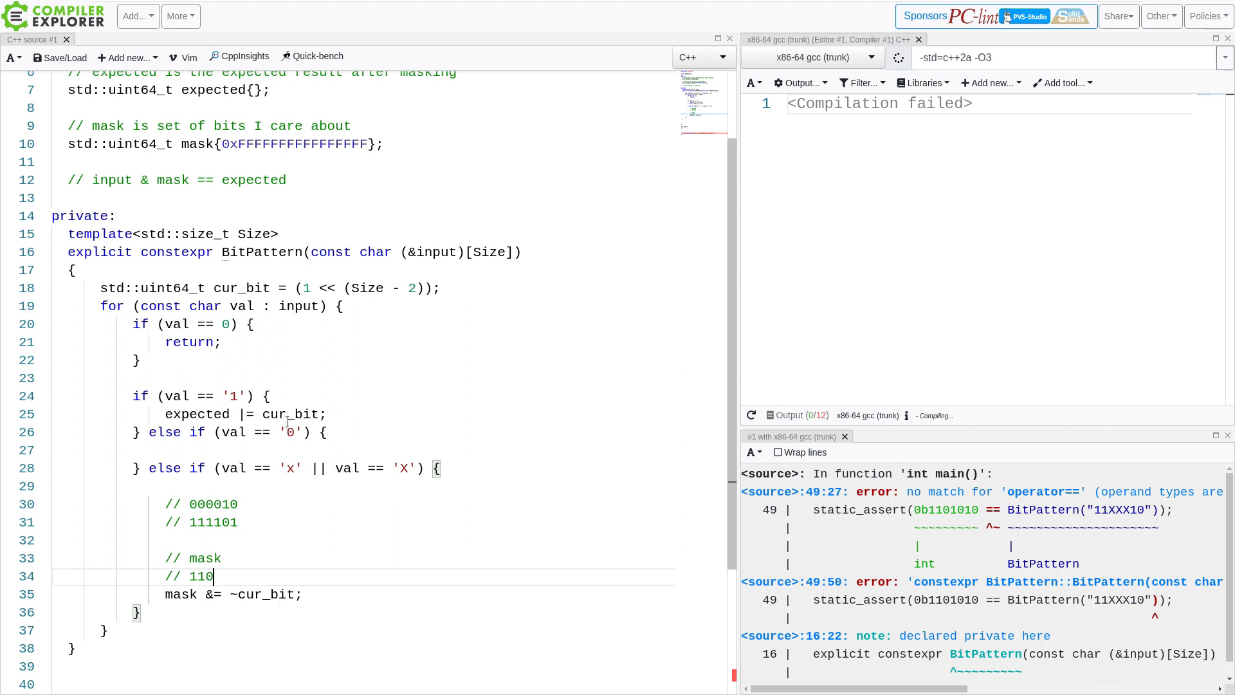
{"action": "type", "text": "1"}
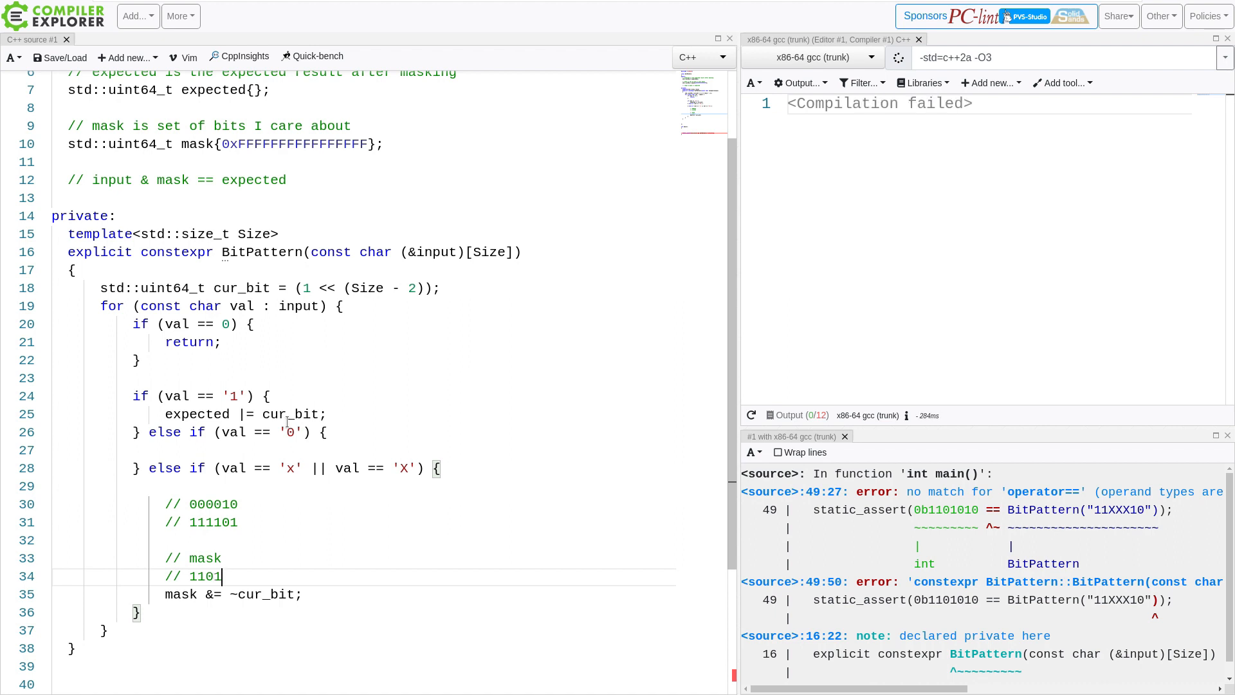
{"action": "type", "text": "11"}
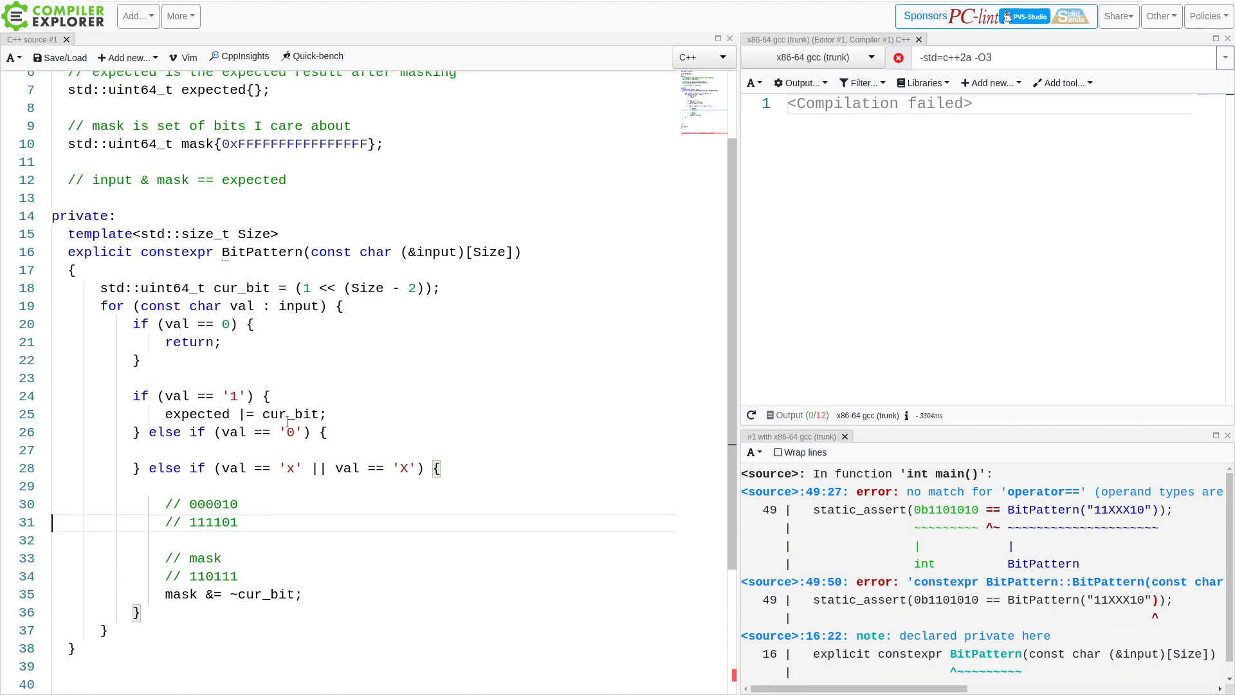
{"action": "left_click", "coordinate": [301, 594]}
{"action": "type", "text": "//"}
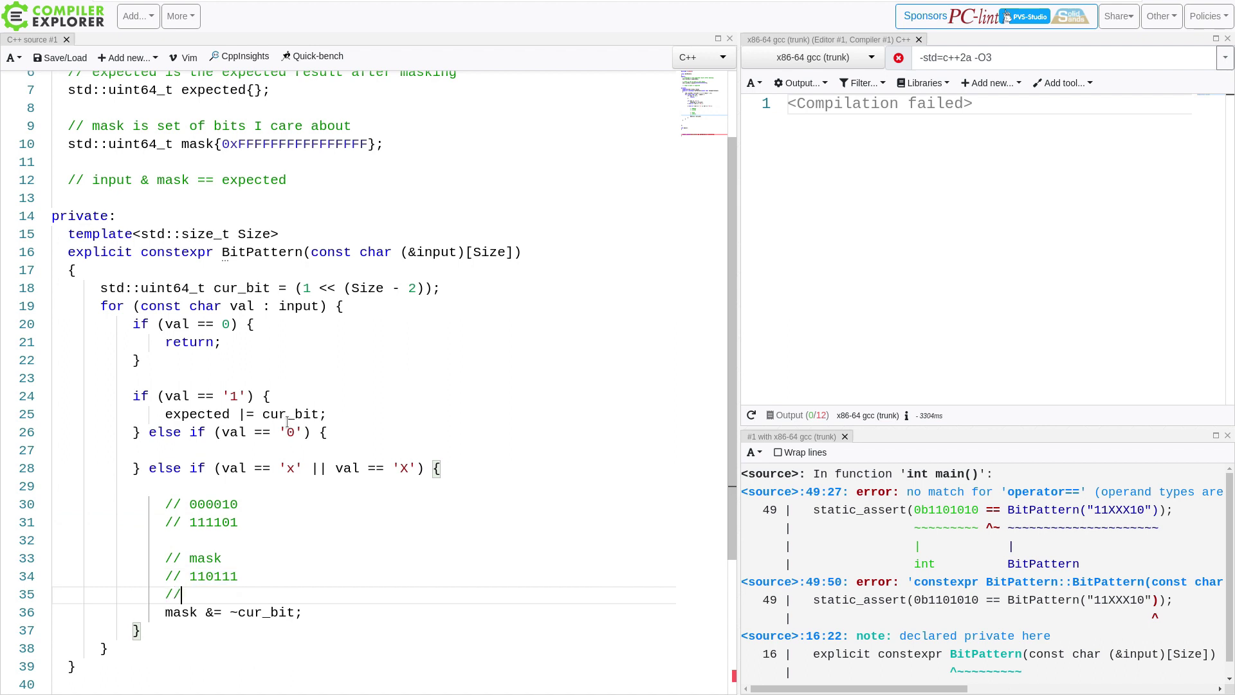
{"action": "type", "text": "&1"}
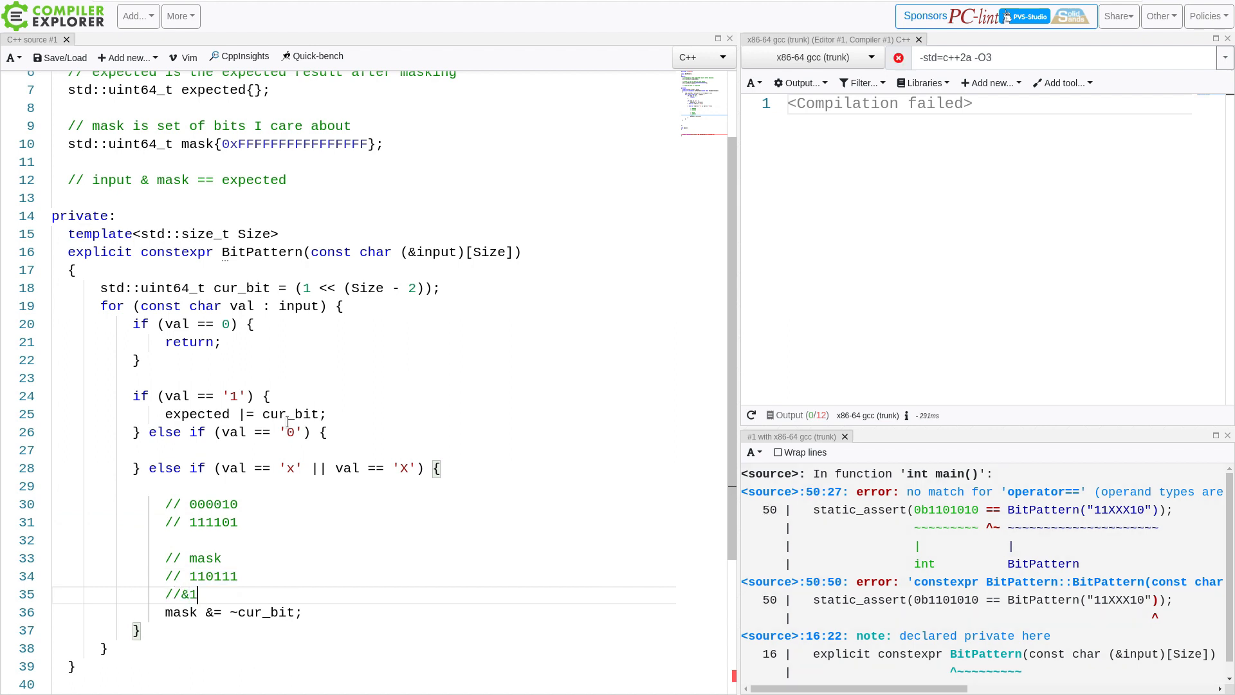
{"action": "type", "text": "111101"}
{"action": "type", "text": "//="}
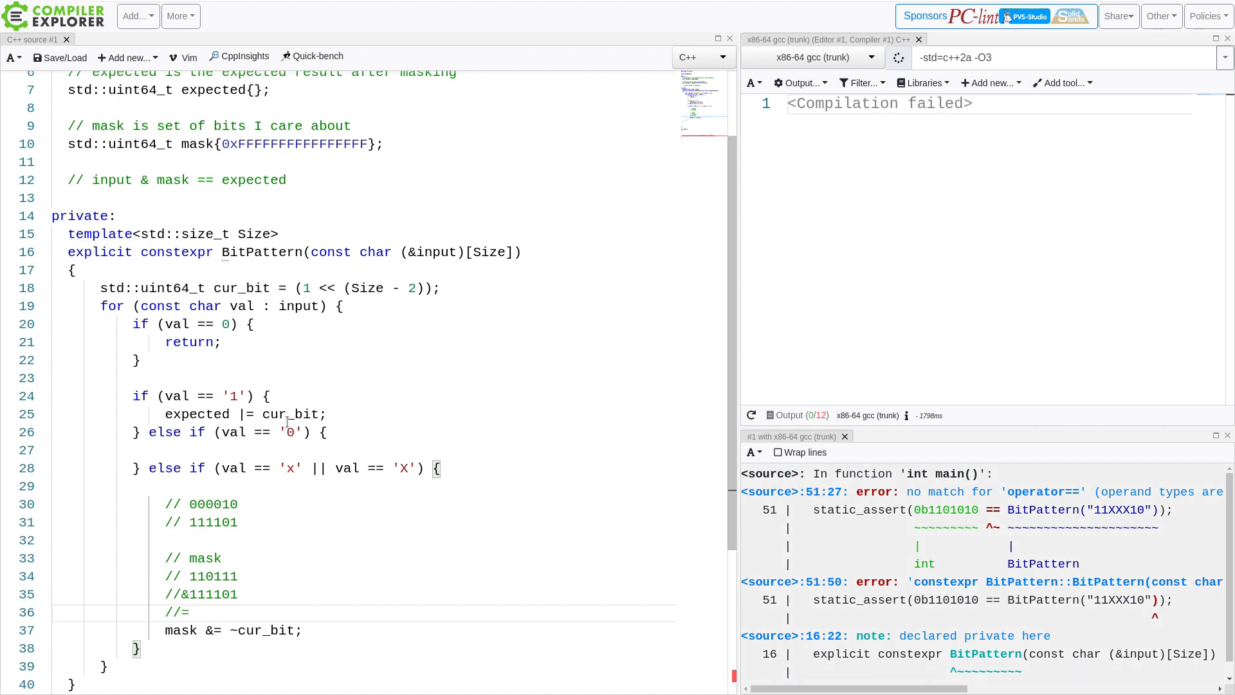
{"action": "type", "text": "110"}
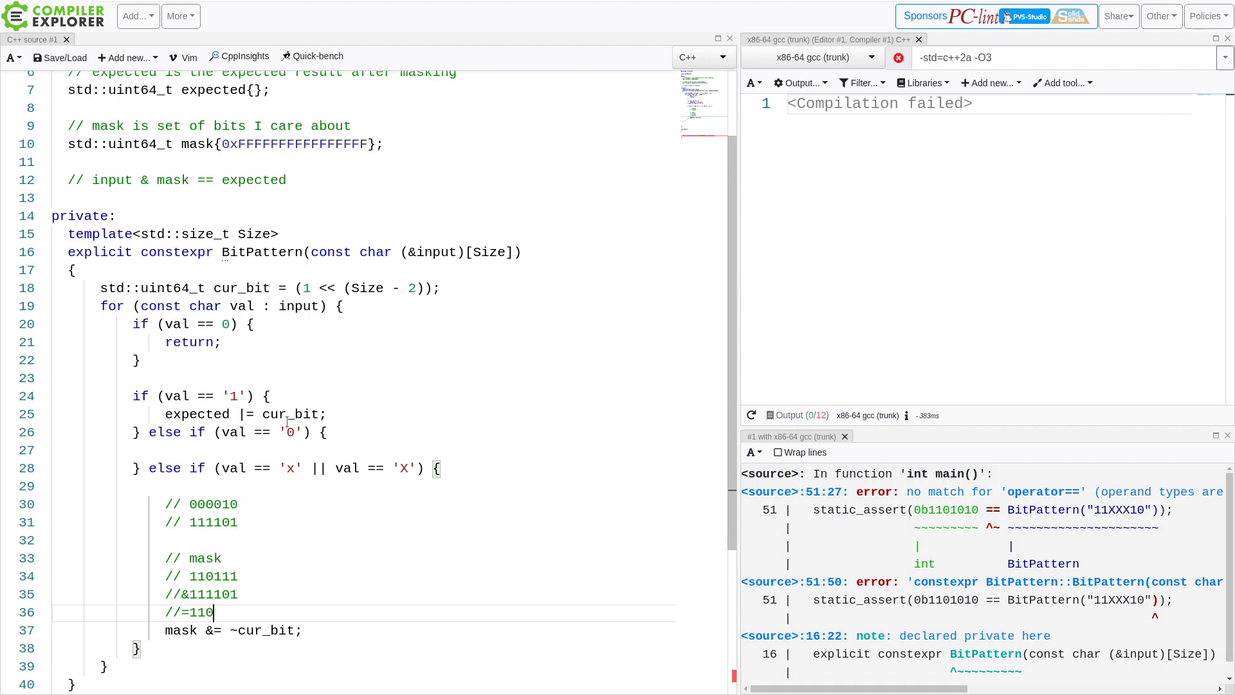
{"action": "type", "text": "101"}
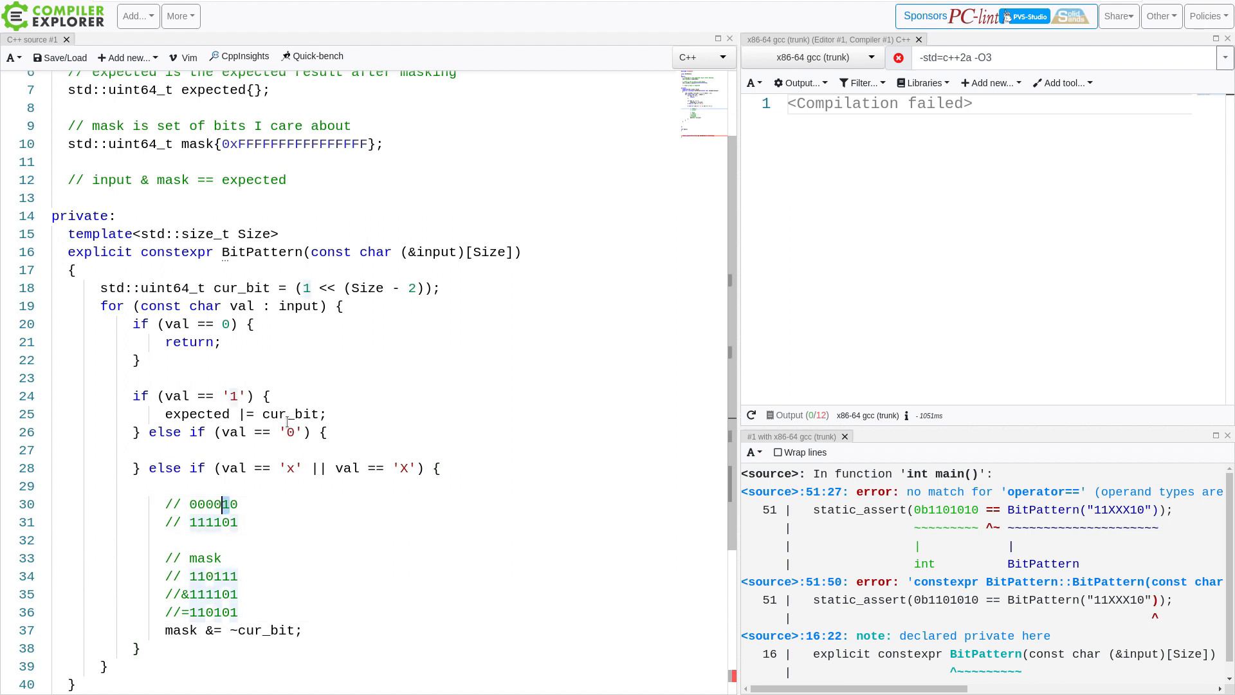
{"action": "left_click", "coordinate": [204, 557]}
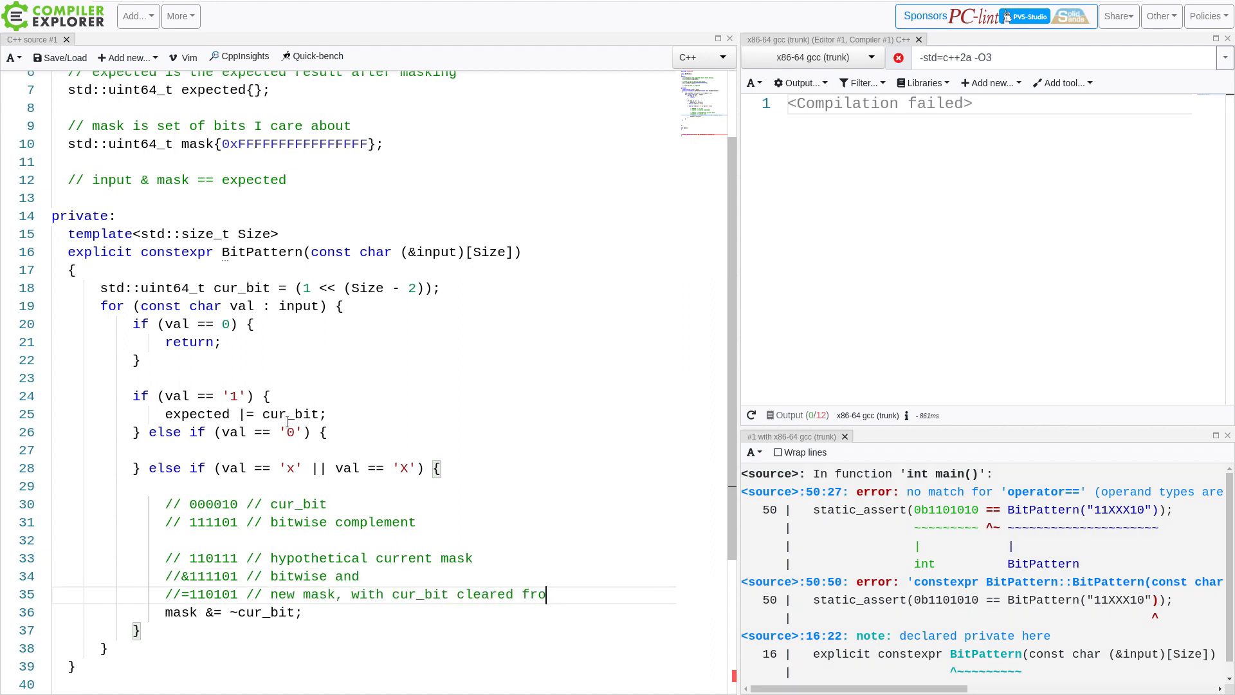
Add an else branch throwing std::logic_error("Unknown characters in BitPatter input")
{"action": "type", "text": "m it"}
{"action": "left_click", "coordinate": [363, 629]}
{"action": "type", "text": " else {"}
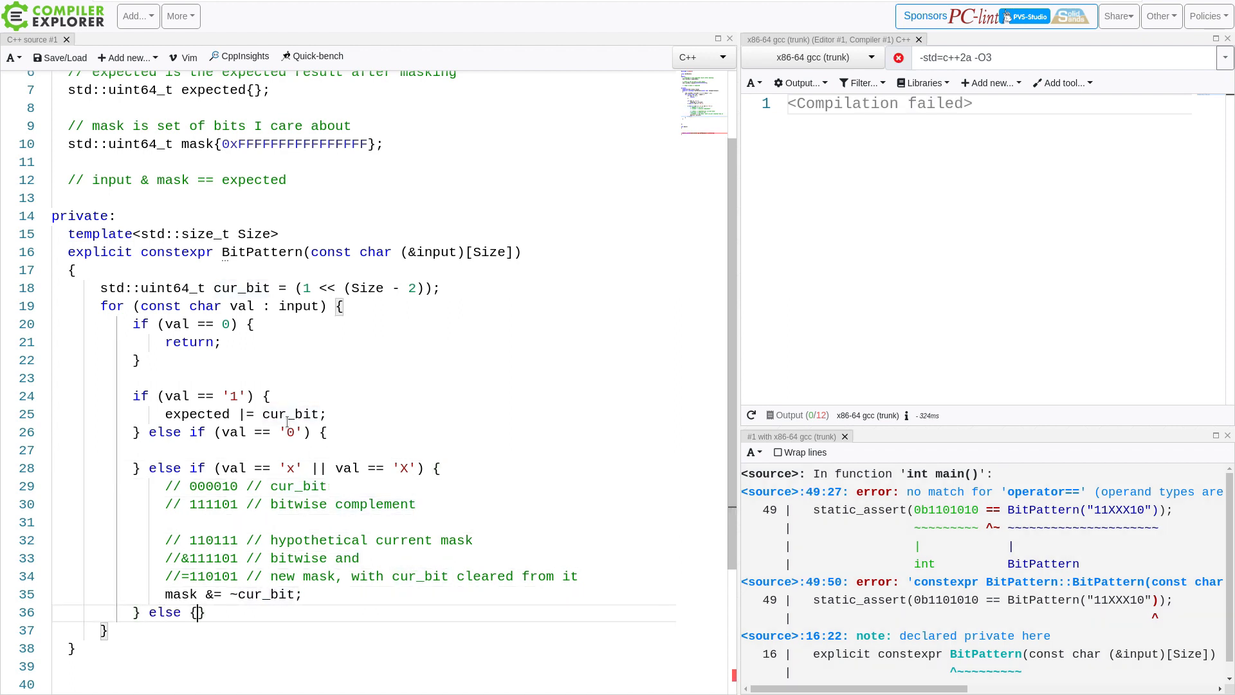
{"action": "key", "text": "Return"}
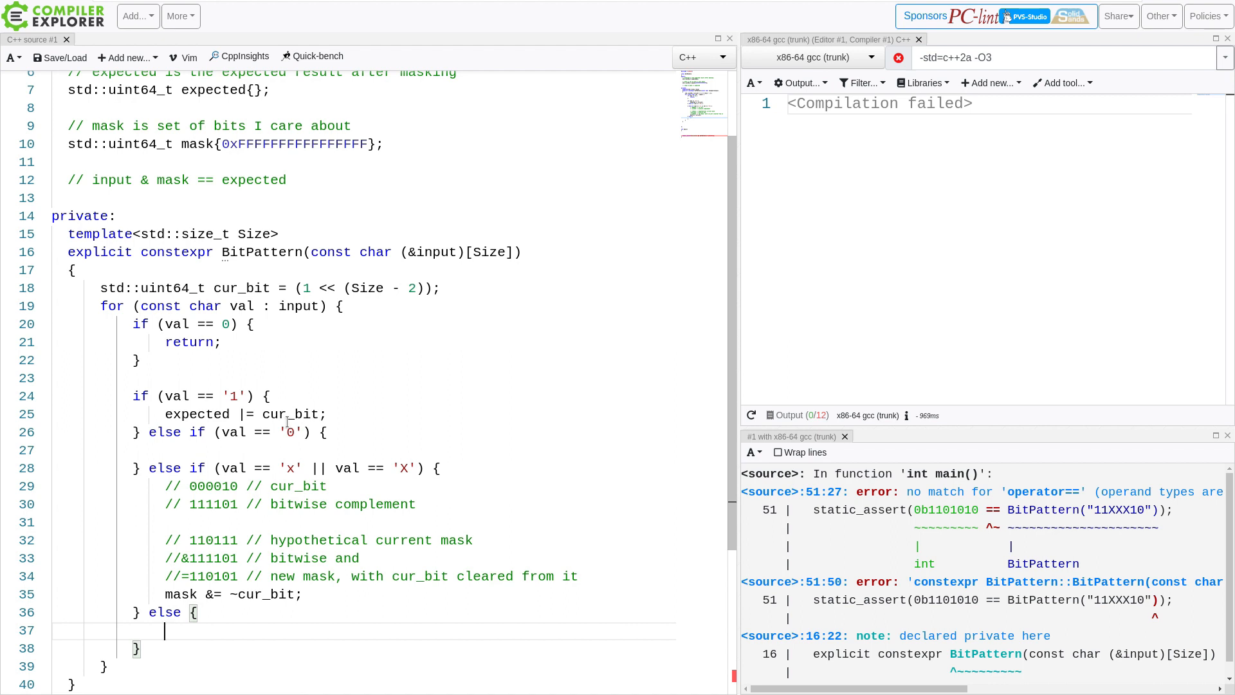
{"action": "type", "text": "thos"}
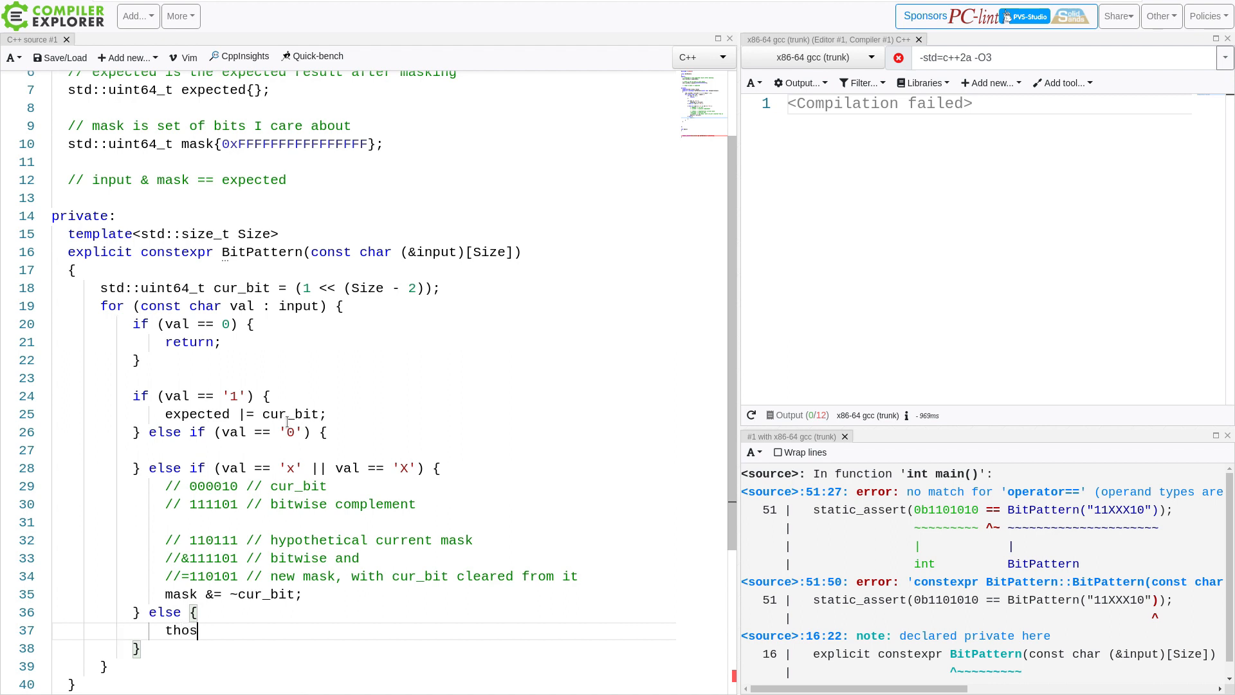
{"action": "key", "text": "Backspace"}
{"action": "type", "text": "row"}
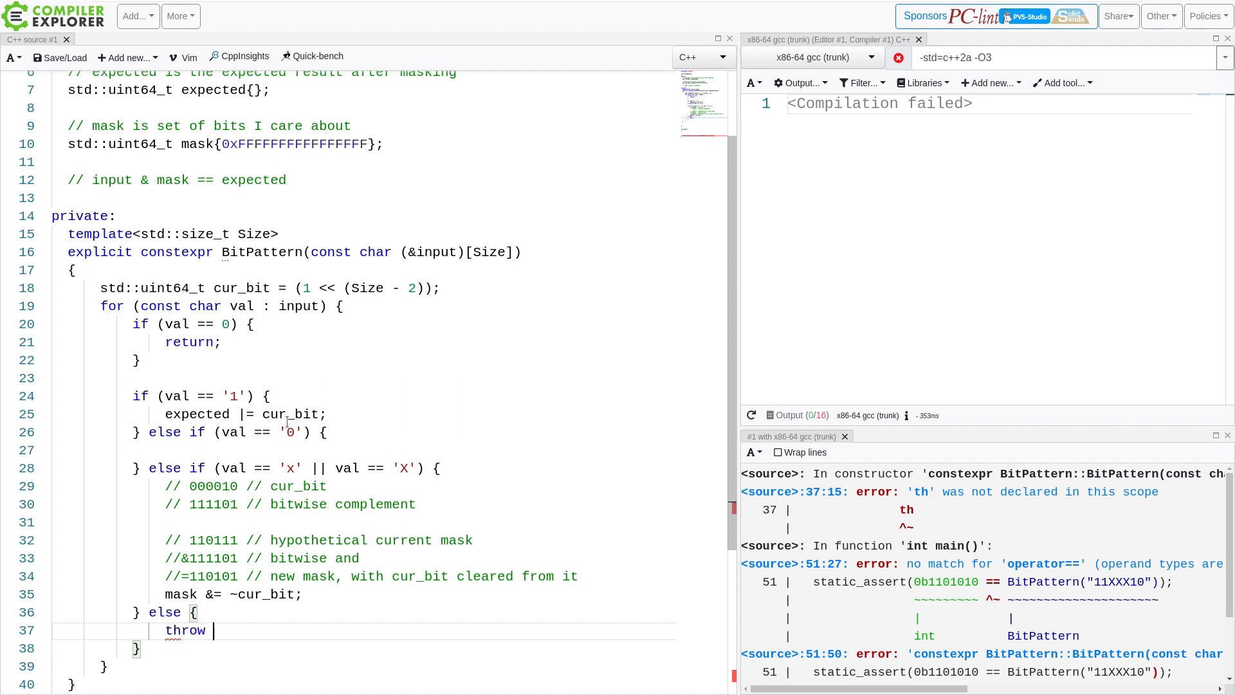
{"action": "type", "text": "std::loc"}
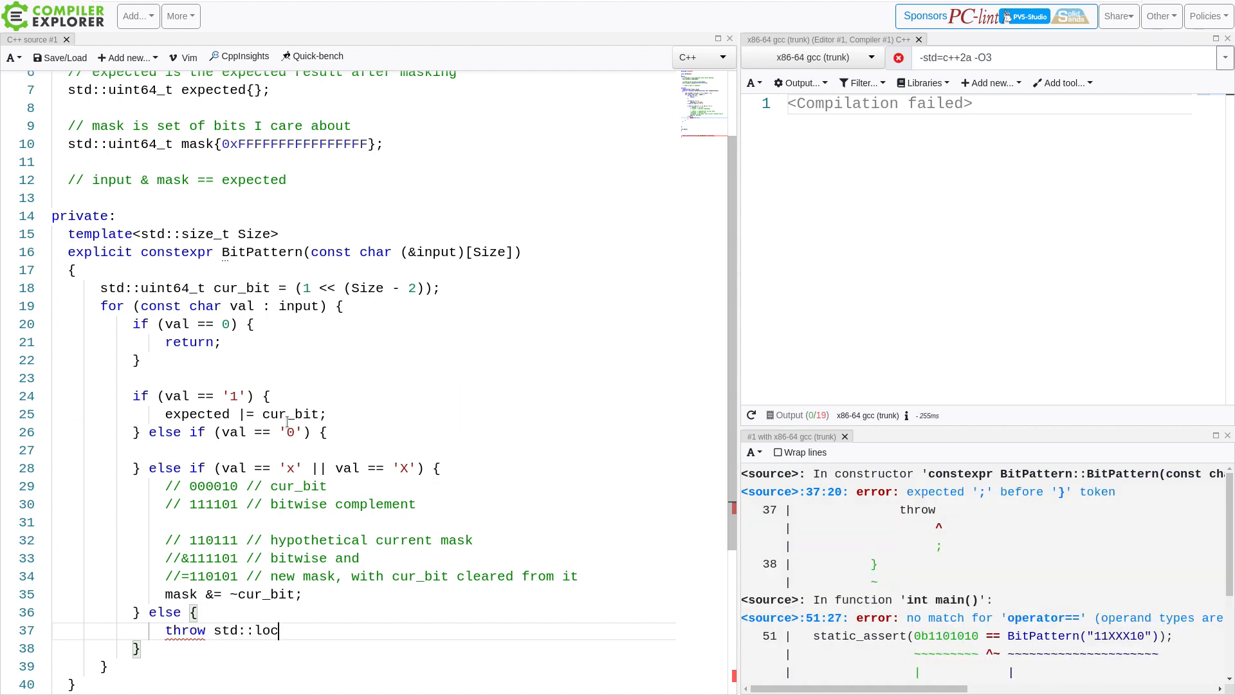
{"action": "type", "text": "gic_error()"}
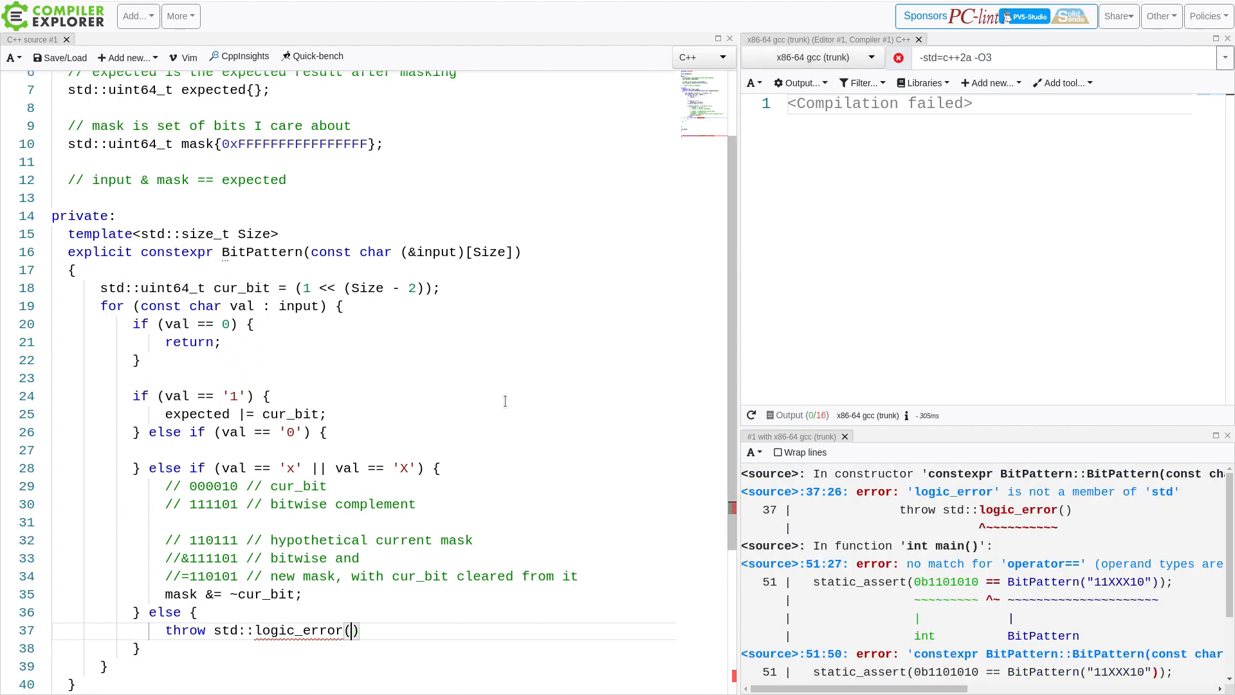
{"action": "type", "text": "\"Unnow\""}
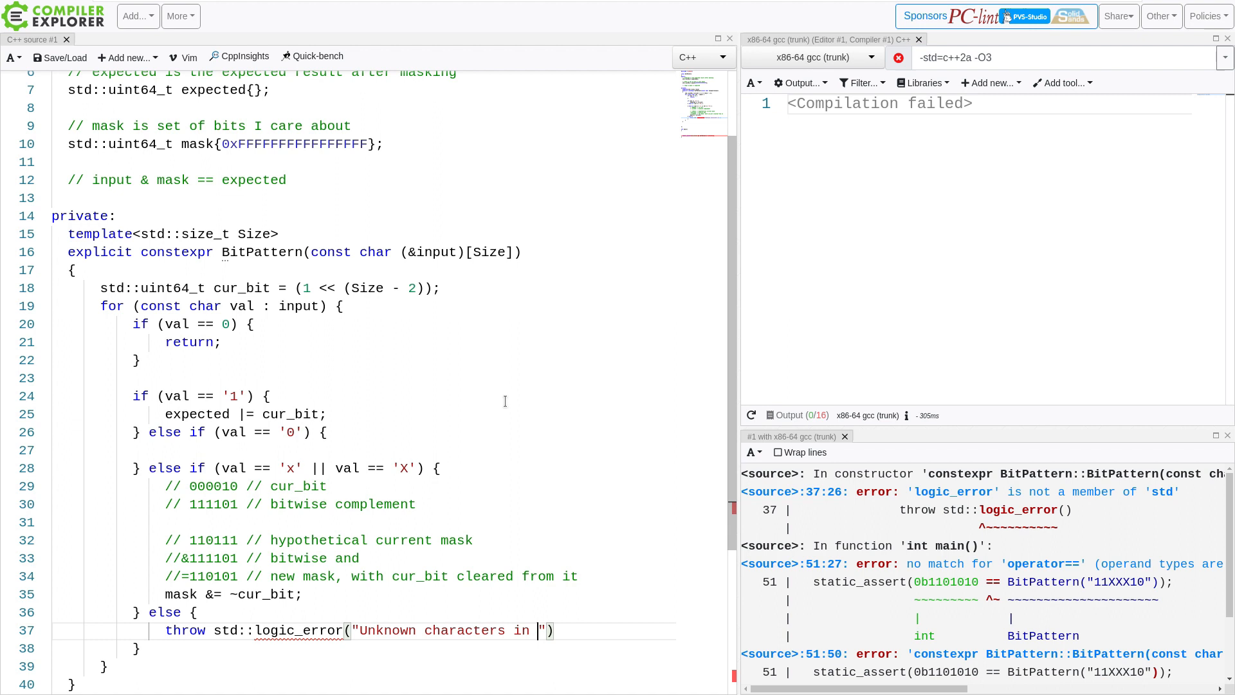
{"action": "type", "text": "BitPatter input"}
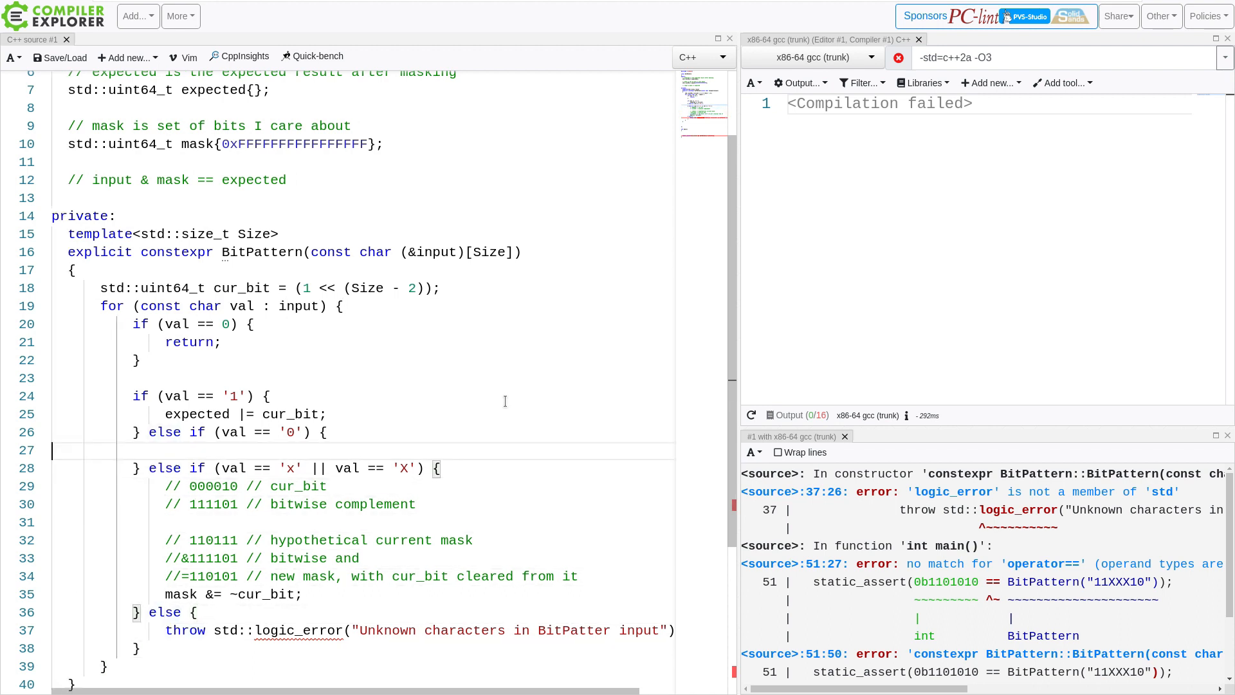
Add #include <stdexcept> below #include <cstdint> at the top of the source
{"action": "scroll", "scroll_direction": "up", "scroll_amount": 3}
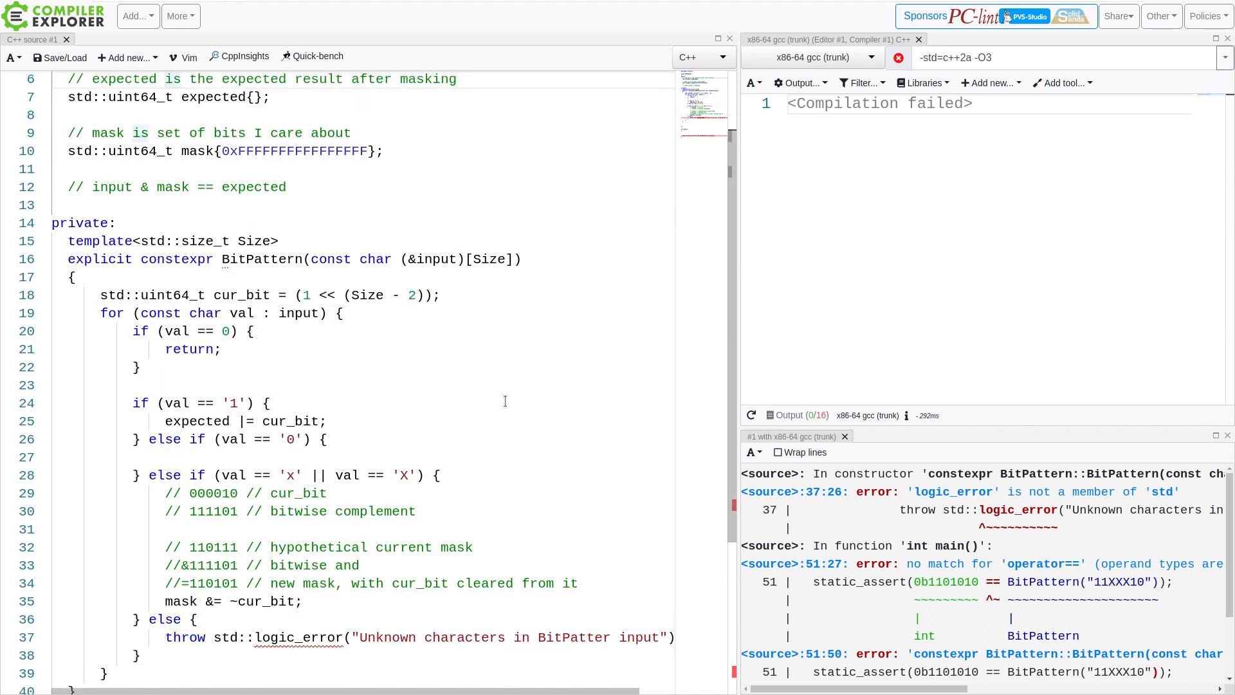
{"action": "scroll", "scroll_direction": "up", "scroll_amount": 3}
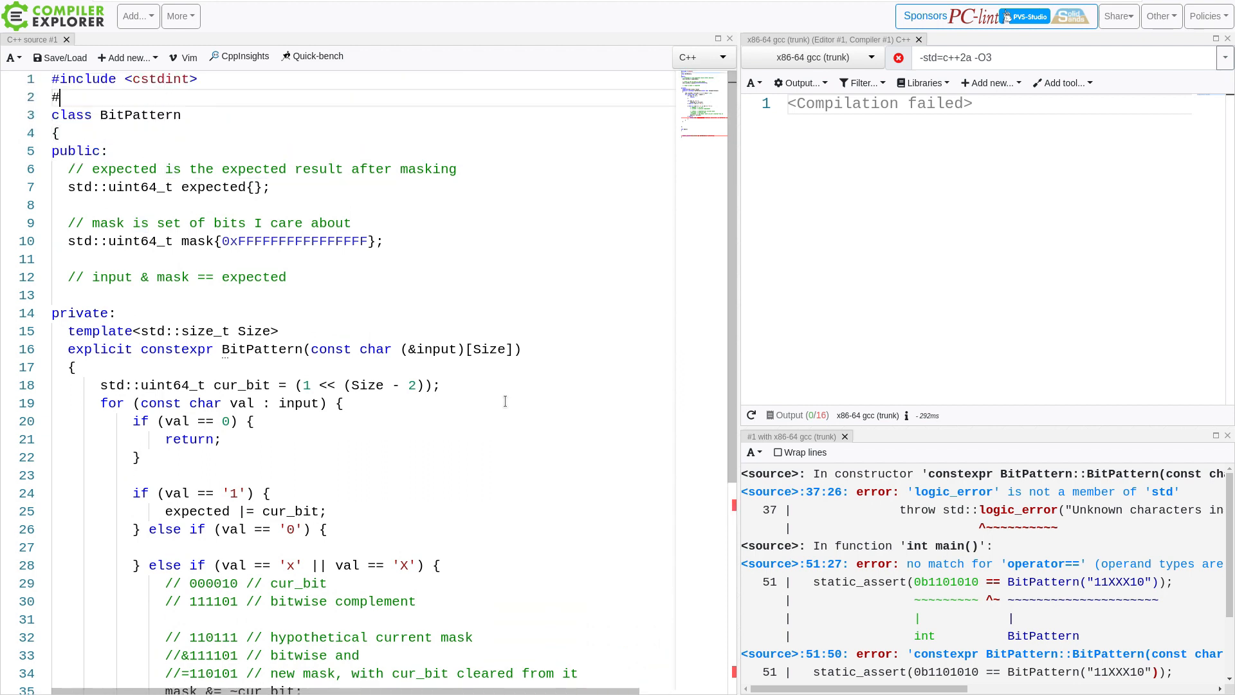
{"action": "type", "text": "include <stdexcept>"}
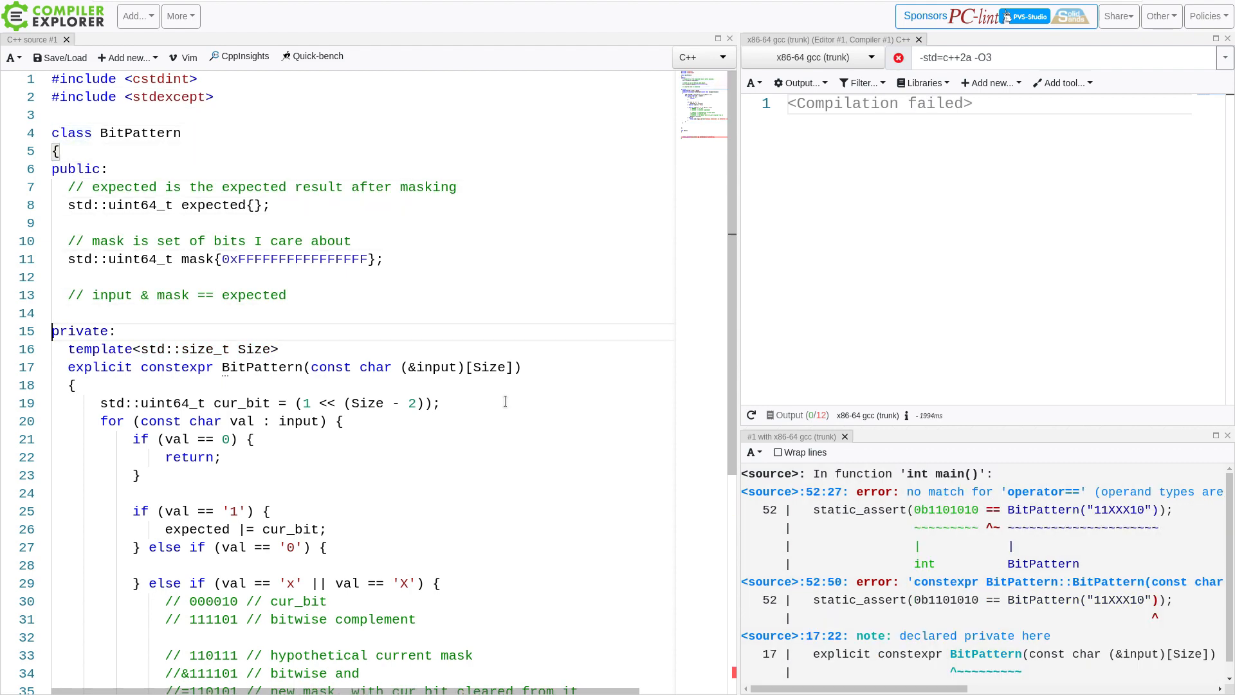
{"action": "scroll", "scroll_direction": "down", "scroll_amount": 3}
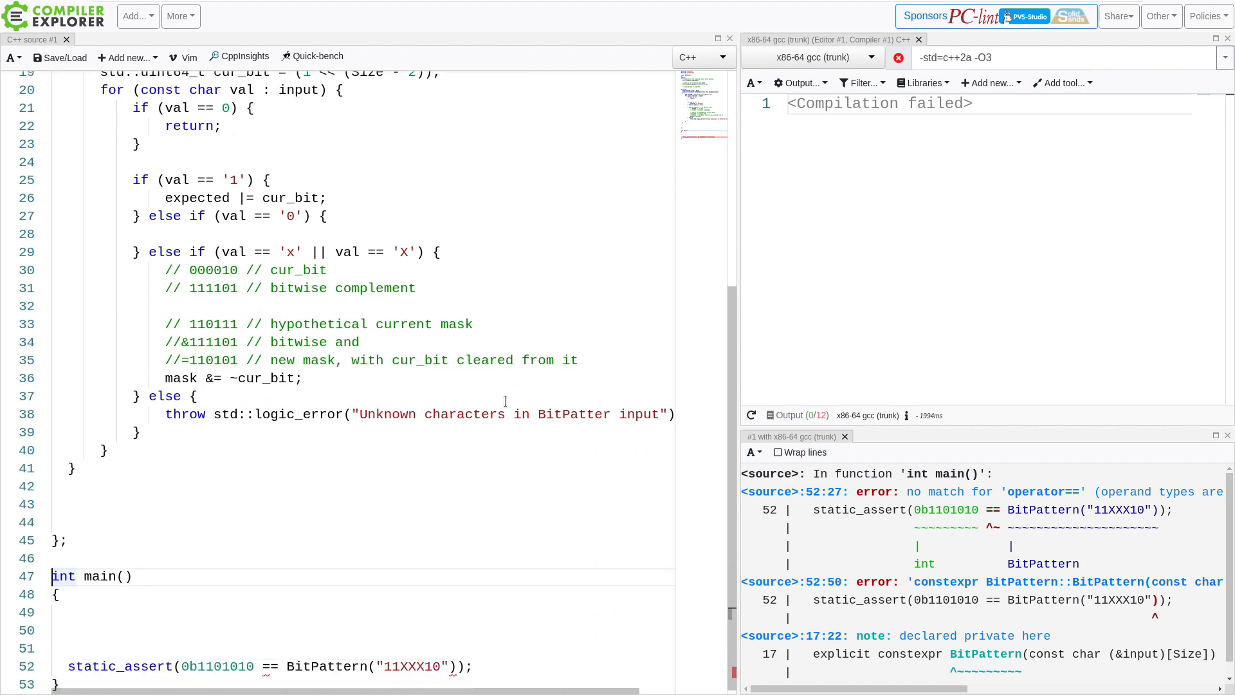
{"action": "scroll", "scroll_direction": "up", "scroll_amount": 3}
{"action": "type", "text": "cur_bit"}
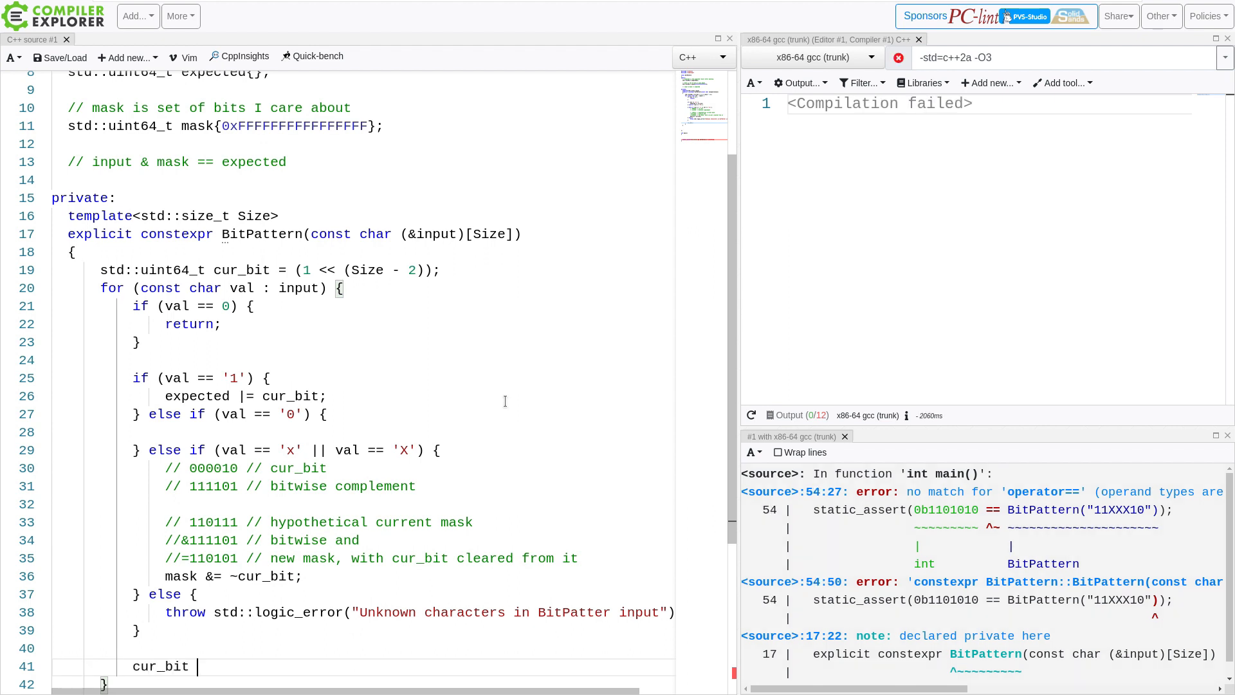
End the loop body with cur_bit >>= 1; to move to the next bit each iteration
{"action": "type", "text": ">>= 1;"}
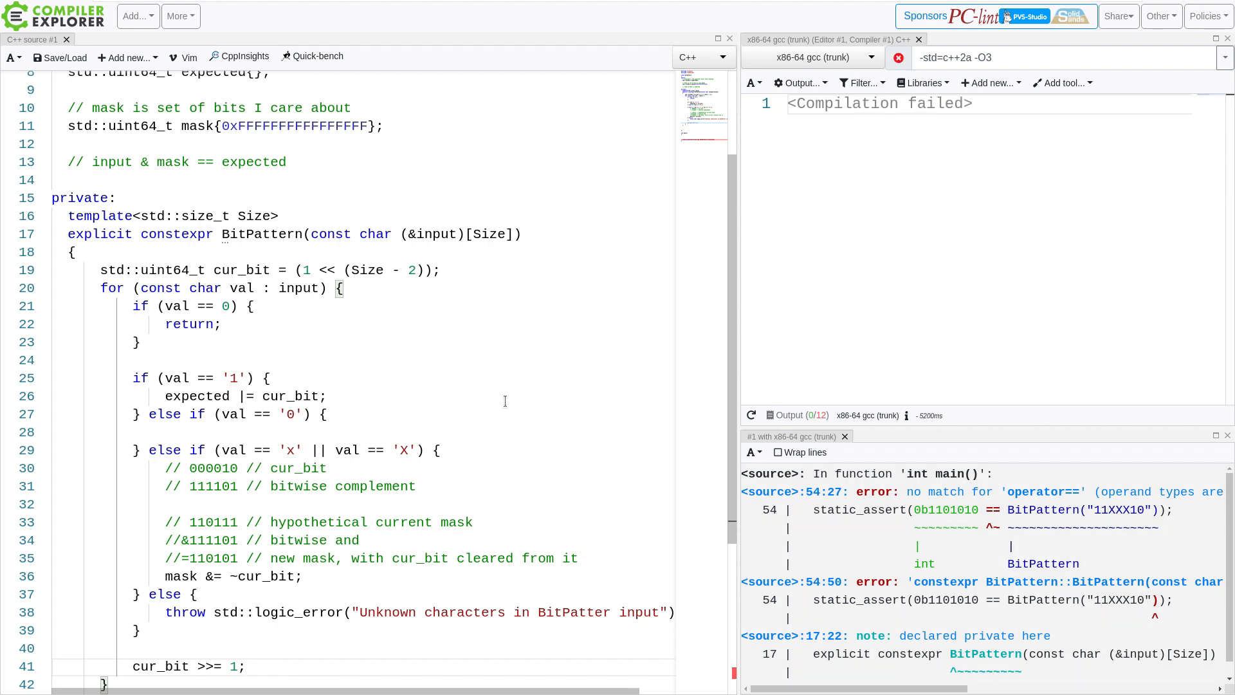
{"action": "scroll", "scroll_direction": "down", "scroll_amount": 3}
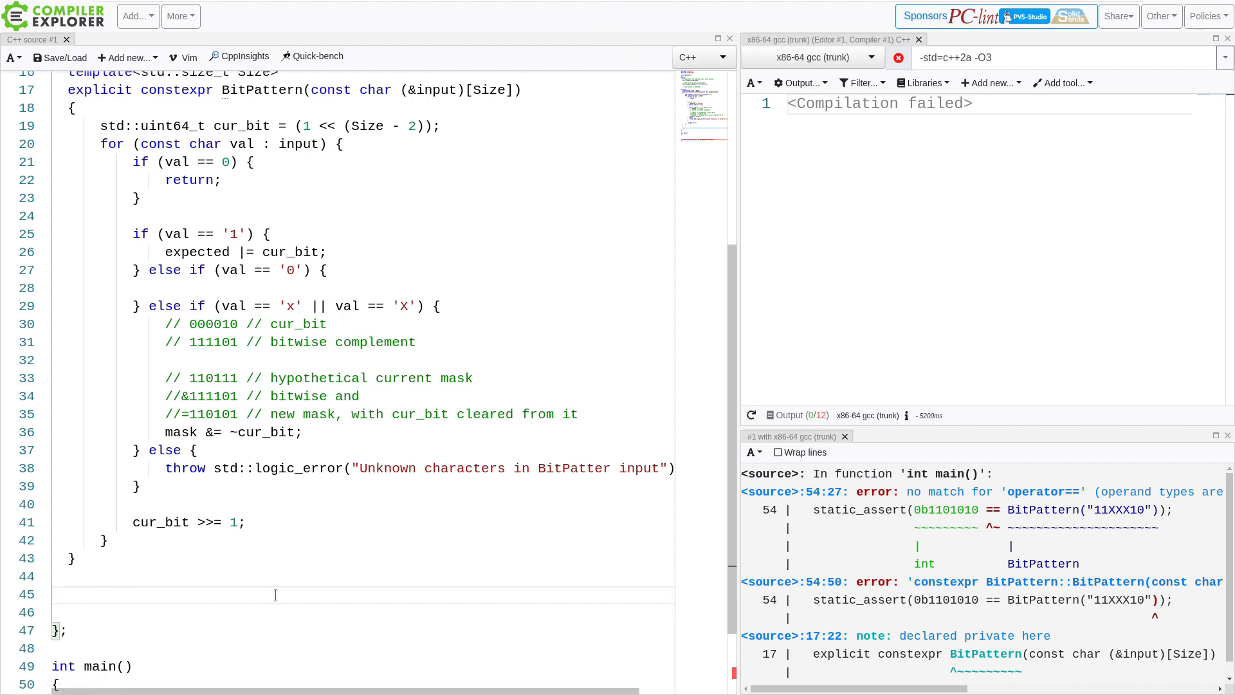
Begin declaring 'constexpr friend bool operator==' inside the BitPattern class
{"action": "type", "text": "constexpr fr"}
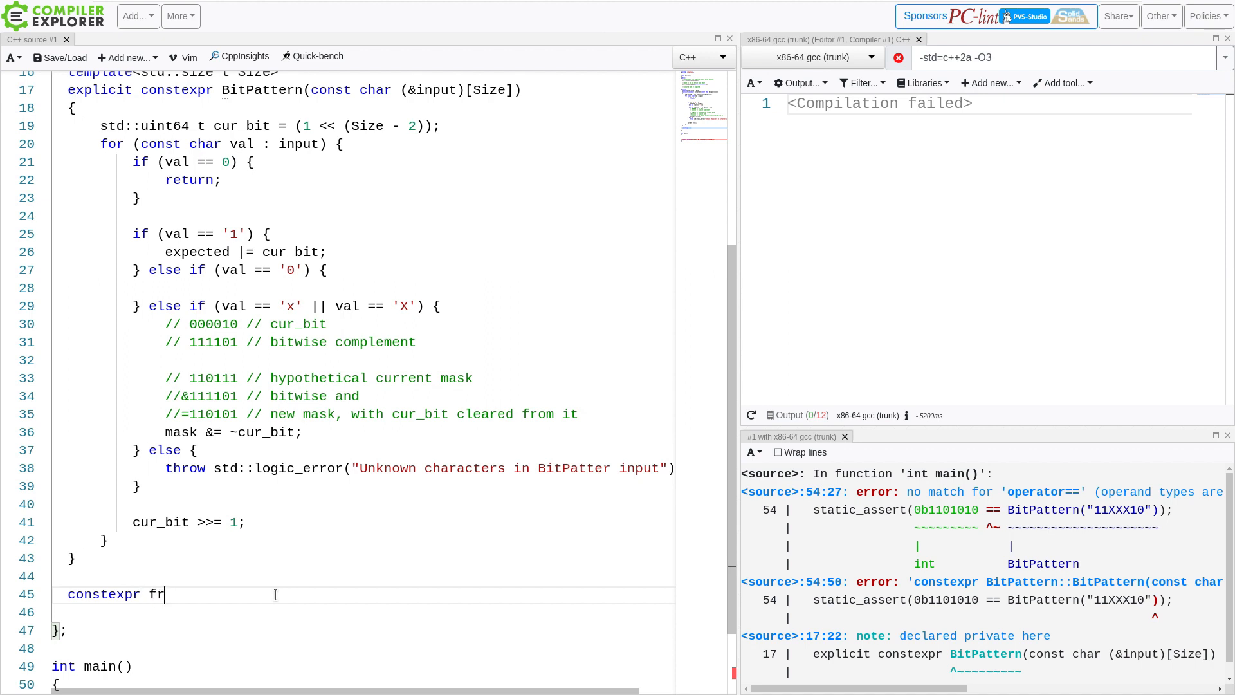
{"action": "type", "text": "iend bool"}
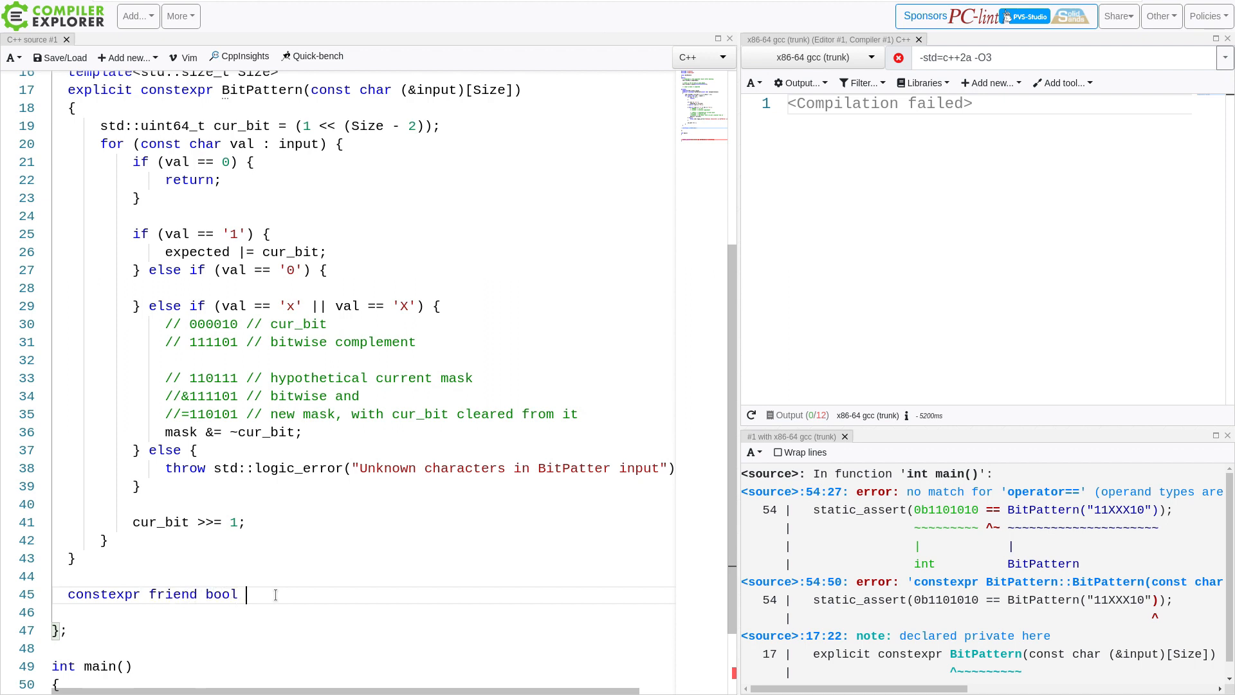
{"action": "type", "text": "operato"}
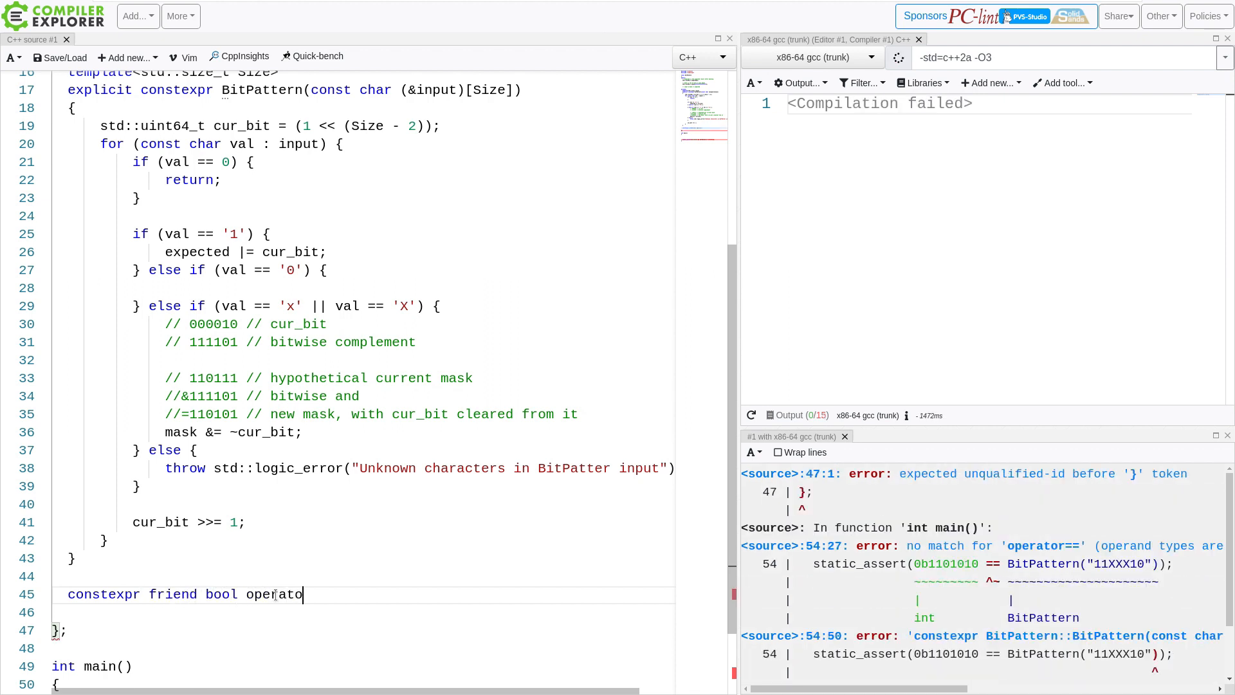
{"action": "type", "text": "r="}
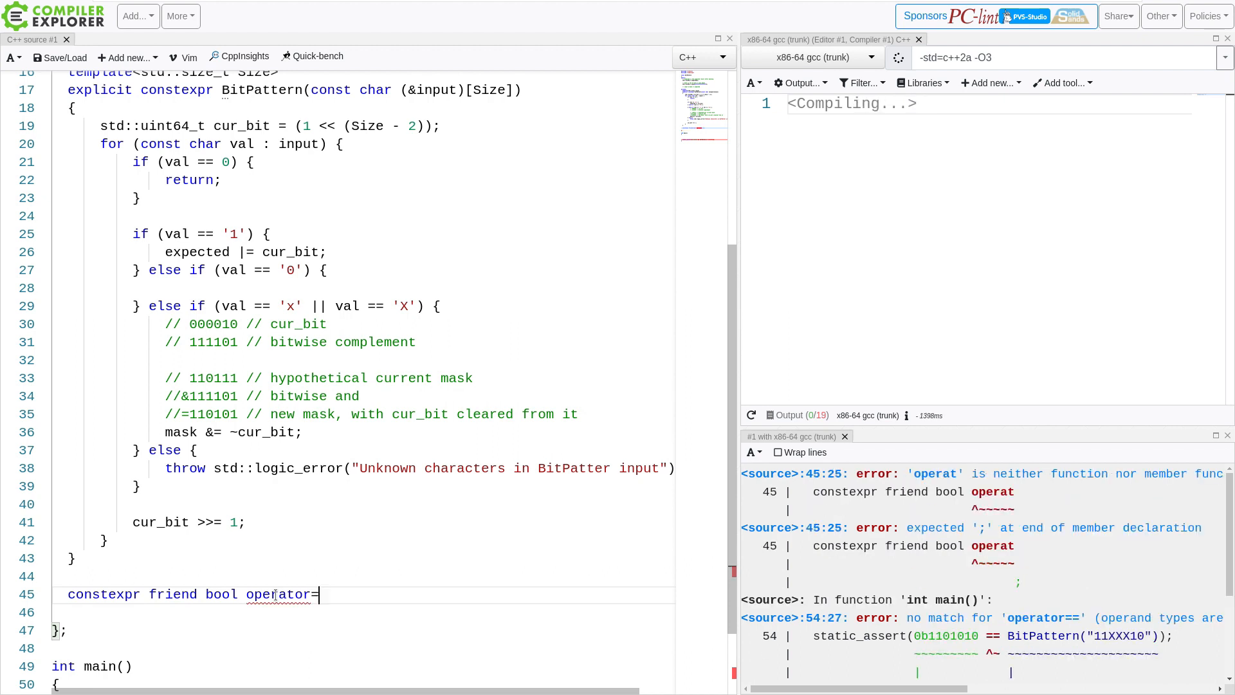
{"action": "type", "text": "="}
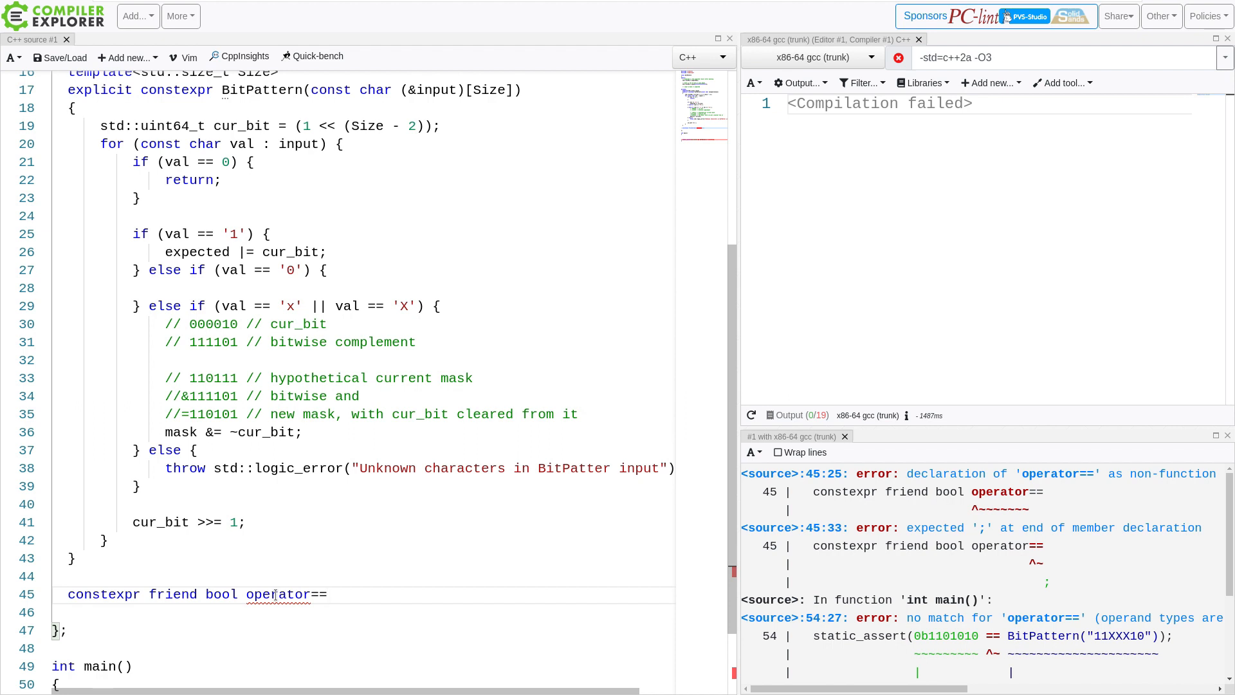
Give operator== the parameters (const std::uint64_t value, const BitPattern &pattern)
{"action": "type", "text": "(const std::uint64_t v"}
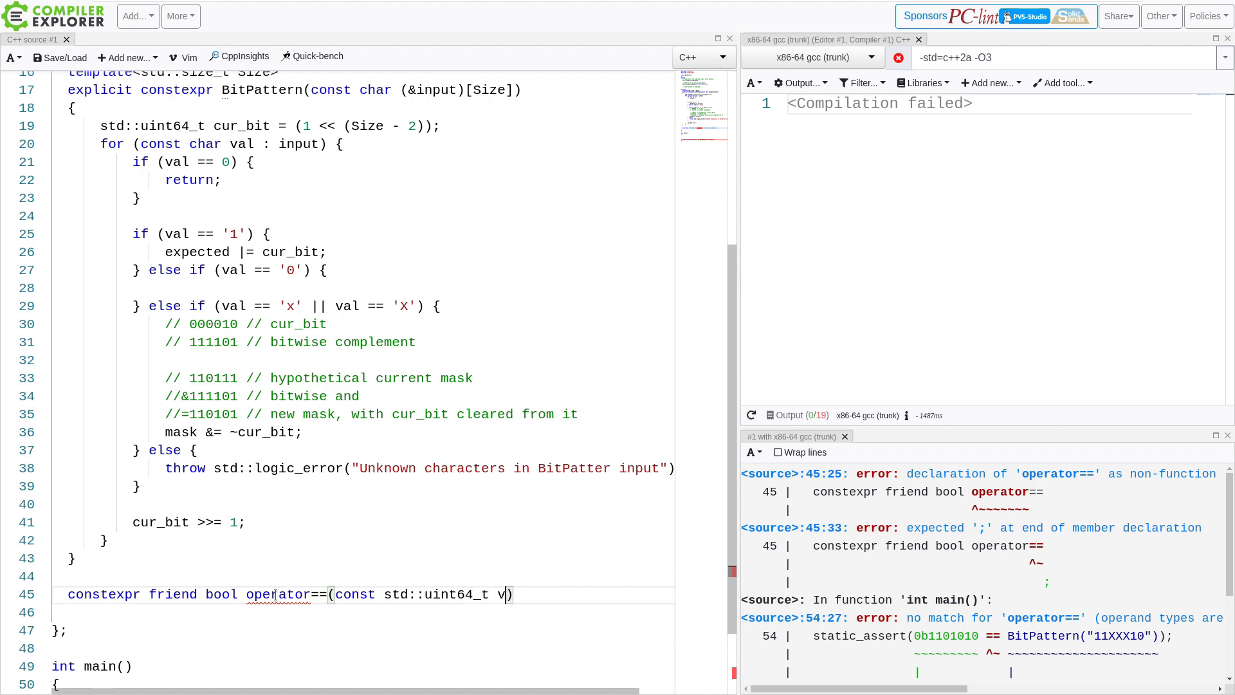
{"action": "type", "text": "alue,"}
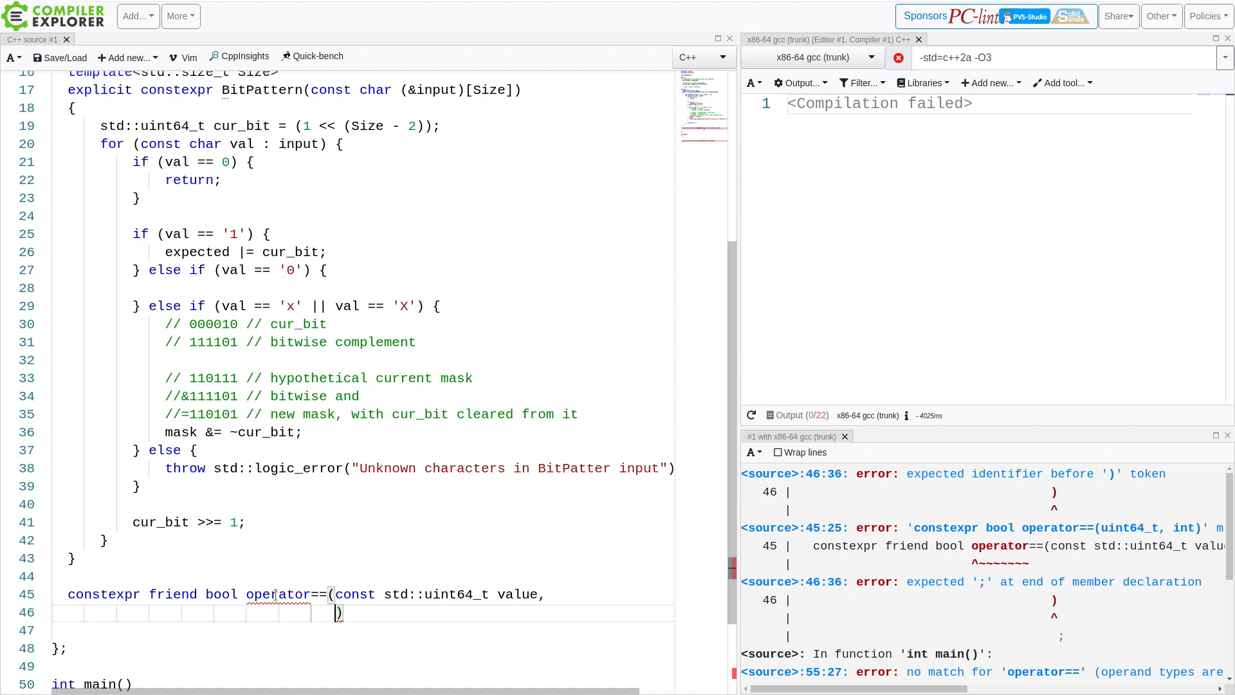
{"action": "type", "text": "const"}
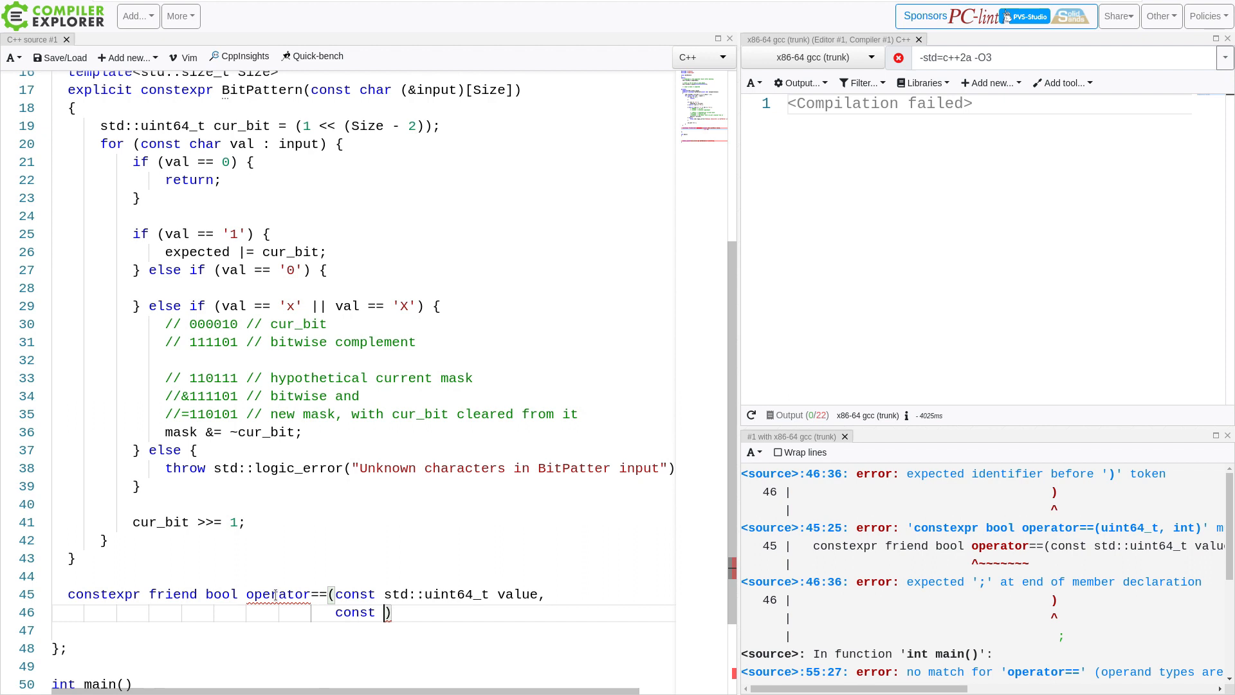
{"action": "type", "text": "BitPatter"}
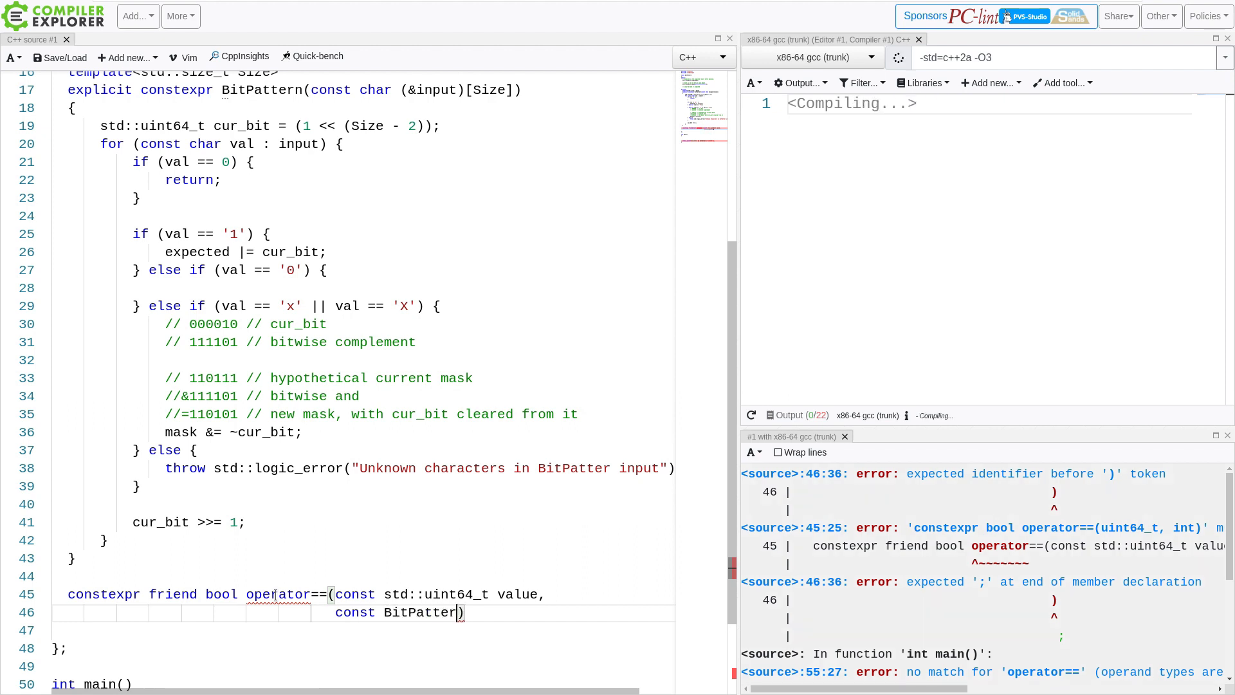
{"action": "type", "text": "&pattern"}
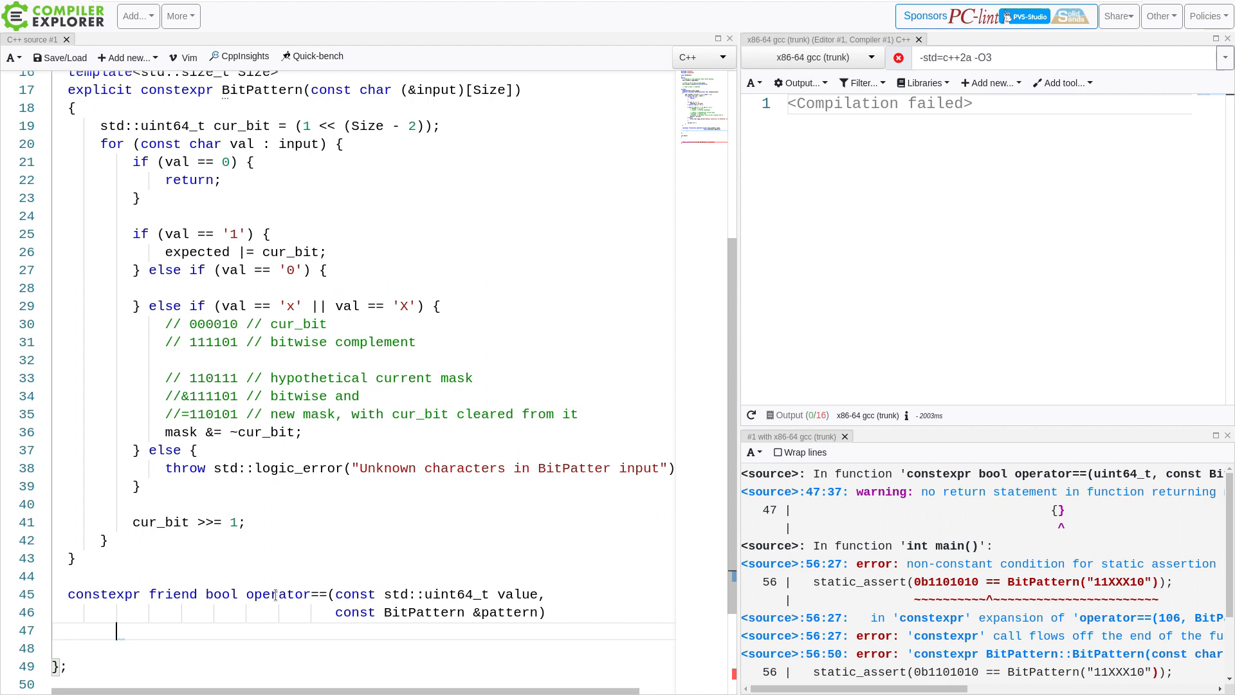
Write the body returning (value & pattern.mask) == pattern.expected
{"action": "type", "text": "{"}
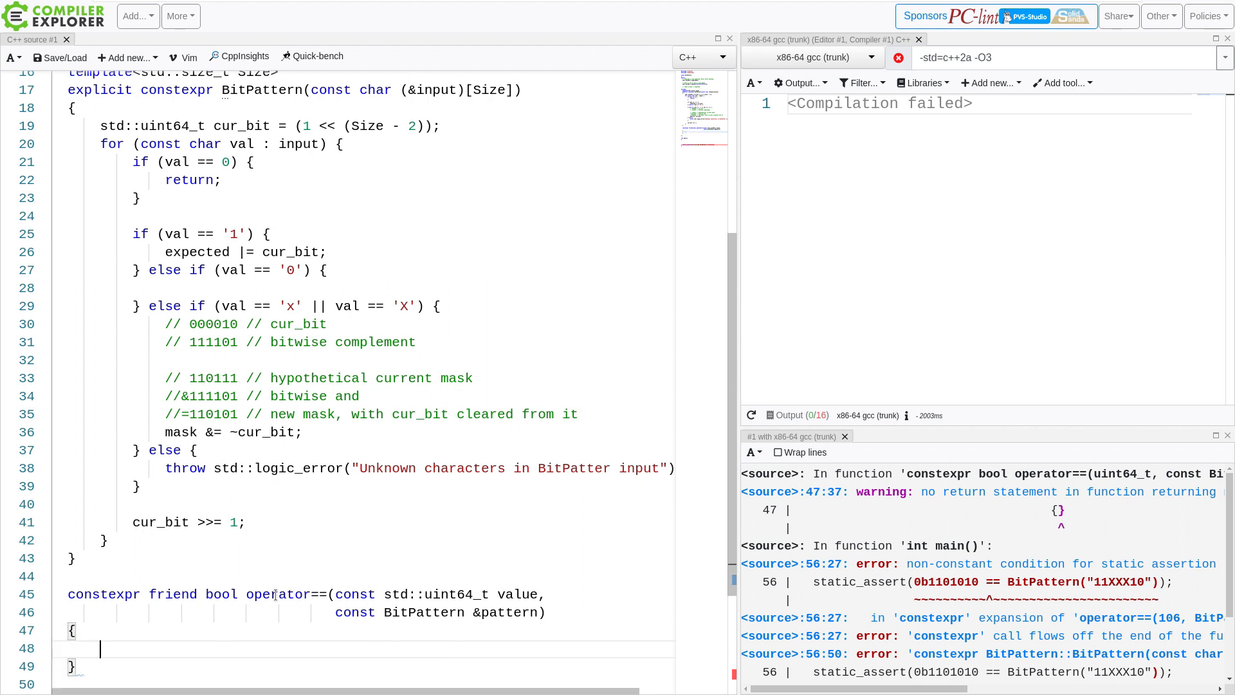
{"action": "type", "text": "return ("}
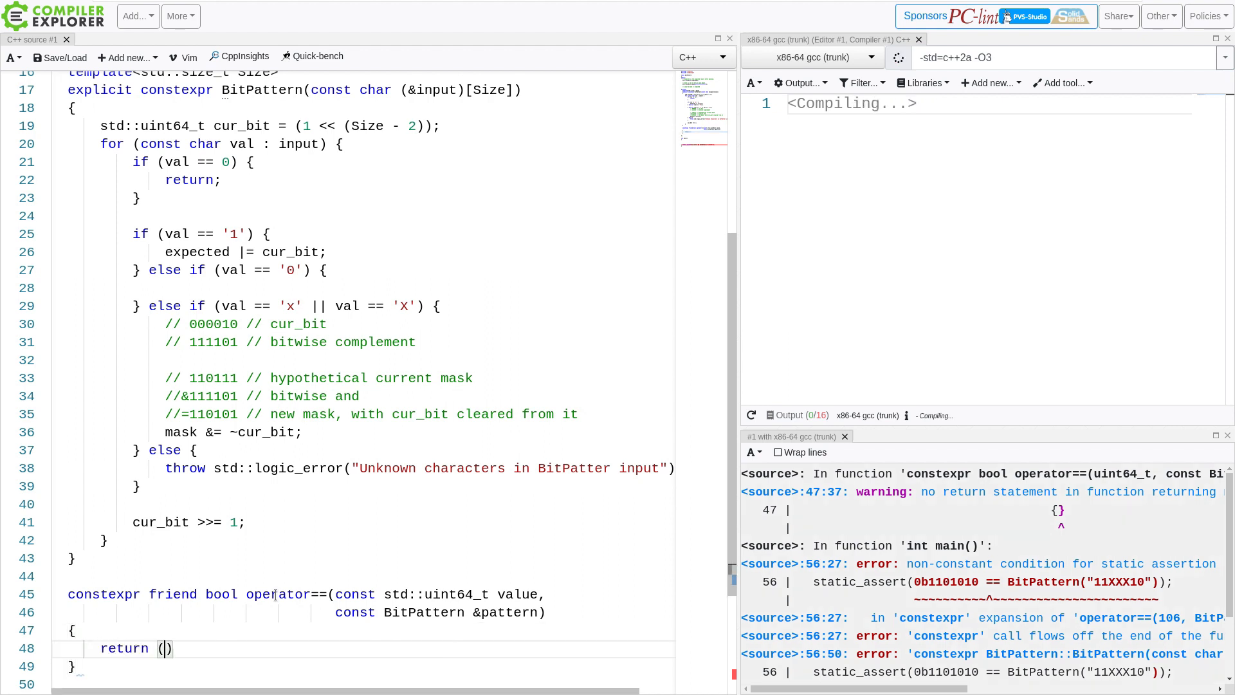
{"action": "type", "text": "value &"}
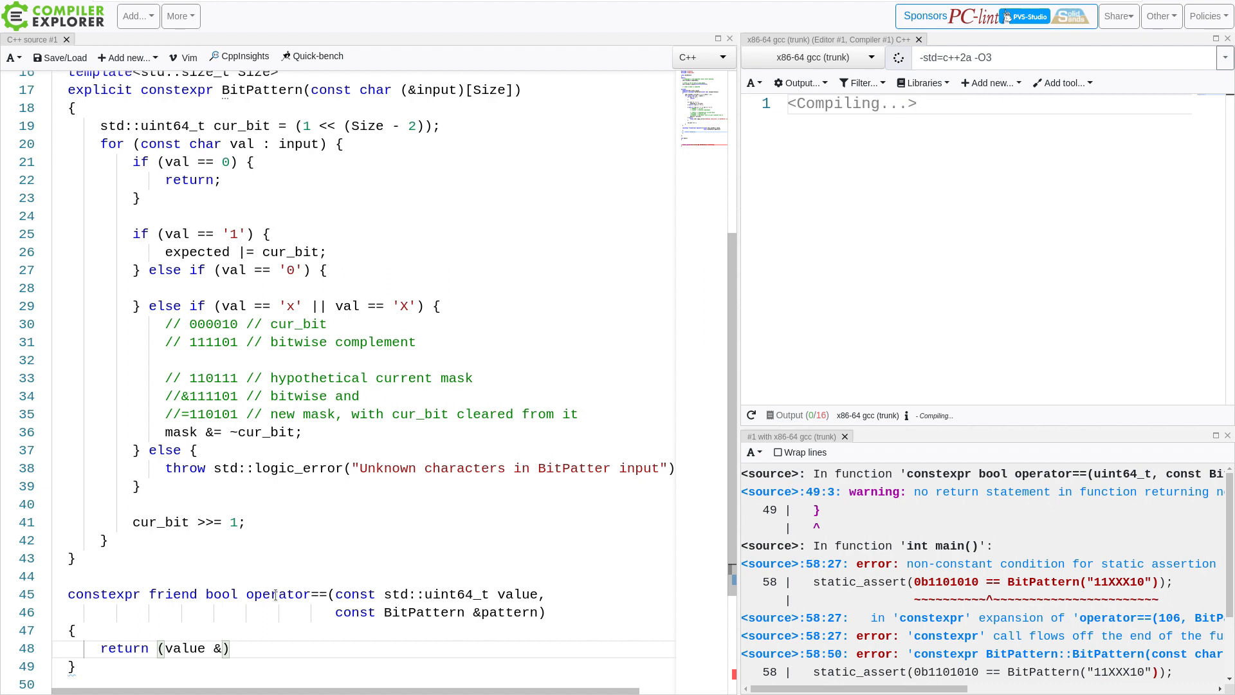
{"action": "type", "text": "pattern"}
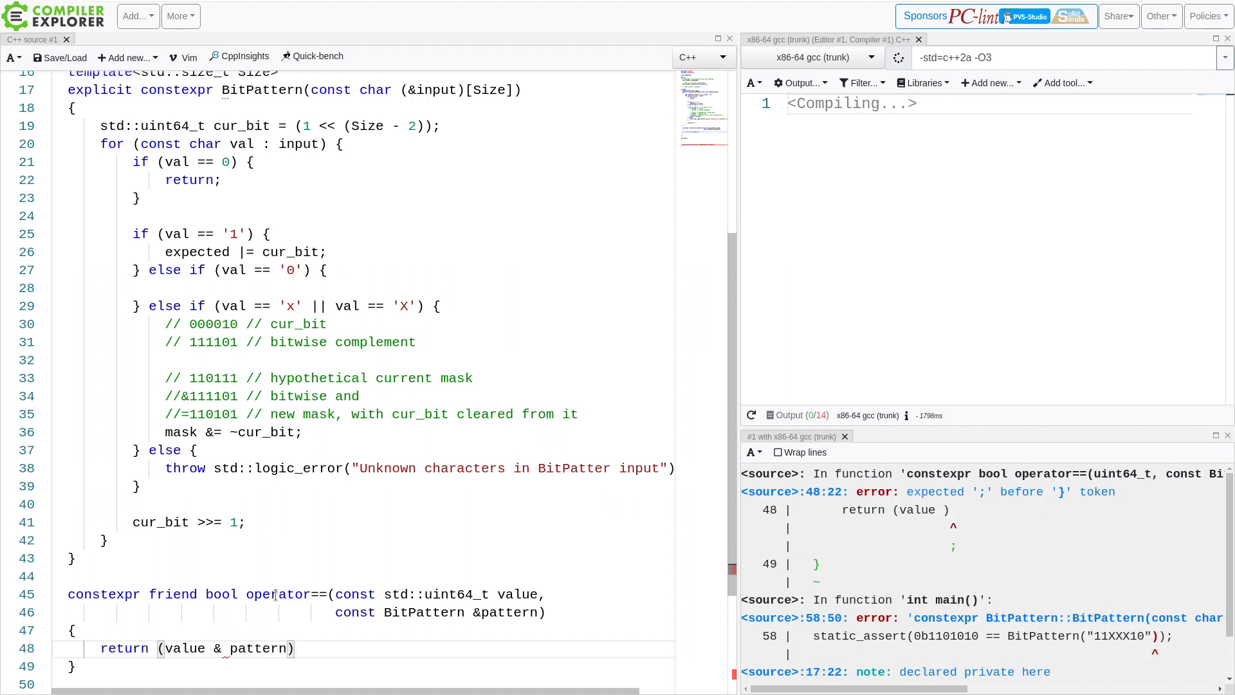
{"action": "type", "text": ".e"}
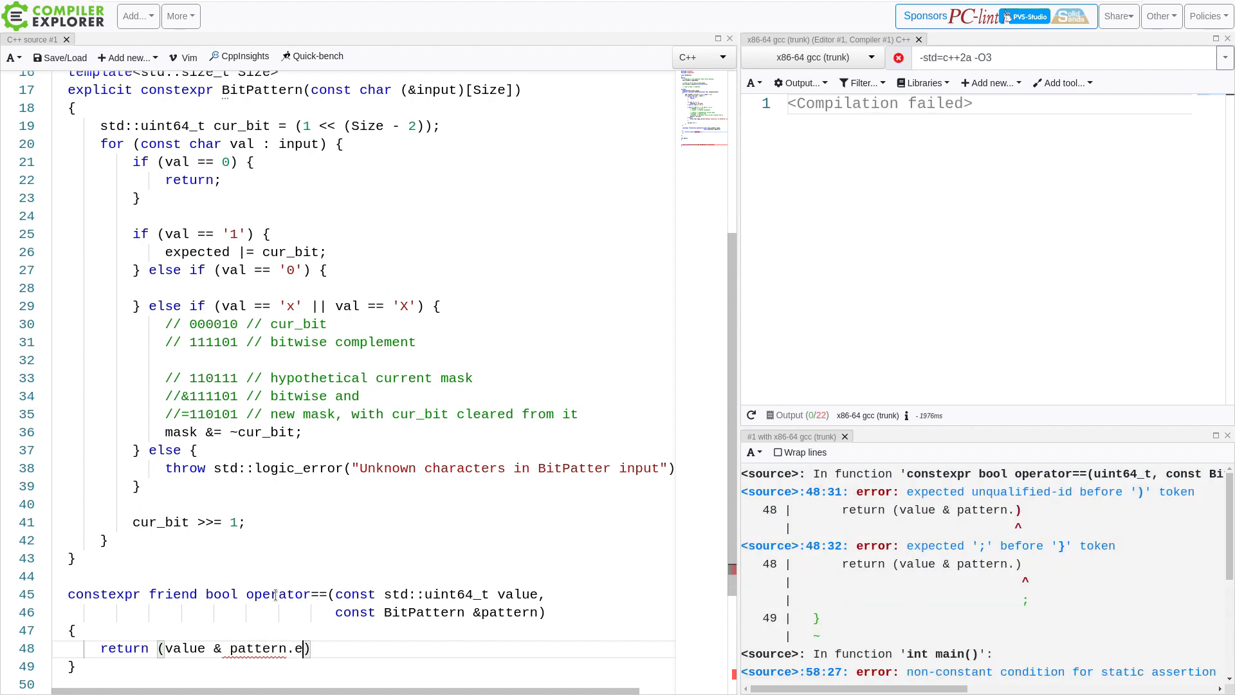
{"action": "type", "text": "mask) == pattern."}
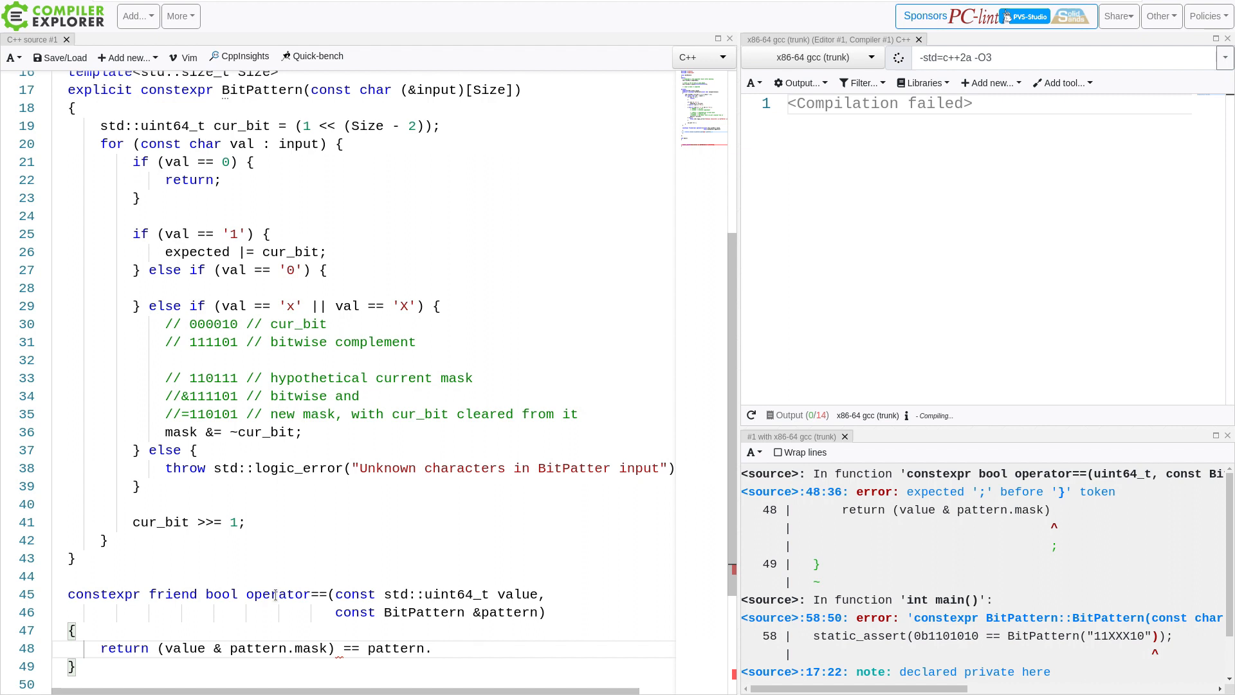
{"action": "type", "text": "expected;"}
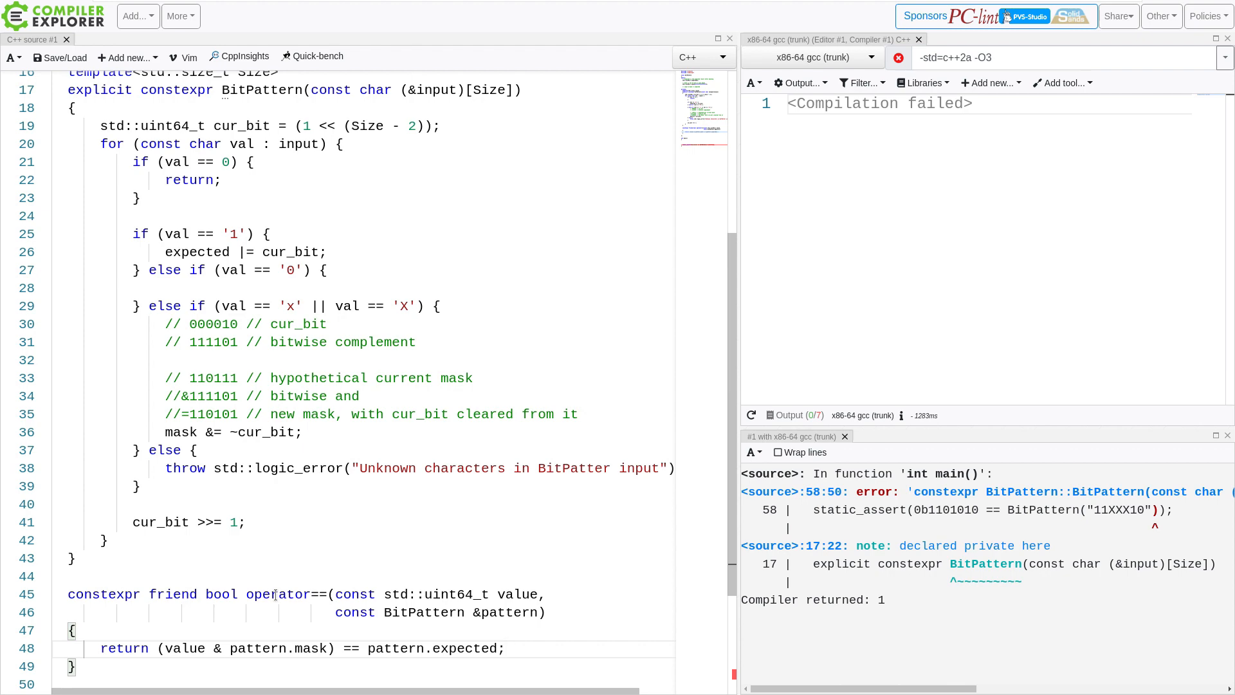
Select the 'public' access label above the data members to change it
{"action": "scroll", "scroll_direction": "down", "scroll_amount": 3}
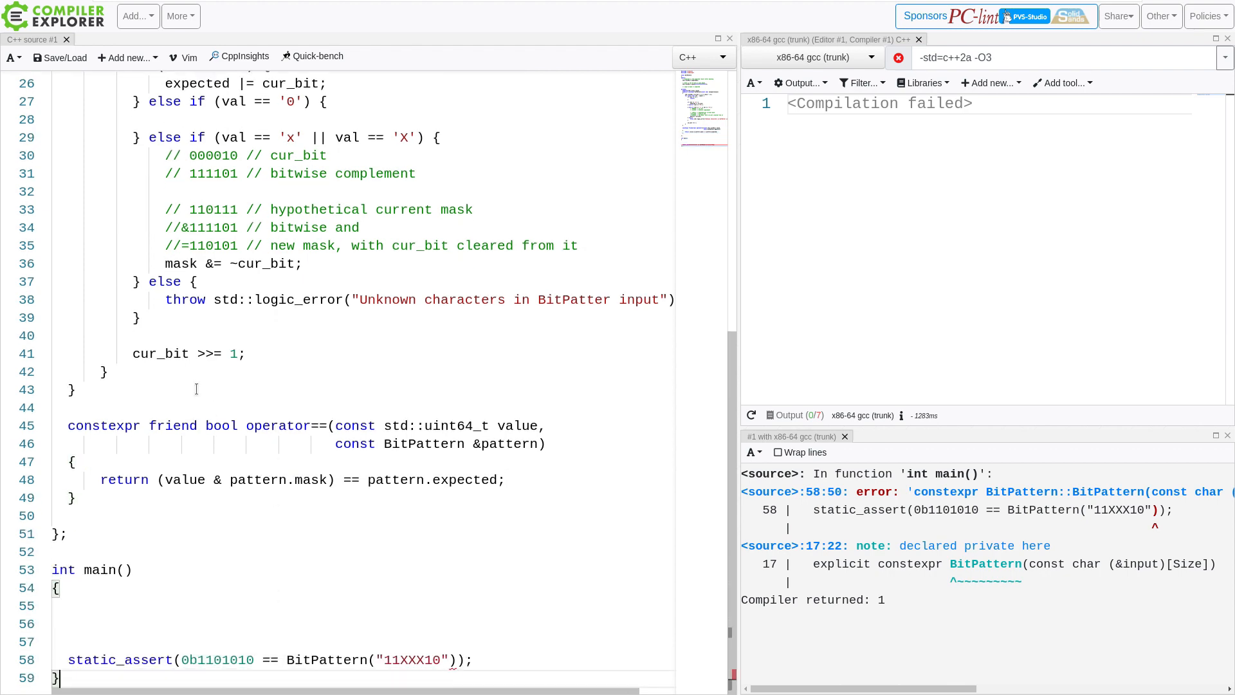
{"action": "scroll", "scroll_direction": "up", "scroll_amount": 3}
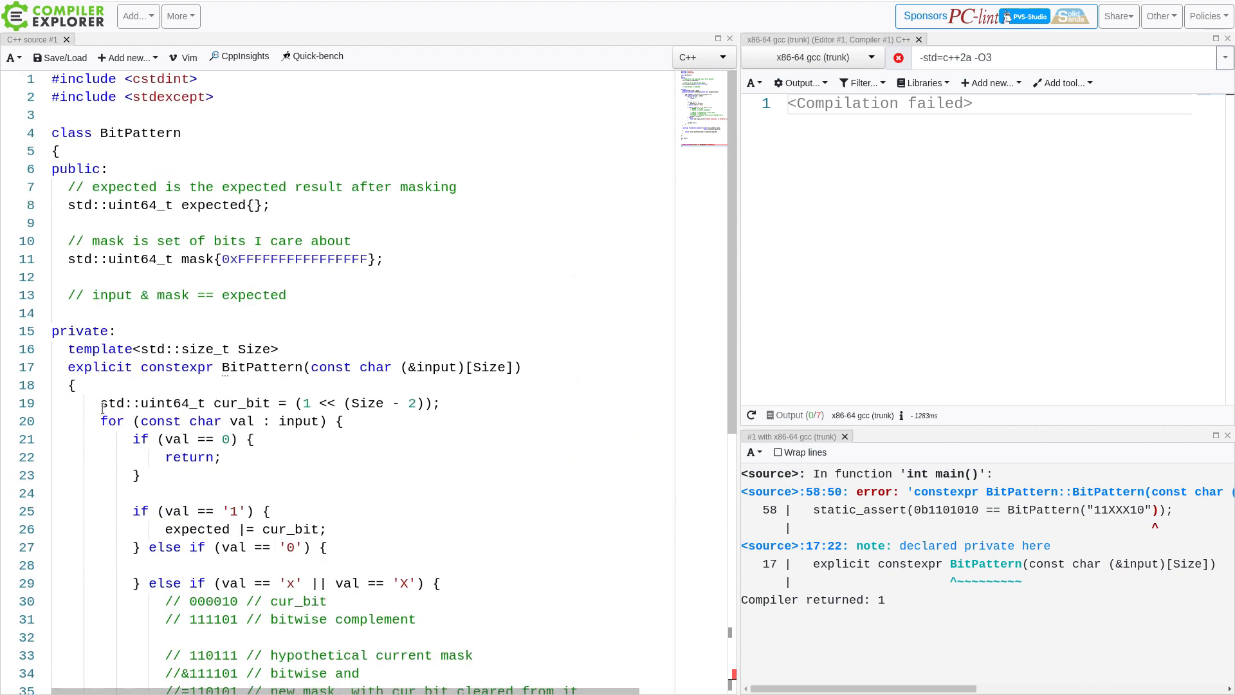
{"action": "double_click", "coordinate": [76, 169]}
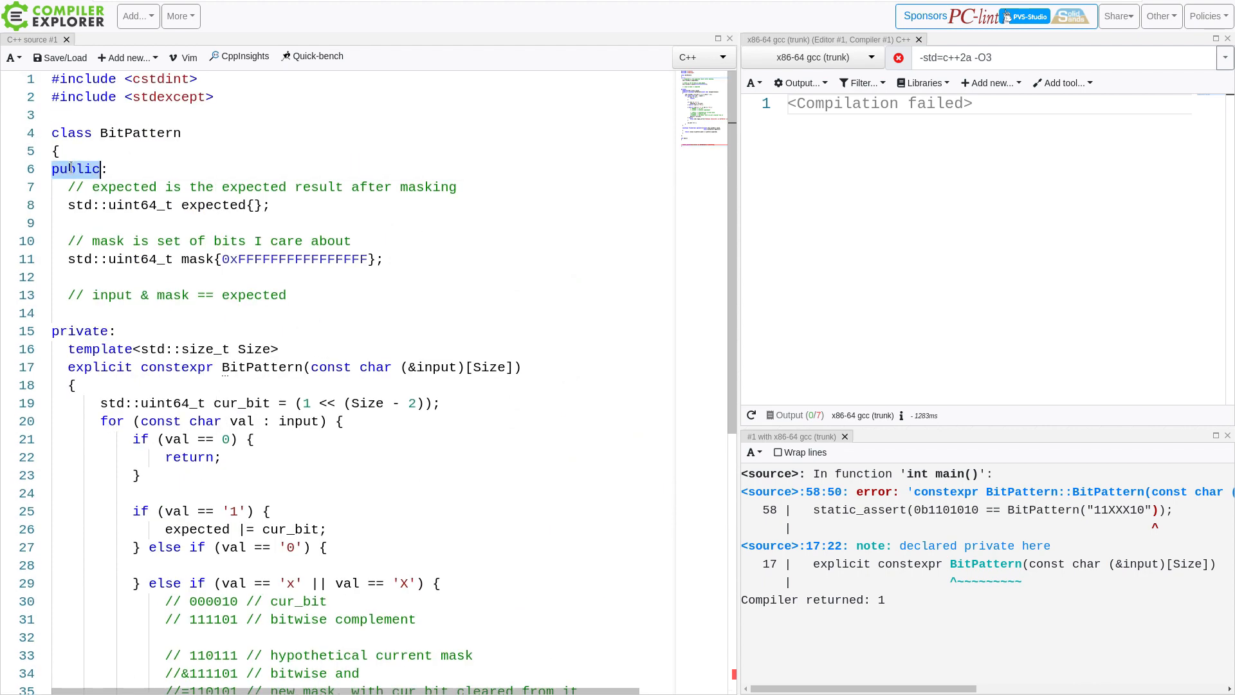
Make the data members private and the constructor public so main compiles to xor eax, eax / ret
{"action": "type", "text": "private:"}
{"action": "left_click", "coordinate": [359, 331]}
{"action": "type", "text": "pul:"}
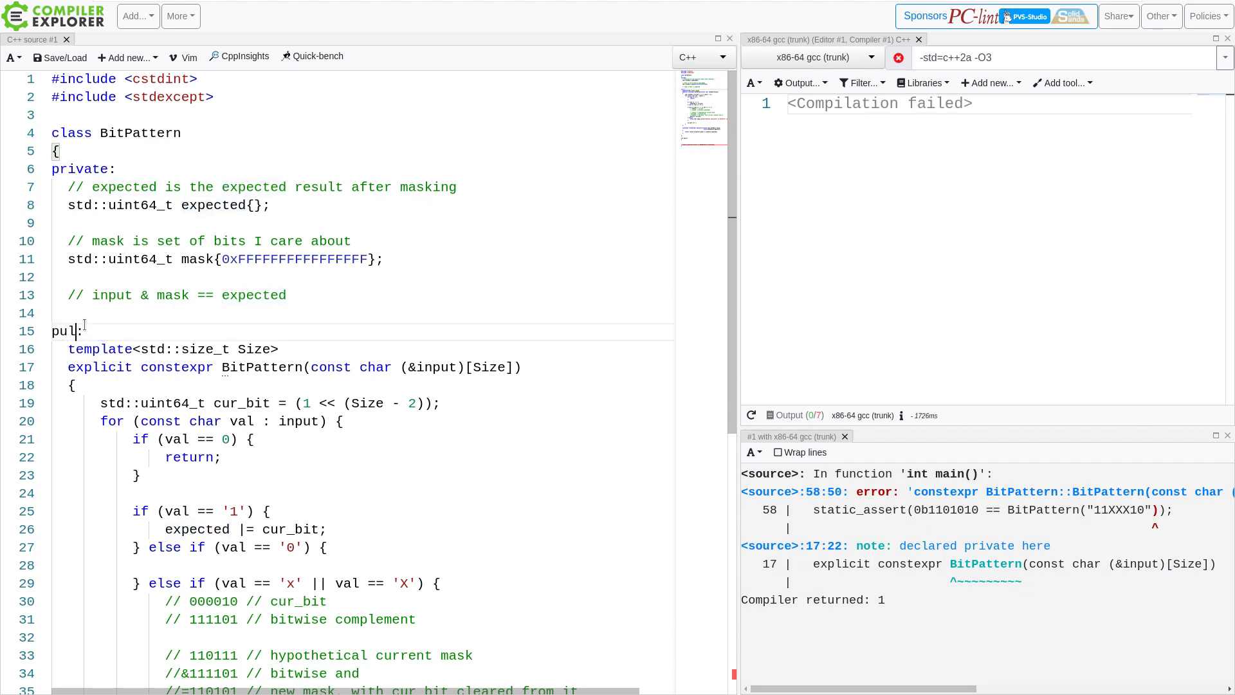
{"action": "type", "text": "ic"}
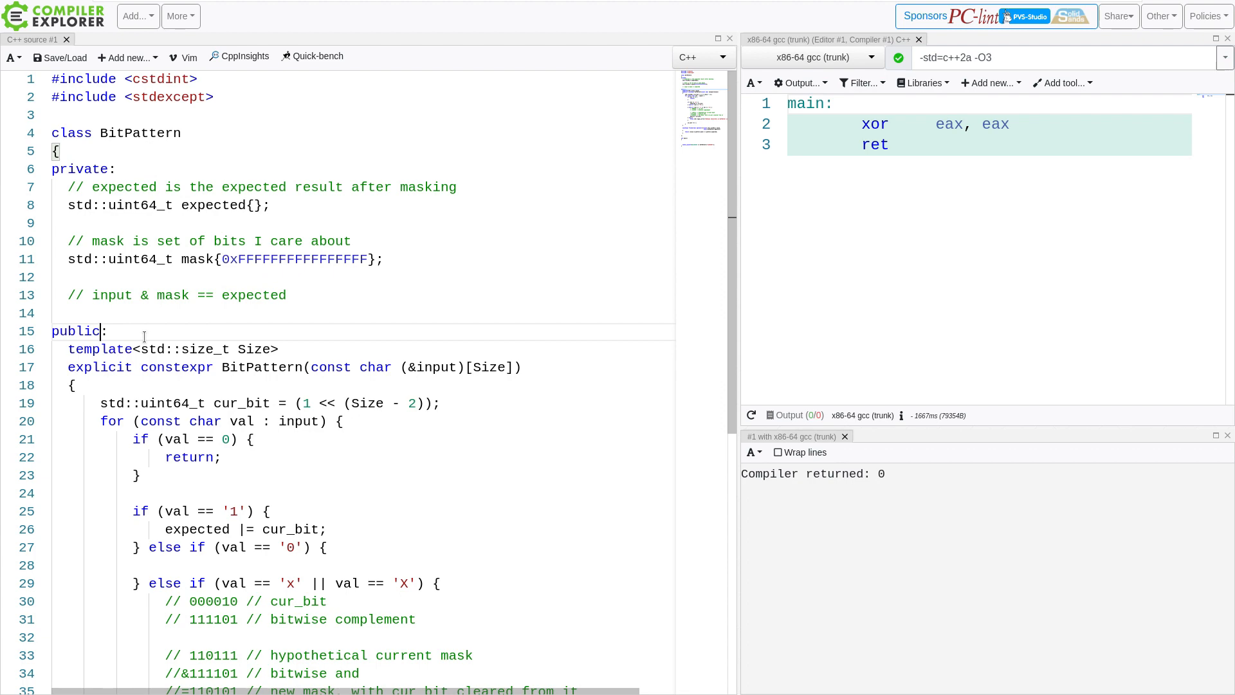
Review the static_assert matching 0b1101010 against the pattern "11XXX10"
{"action": "scroll", "scroll_direction": "down", "scroll_amount": 3}
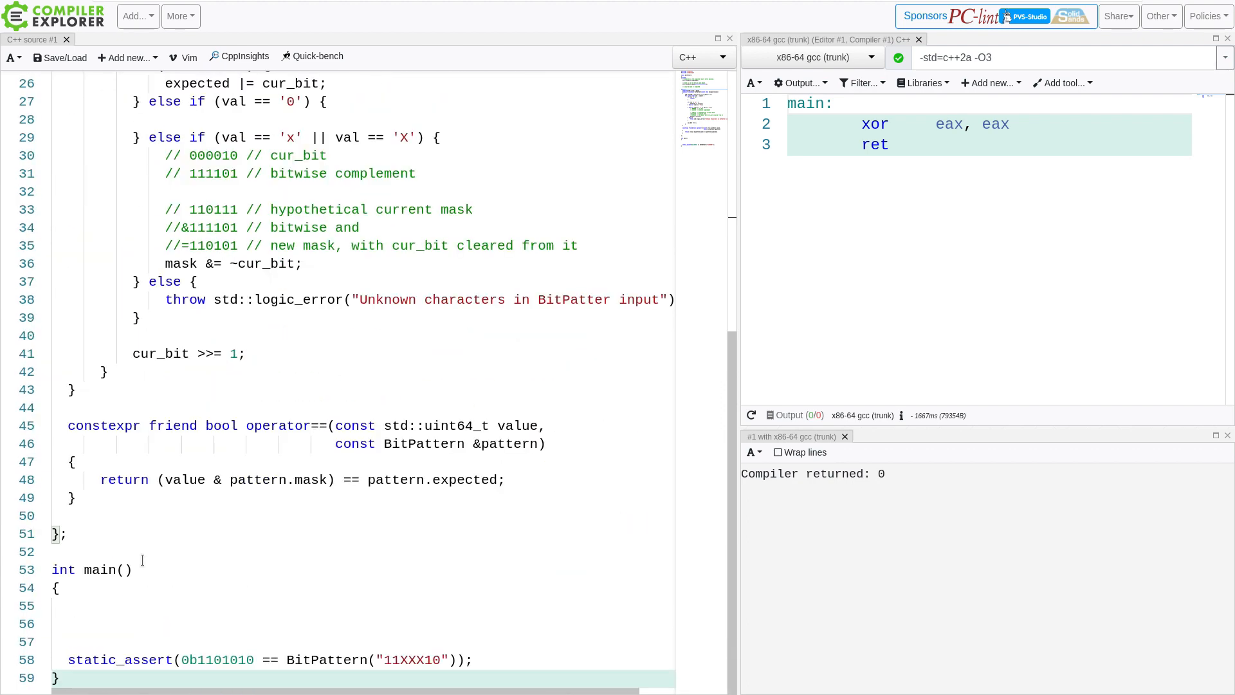
{"action": "double_click", "coordinate": [409, 658]}
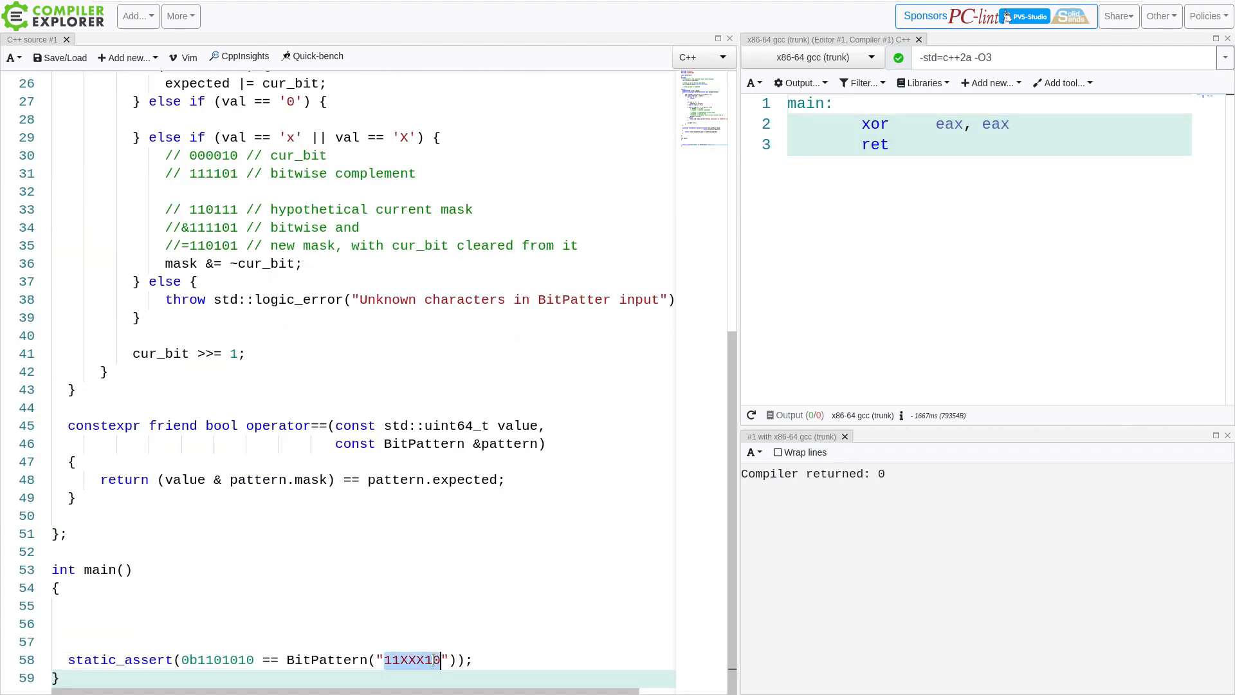
{"action": "double_click", "coordinate": [219, 659]}
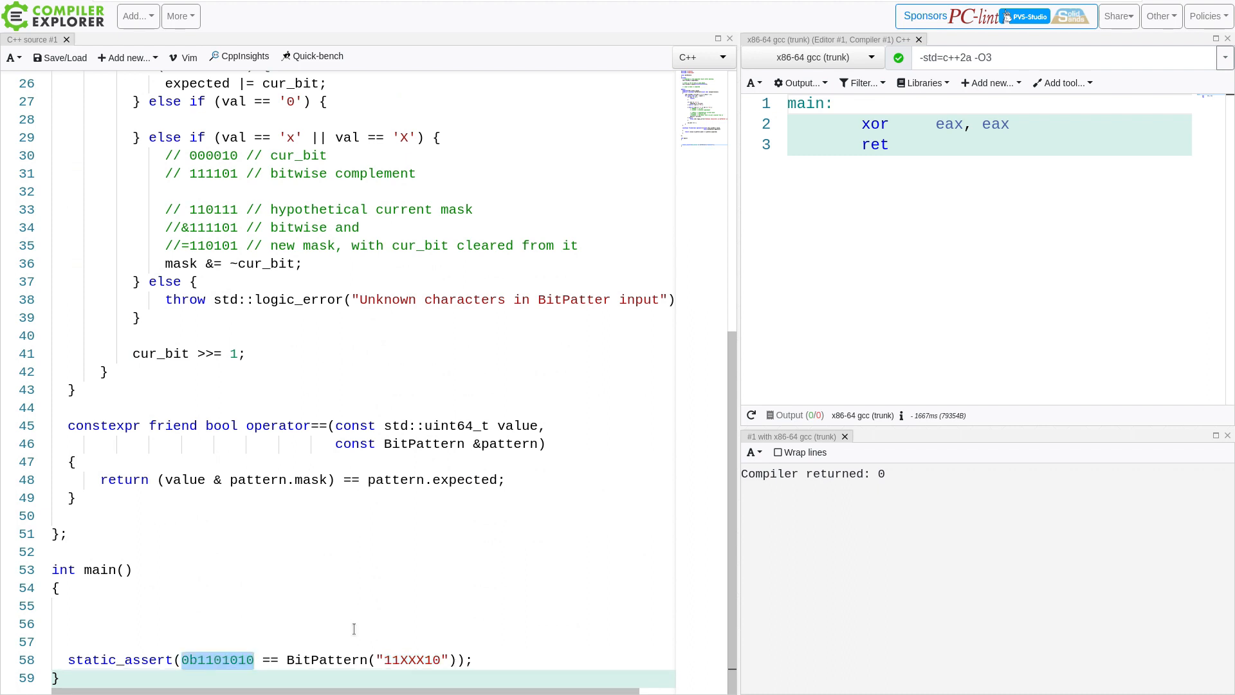
{"action": "scroll", "scroll_direction": "up", "scroll_amount": 3}
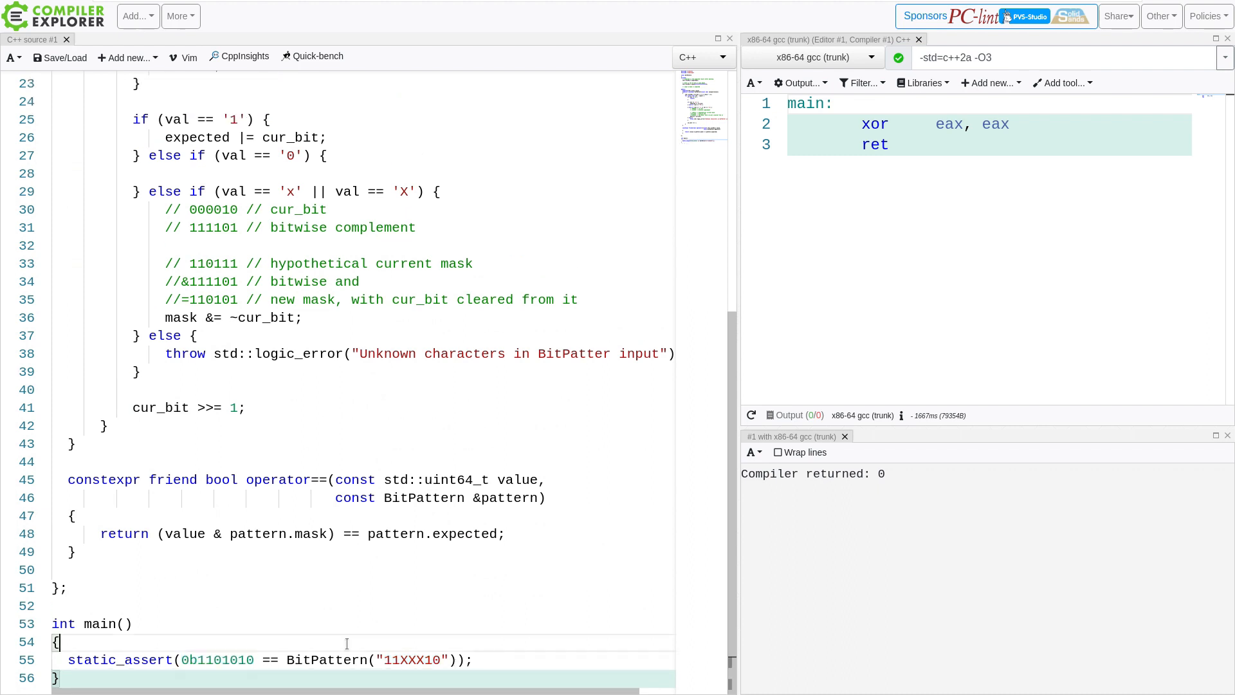
Add a line after the static assertion and reformat the source with Format Code
{"action": "key", "text": "Enter"}
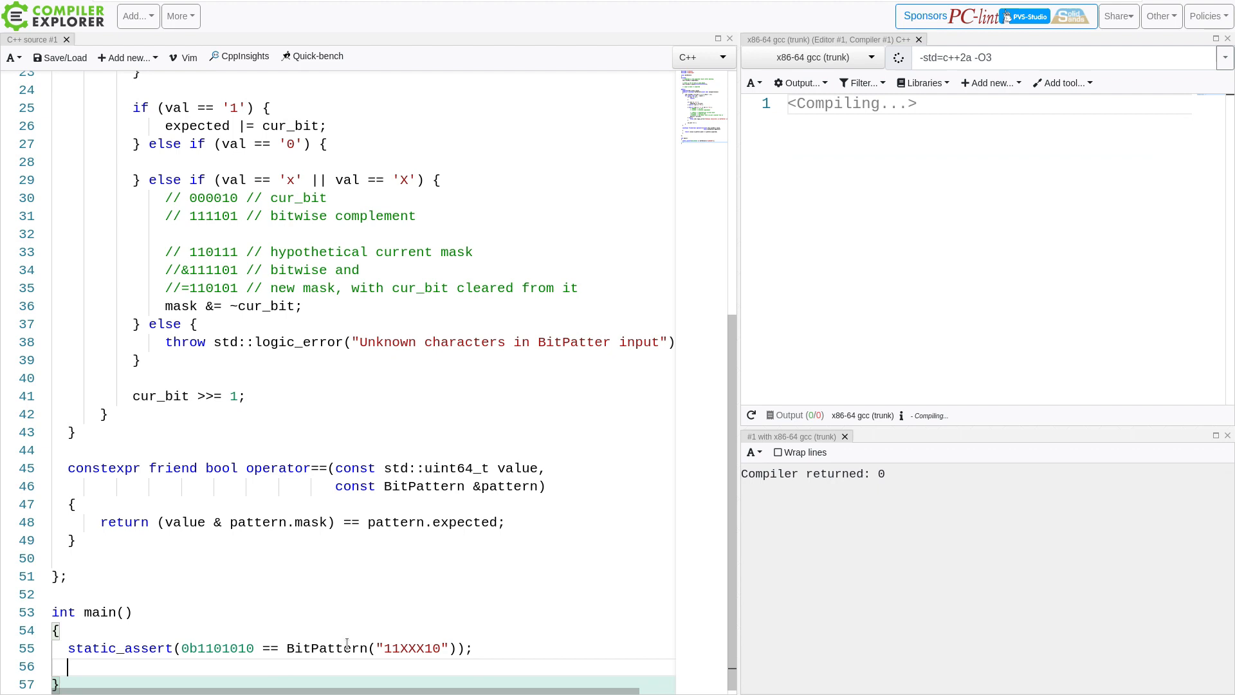
{"action": "scroll", "scroll_direction": "down", "scroll_amount": 3}
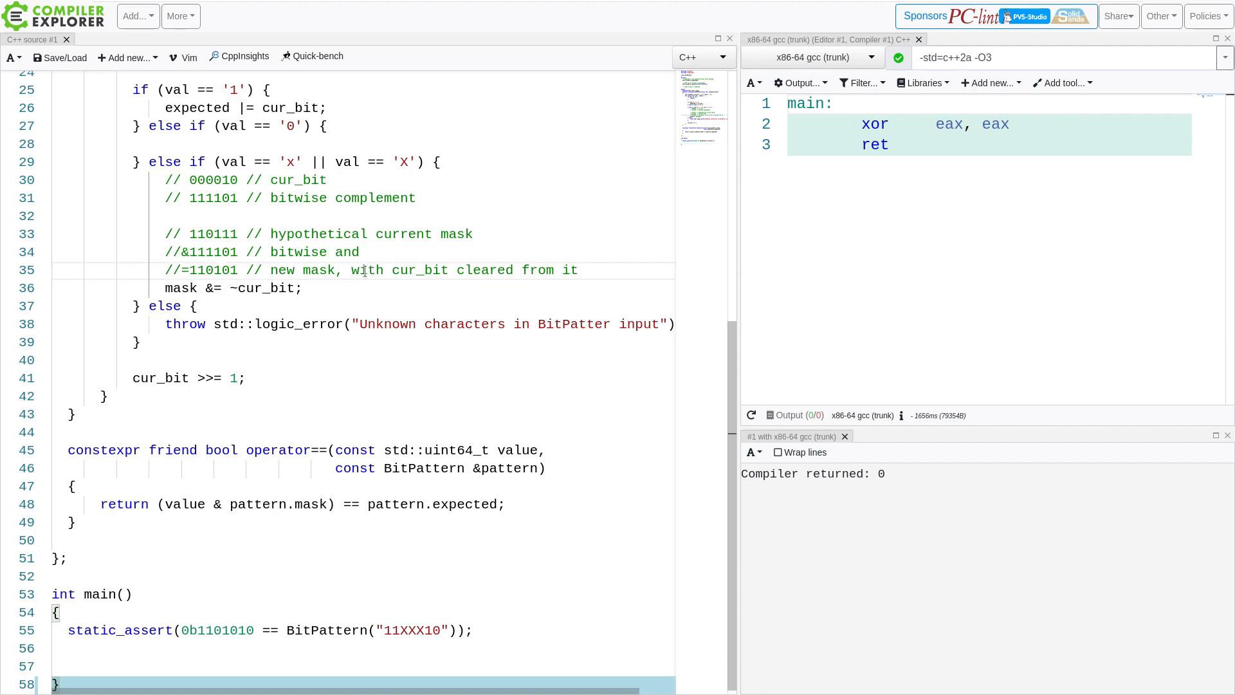
{"action": "right_click", "coordinate": [367, 269]}
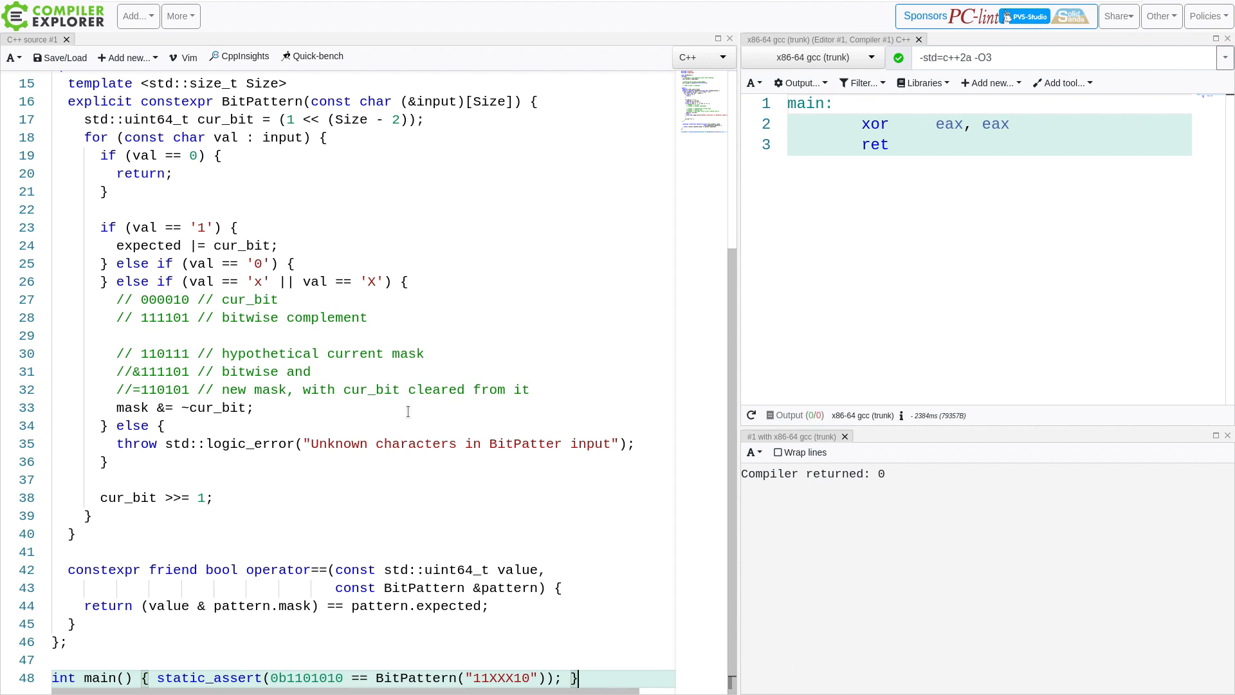
{"action": "mouse_move", "coordinate": [340, 448]}
{"action": "type", "text": "return (arg"}
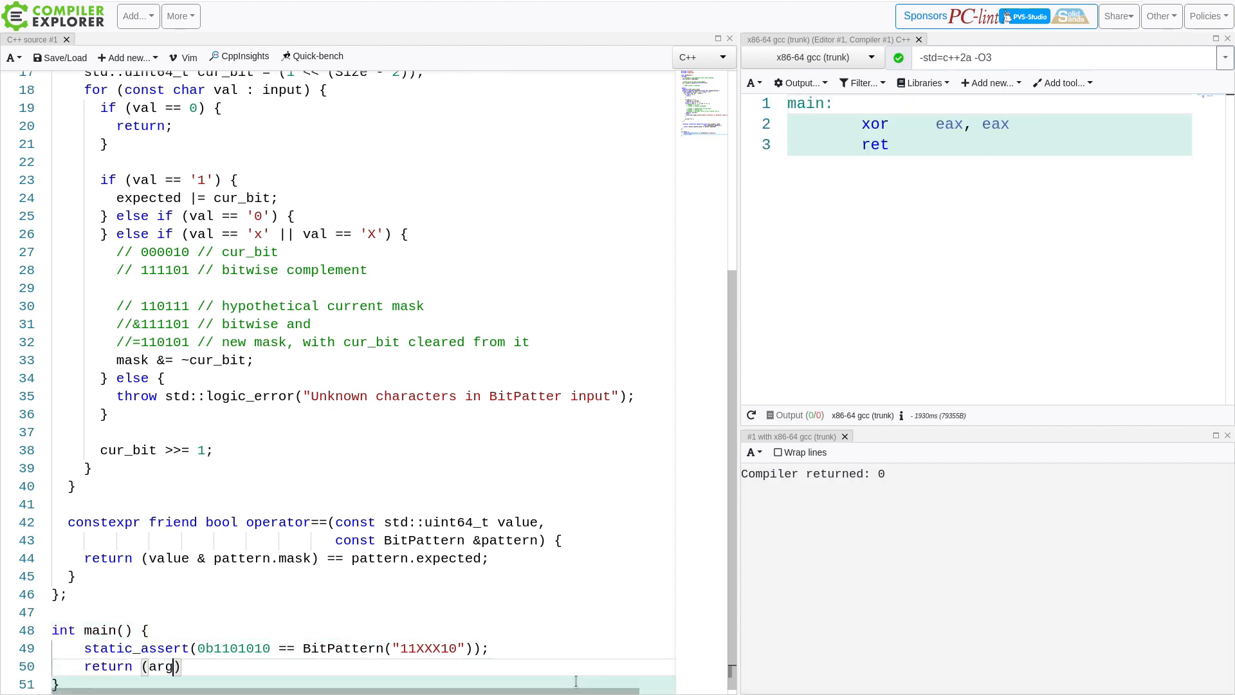
Return static_cast<...>(argc) == BitPattern with the pattern extended by 111000101X
{"action": "type", "text": "static_cast<>"}
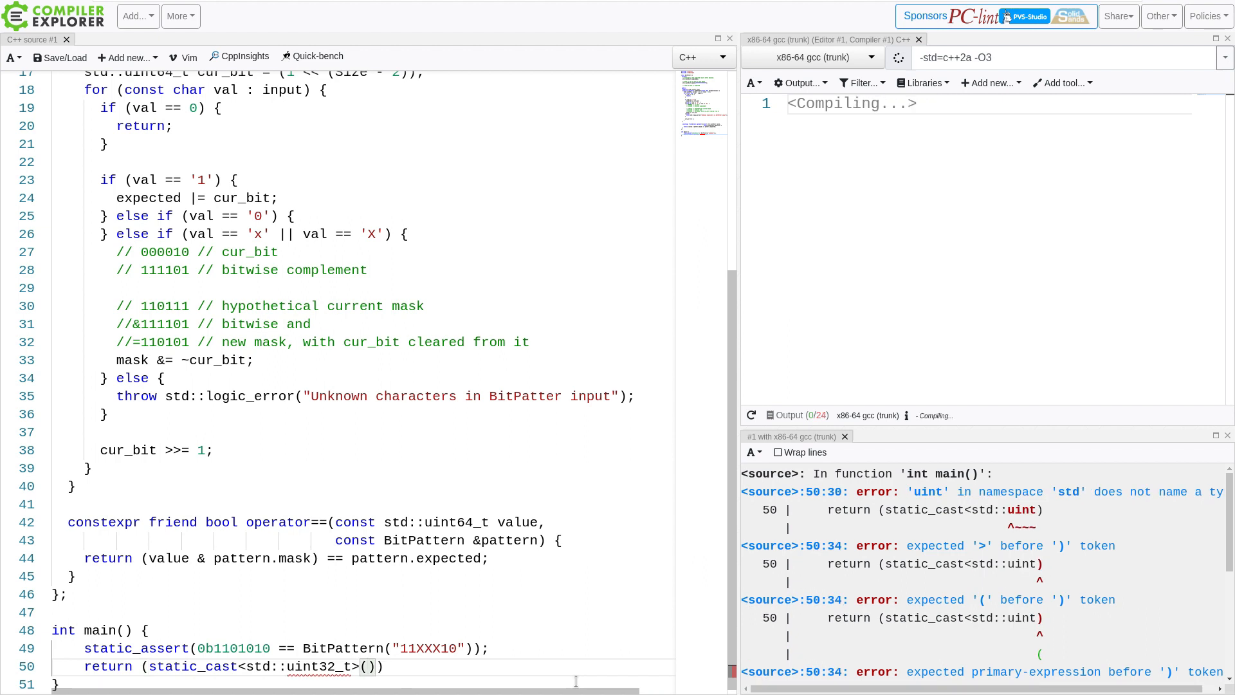
{"action": "type", "text": "argc) == BitMatch(\"101XXX"}
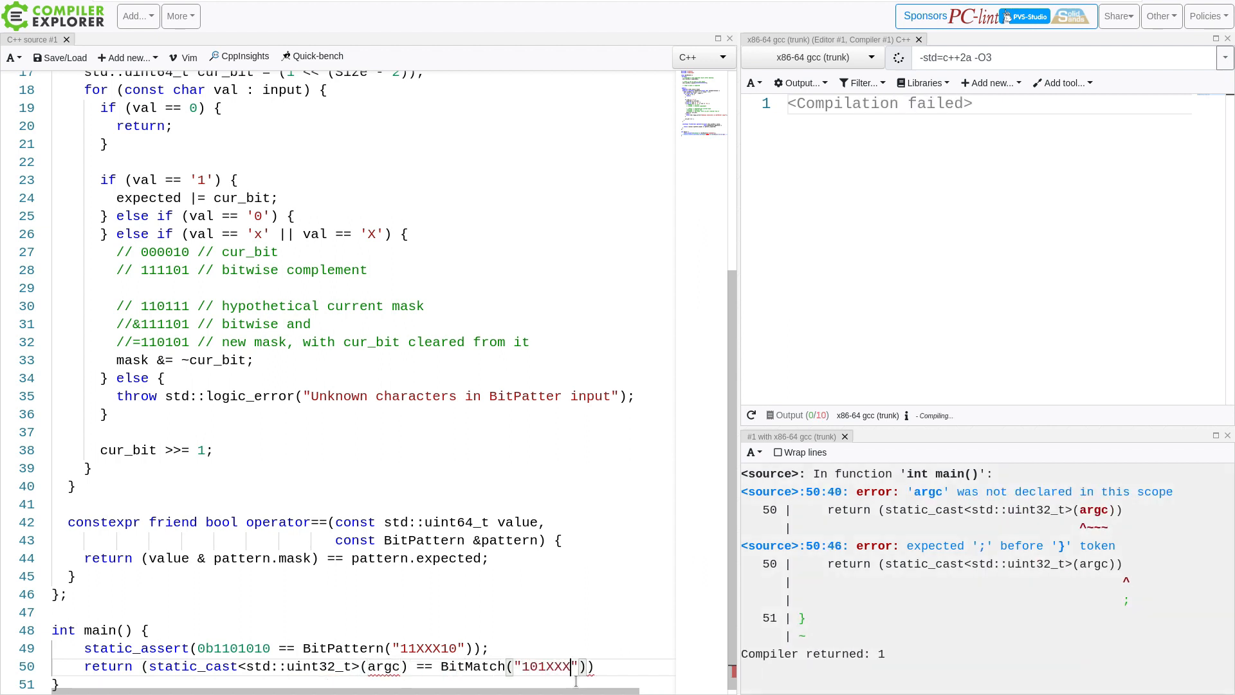
{"action": "type", "text": "111000101XX0101"}
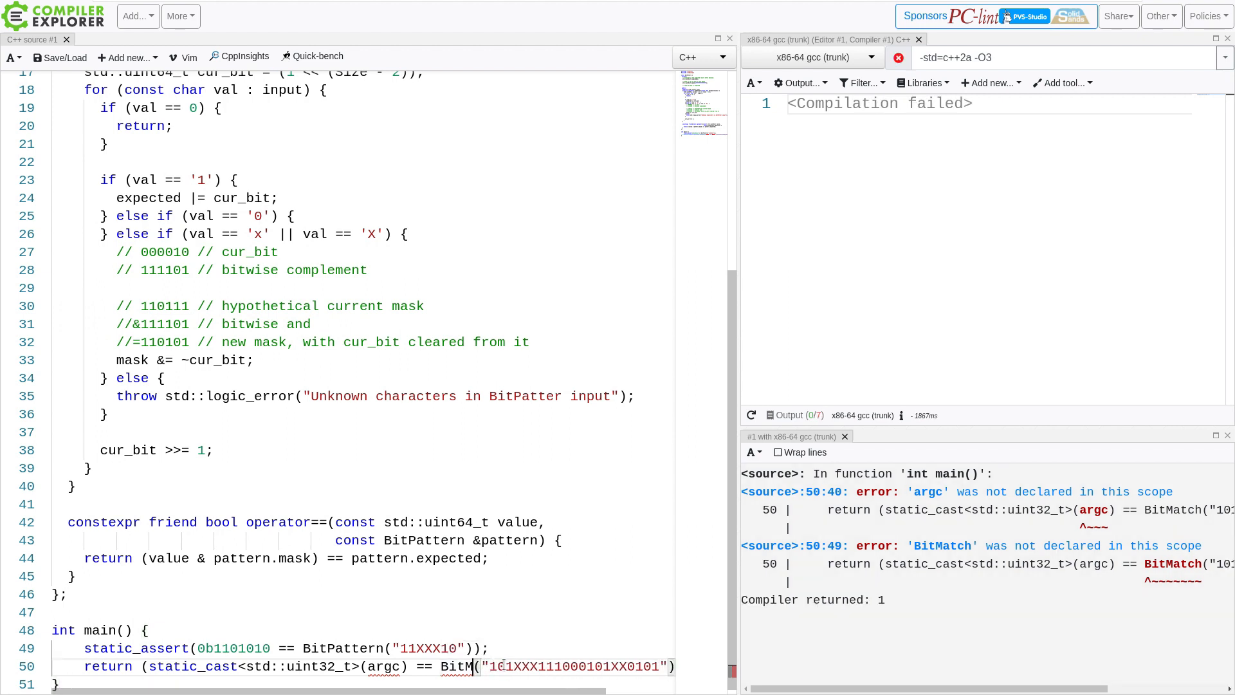
{"action": "type", "text": "Pattern"}
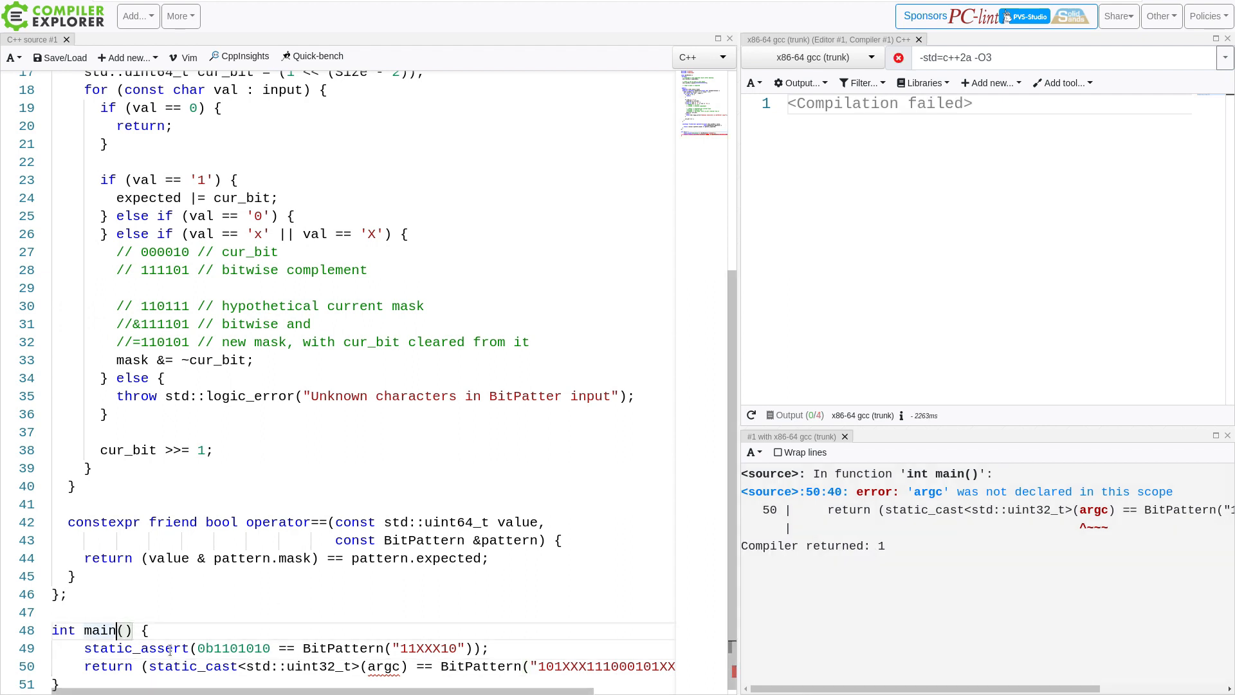
Change main's signature to main(const int argc, const char *[]) and start templating operator==
{"action": "type", "text": "const int a"}
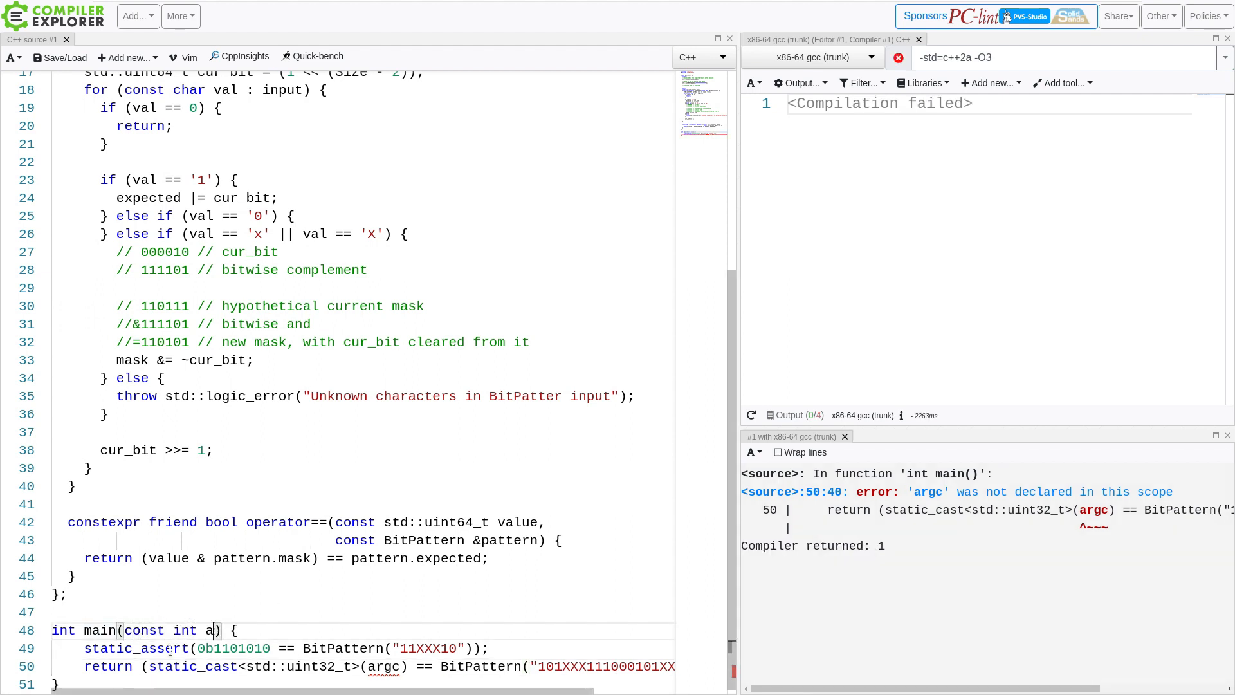
{"action": "type", "text": "rgc, const char"}
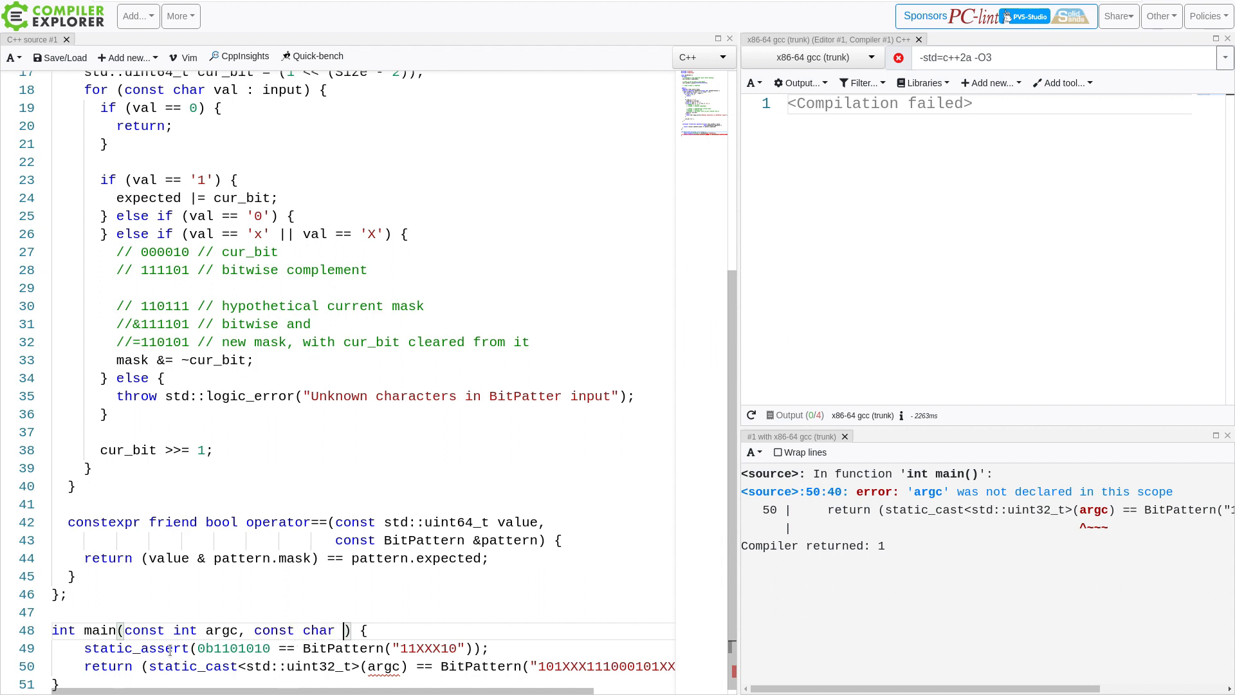
{"action": "type", "text": "[]"}
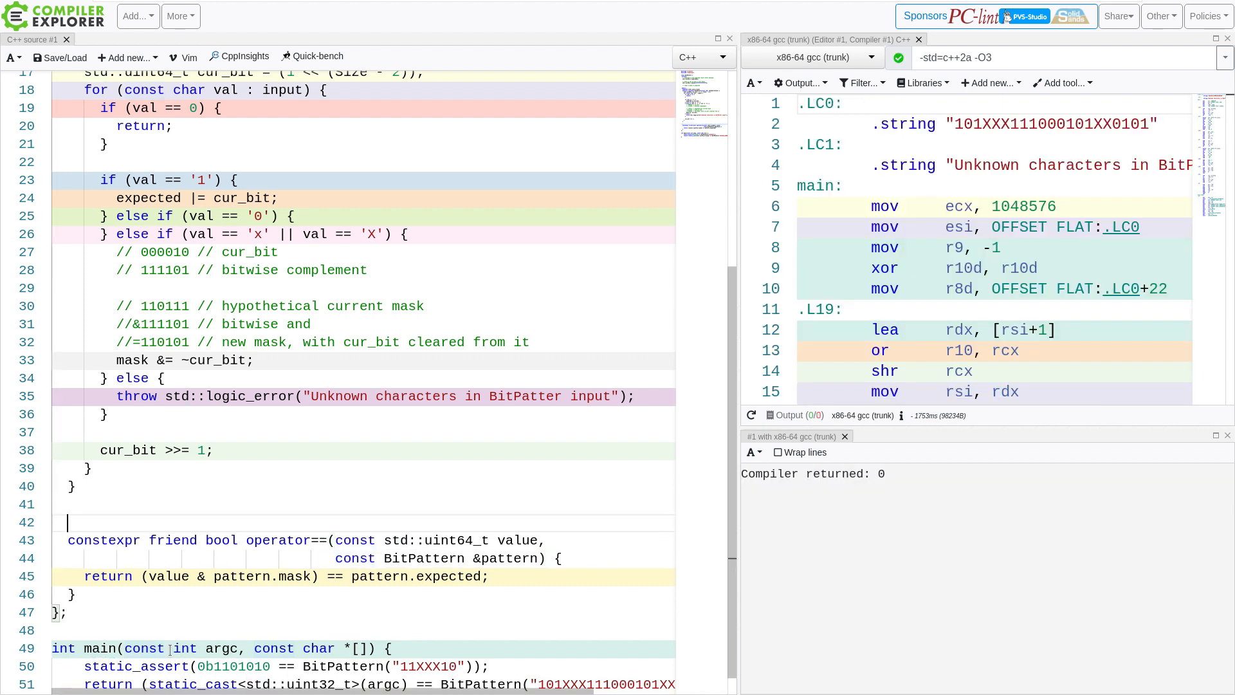
{"action": "type", "text": "template<typeba"}
{"action": "left_click", "coordinate": [362, 557]}
{"action": "type", "text": "requires (std::is_unsigned_v<ValueType>"}
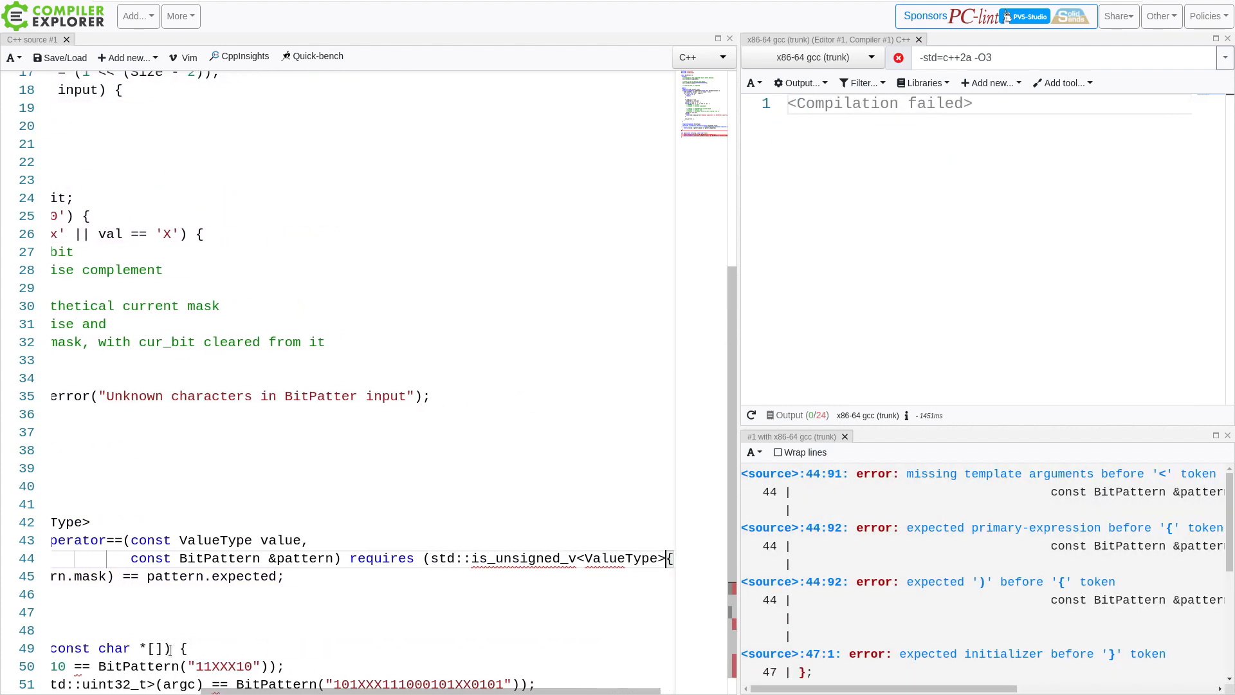
Add #include <type_traits> at the top for the std::is_unsigned_v constraint
{"action": "scroll", "scroll_direction": "up", "scroll_amount": 3}
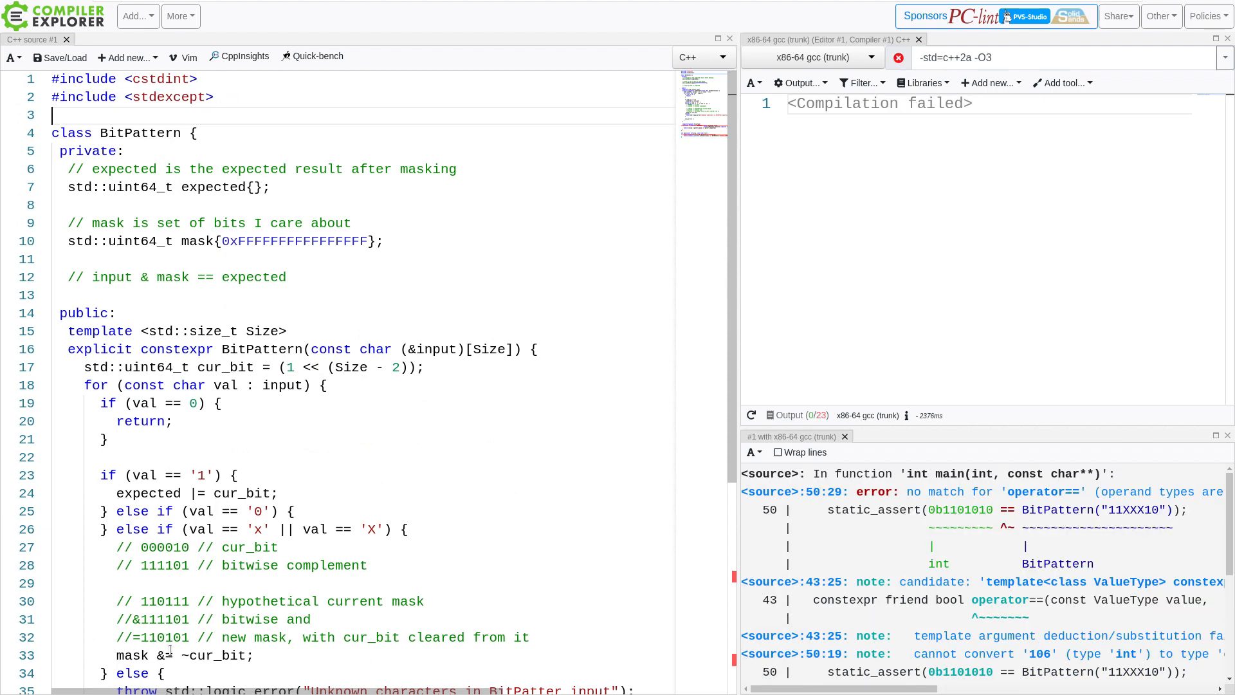
{"action": "type", "text": "#include <type_traits"}
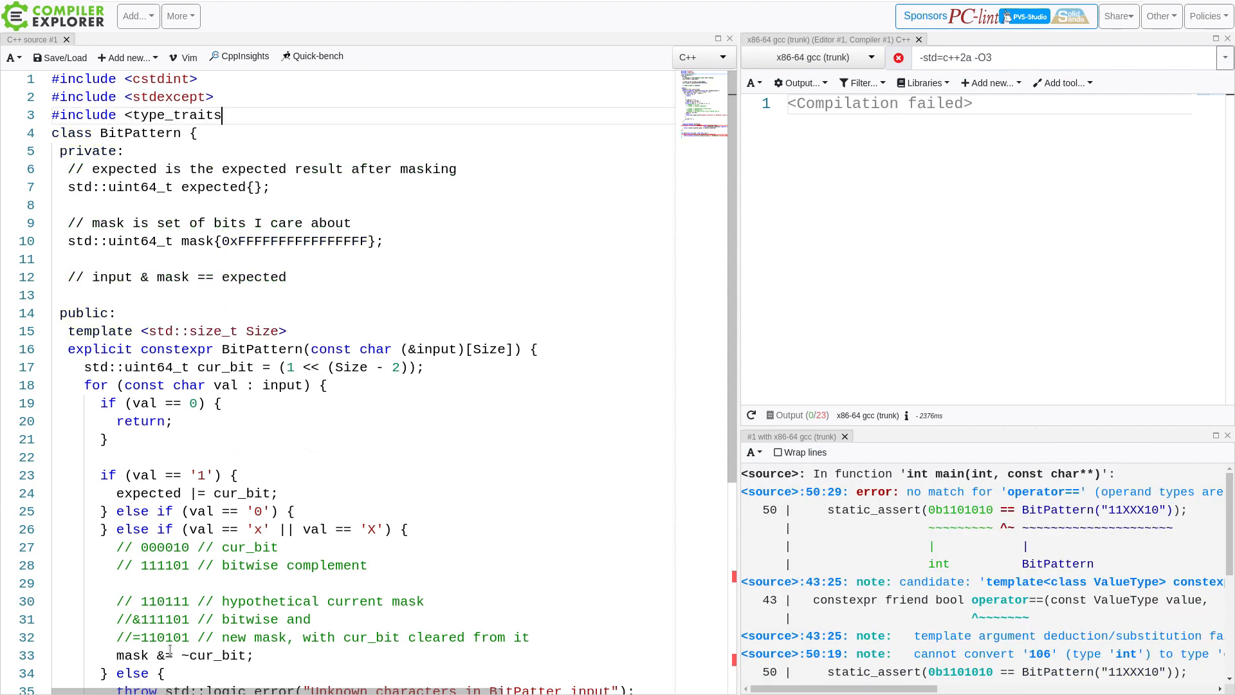
{"action": "scroll", "scroll_direction": "down", "scroll_amount": 3}
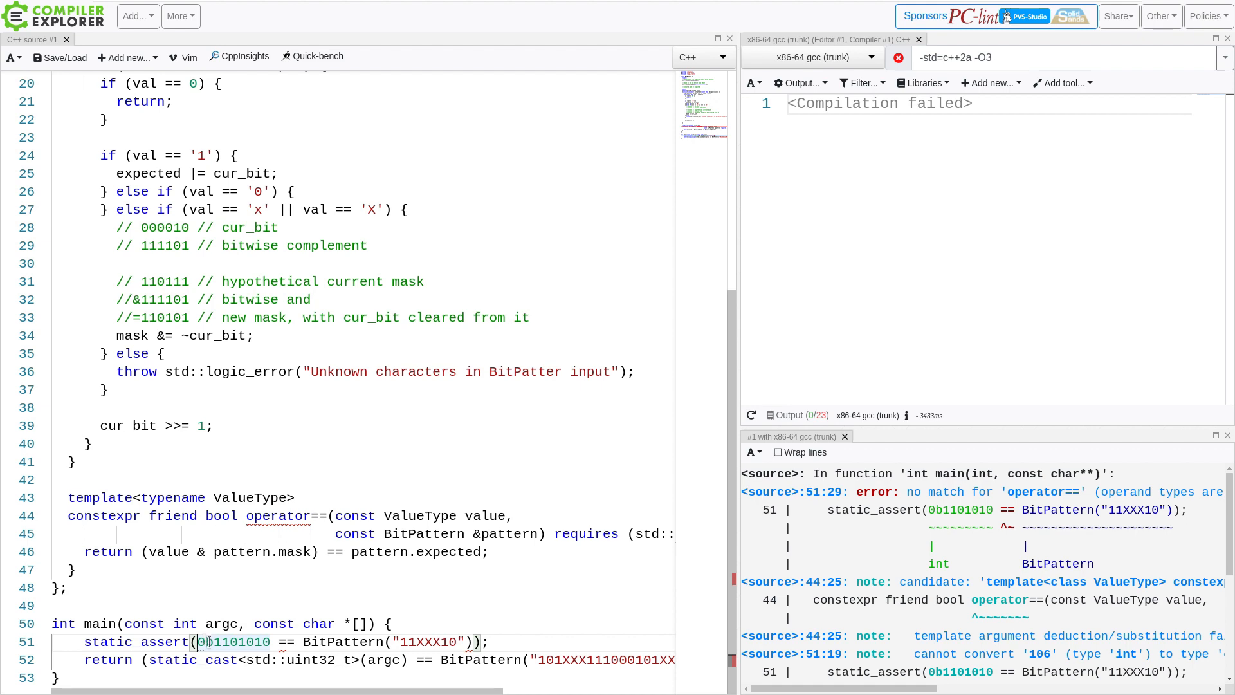
{"action": "mouse_move", "coordinate": [237, 641]}
{"action": "type", "text": "u"}
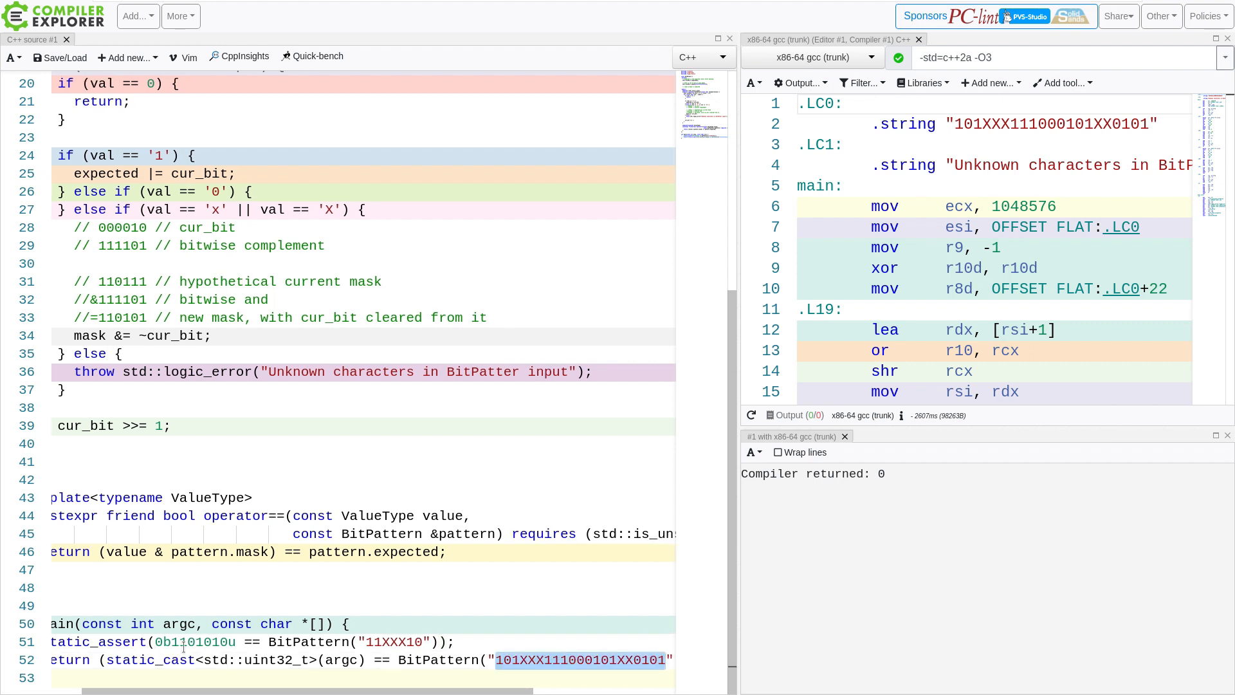
Scroll through the assembly output generated for the argc comparison
{"action": "scroll", "scroll_direction": "left", "scroll_amount": 3}
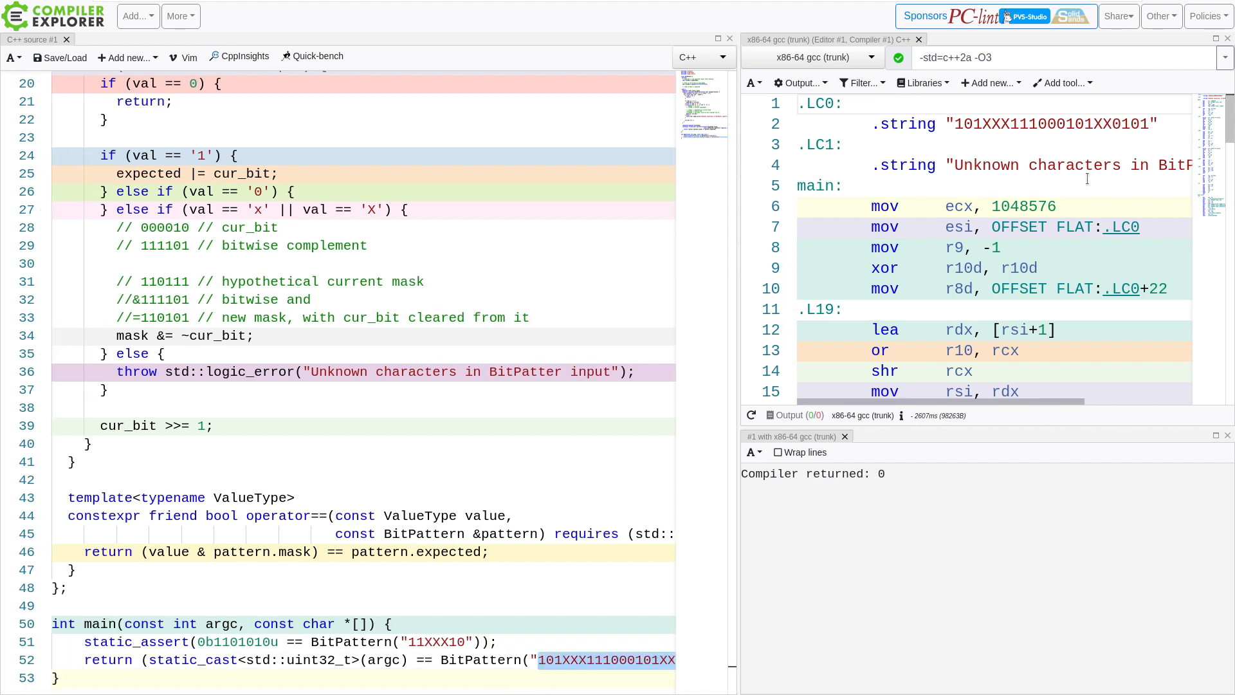
{"action": "scroll", "scroll_direction": "down", "scroll_amount": 3}
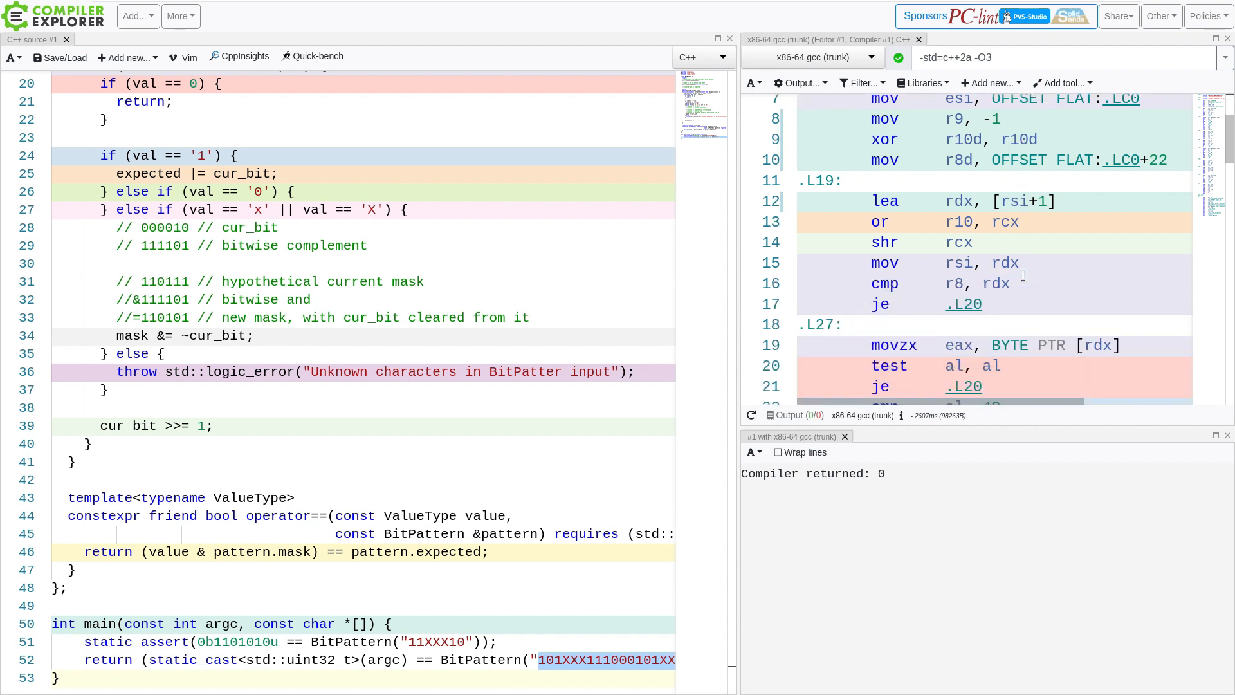
{"action": "scroll", "scroll_direction": "down", "scroll_amount": 3}
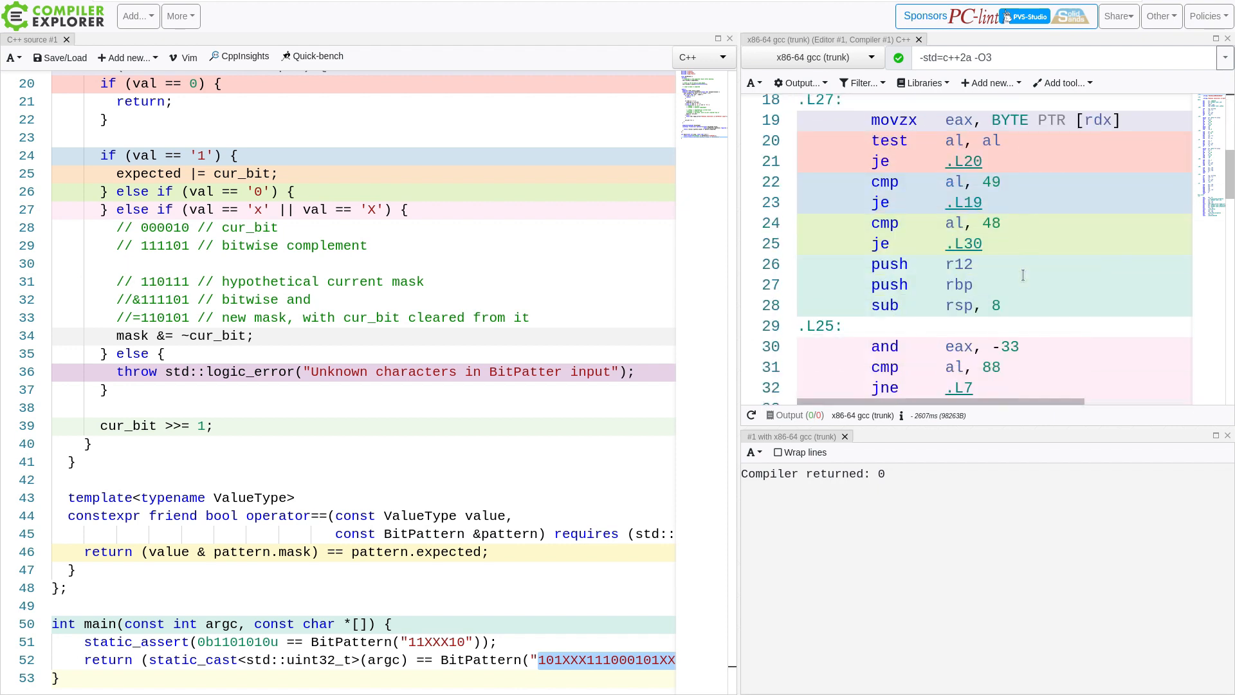
{"action": "scroll", "scroll_direction": "down", "scroll_amount": 3}
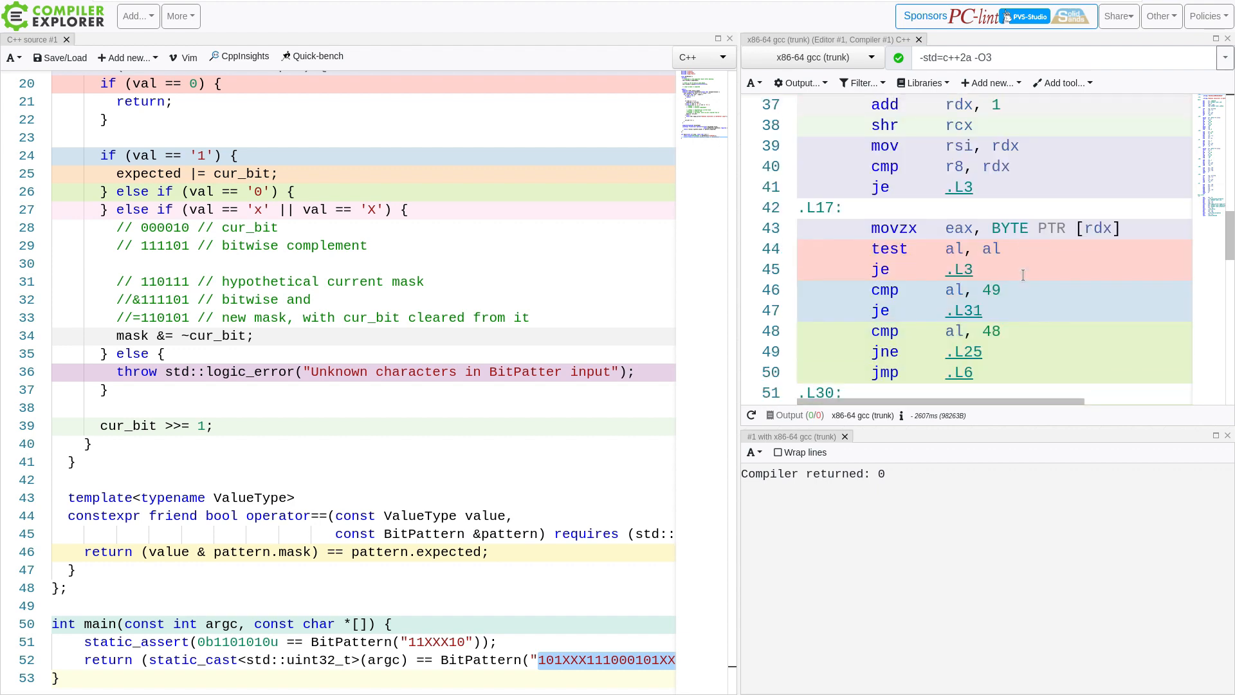
{"action": "scroll", "scroll_direction": "down", "scroll_amount": 3}
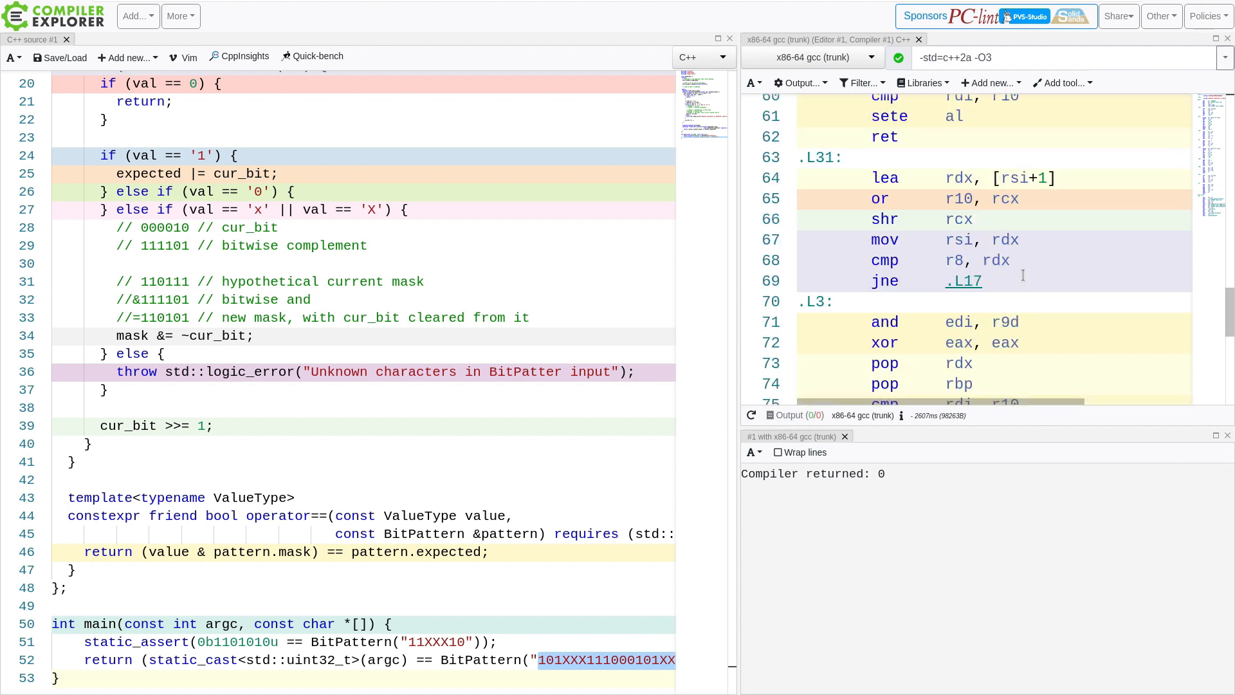
{"action": "scroll", "scroll_direction": "down", "scroll_amount": 3}
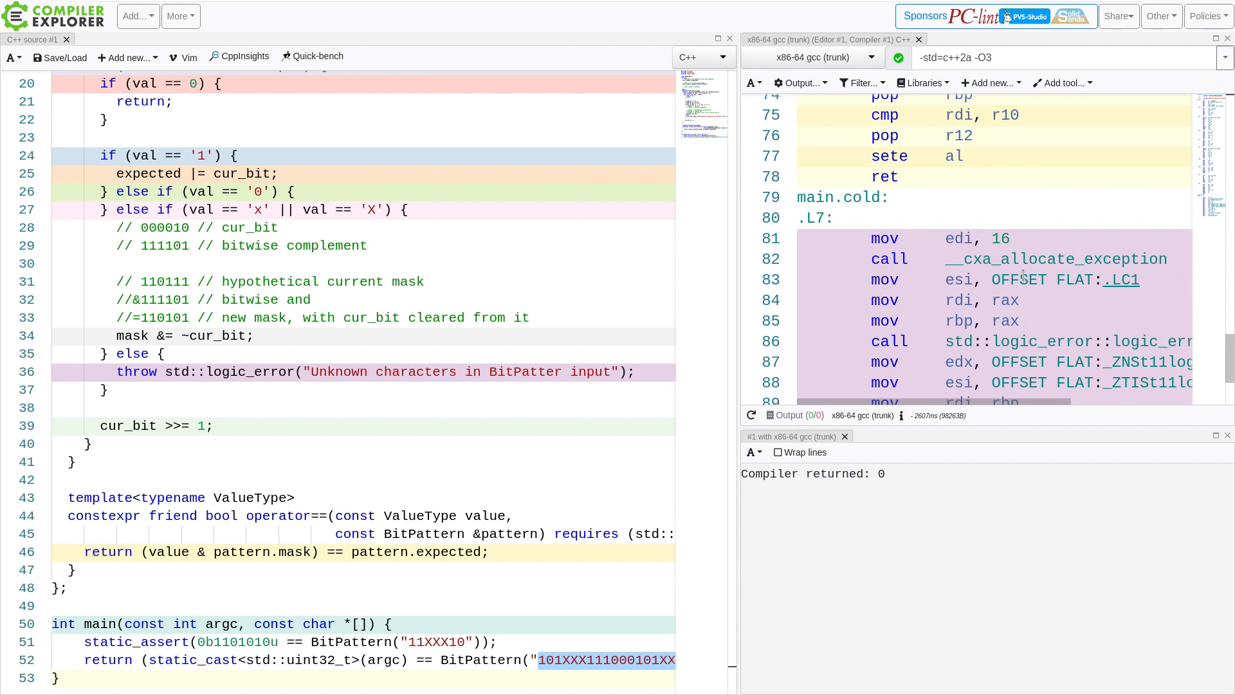
{"action": "scroll", "scroll_direction": "down", "scroll_amount": 3}
{"action": "type", "text": "return (static_cast<std::uint32_t>(argc) =="}
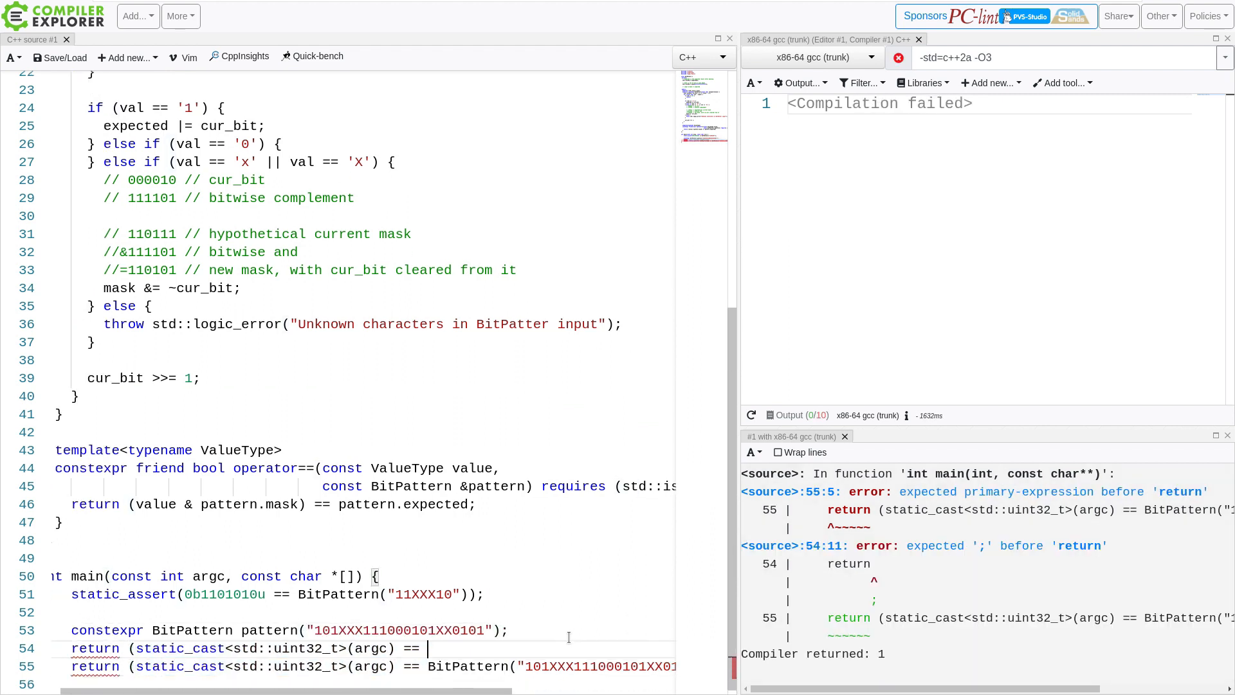
Finish the return as argc == pattern using the named constexpr BitPattern
{"action": "type", "text": "pattern);"}
{"action": "left_click", "coordinate": [1064, 58]}
{"action": "type", "text": "0"}
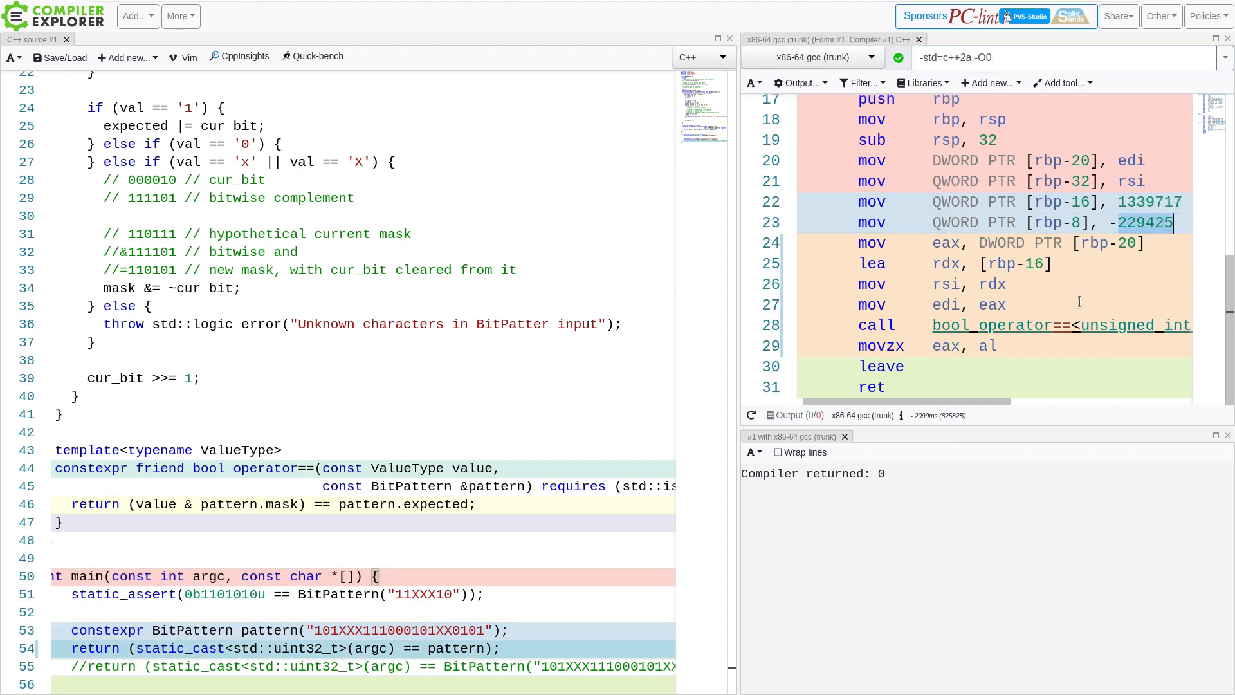
{"action": "scroll", "scroll_direction": "up", "scroll_amount": 3}
{"action": "type", "text": "3"}
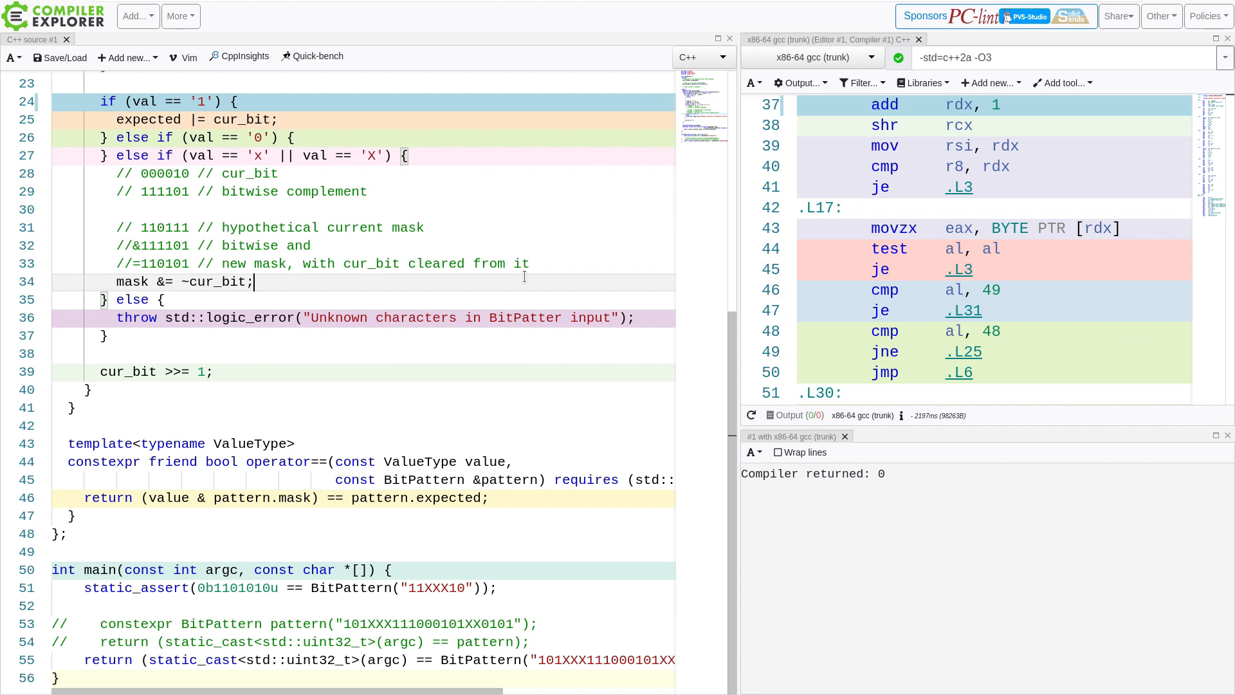
Change the BitPattern constructor from constexpr to consteval and check the shortened -O3 assembly
{"action": "left_click", "coordinate": [252, 156]}
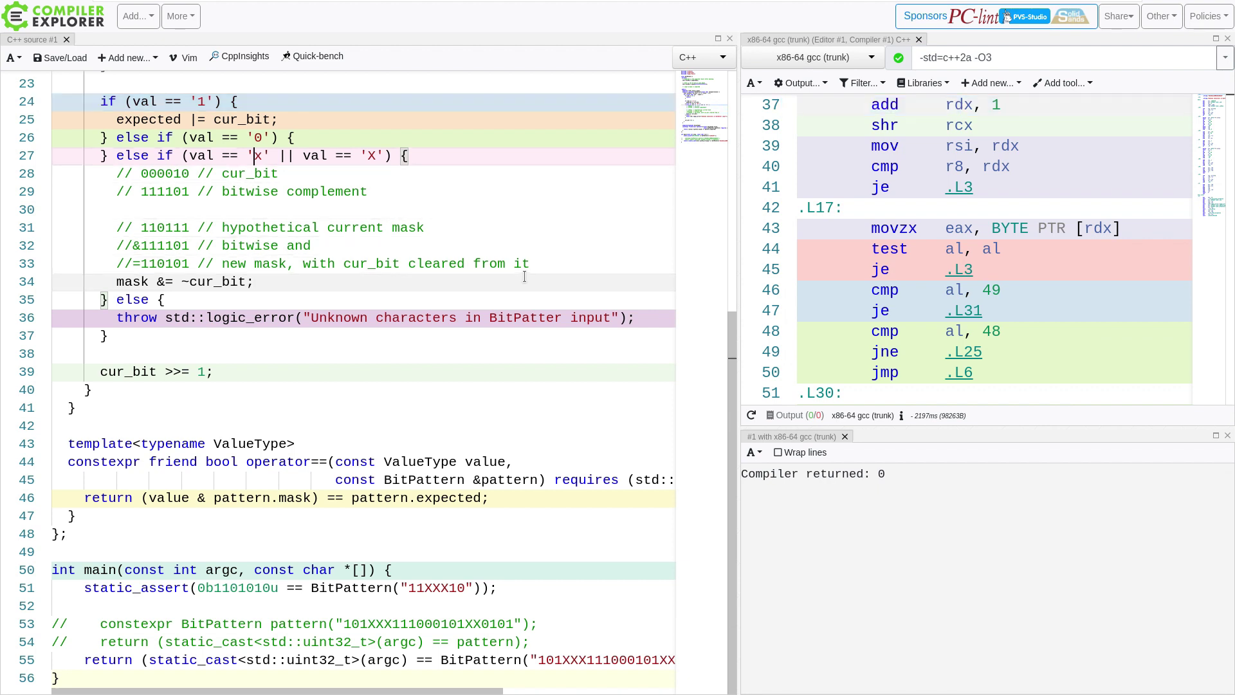
{"action": "scroll", "scroll_direction": "up", "scroll_amount": 3}
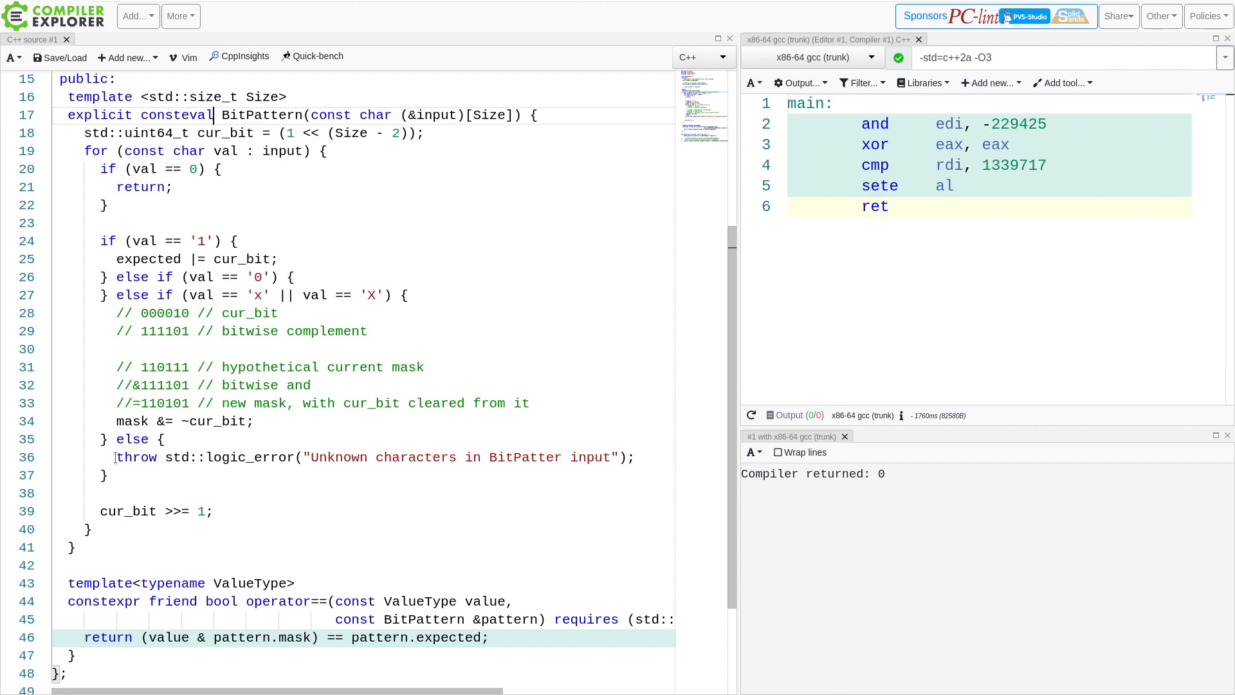
{"action": "scroll", "scroll_direction": "down", "scroll_amount": 3}
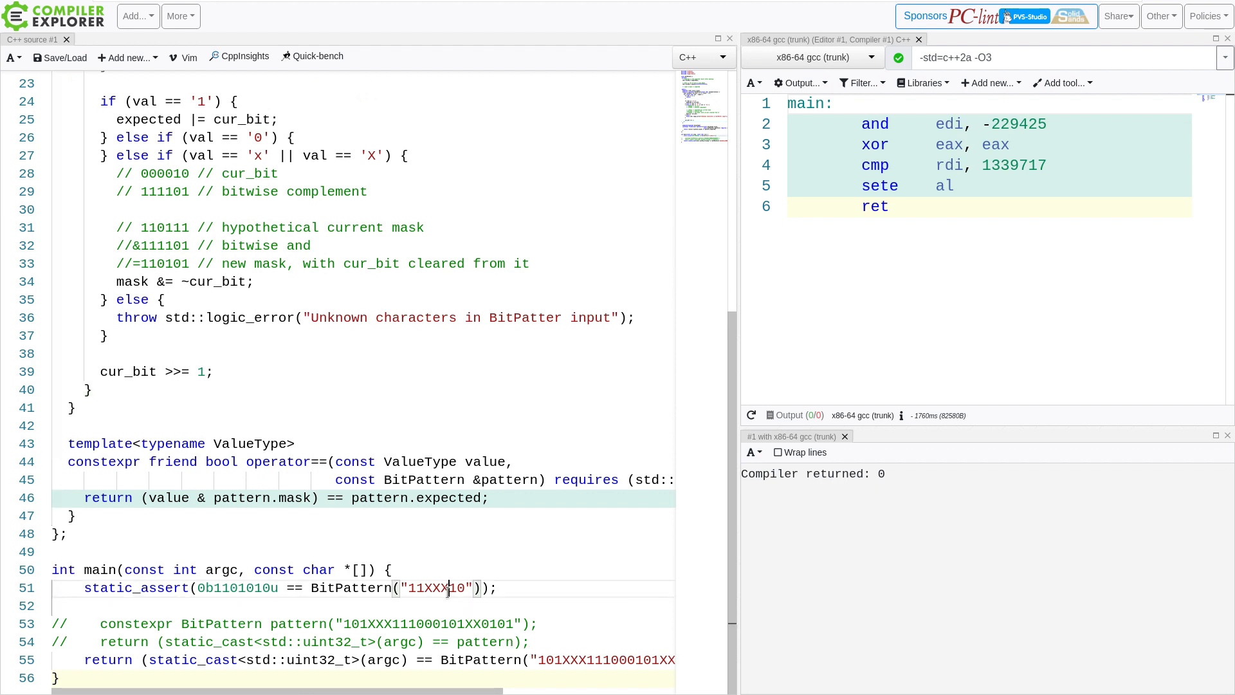
Insert an invalid 'a' into the assert pattern "11XXa10" to show the consteval throw is rejected
{"action": "type", "text": "a"}
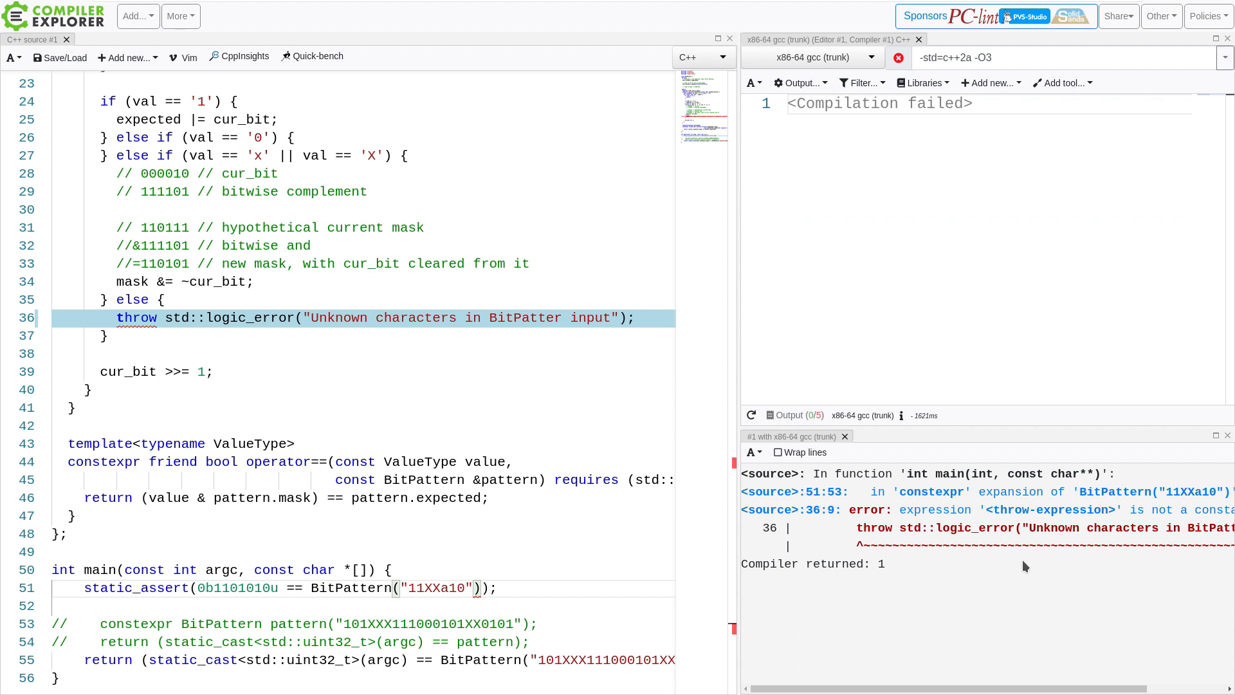
{"action": "scroll", "scroll_direction": "right", "scroll_amount": 3}
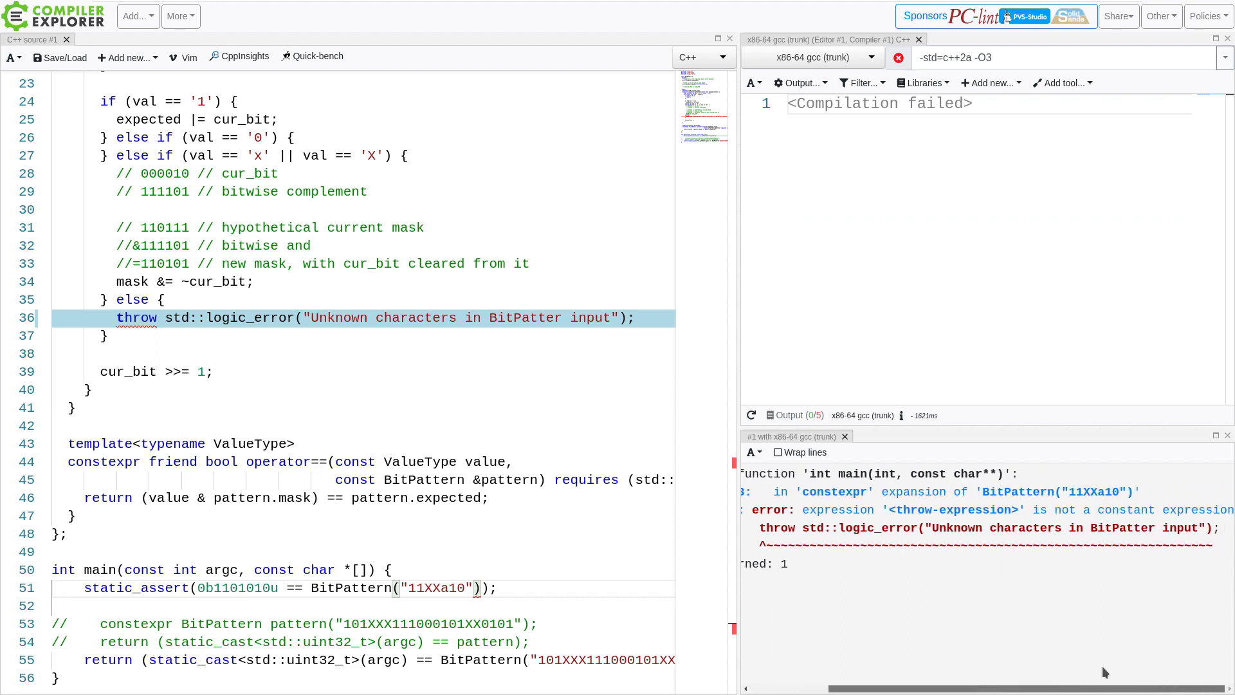
{"action": "mouse_move", "coordinate": [541, 374]}
{"action": "type", "text": "0"}
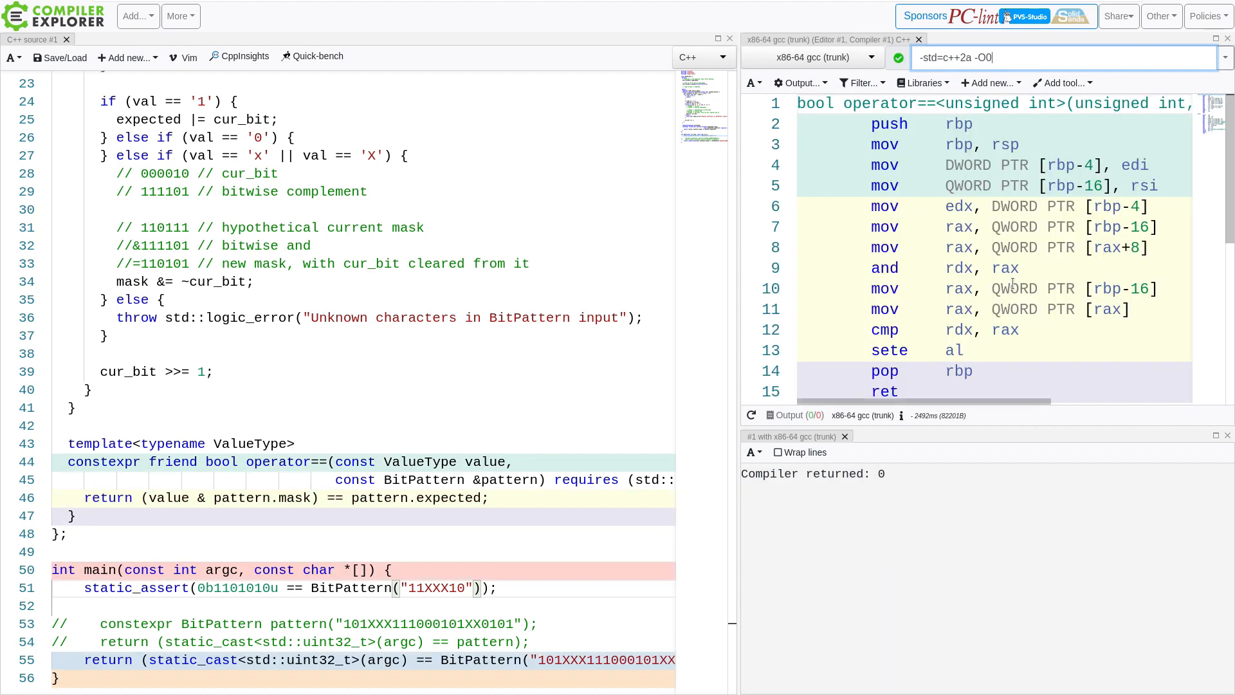
Review the -O1 assembly for main, then select the consteval keyword on the BitPattern constructor
{"action": "scroll", "scroll_direction": "down", "scroll_amount": 3}
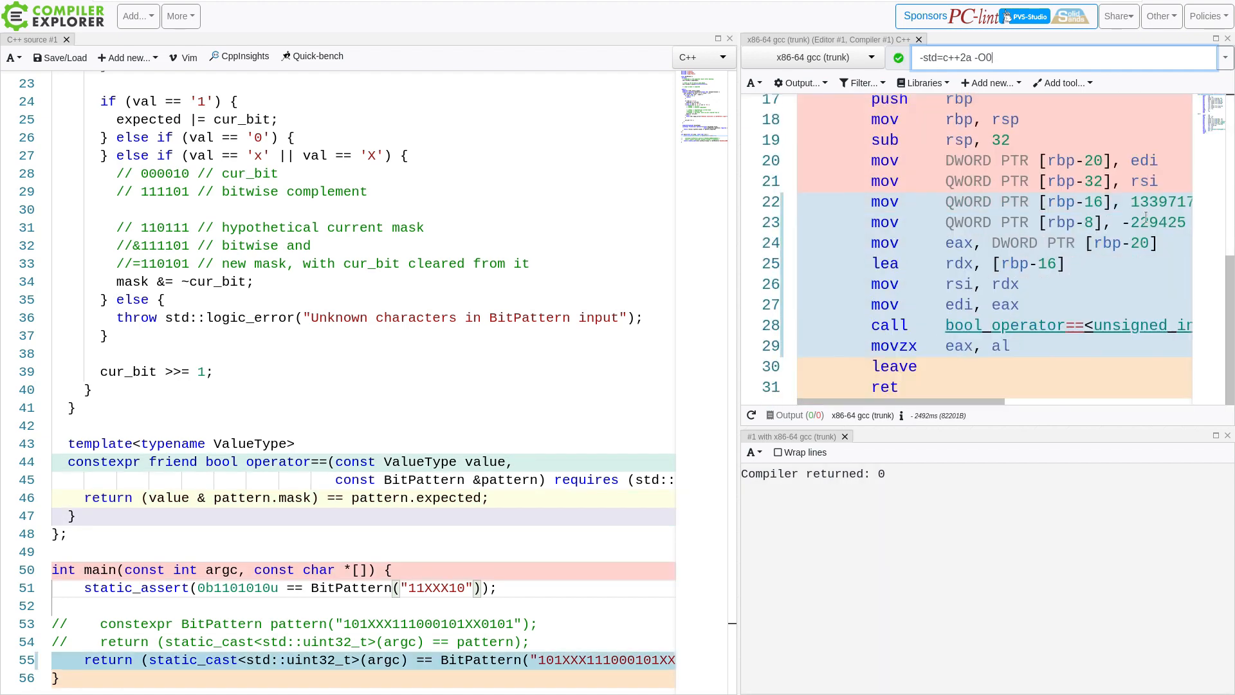
{"action": "scroll", "scroll_direction": "up", "scroll_amount": 3}
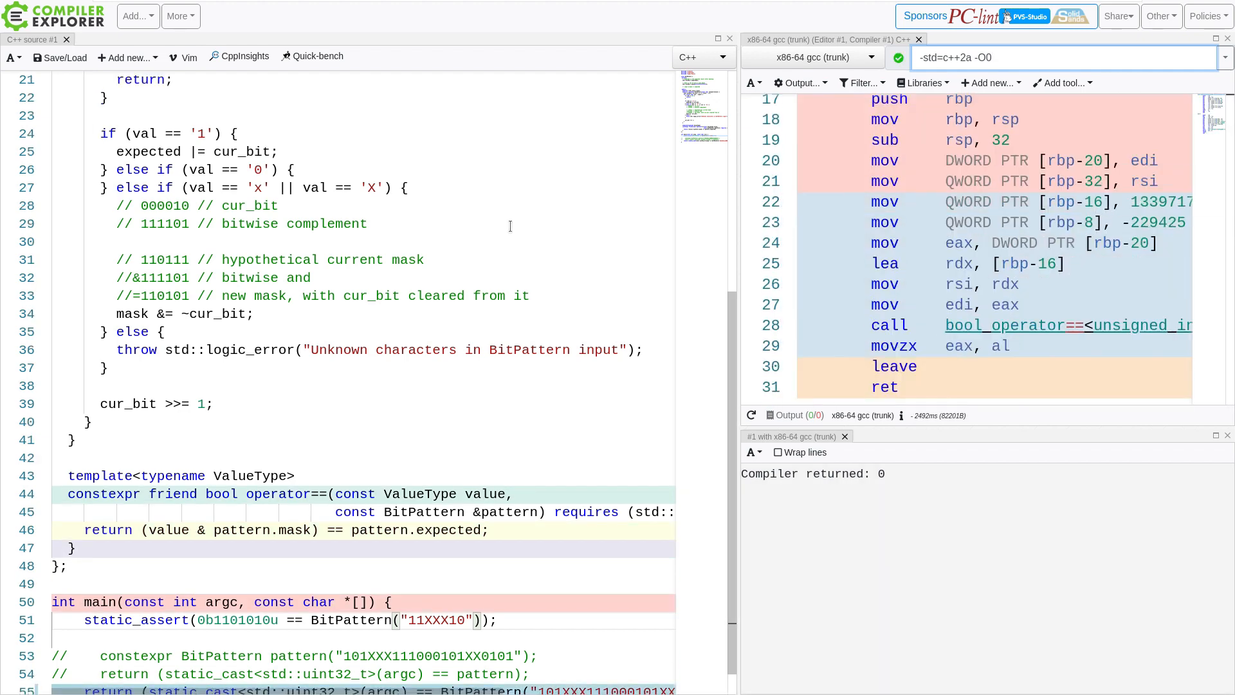
{"action": "scroll", "scroll_direction": "up", "scroll_amount": 3}
{"action": "type", "text": "1"}
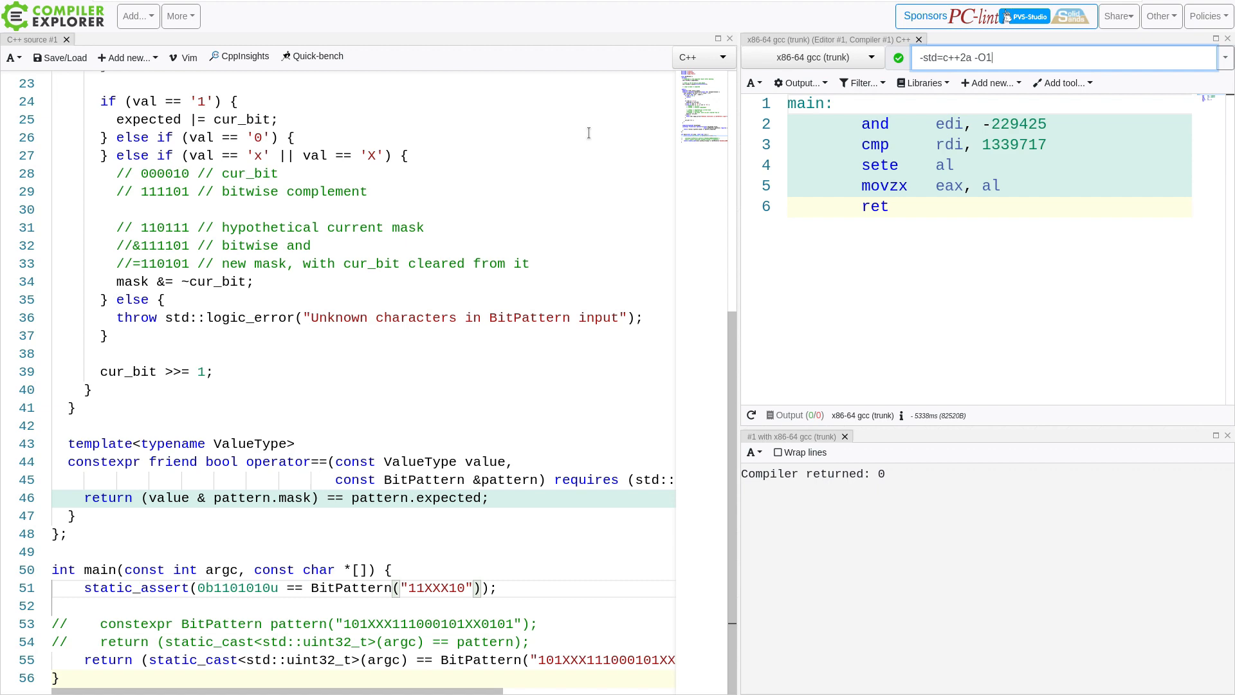
{"action": "scroll", "scroll_direction": "up", "scroll_amount": 3}
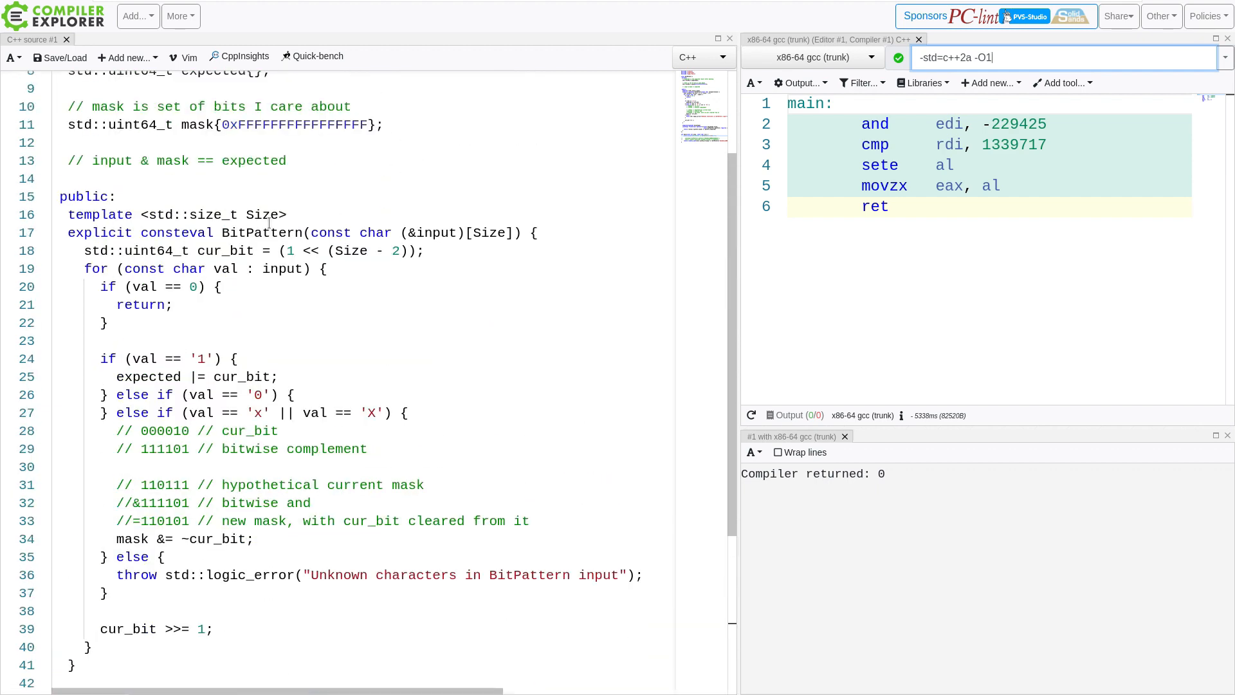
{"action": "double_click", "coordinate": [177, 233]}
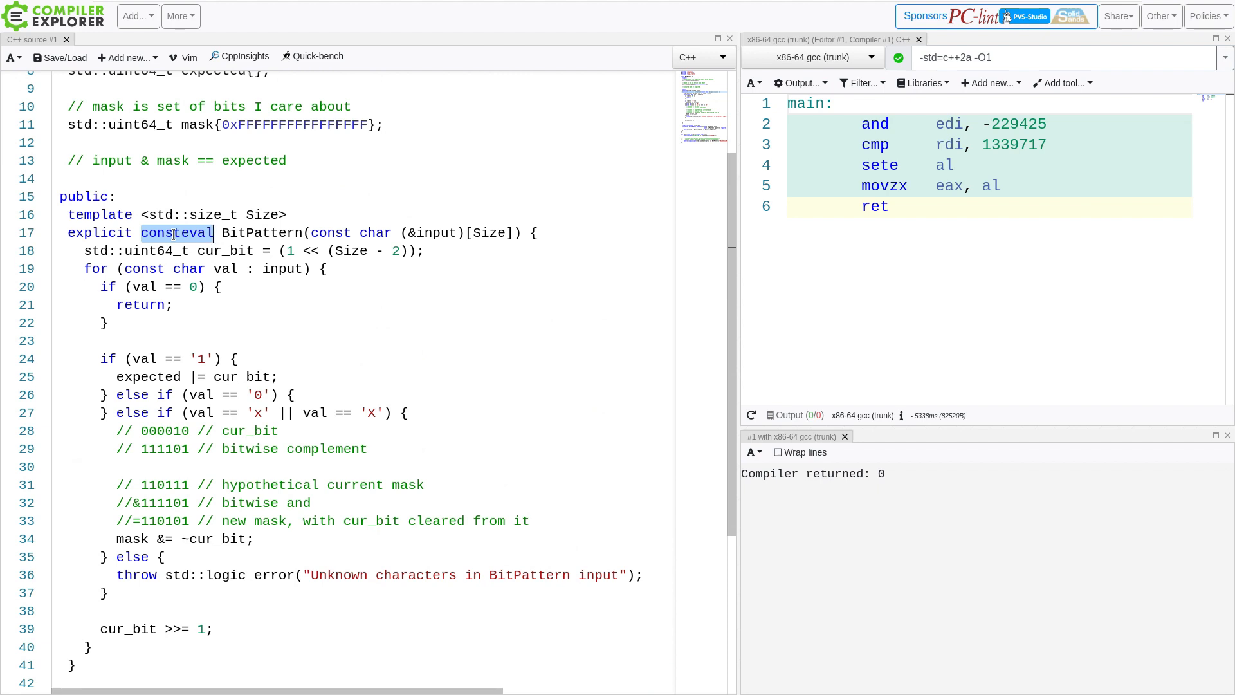